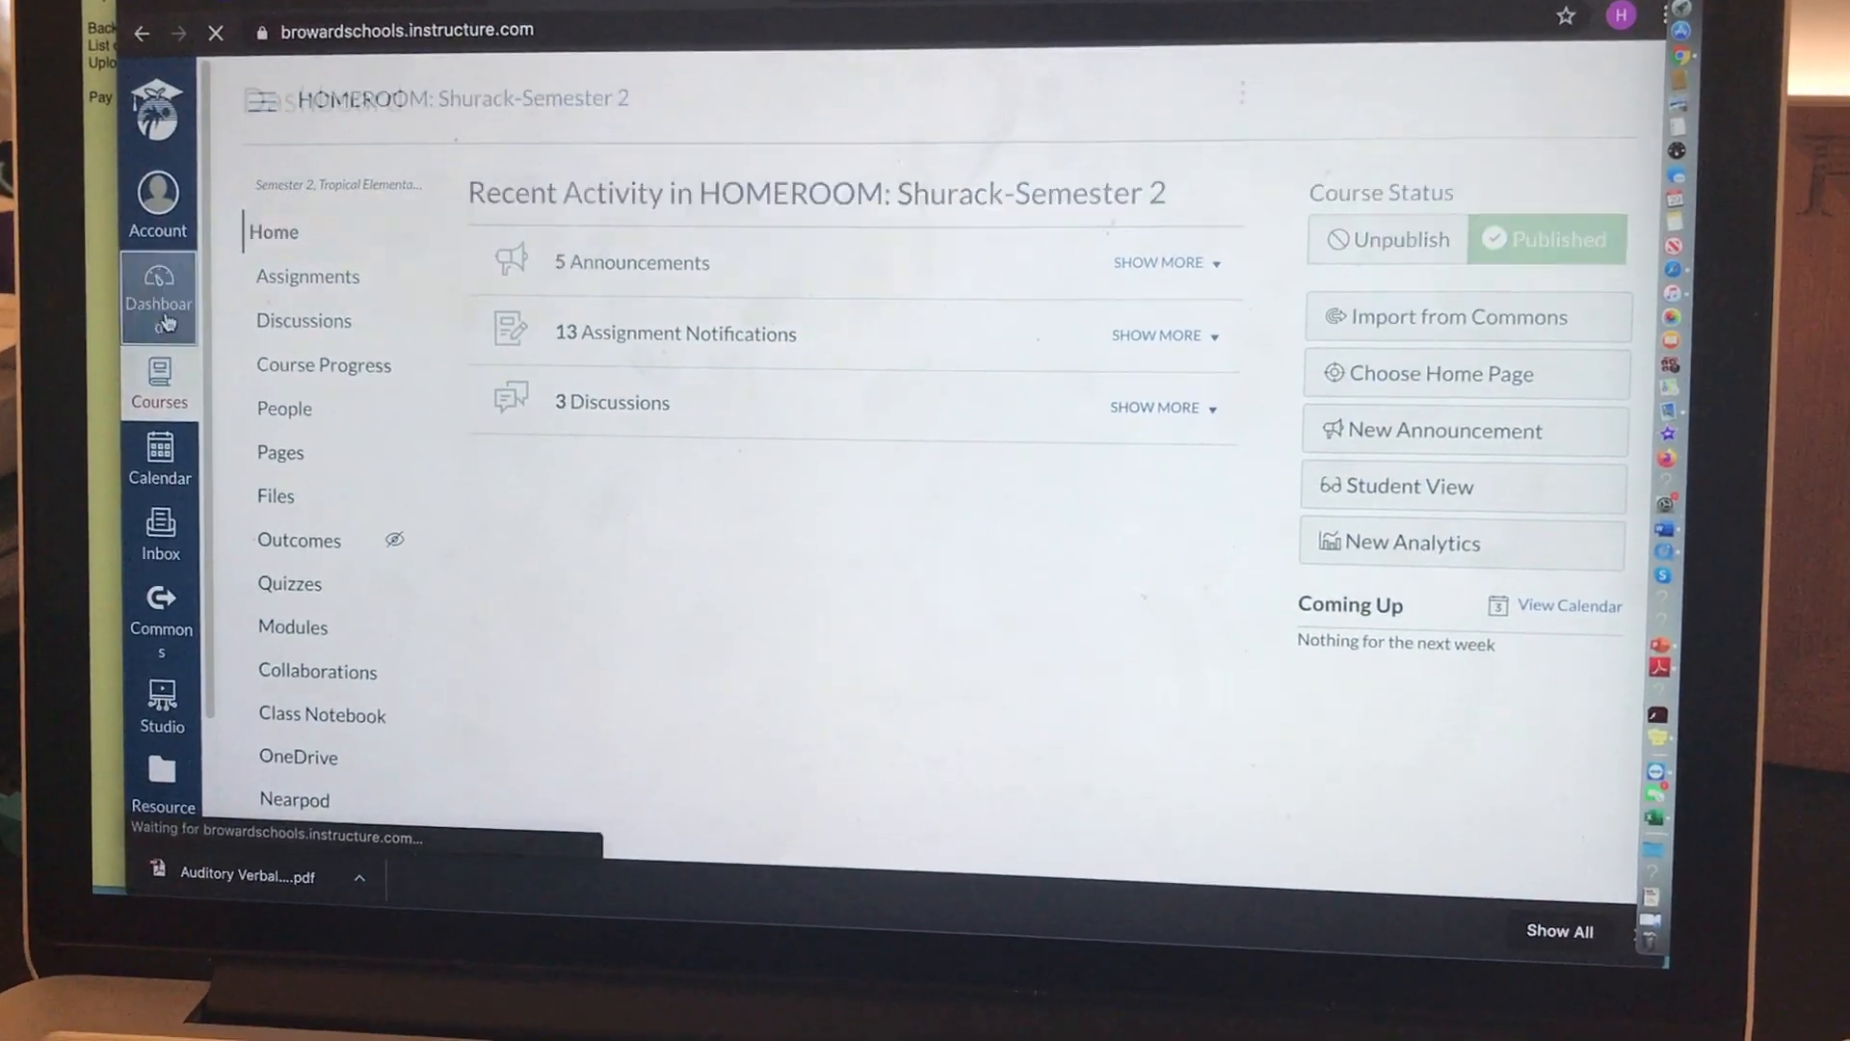
# Step: In the HOMEROOM: Shurack-Semester 2 course, create a new page titled 'Home Page'
pyautogui.click(158, 294)
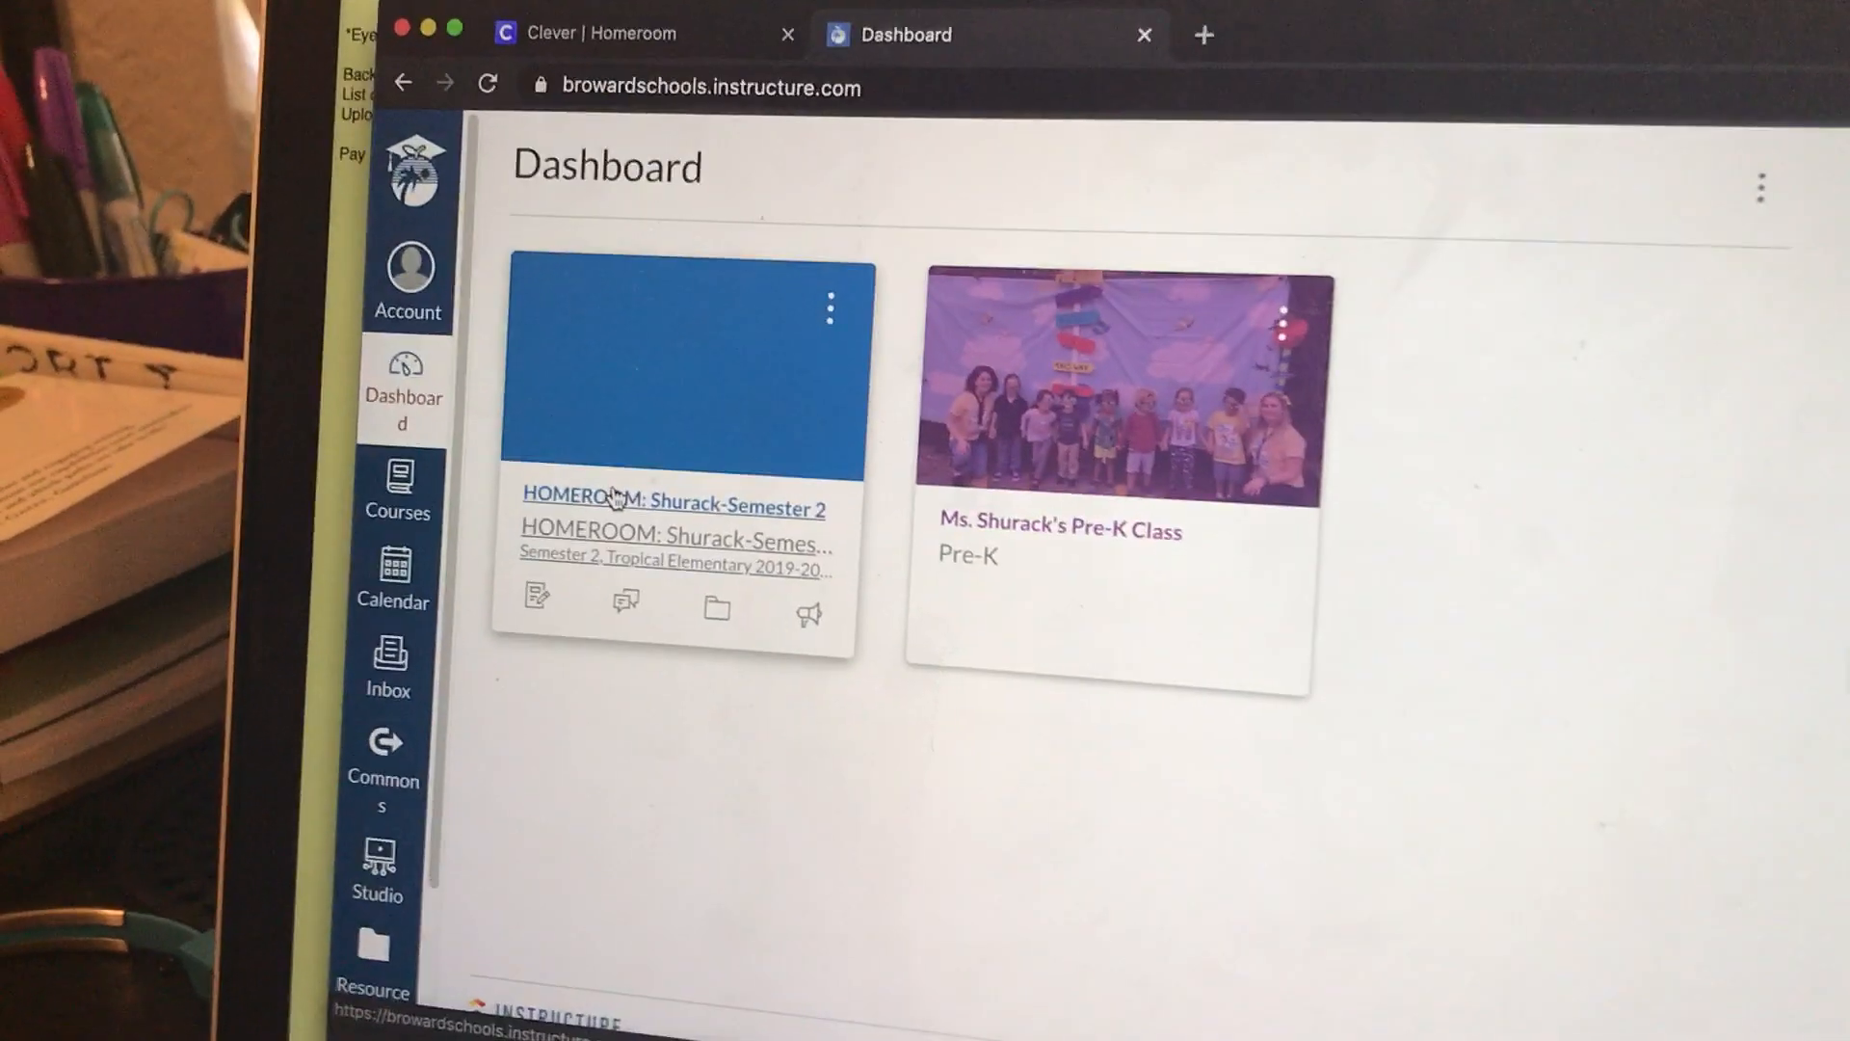
pyautogui.click(675, 498)
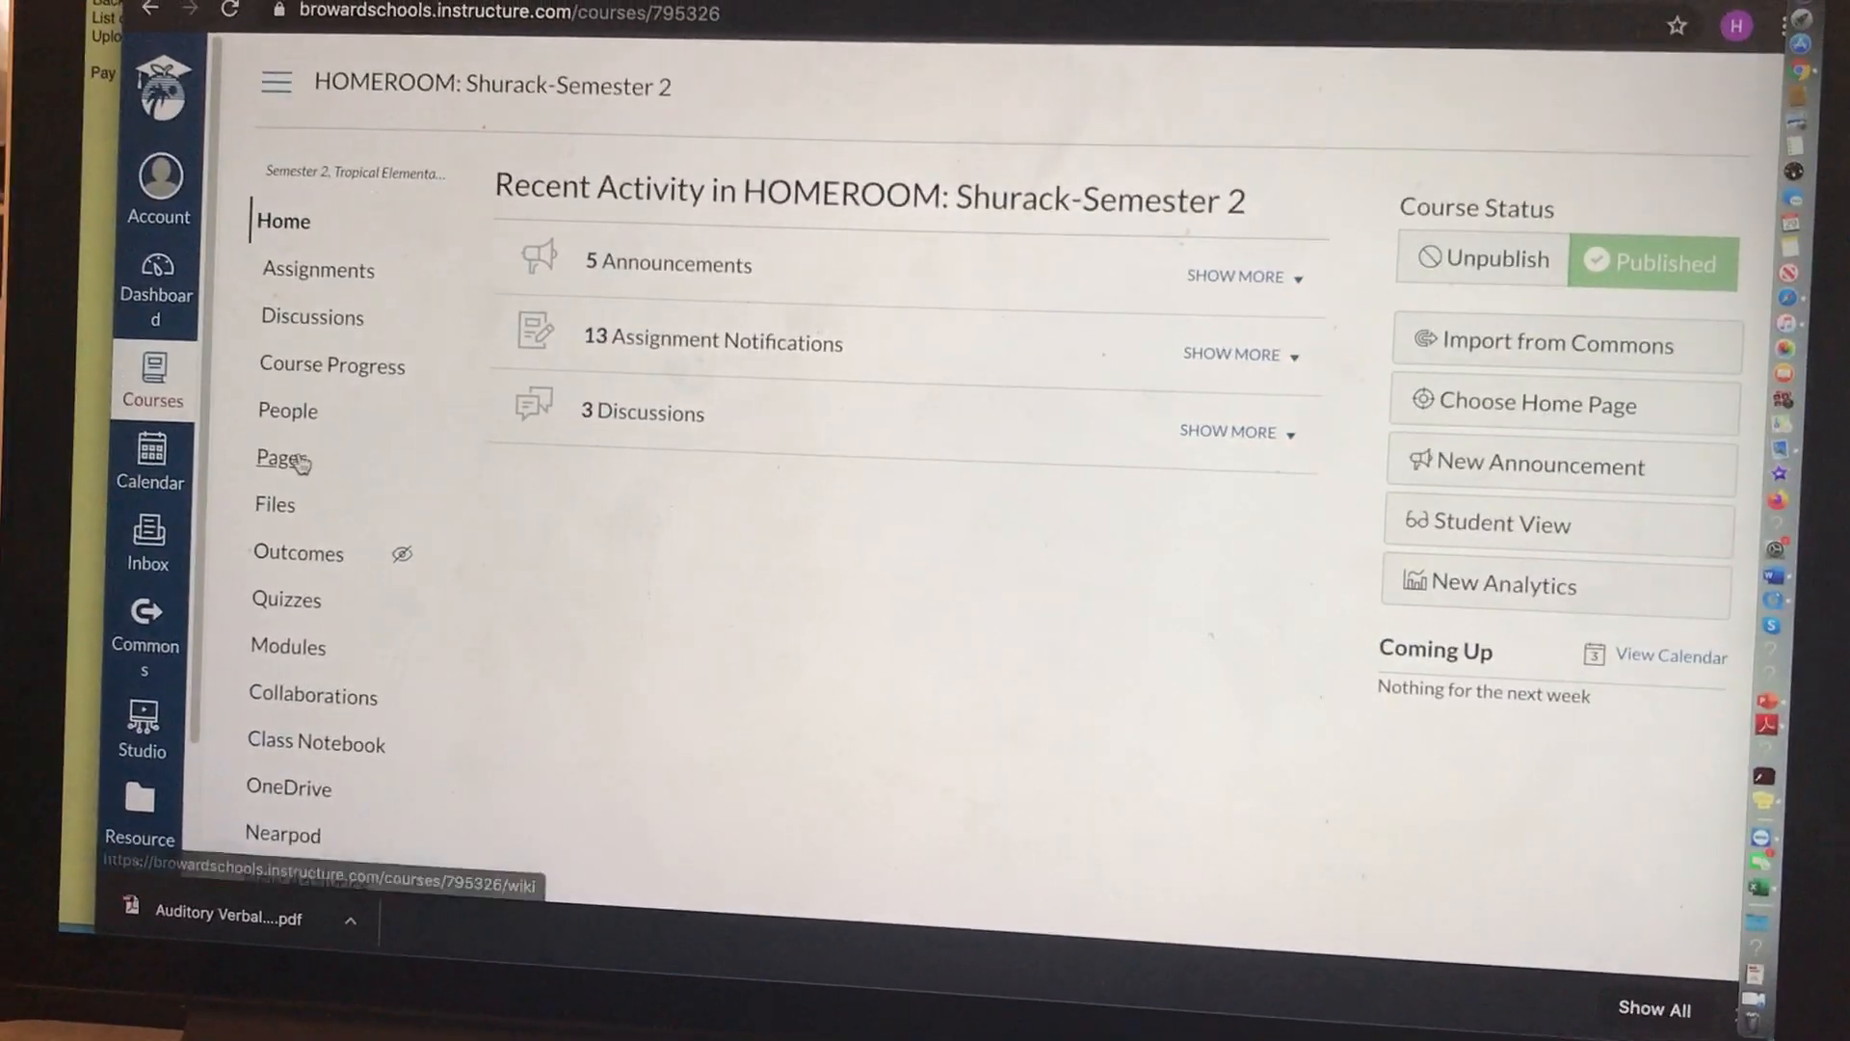
pyautogui.click(280, 460)
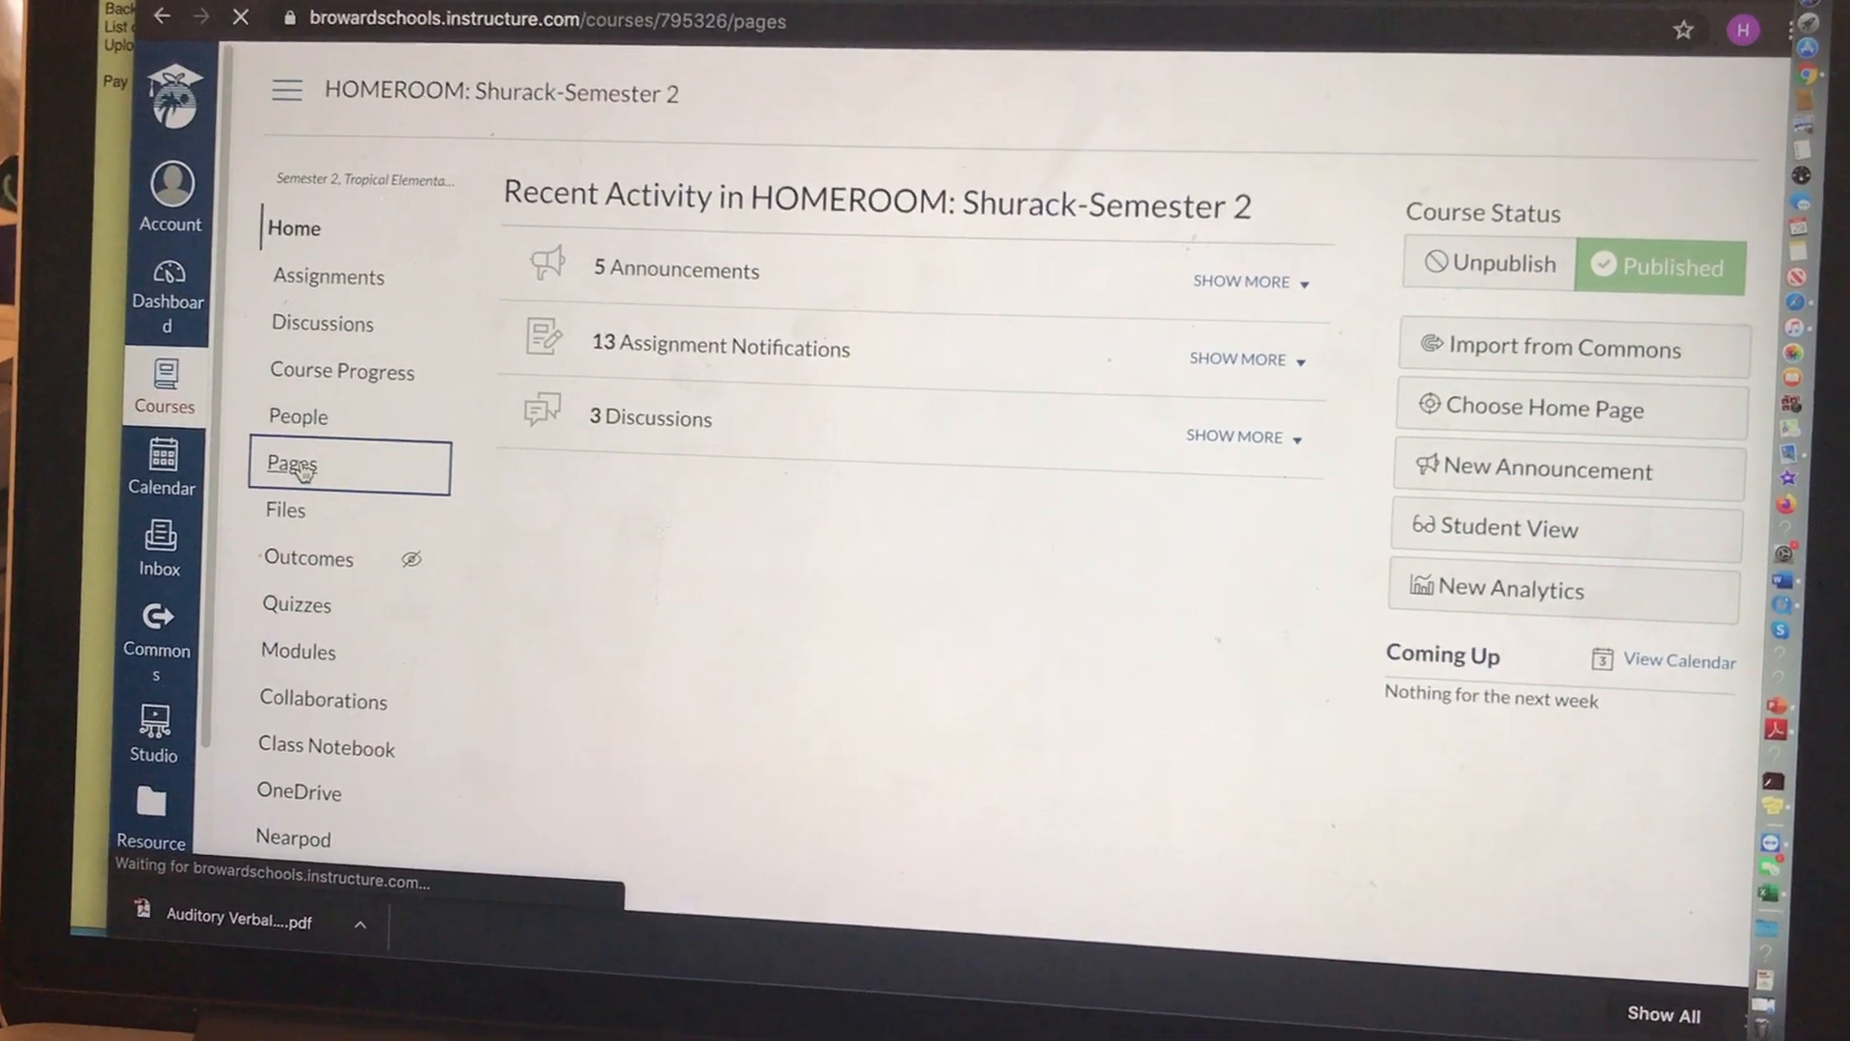
pyautogui.click(292, 464)
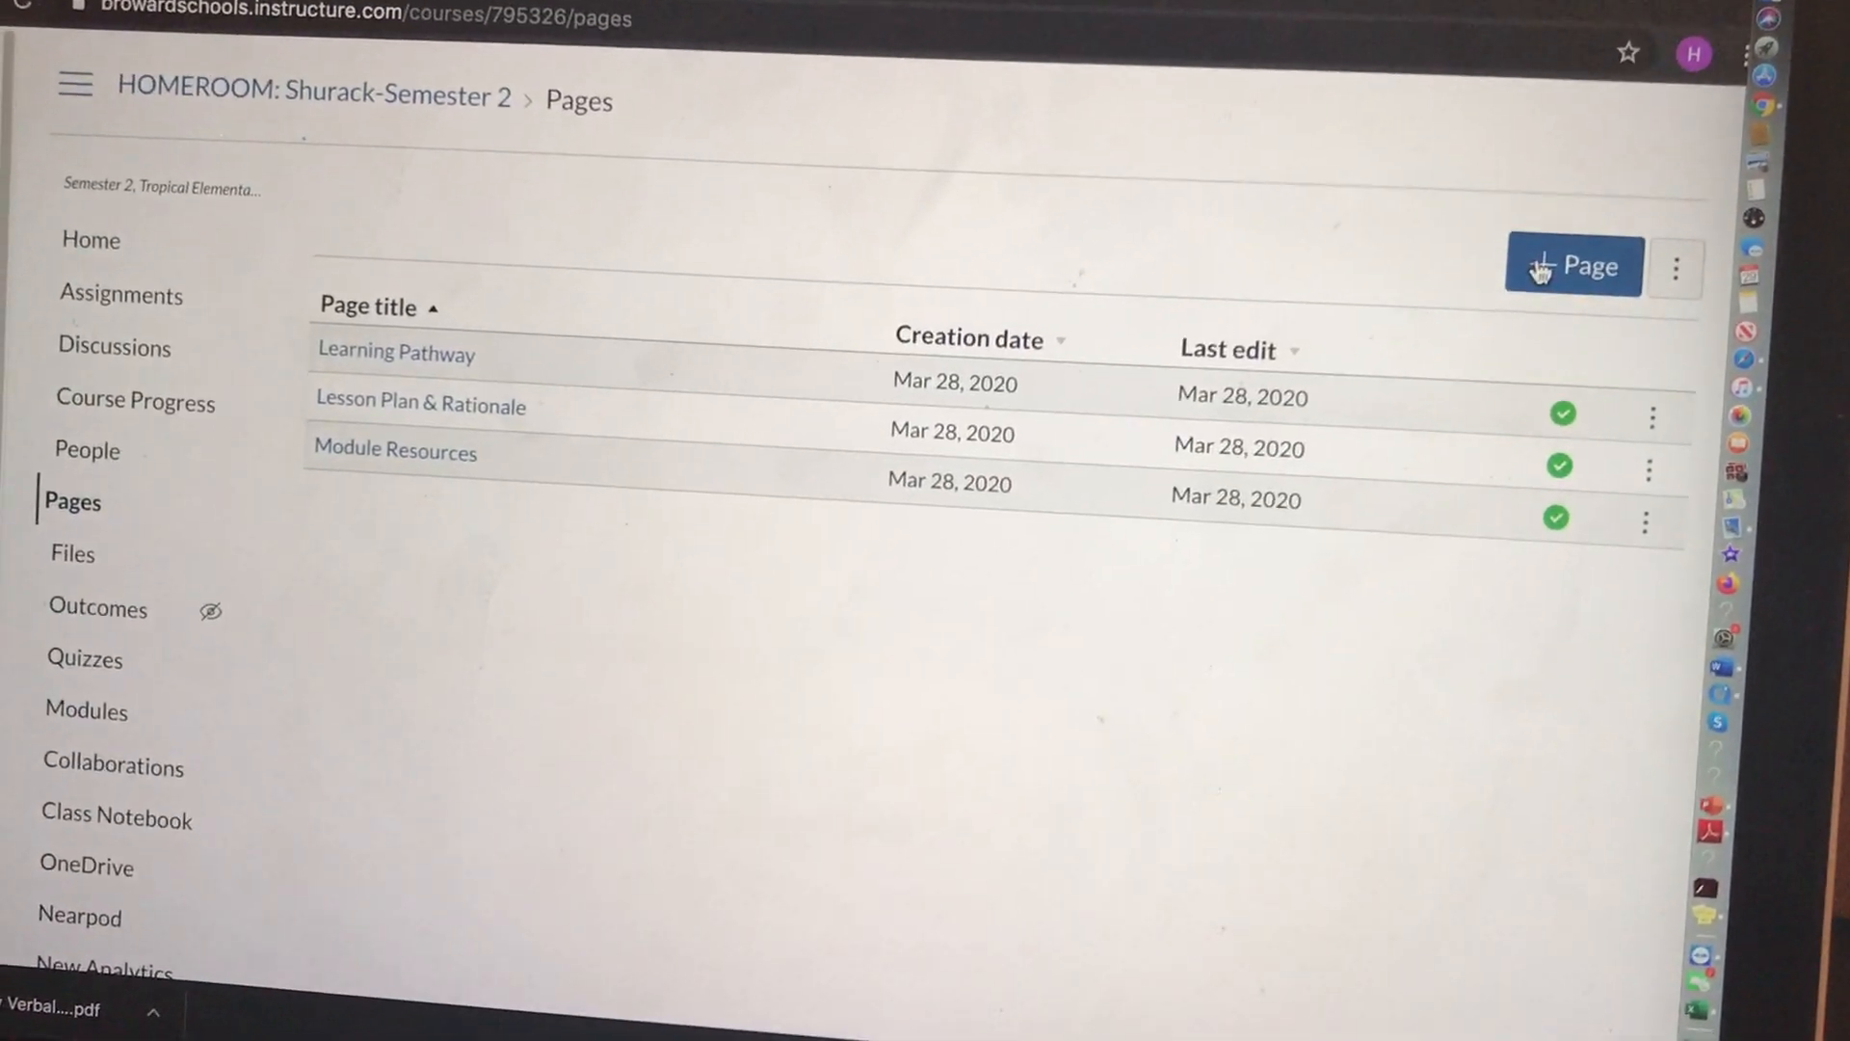
pyautogui.click(1548, 266)
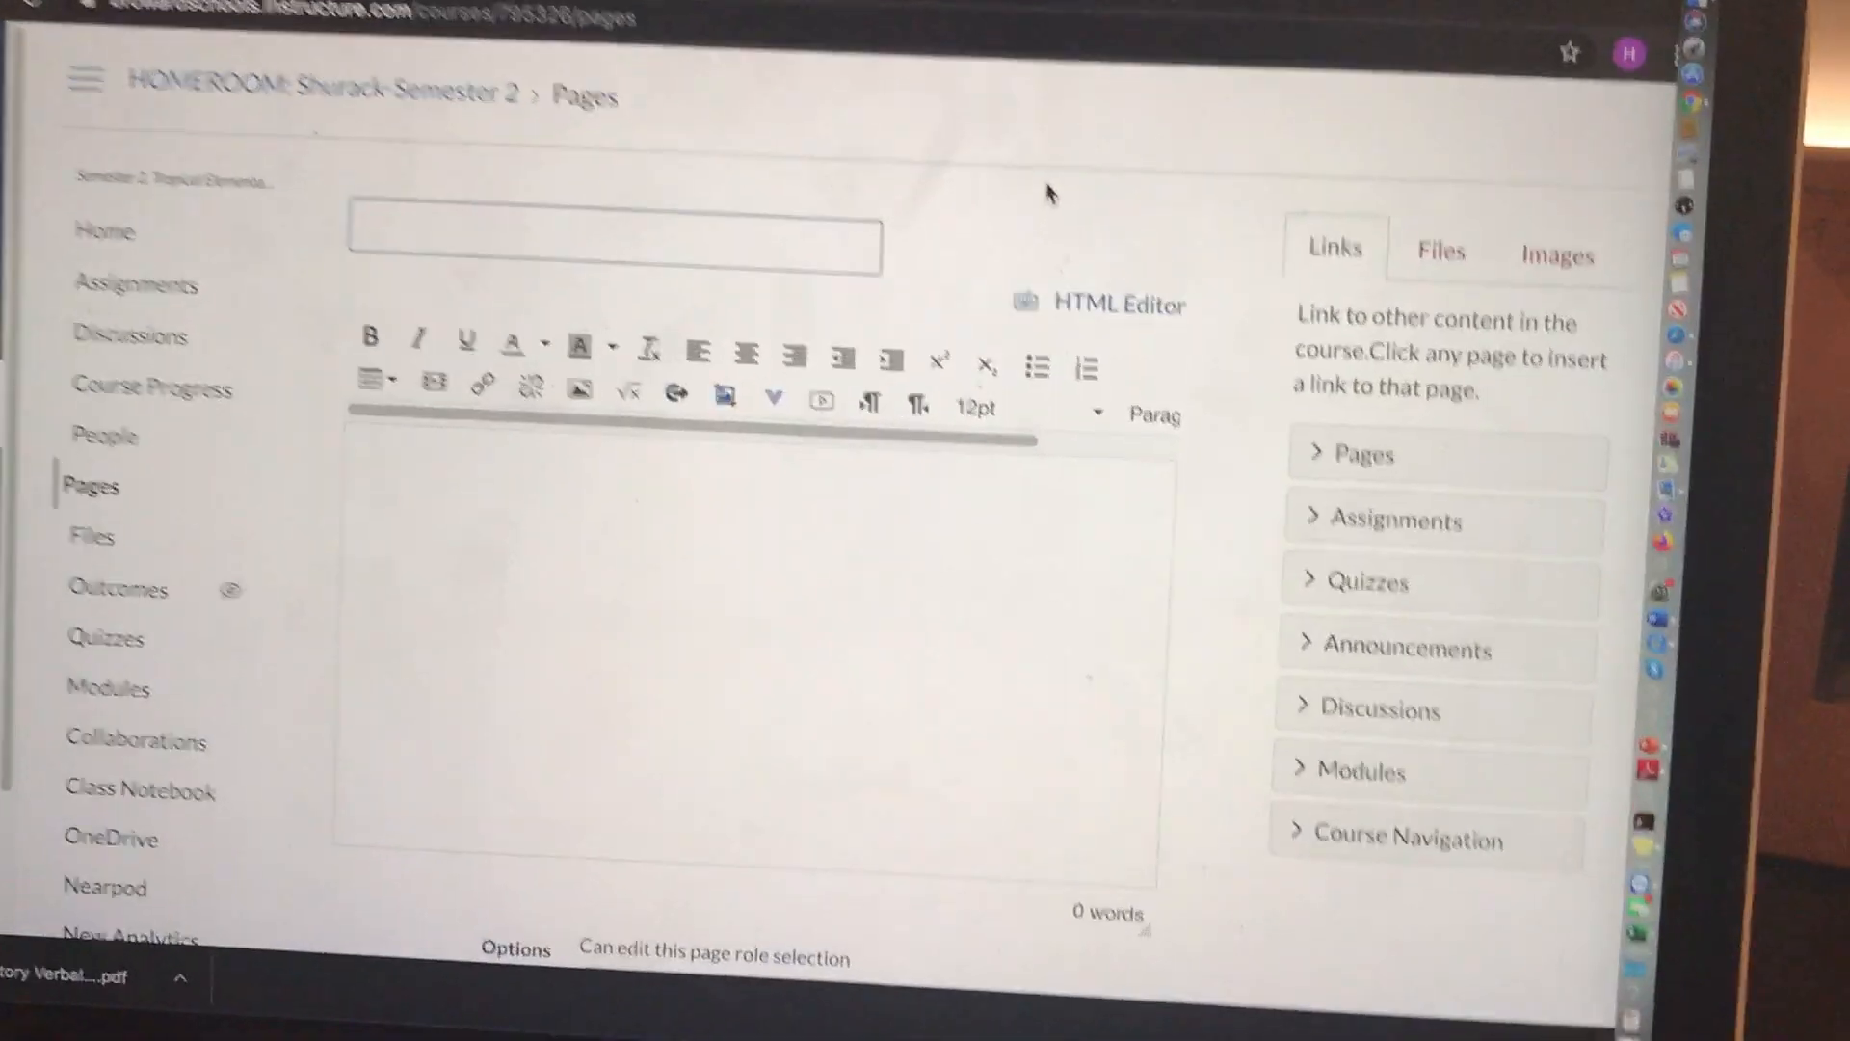
pyautogui.write('Home Page')
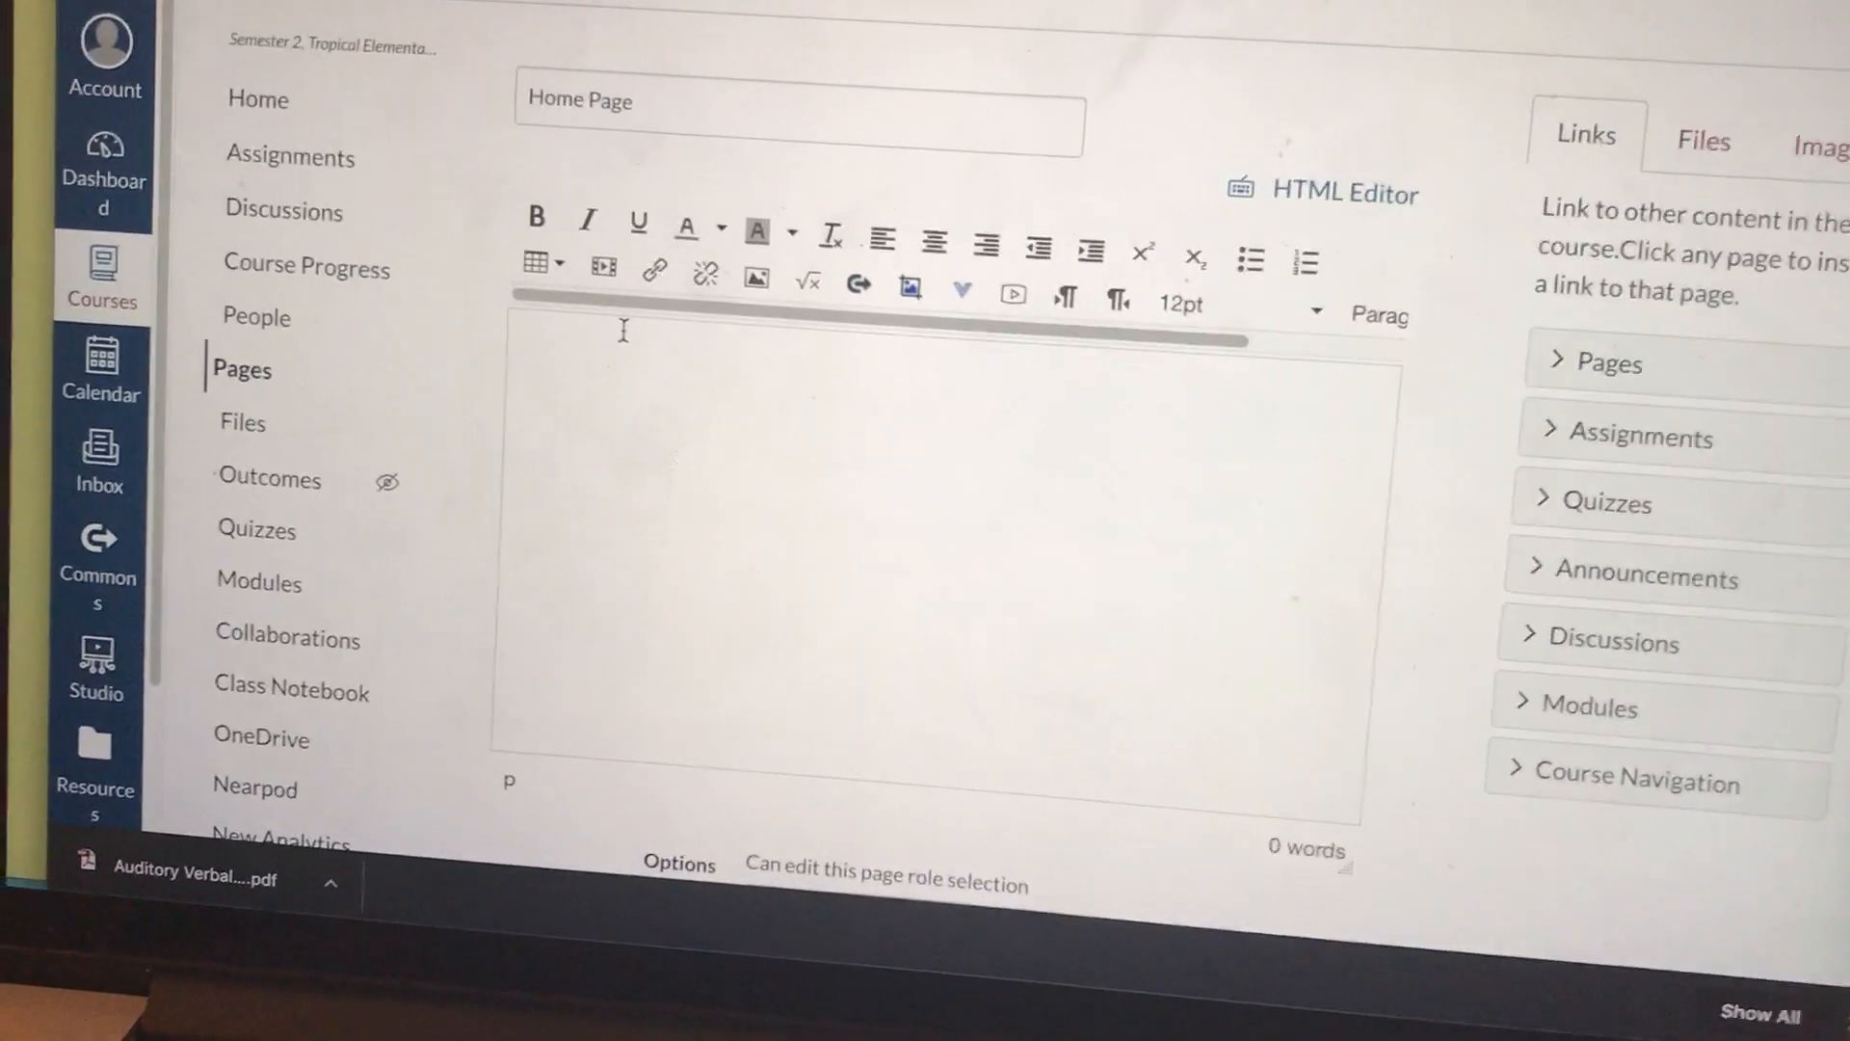
# Step: Add a bold, centred, 36pt purple 'Welcome To Our Class!' heading with teal highlight
pyautogui.write('Welcome To')
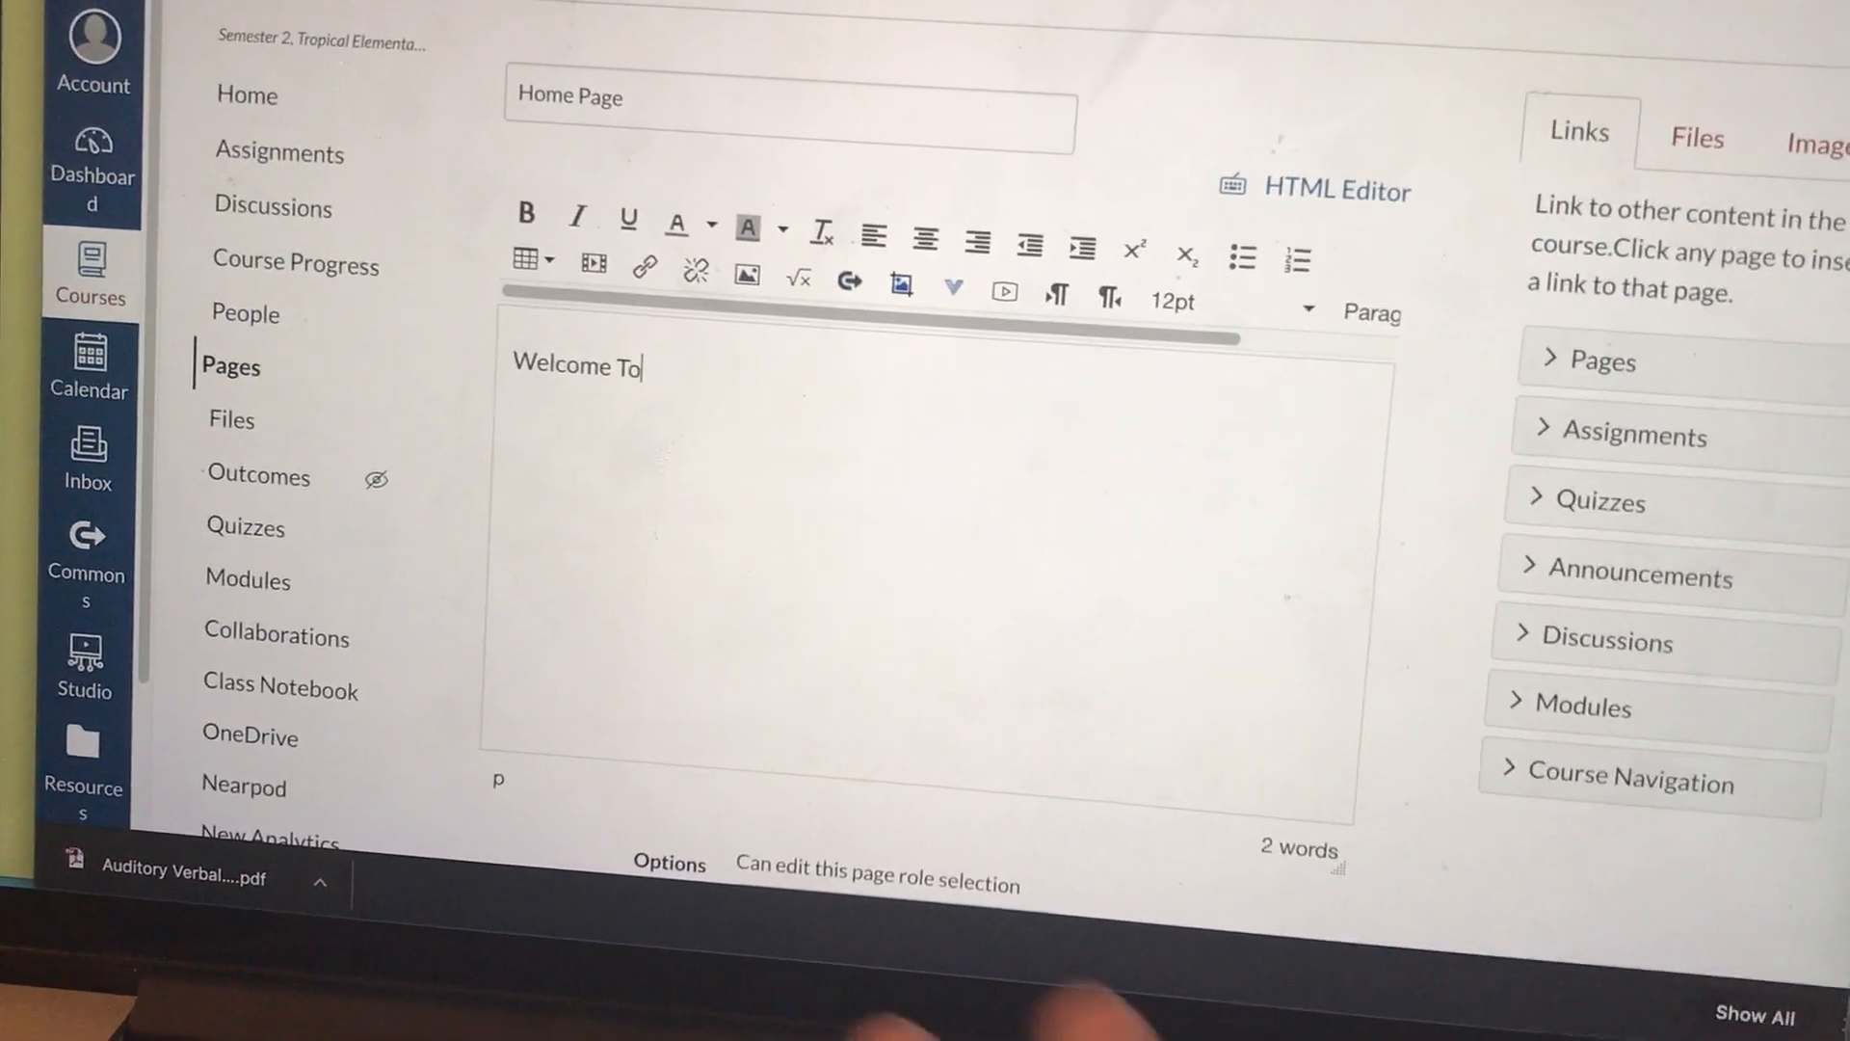
pyautogui.write('Our')
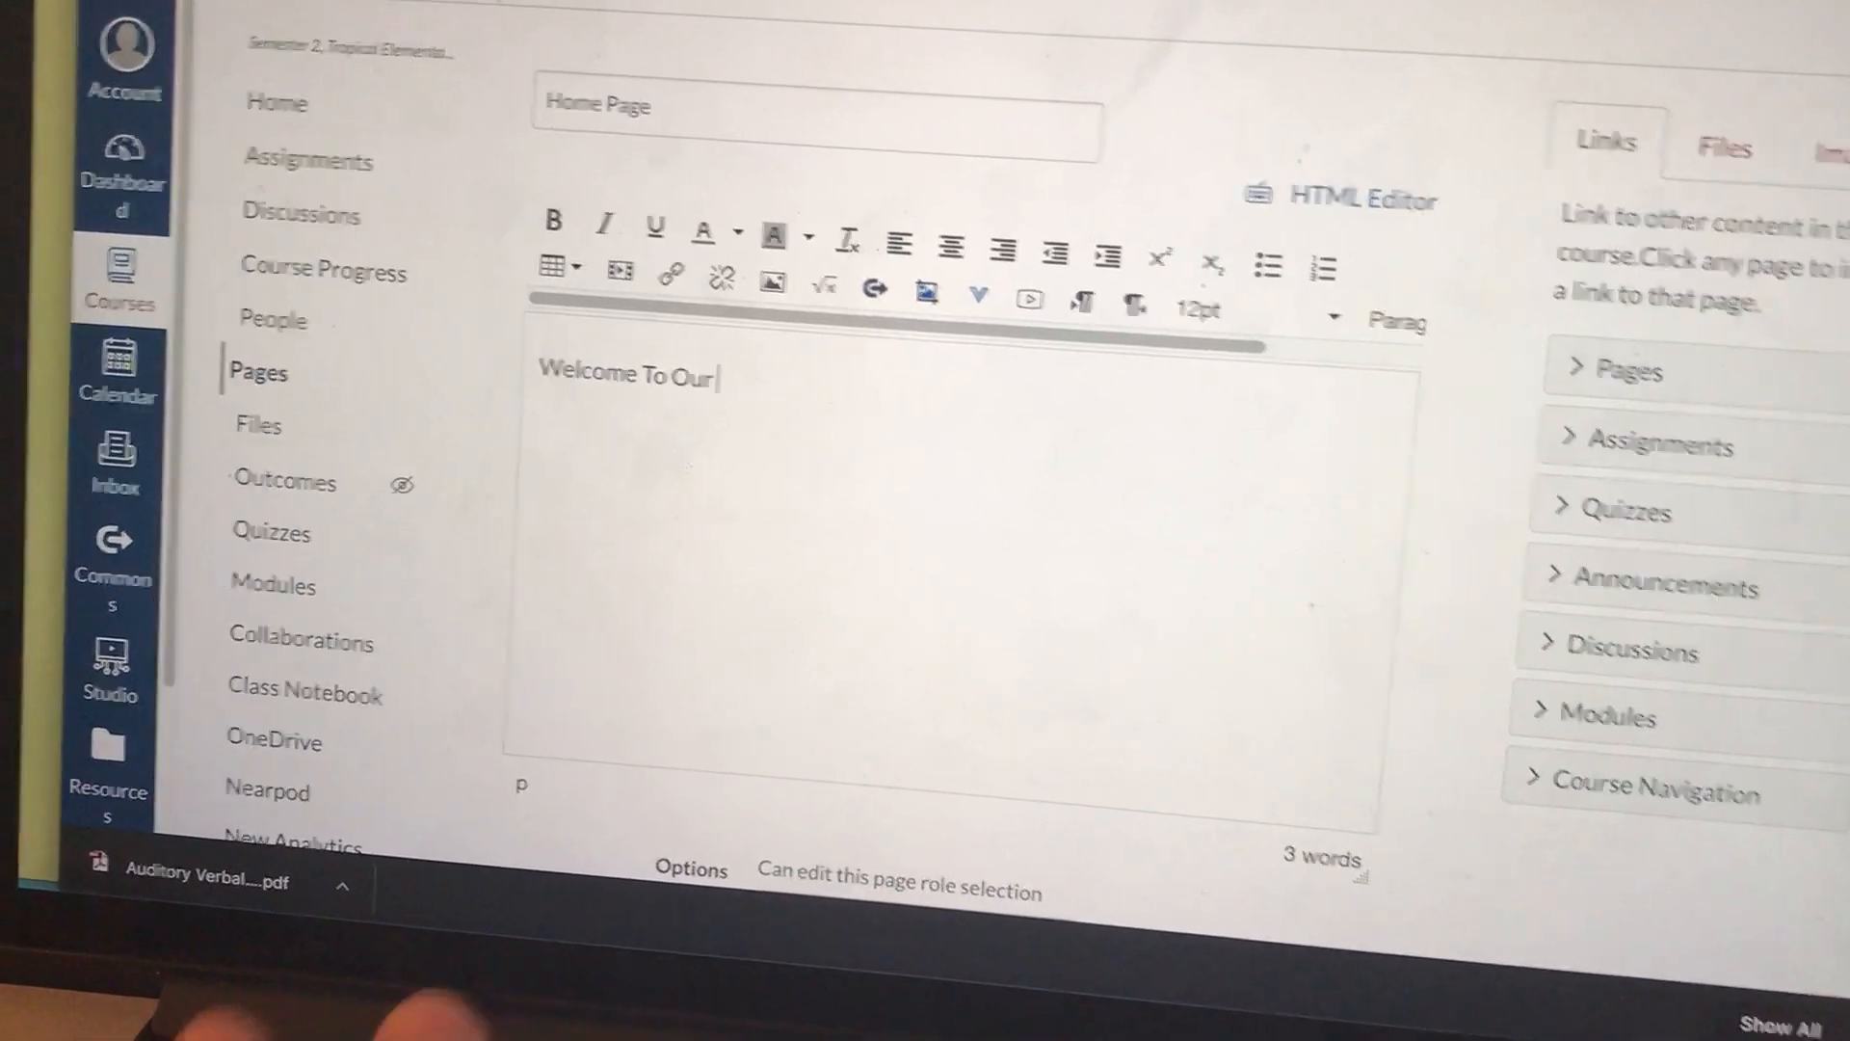
pyautogui.write('Cass')
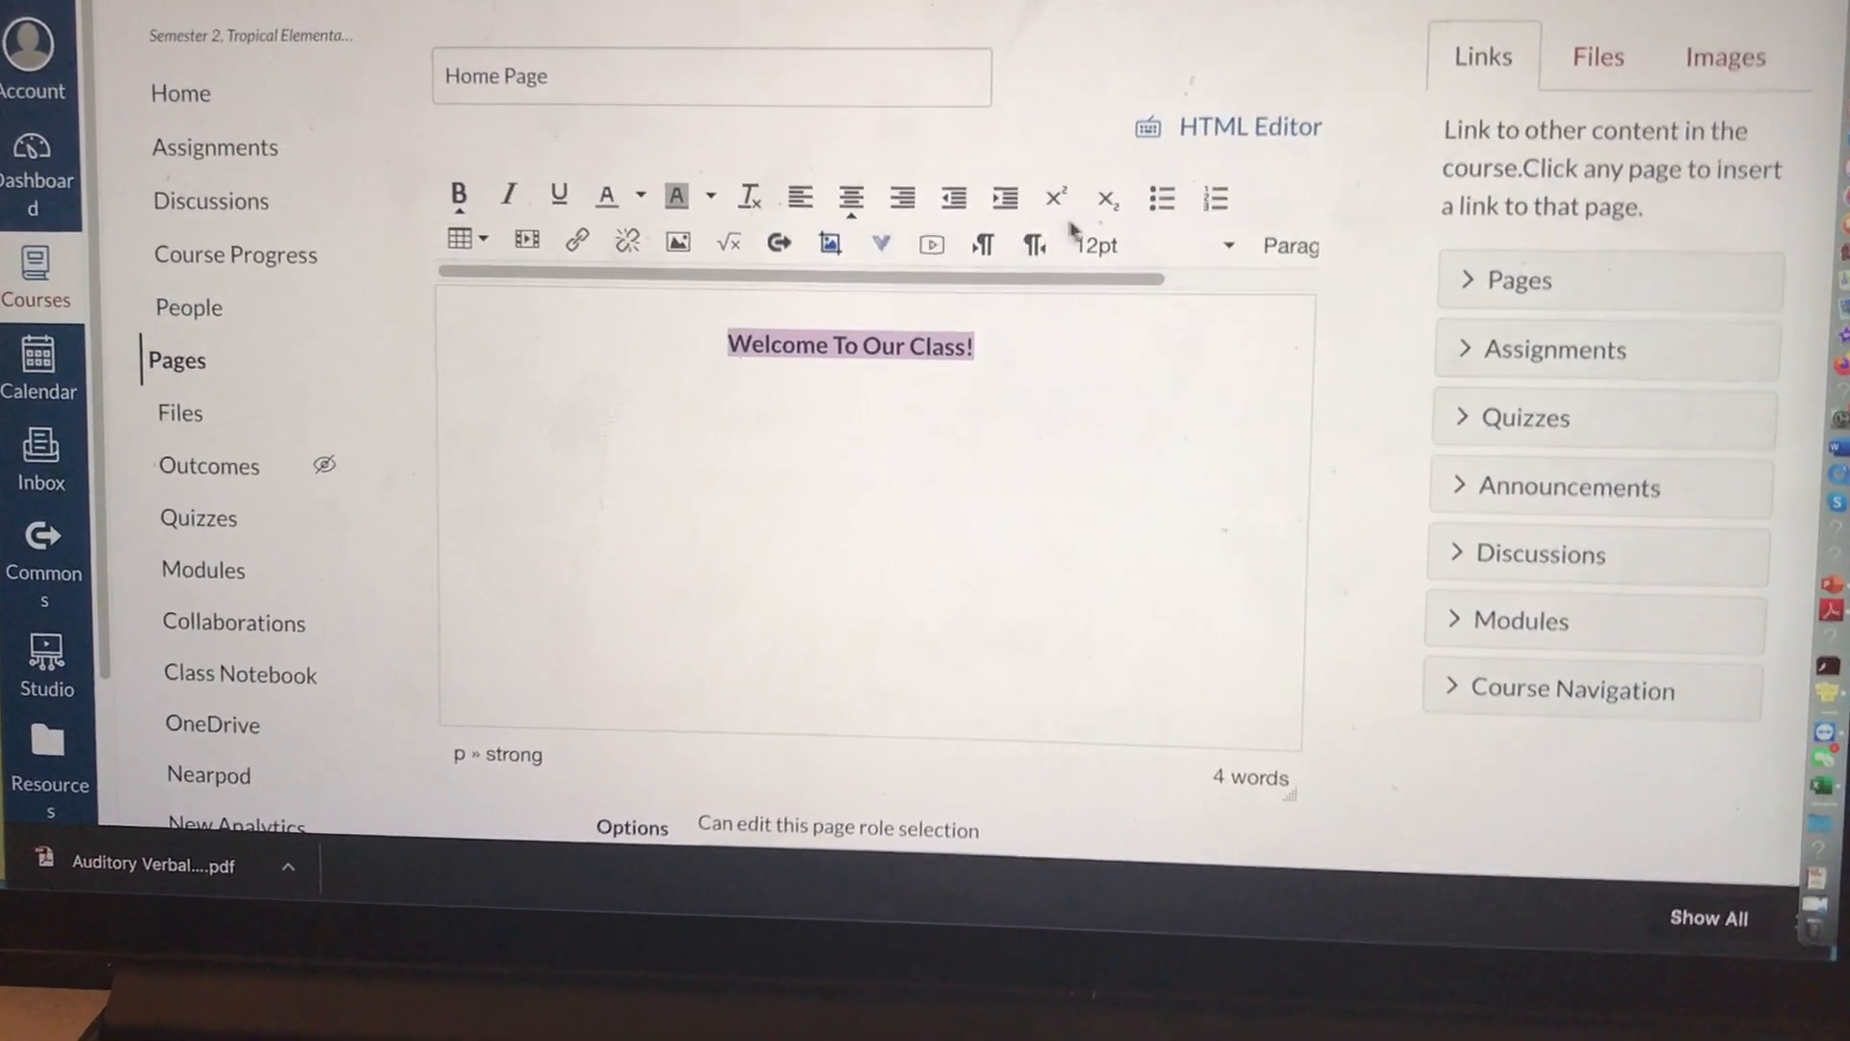
pyautogui.click(1098, 245)
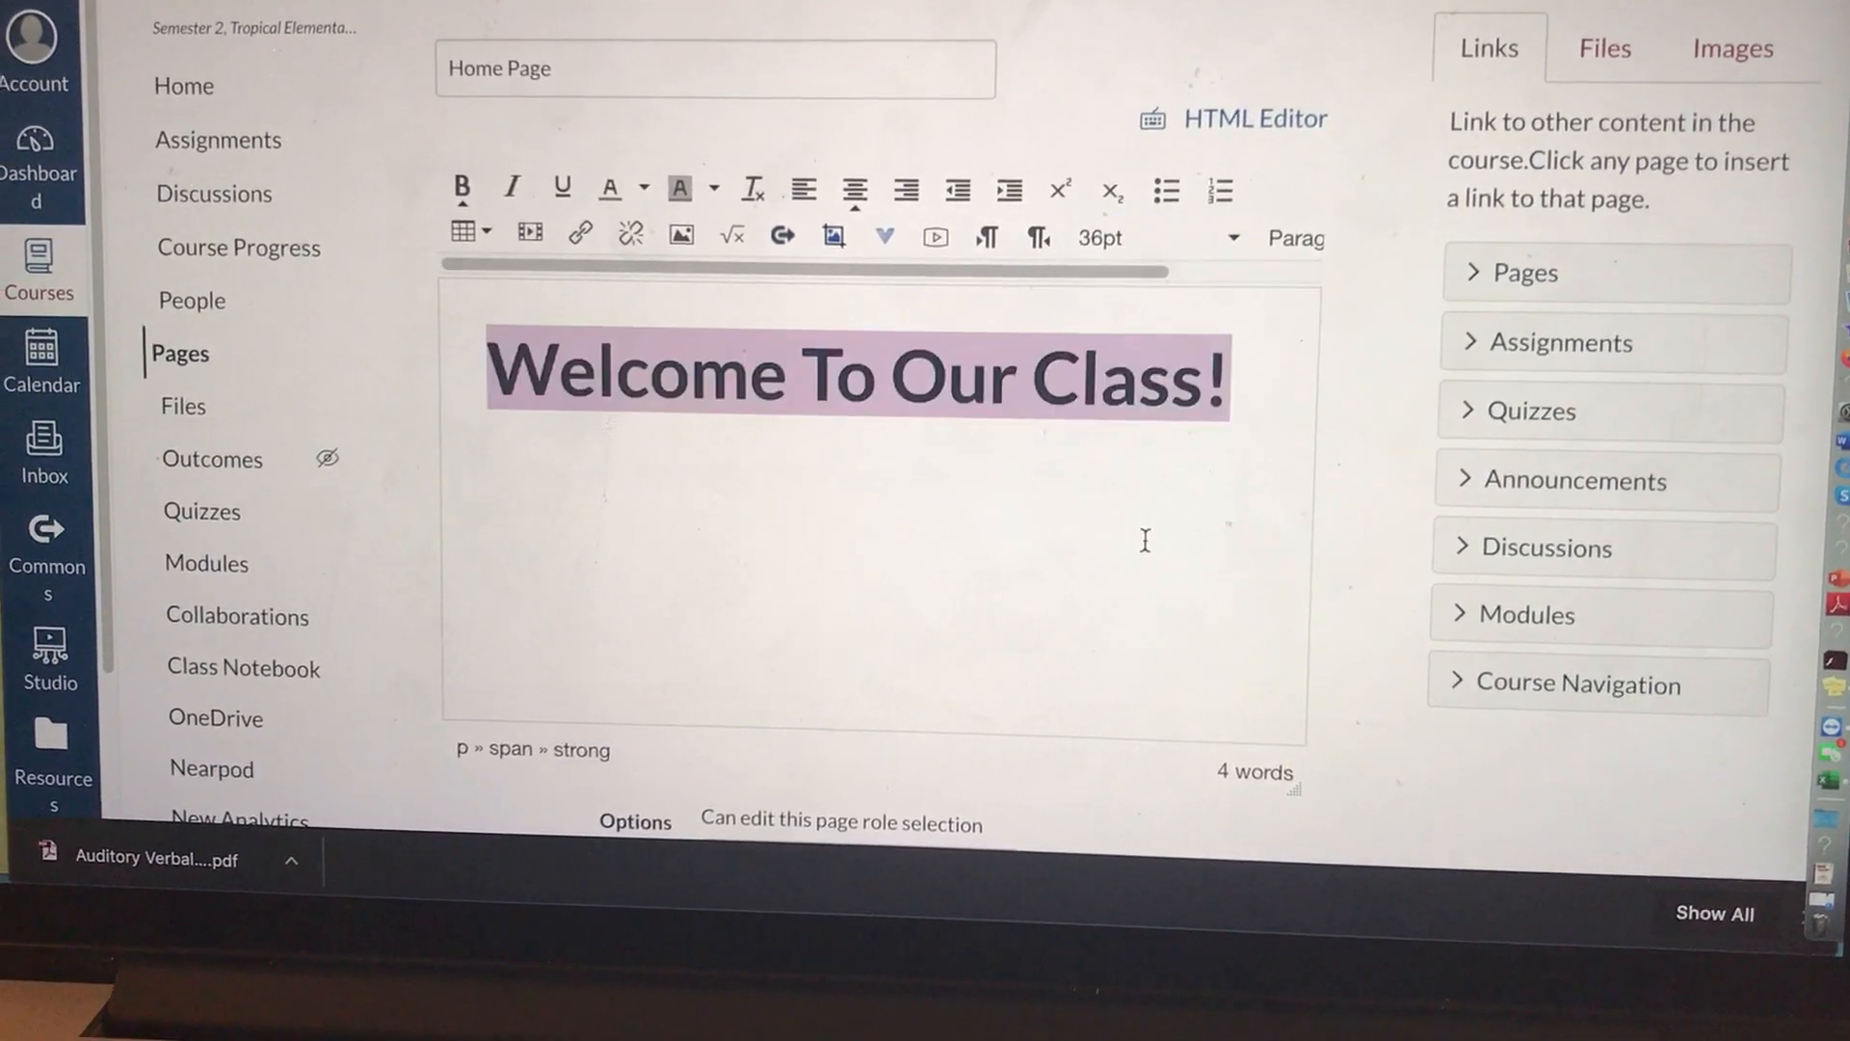
pyautogui.moveTo(620, 188)
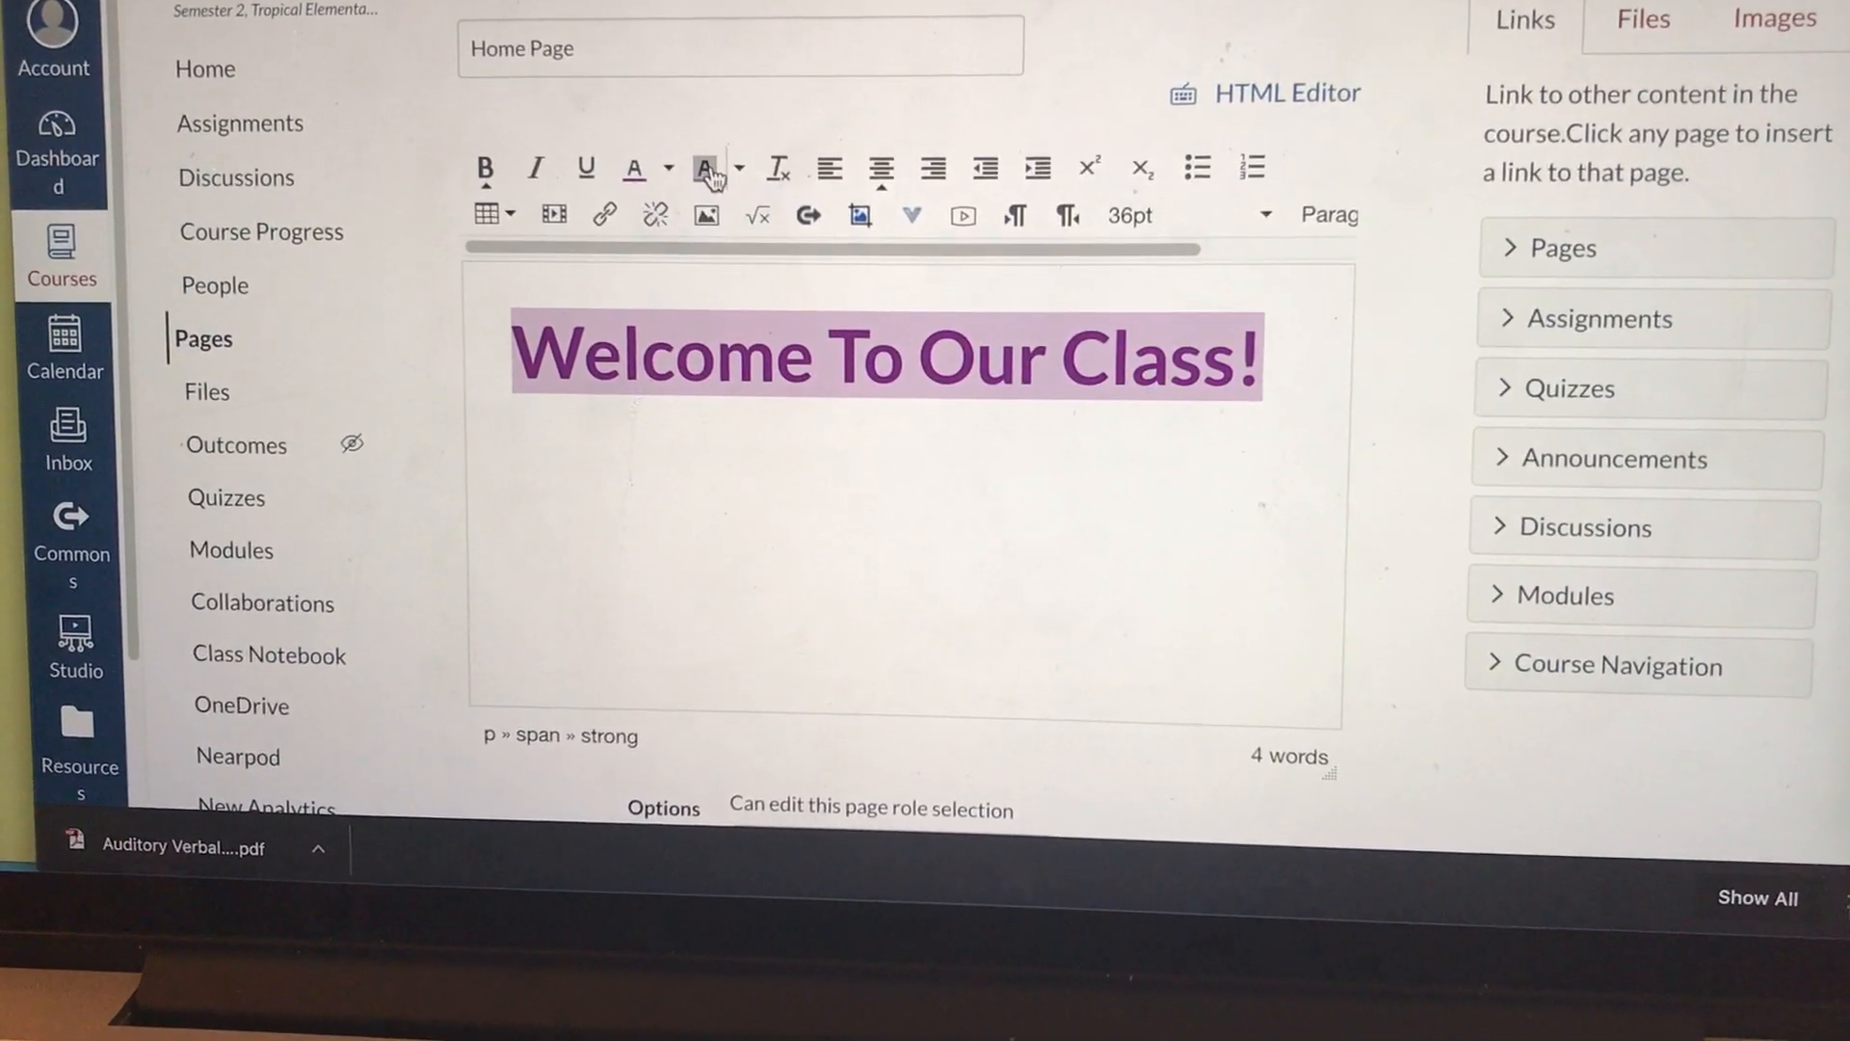
pyautogui.click(737, 168)
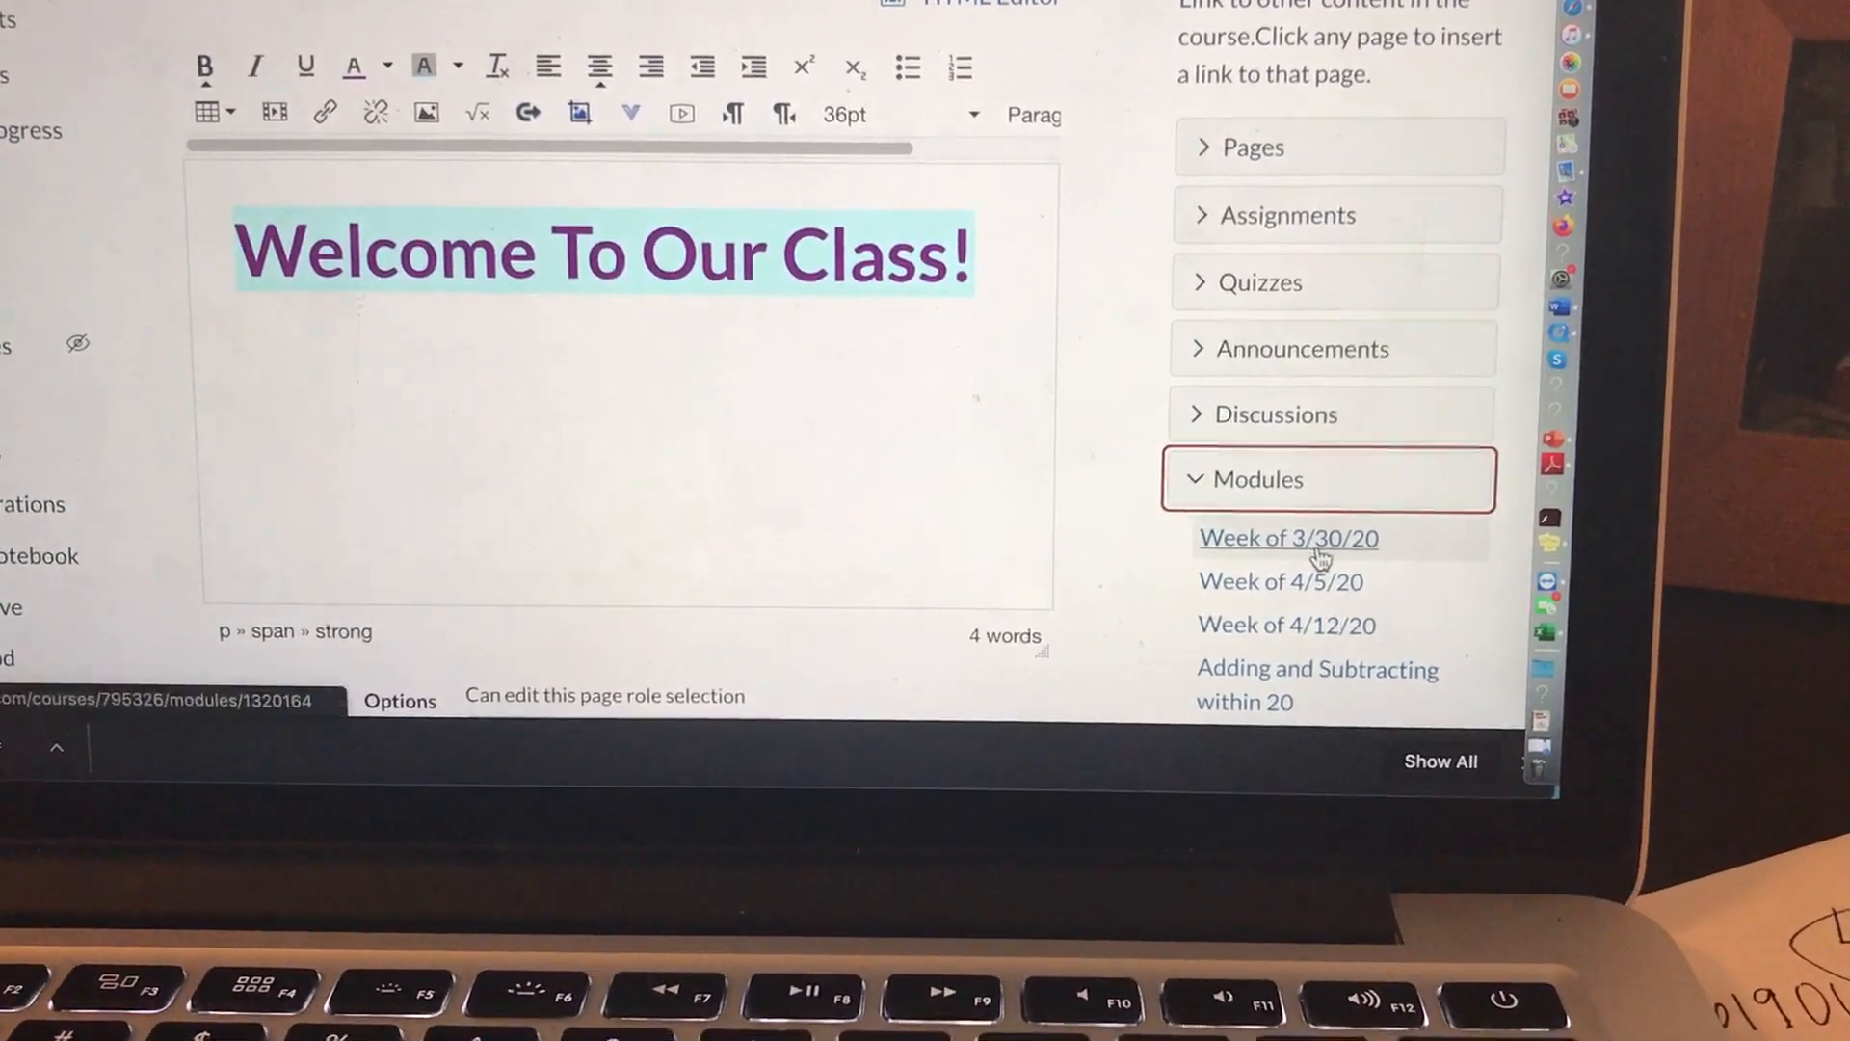
pyautogui.moveTo(1335, 570)
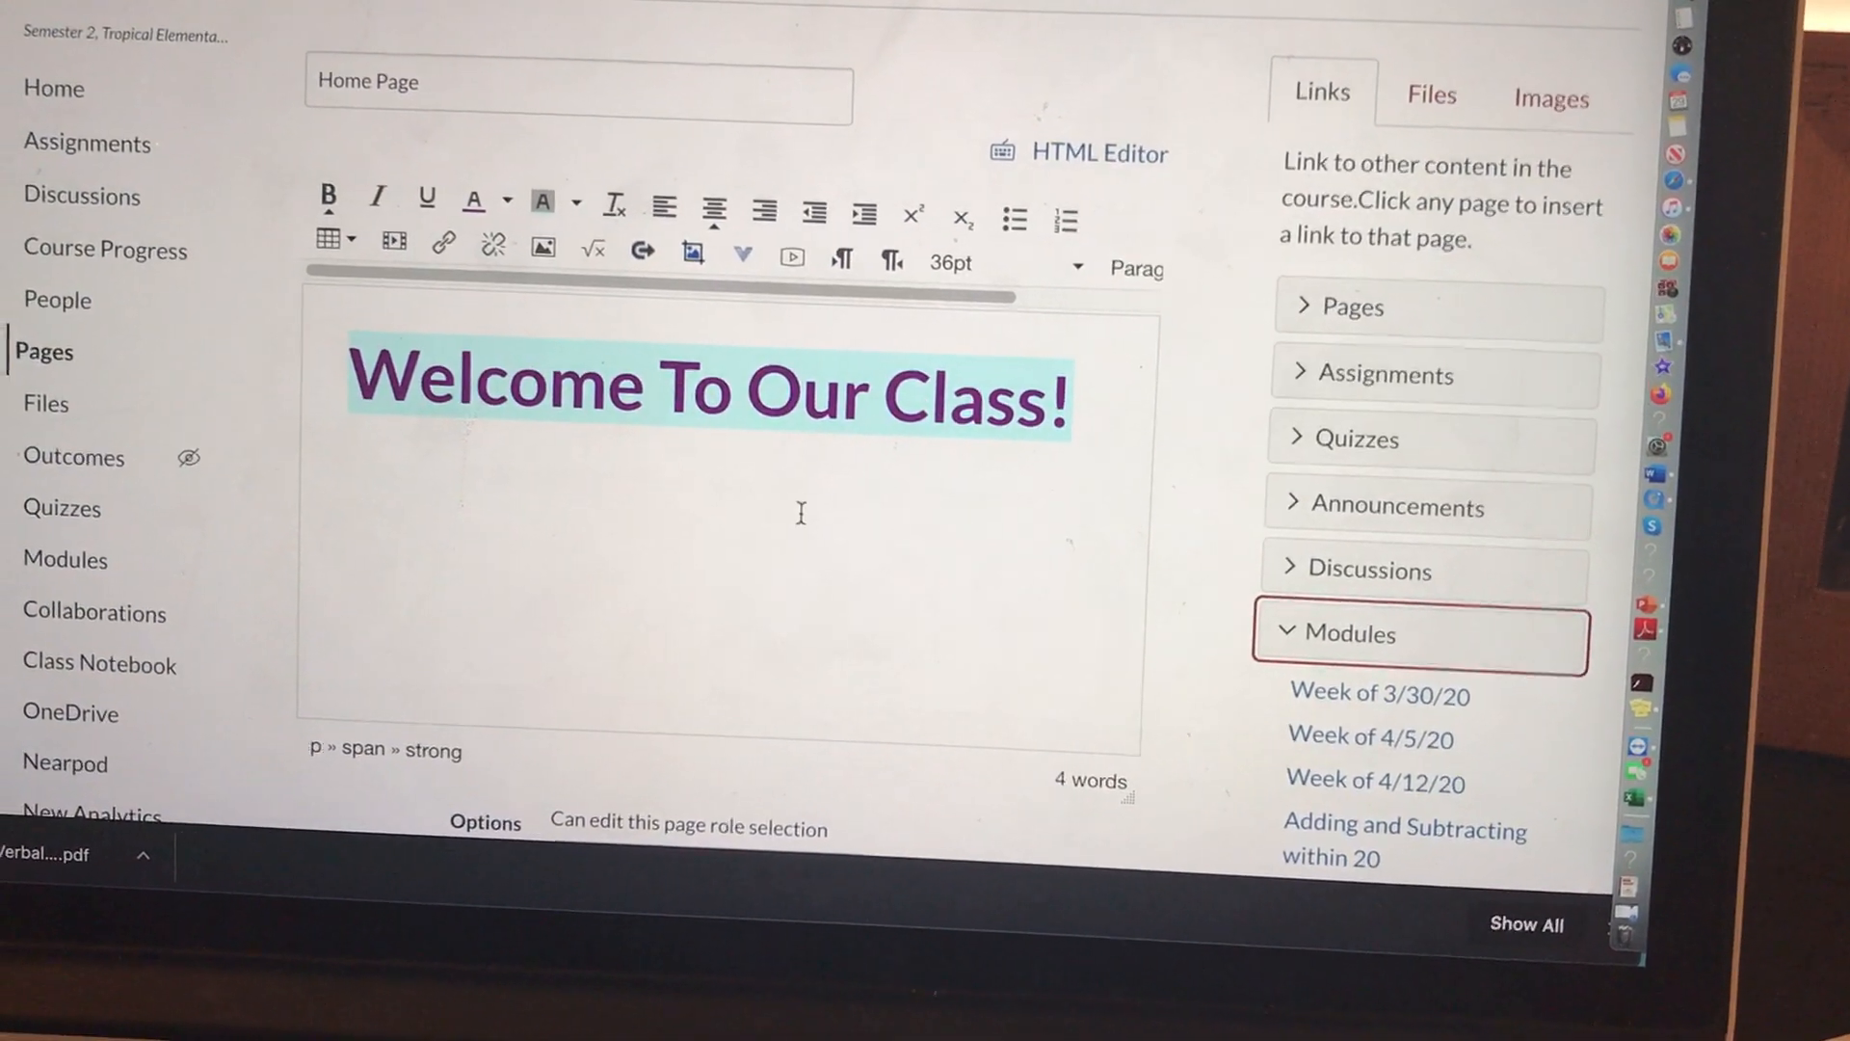
pyautogui.moveTo(1064, 214)
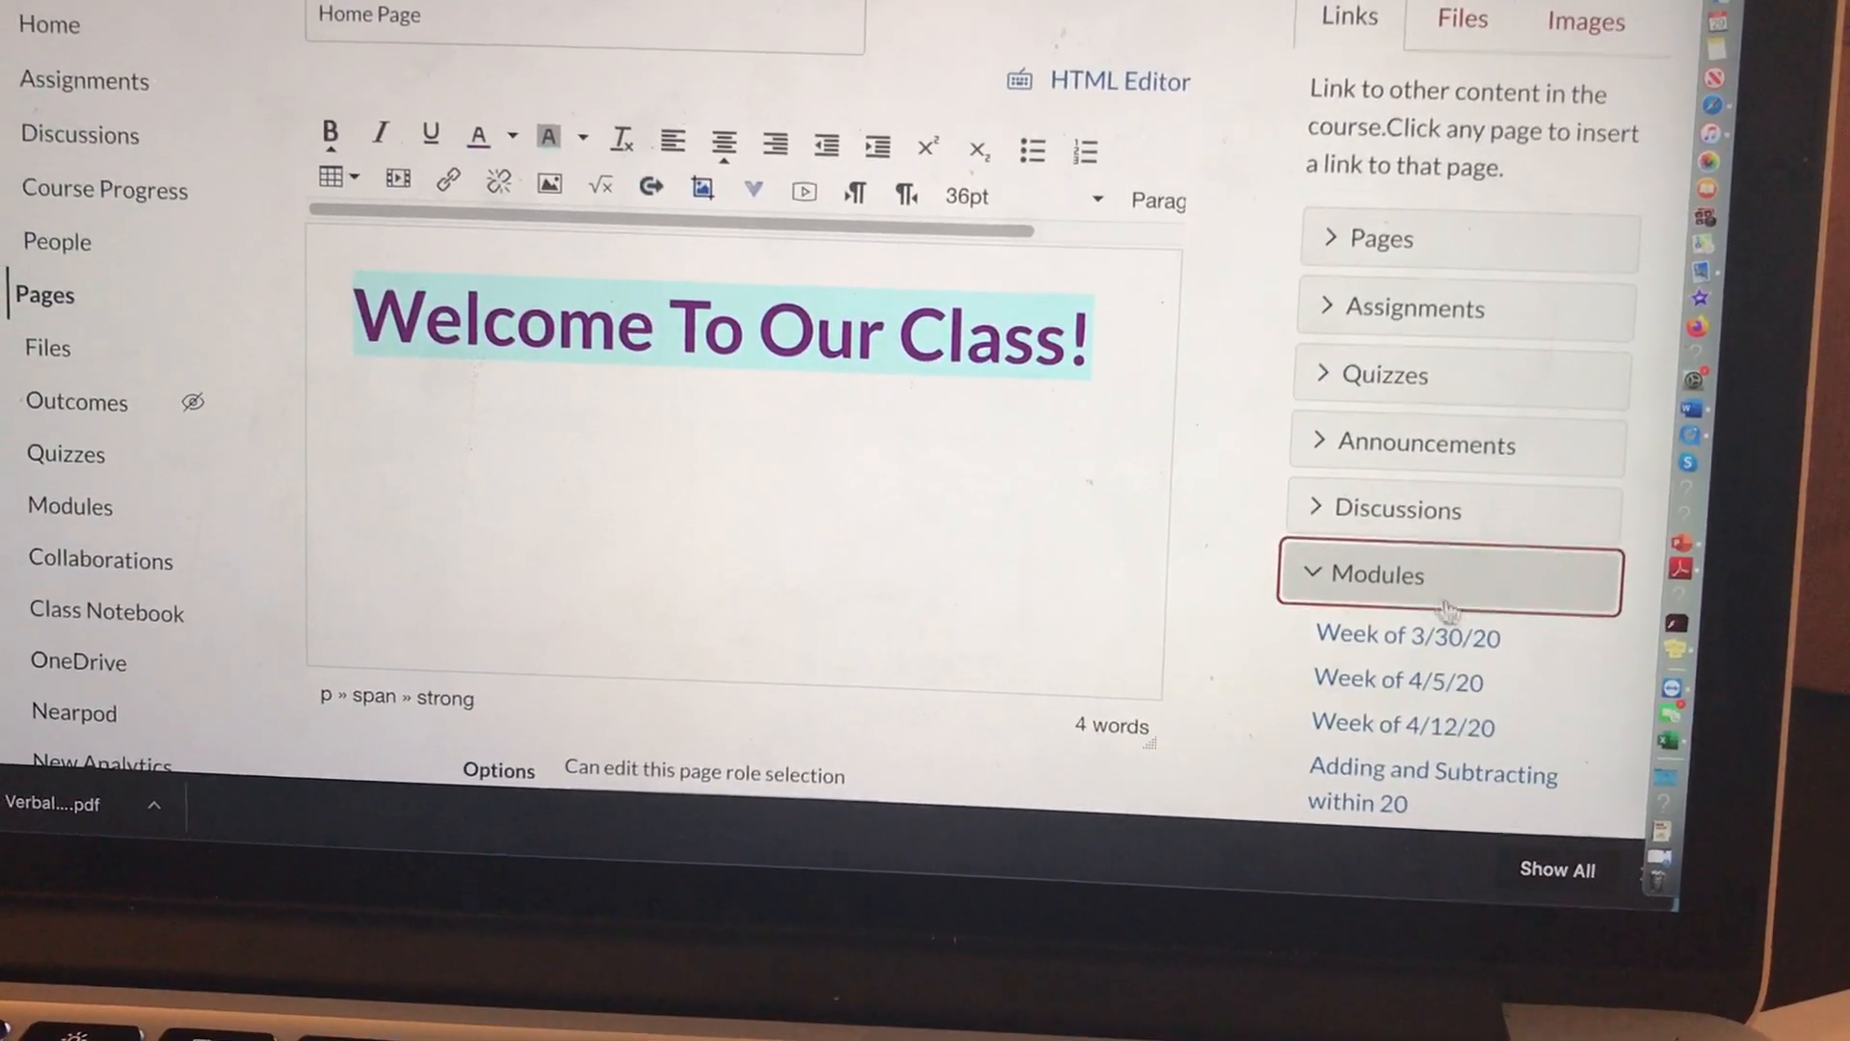
# Step: Insert links to the Week of 3/30/20, 4/5/20 and 4/12/20 modules
pyautogui.click(1406, 639)
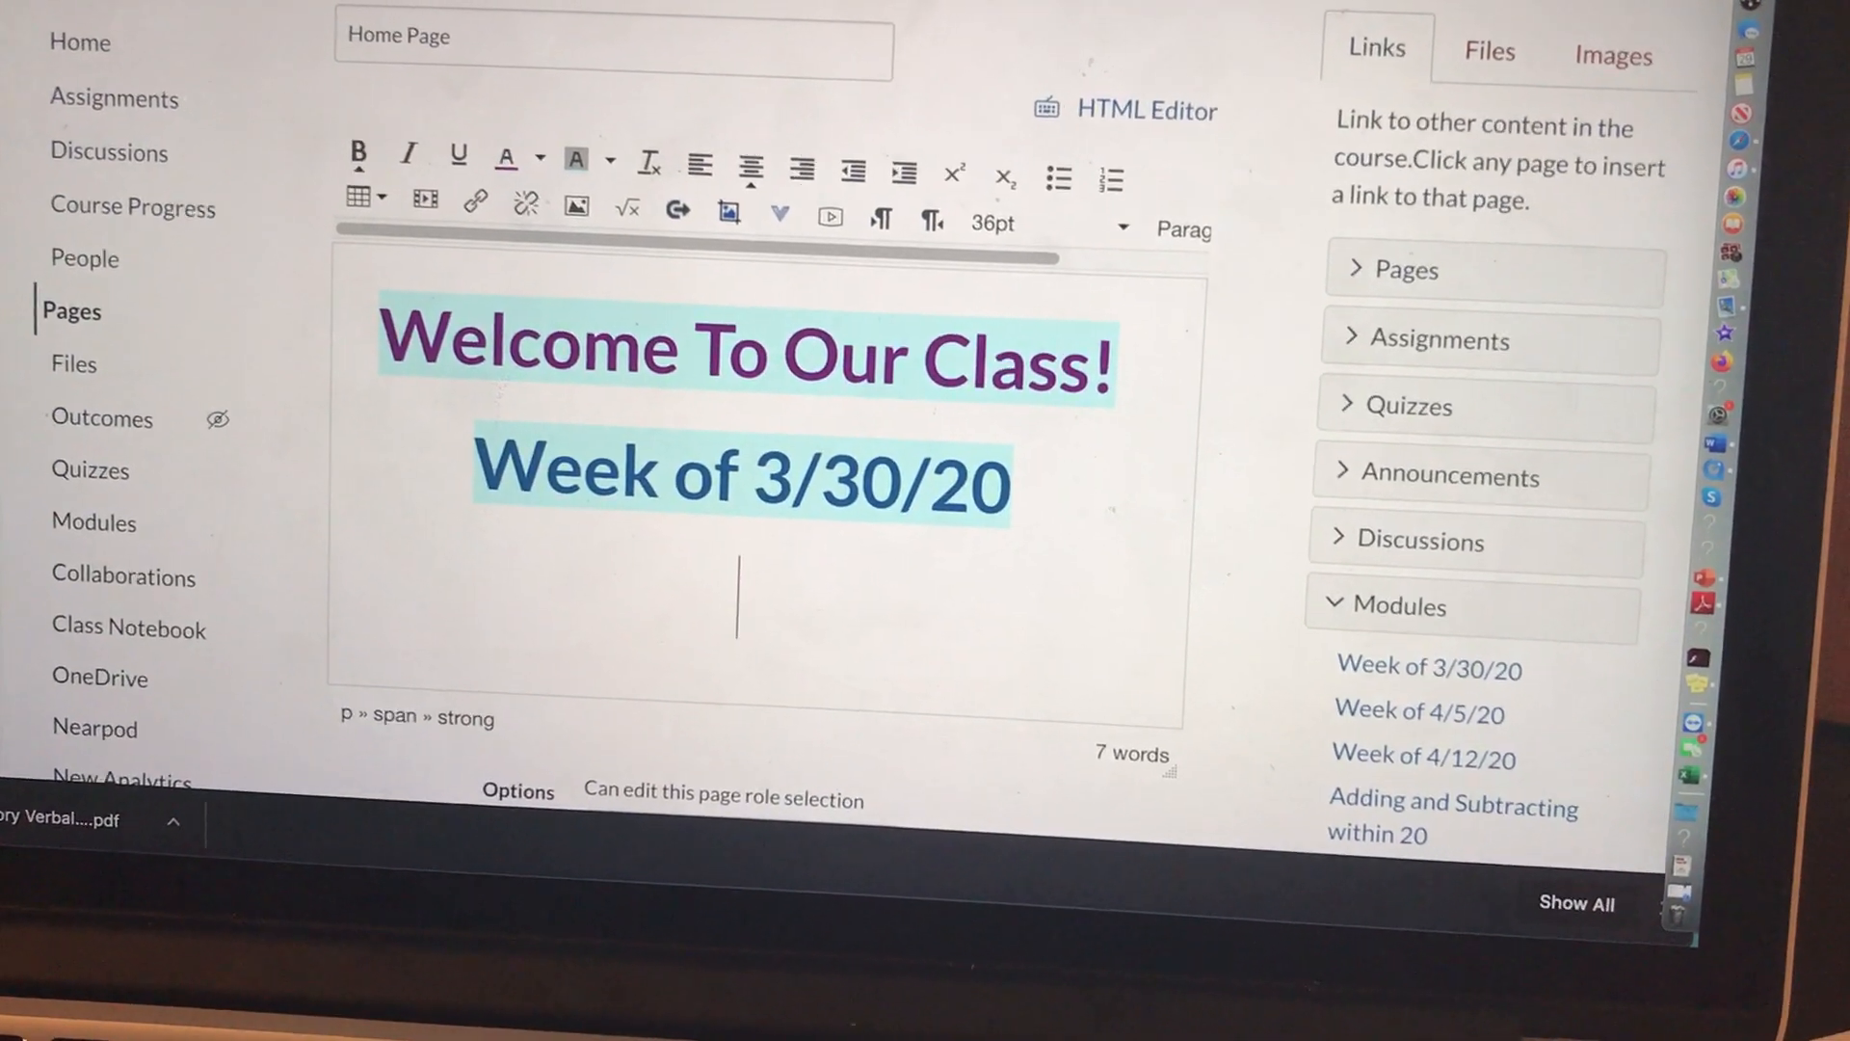
pyautogui.click(1431, 712)
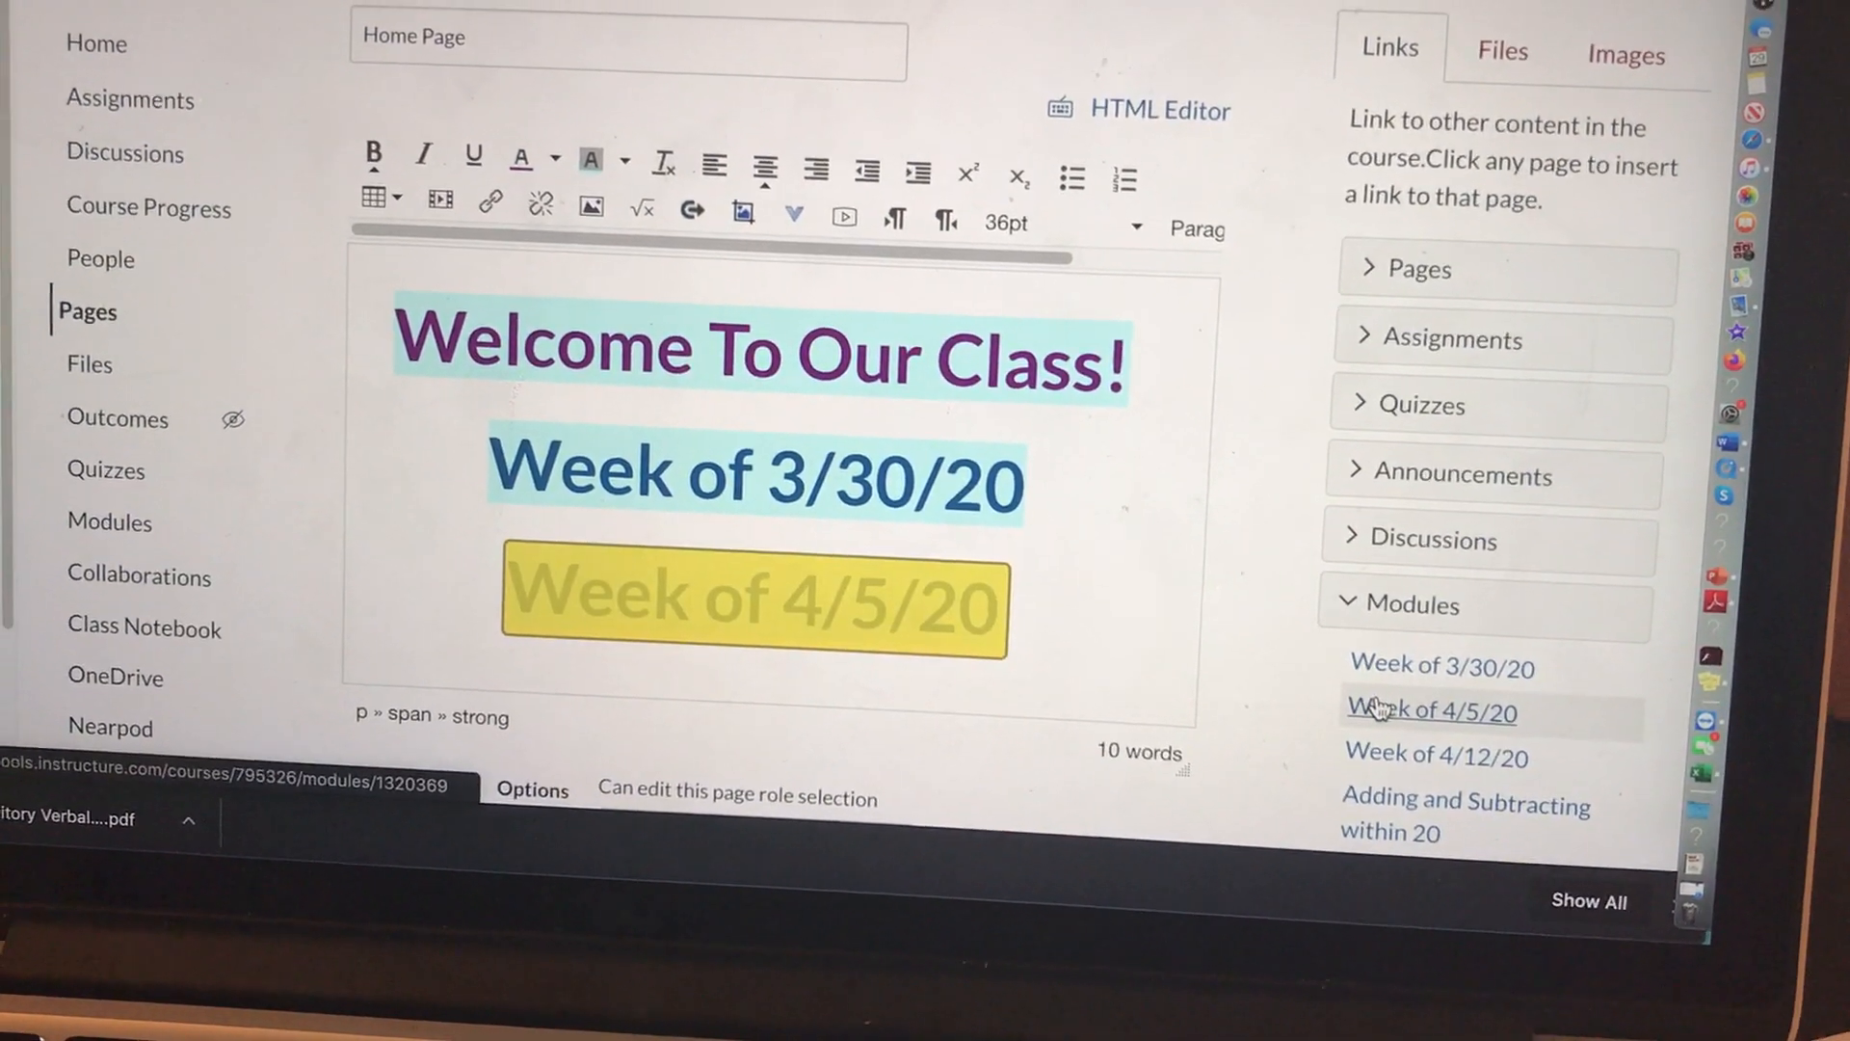
pyautogui.click(1429, 712)
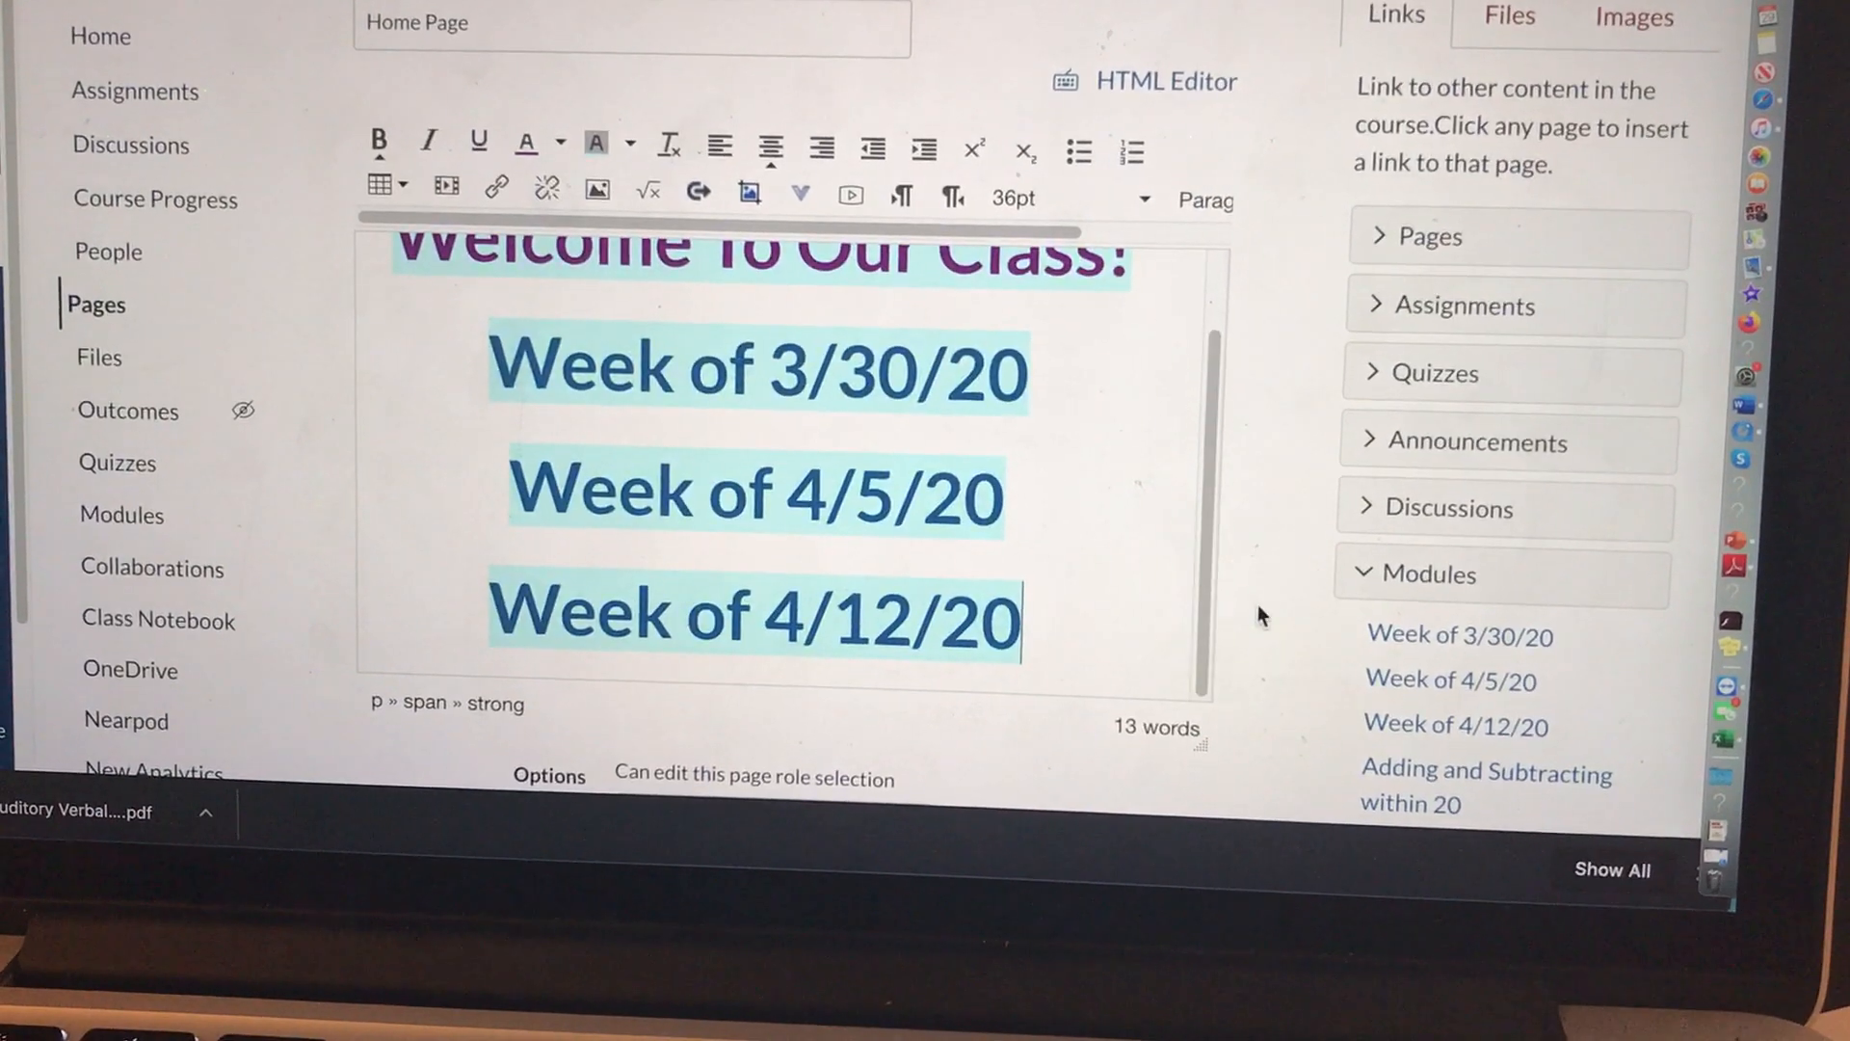
pyautogui.scroll(-3)
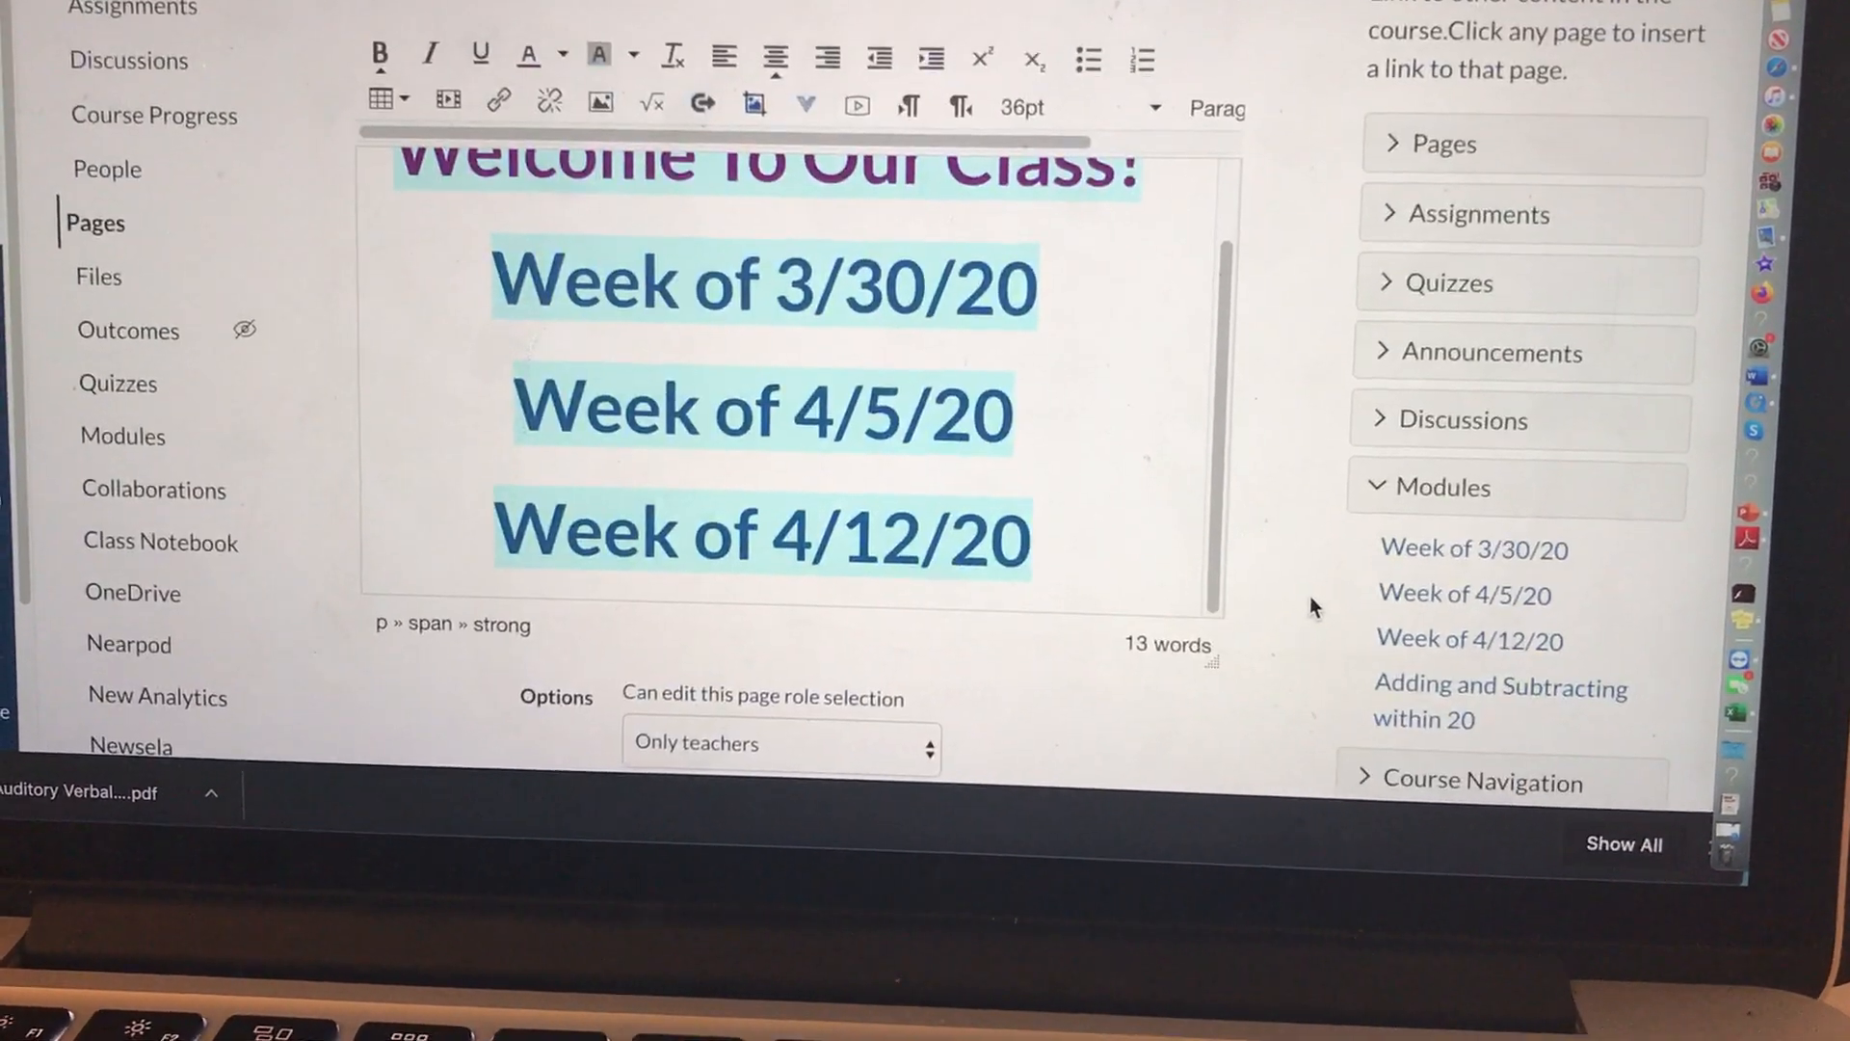
pyautogui.scroll(-3)
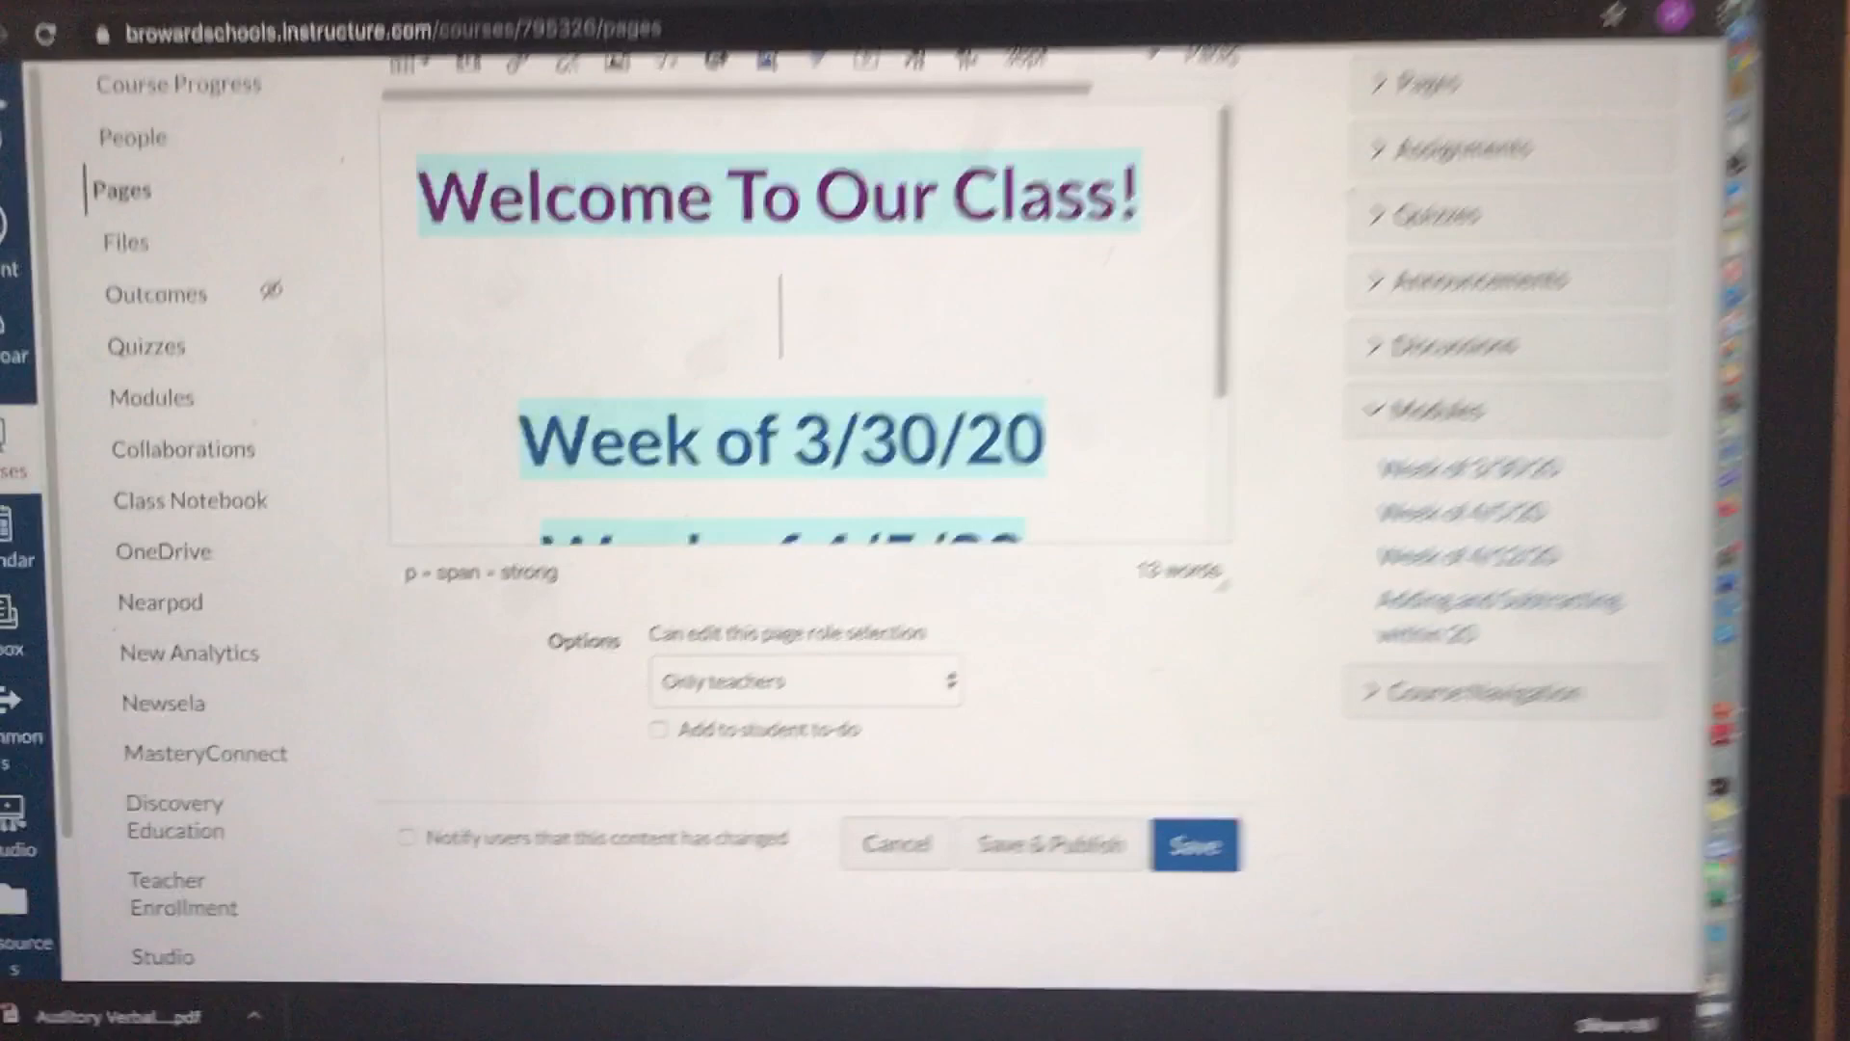
# Step: Add an 18pt red 'Click on a below link to get started' line under the heading
pyautogui.write('C')
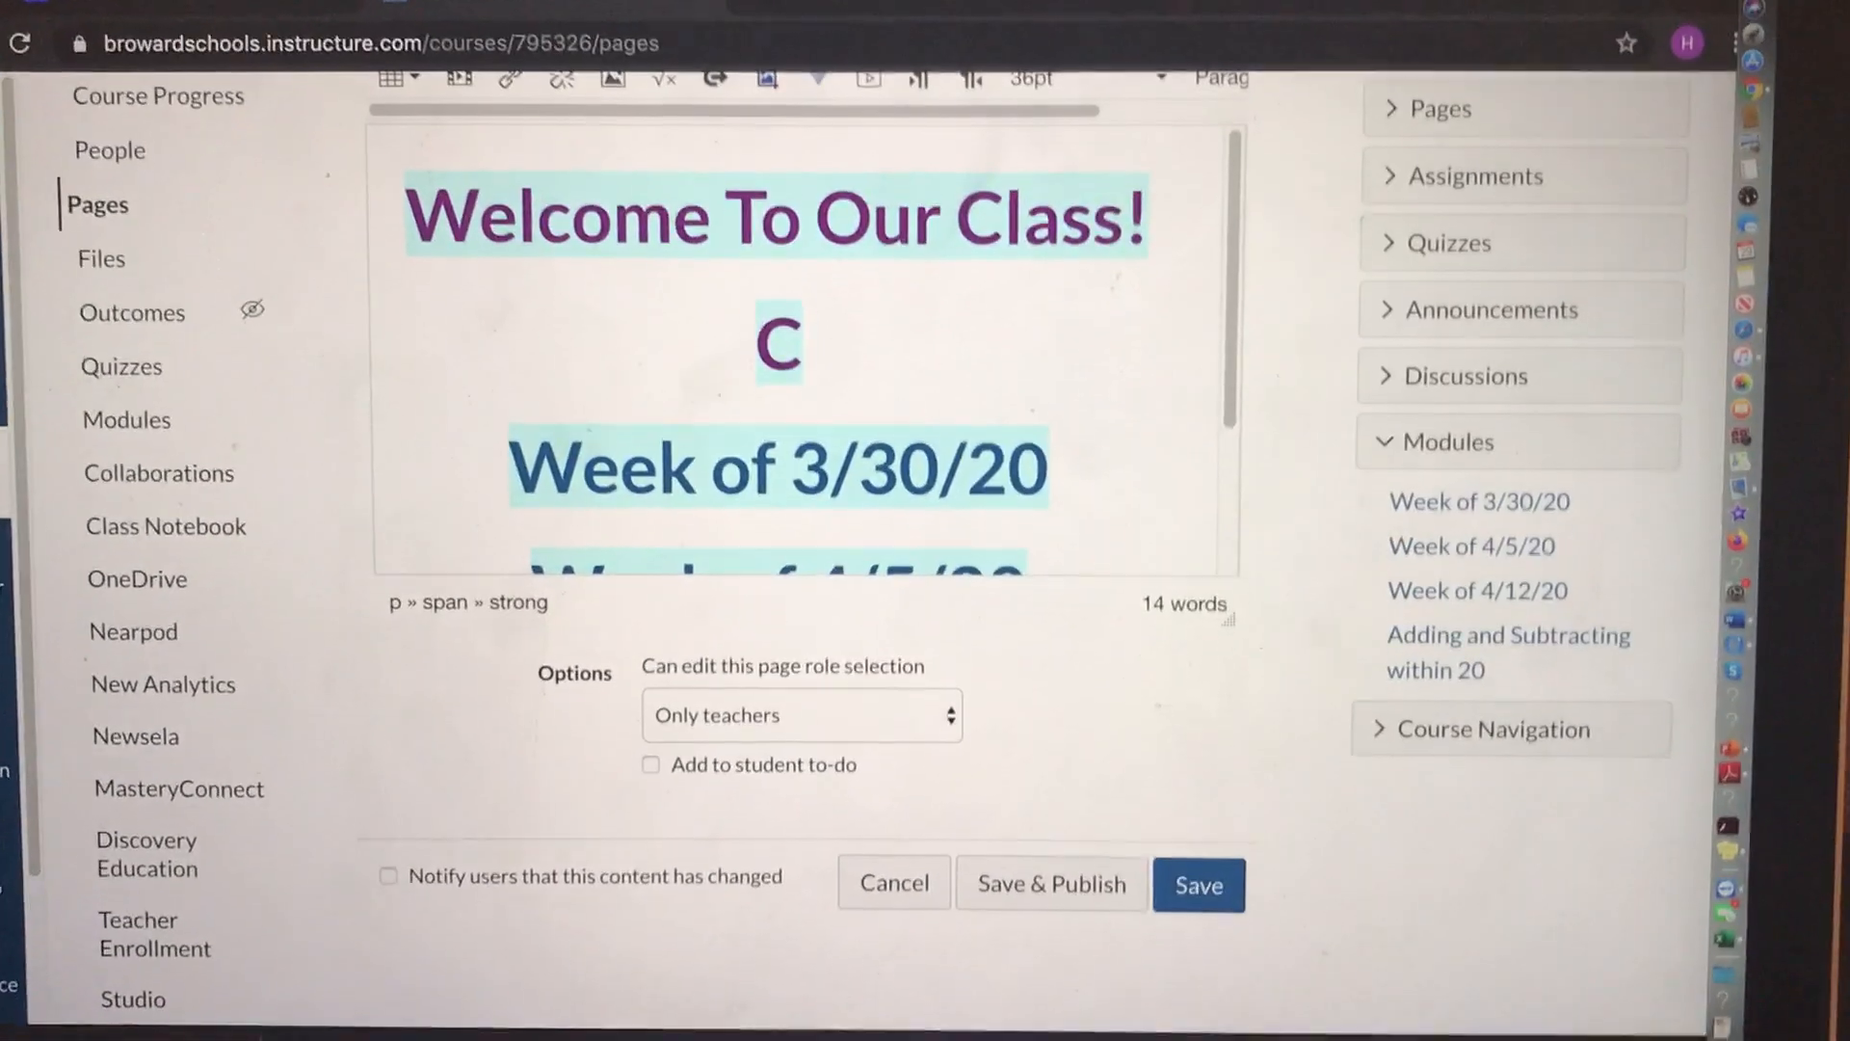
pyautogui.write('lick on a link to get started')
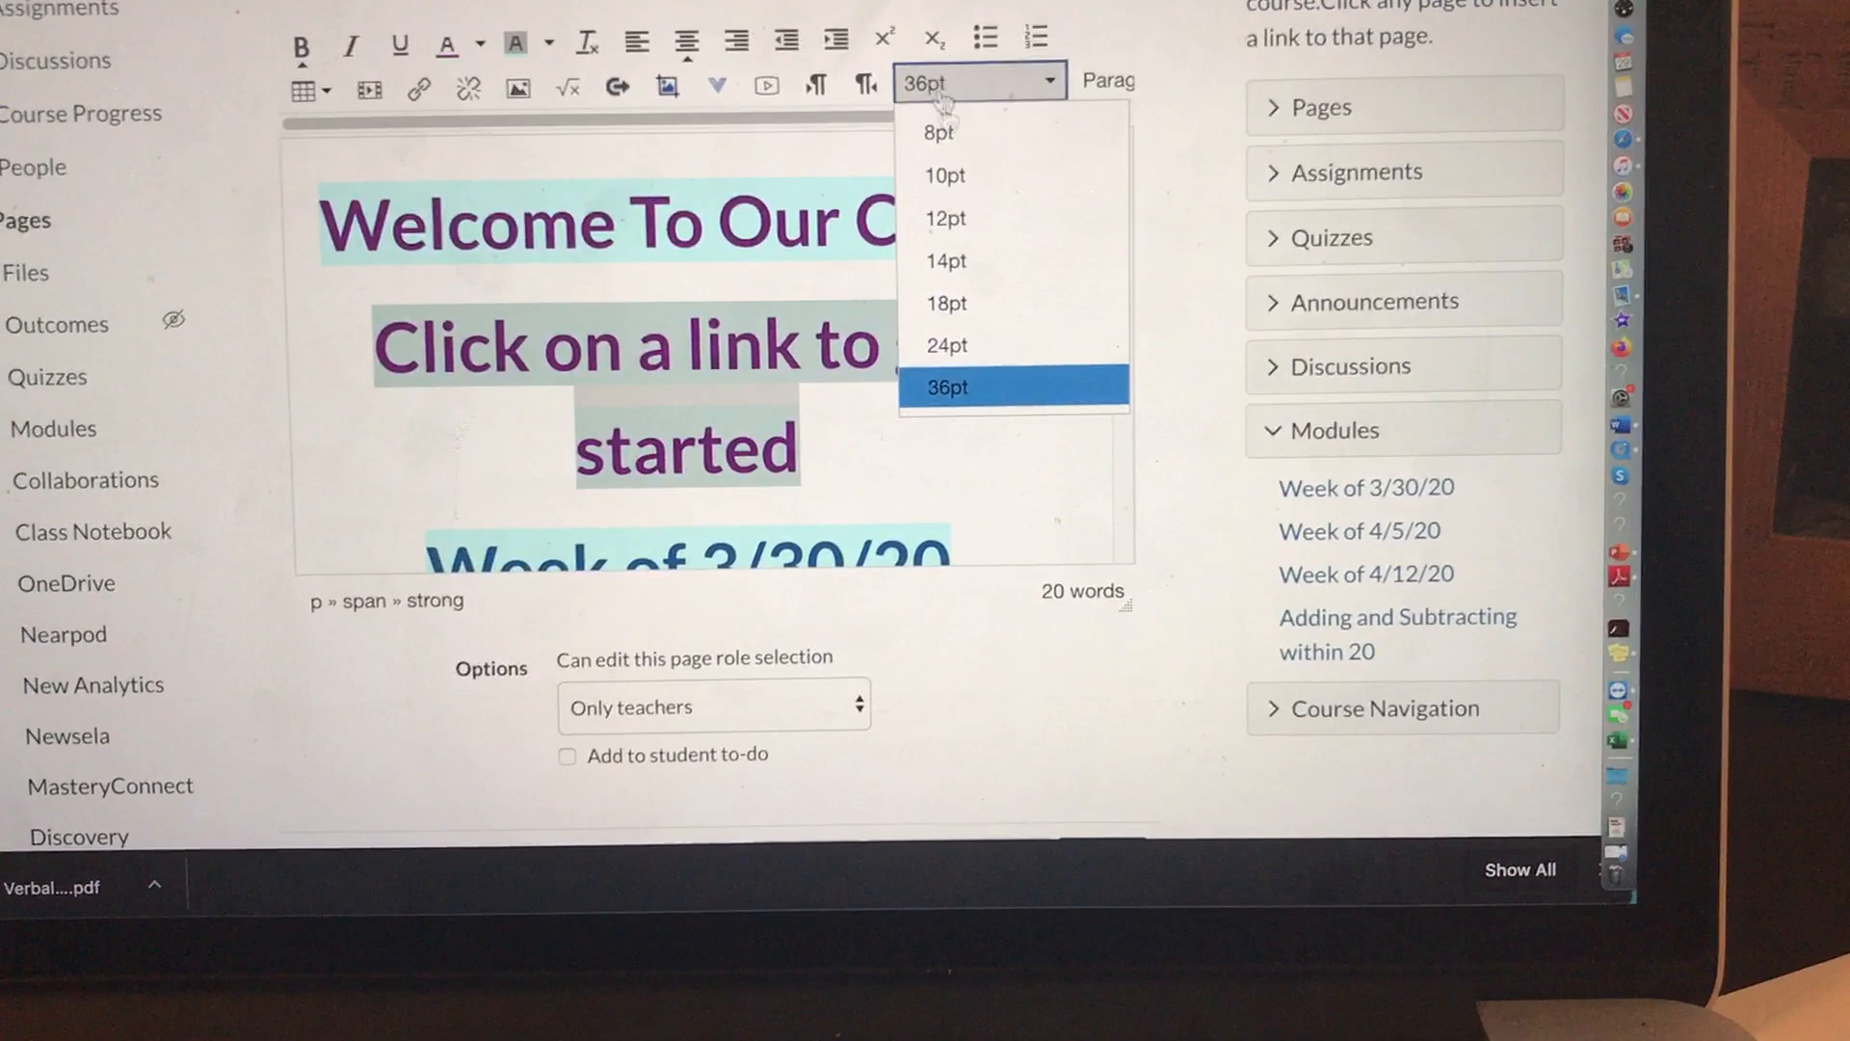
pyautogui.click(946, 303)
pyautogui.write(' below')
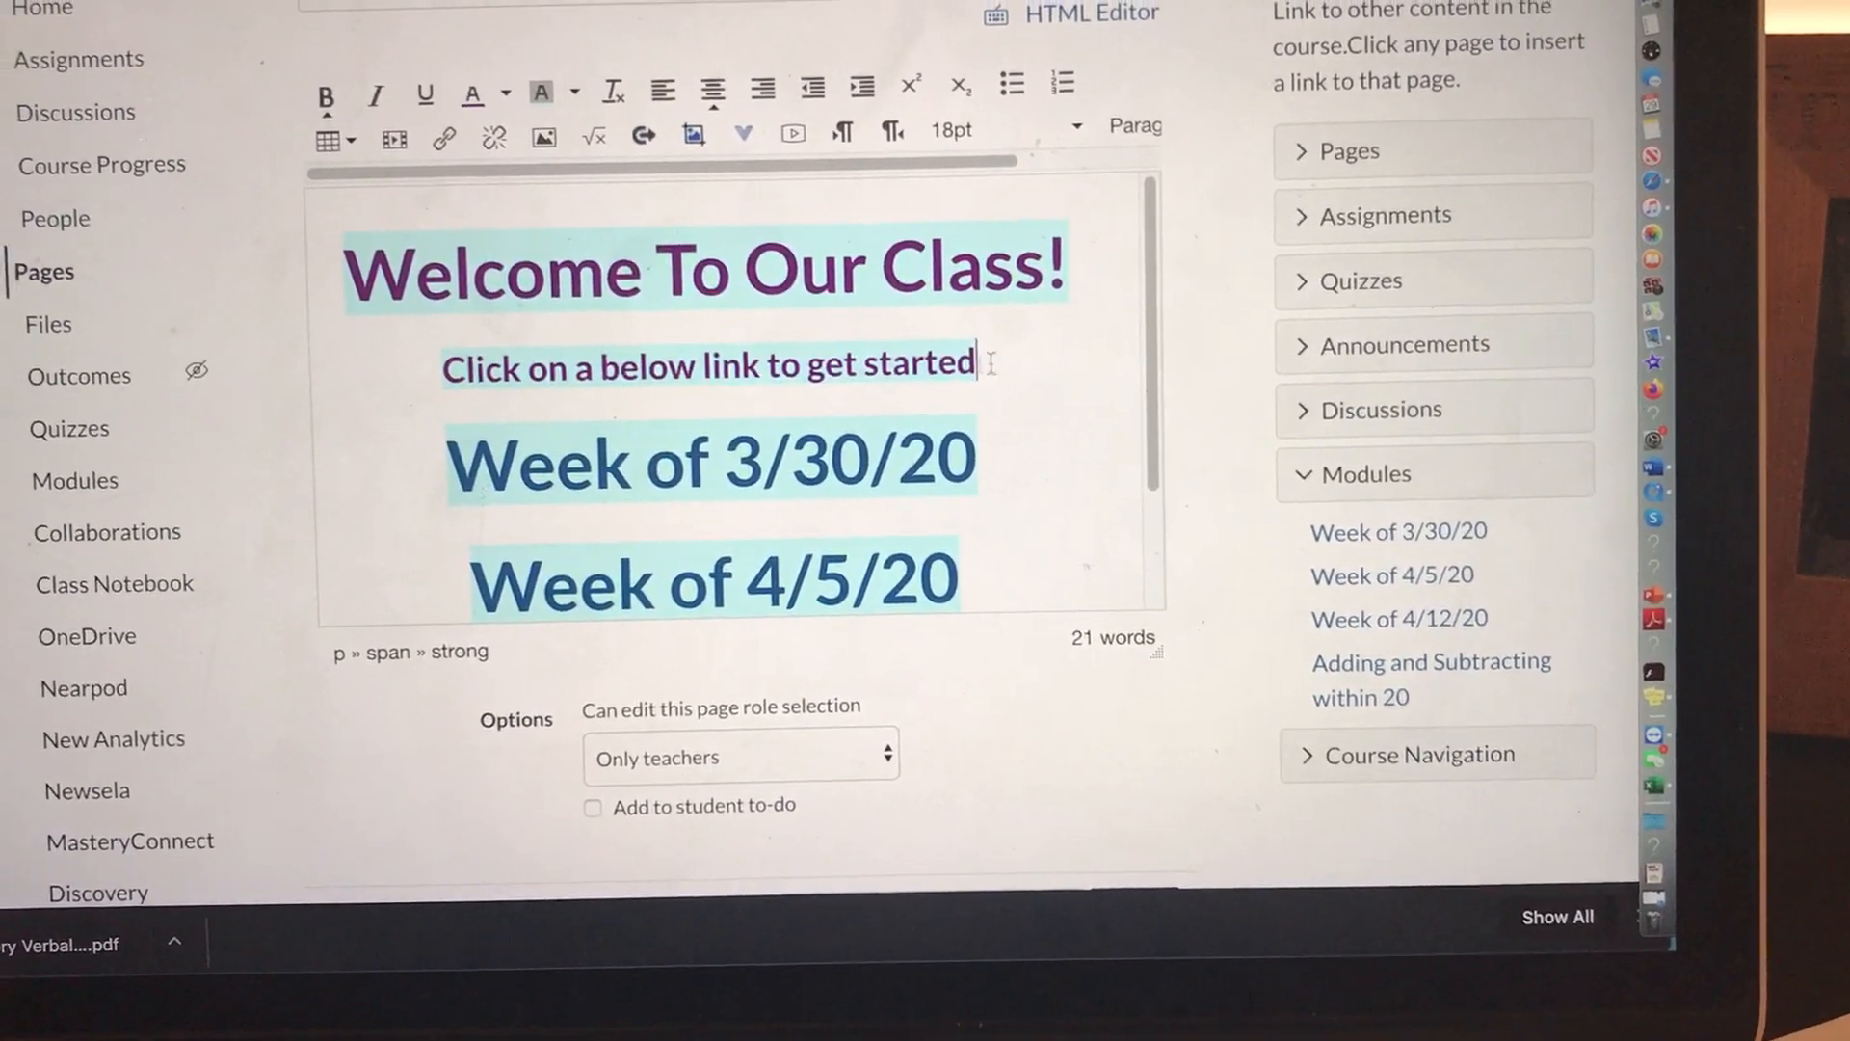
pyautogui.click(513, 79)
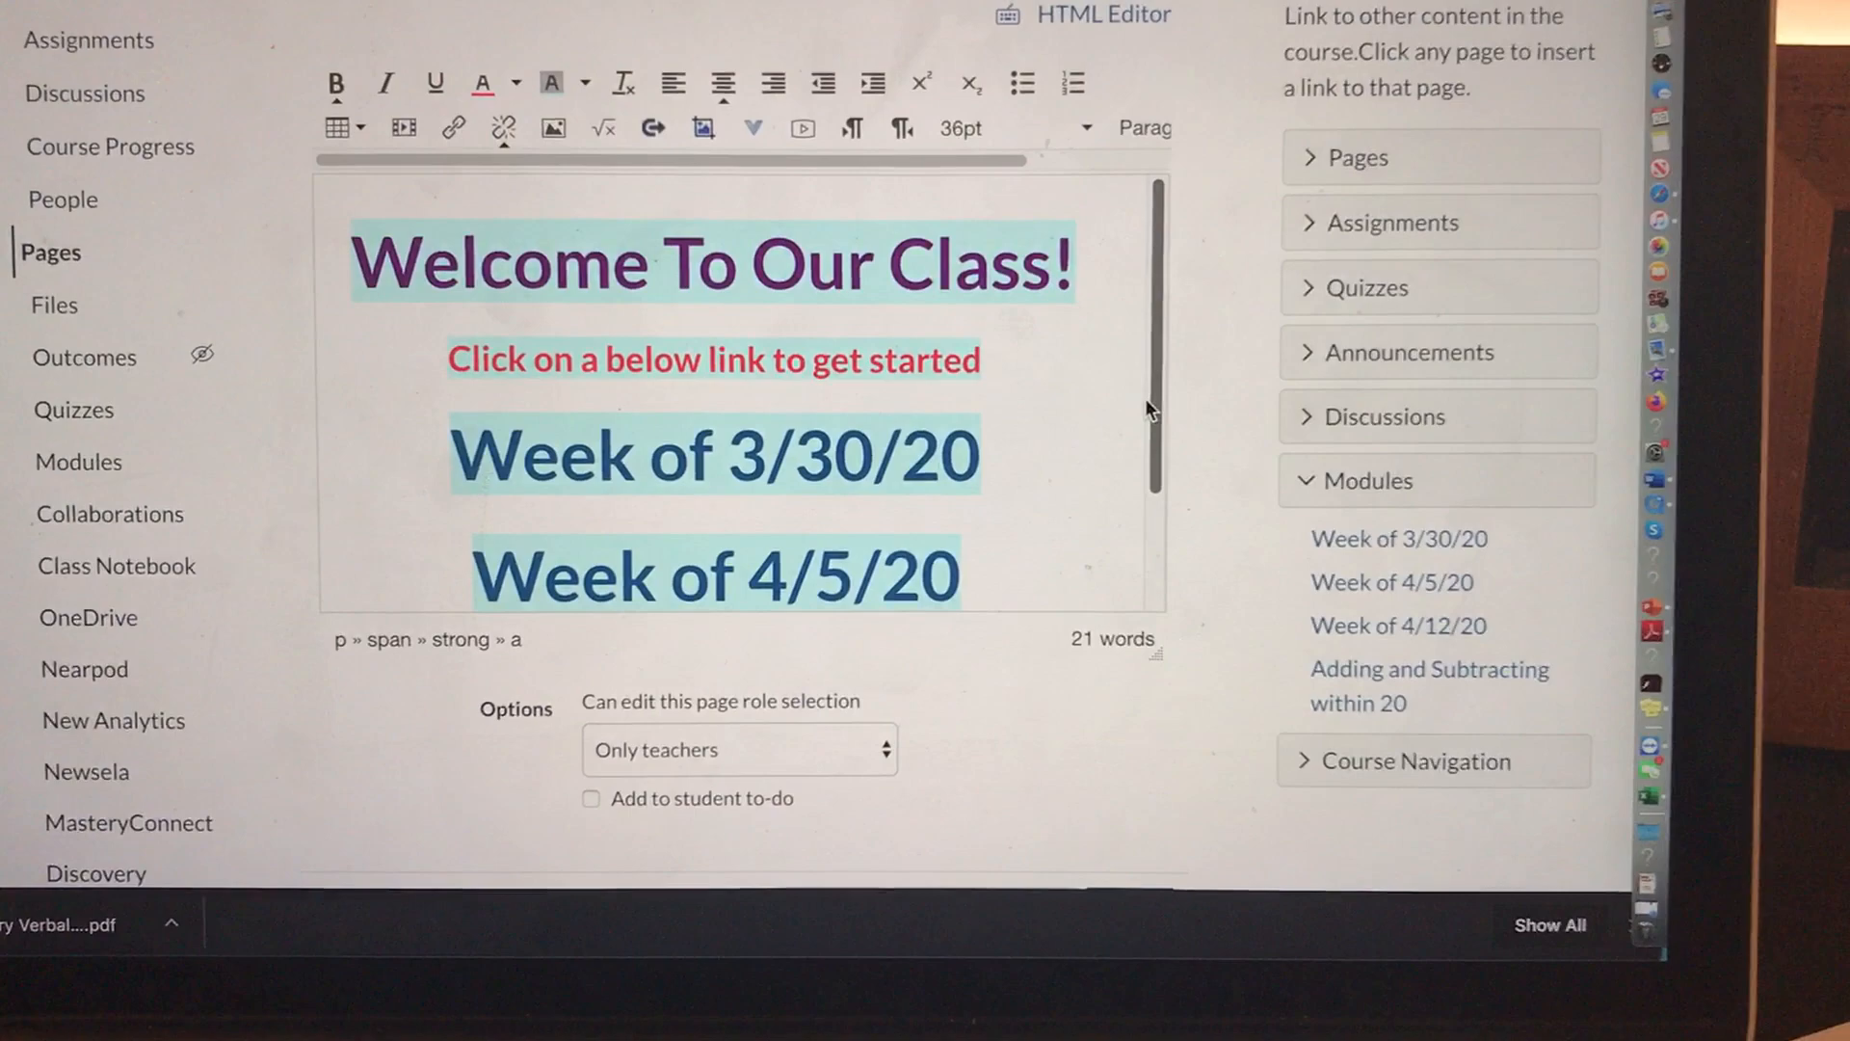
pyautogui.scroll(-3)
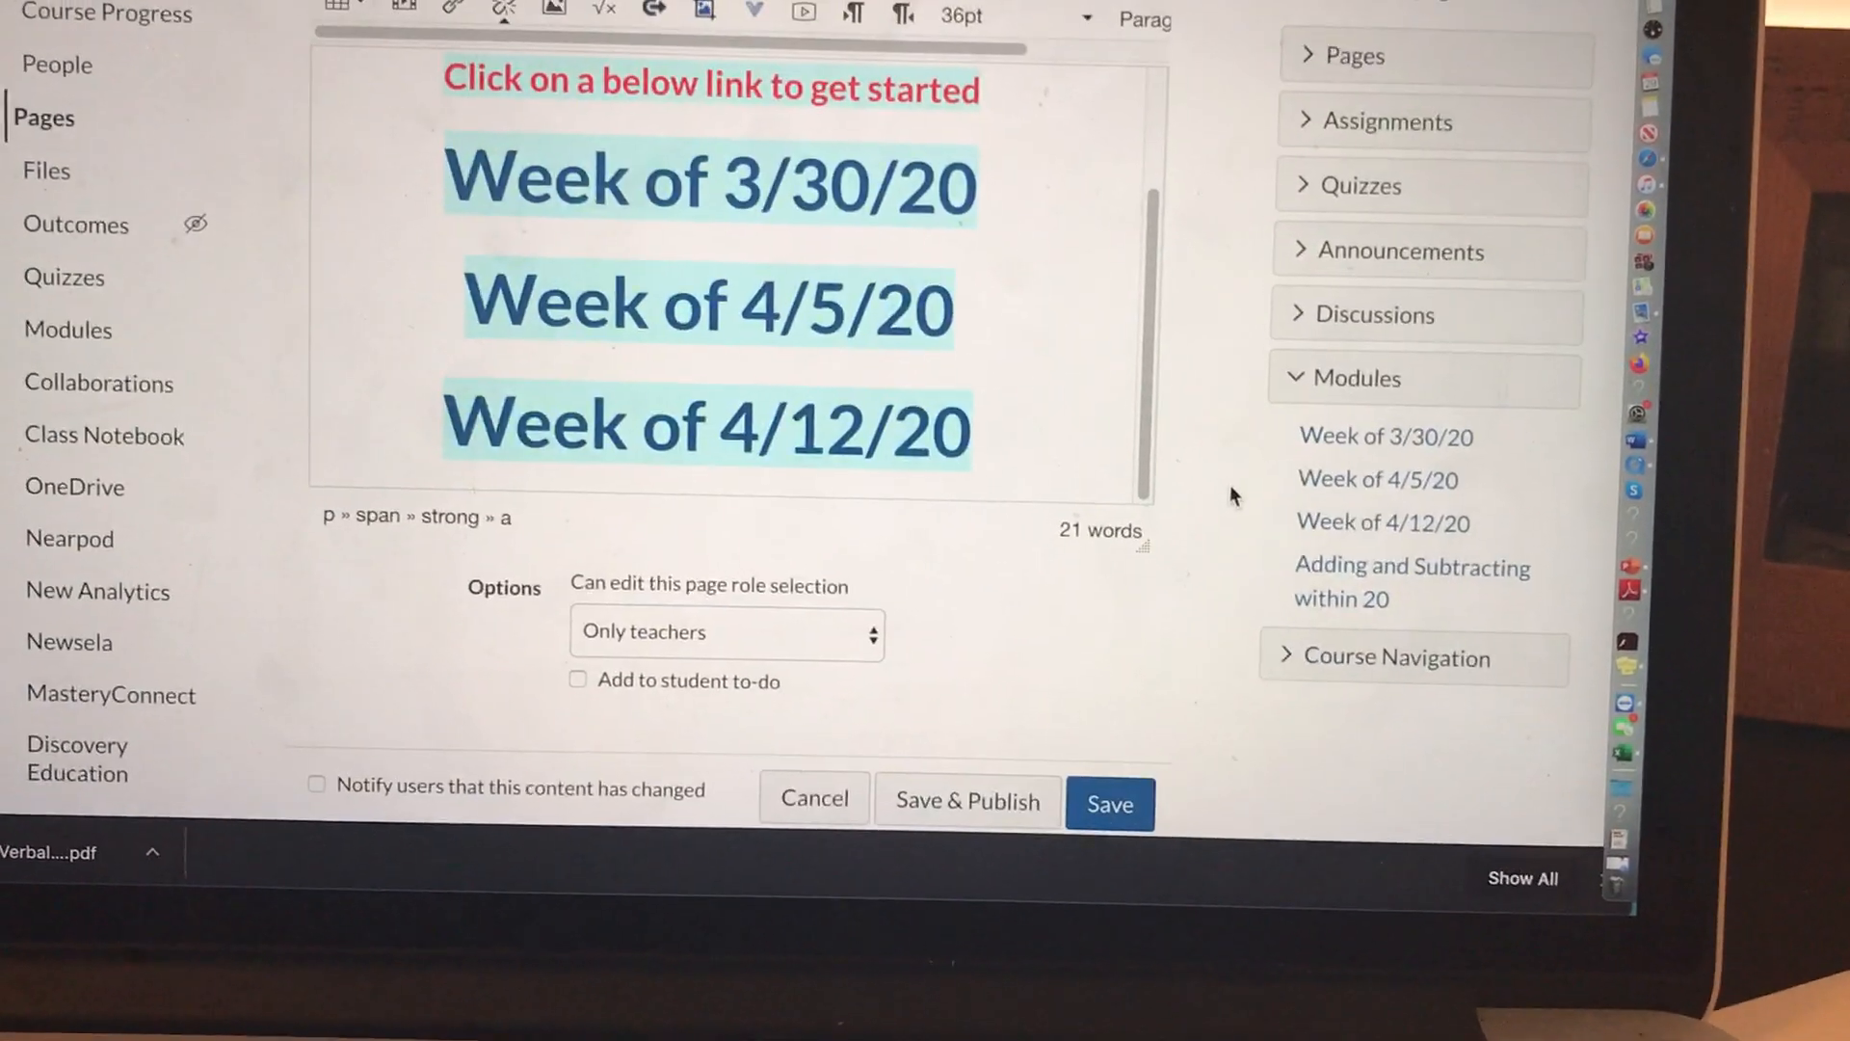
# Step: Save the Home Page, then reopen it from the course pages list
pyautogui.click(1109, 802)
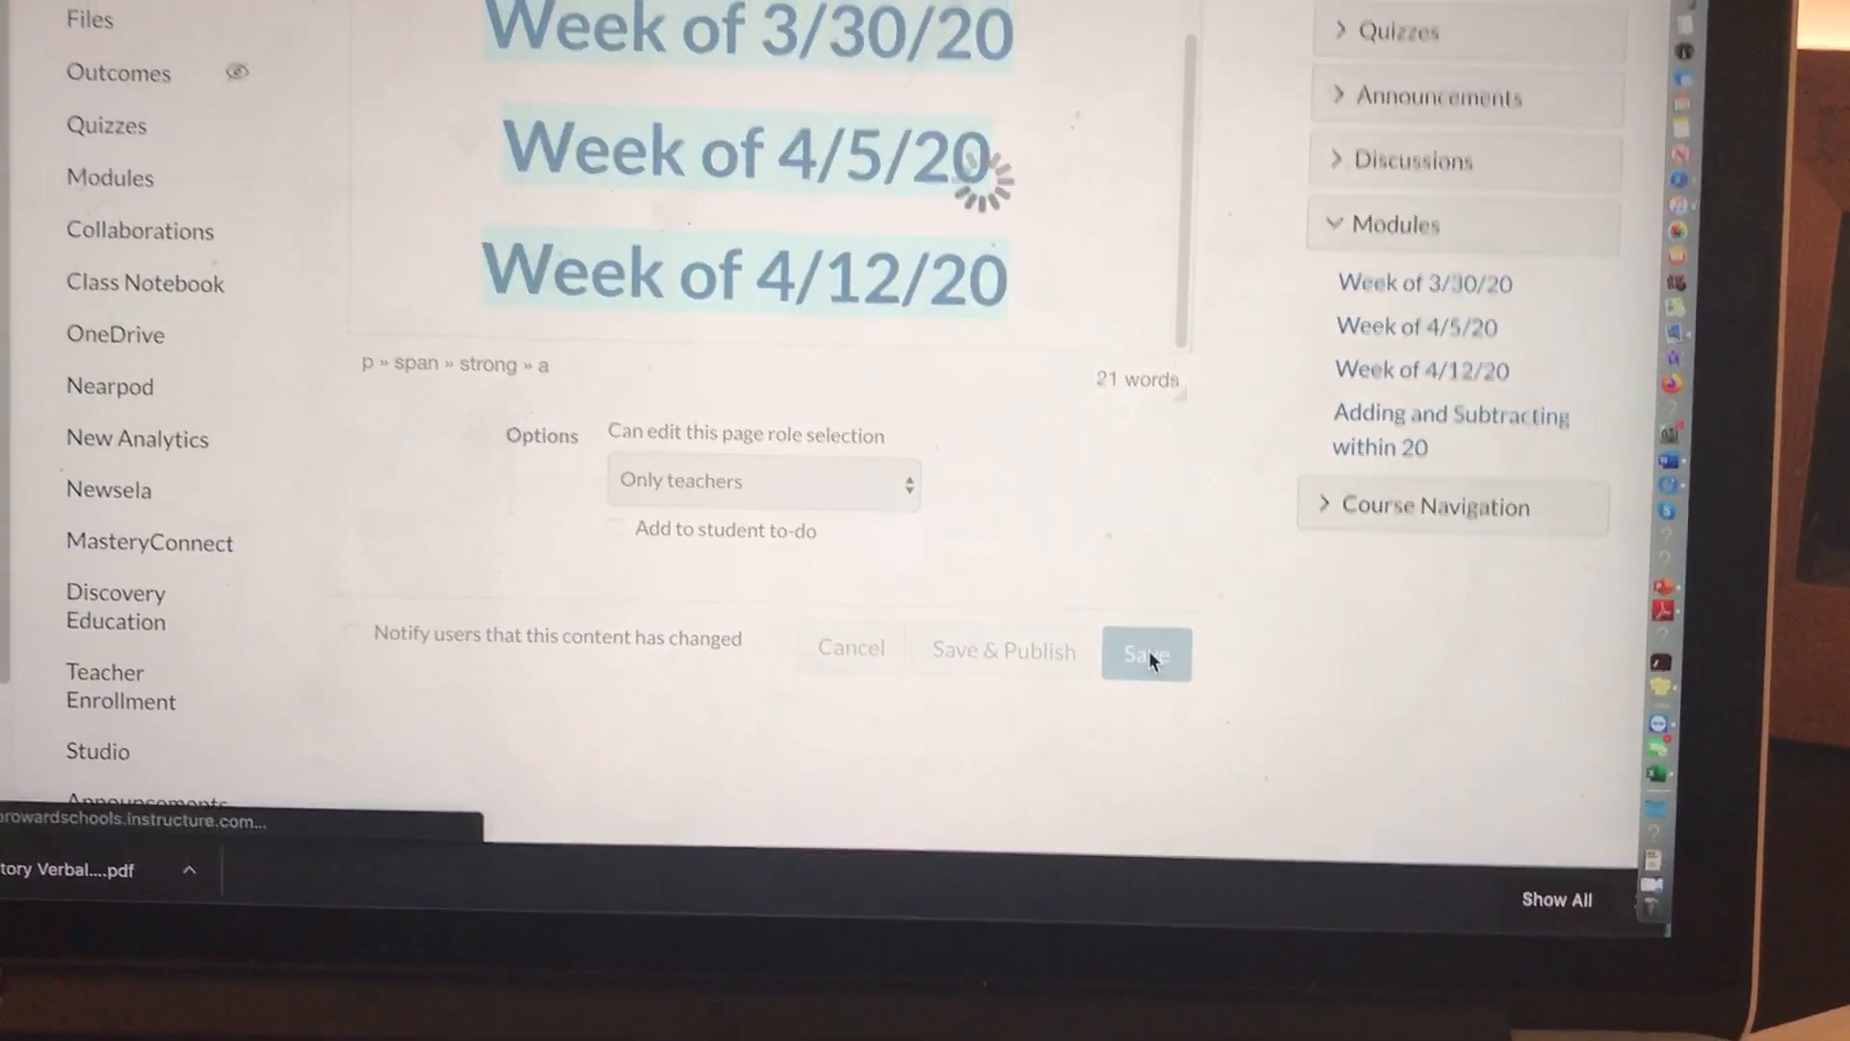
pyautogui.click(1145, 653)
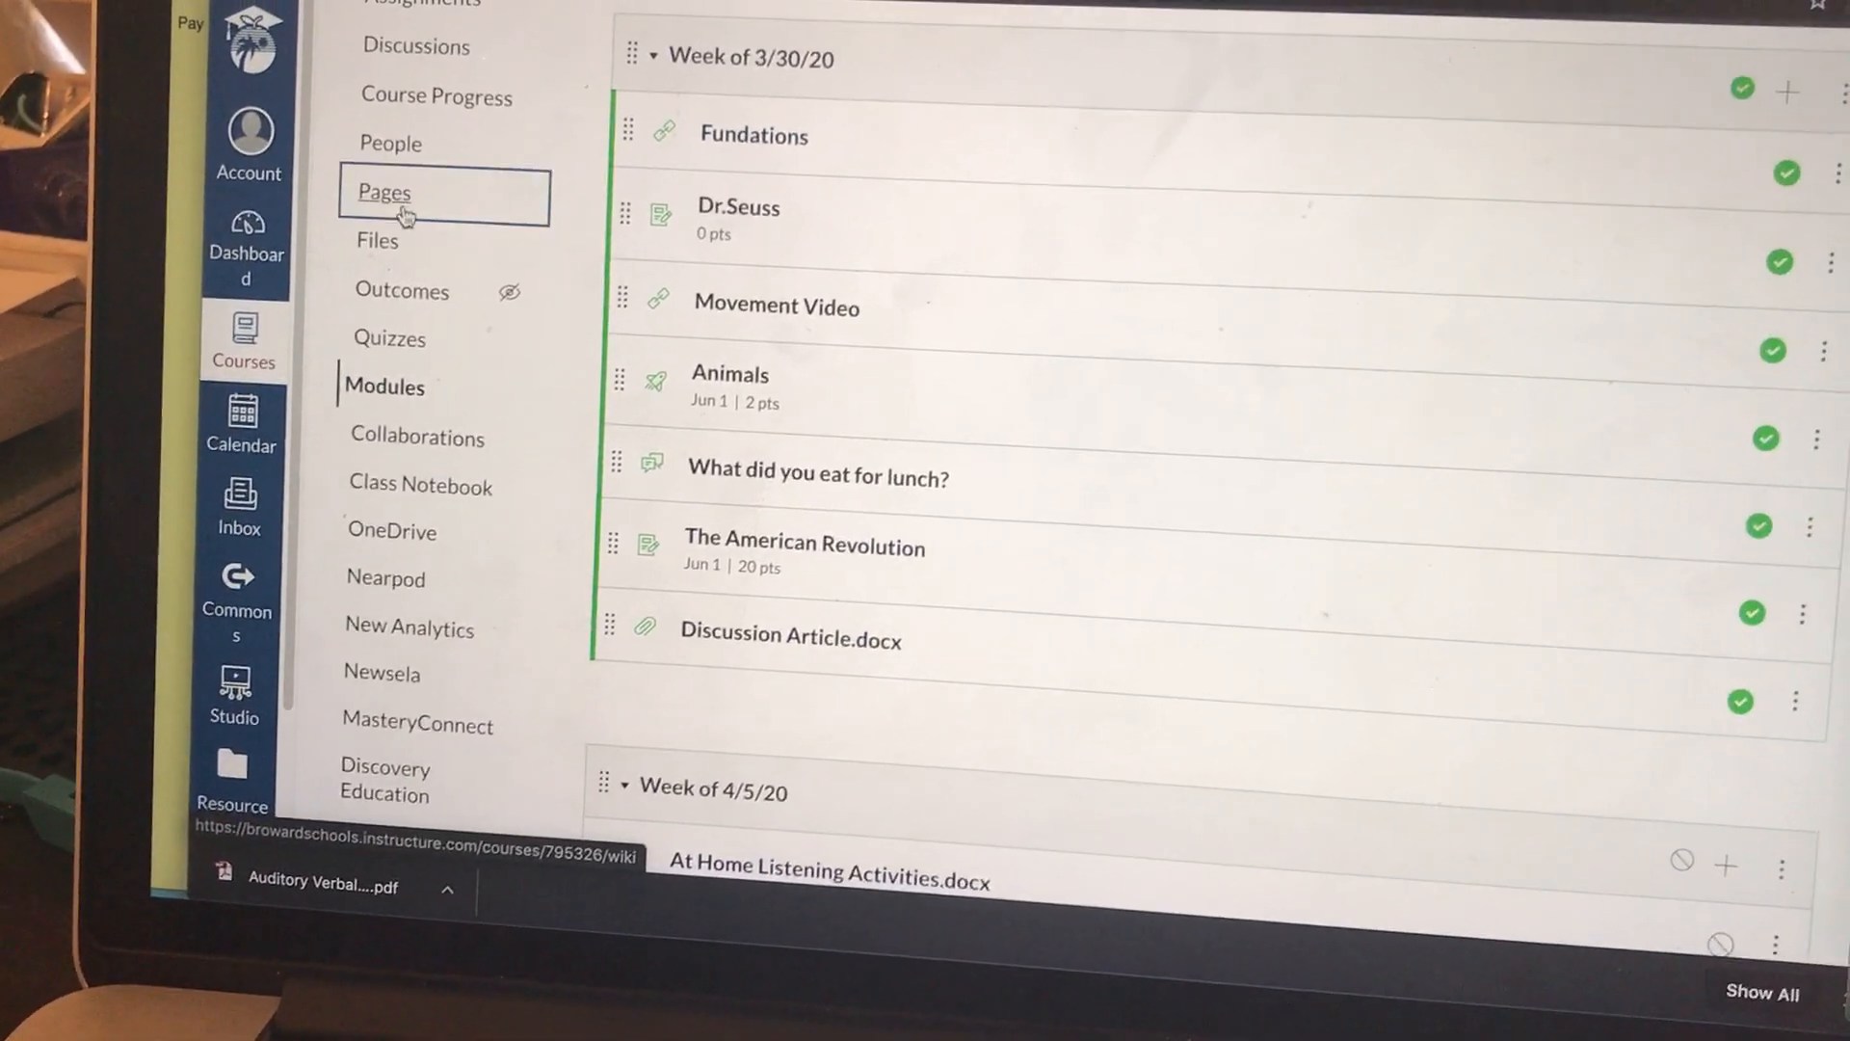
pyautogui.click(383, 193)
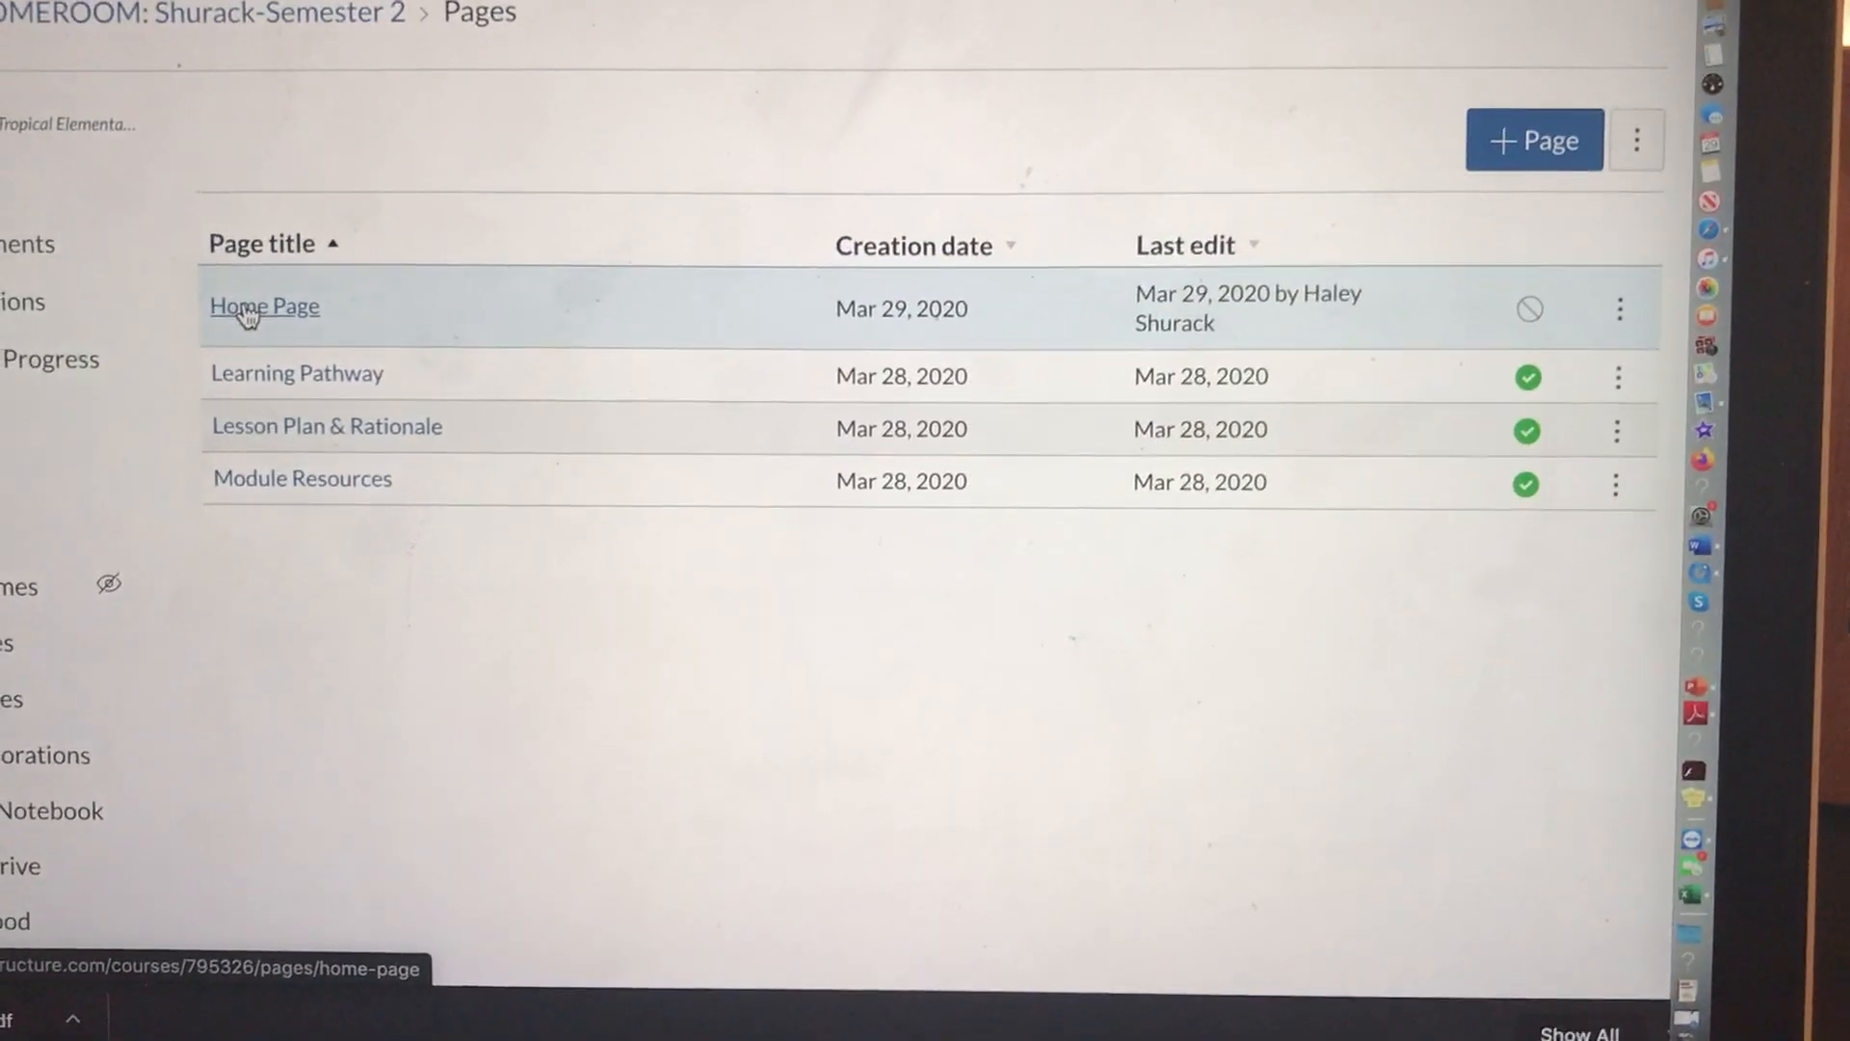
pyautogui.click(263, 307)
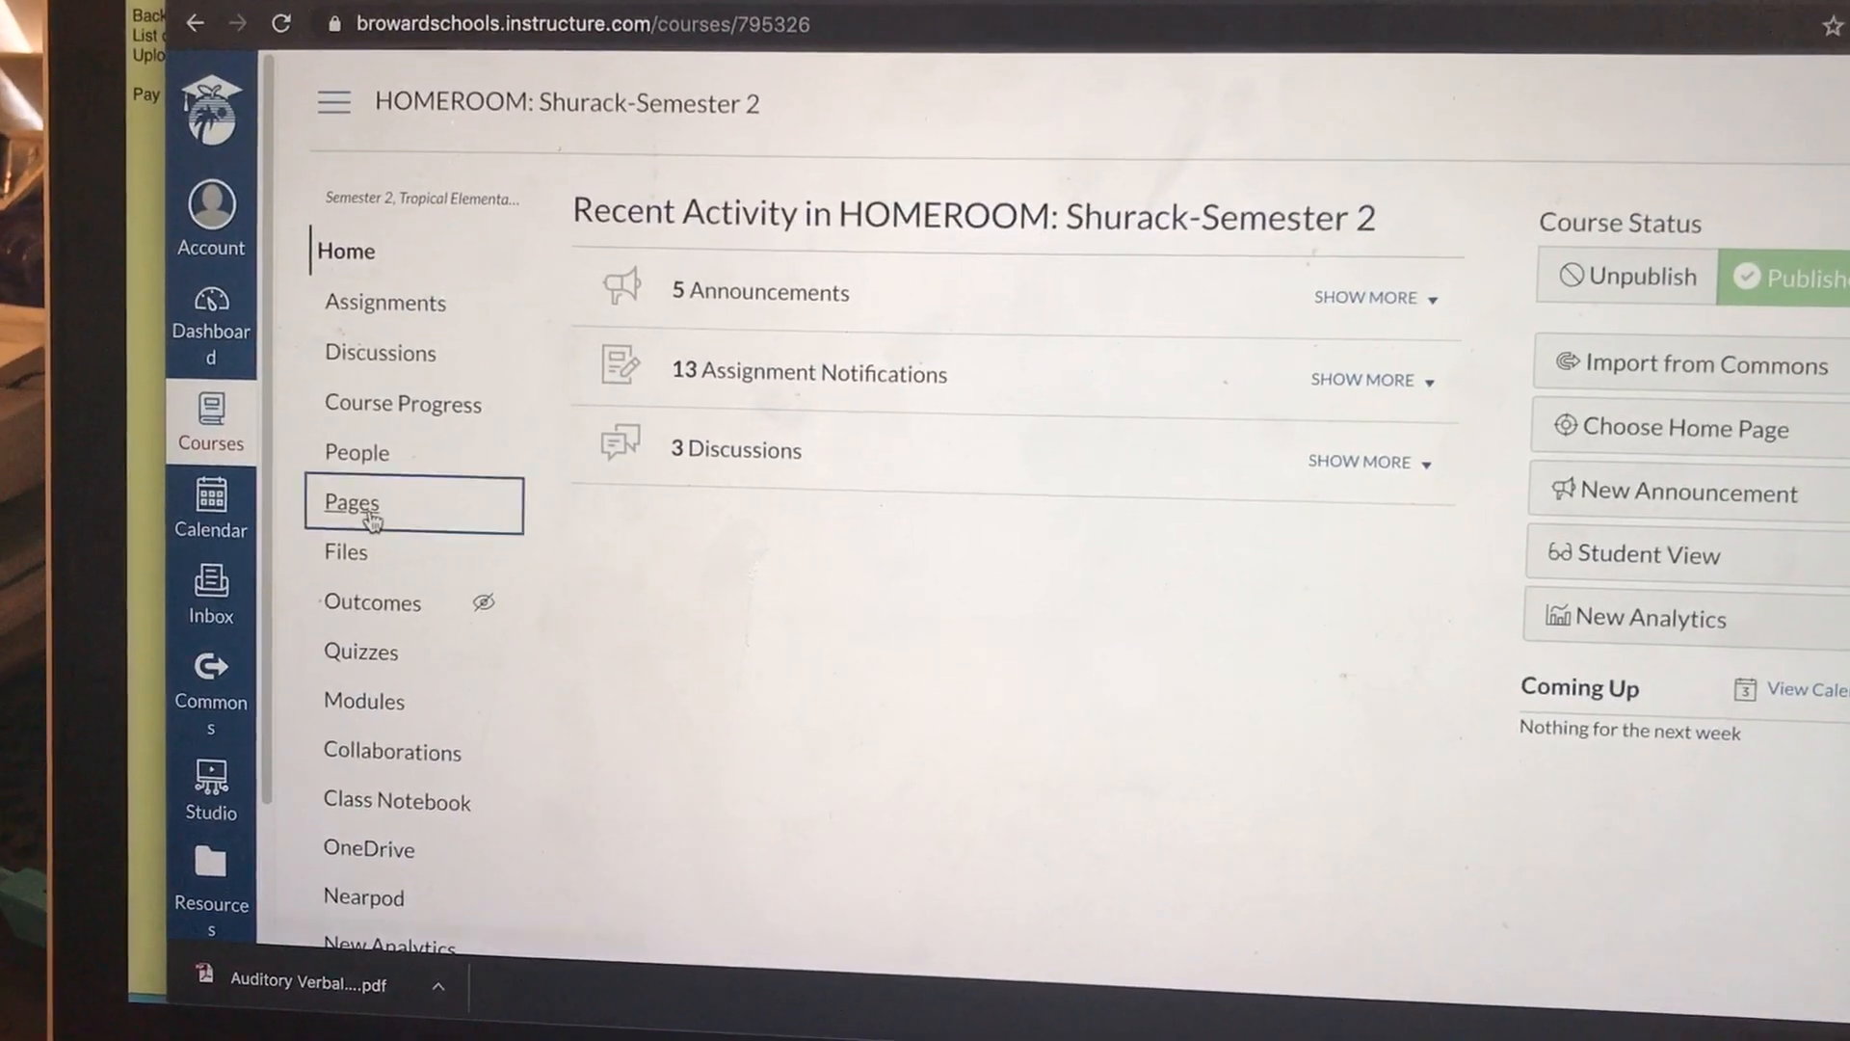
# Step: Publish the Home Page and set it as the course Front Page
pyautogui.click(351, 503)
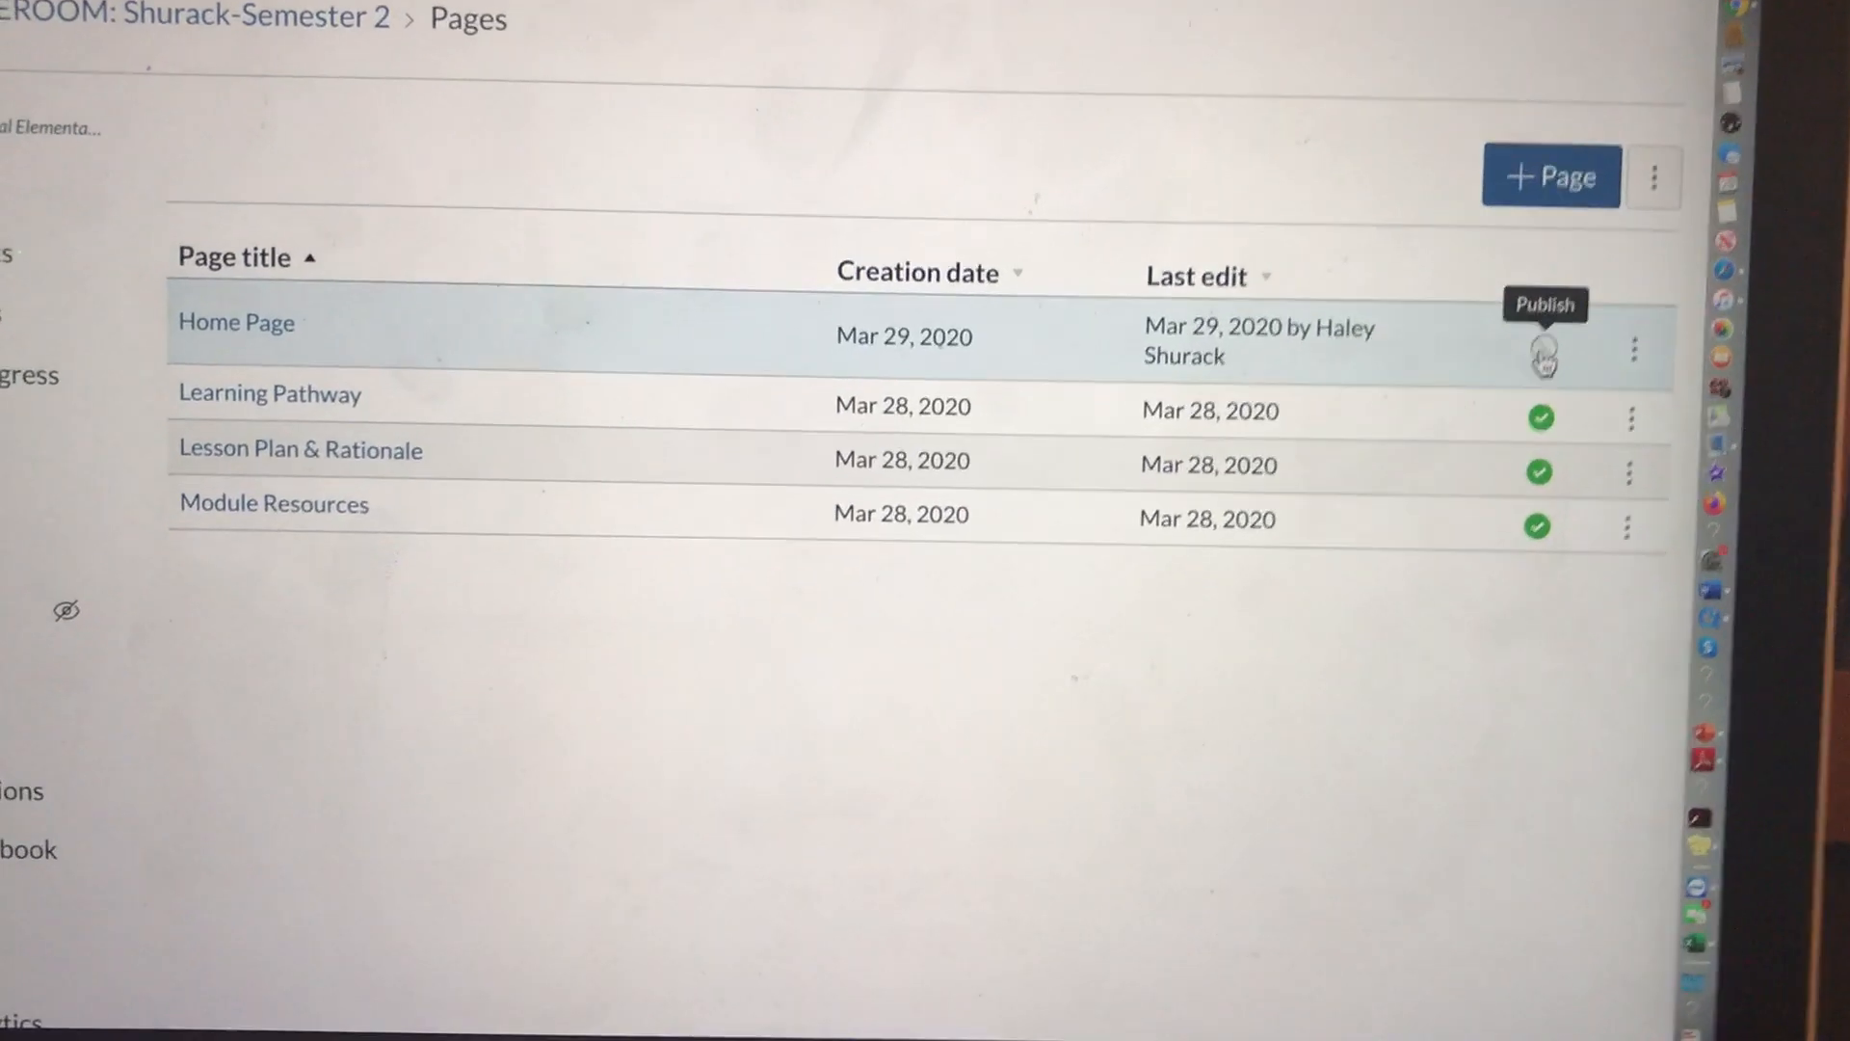
pyautogui.click(1540, 351)
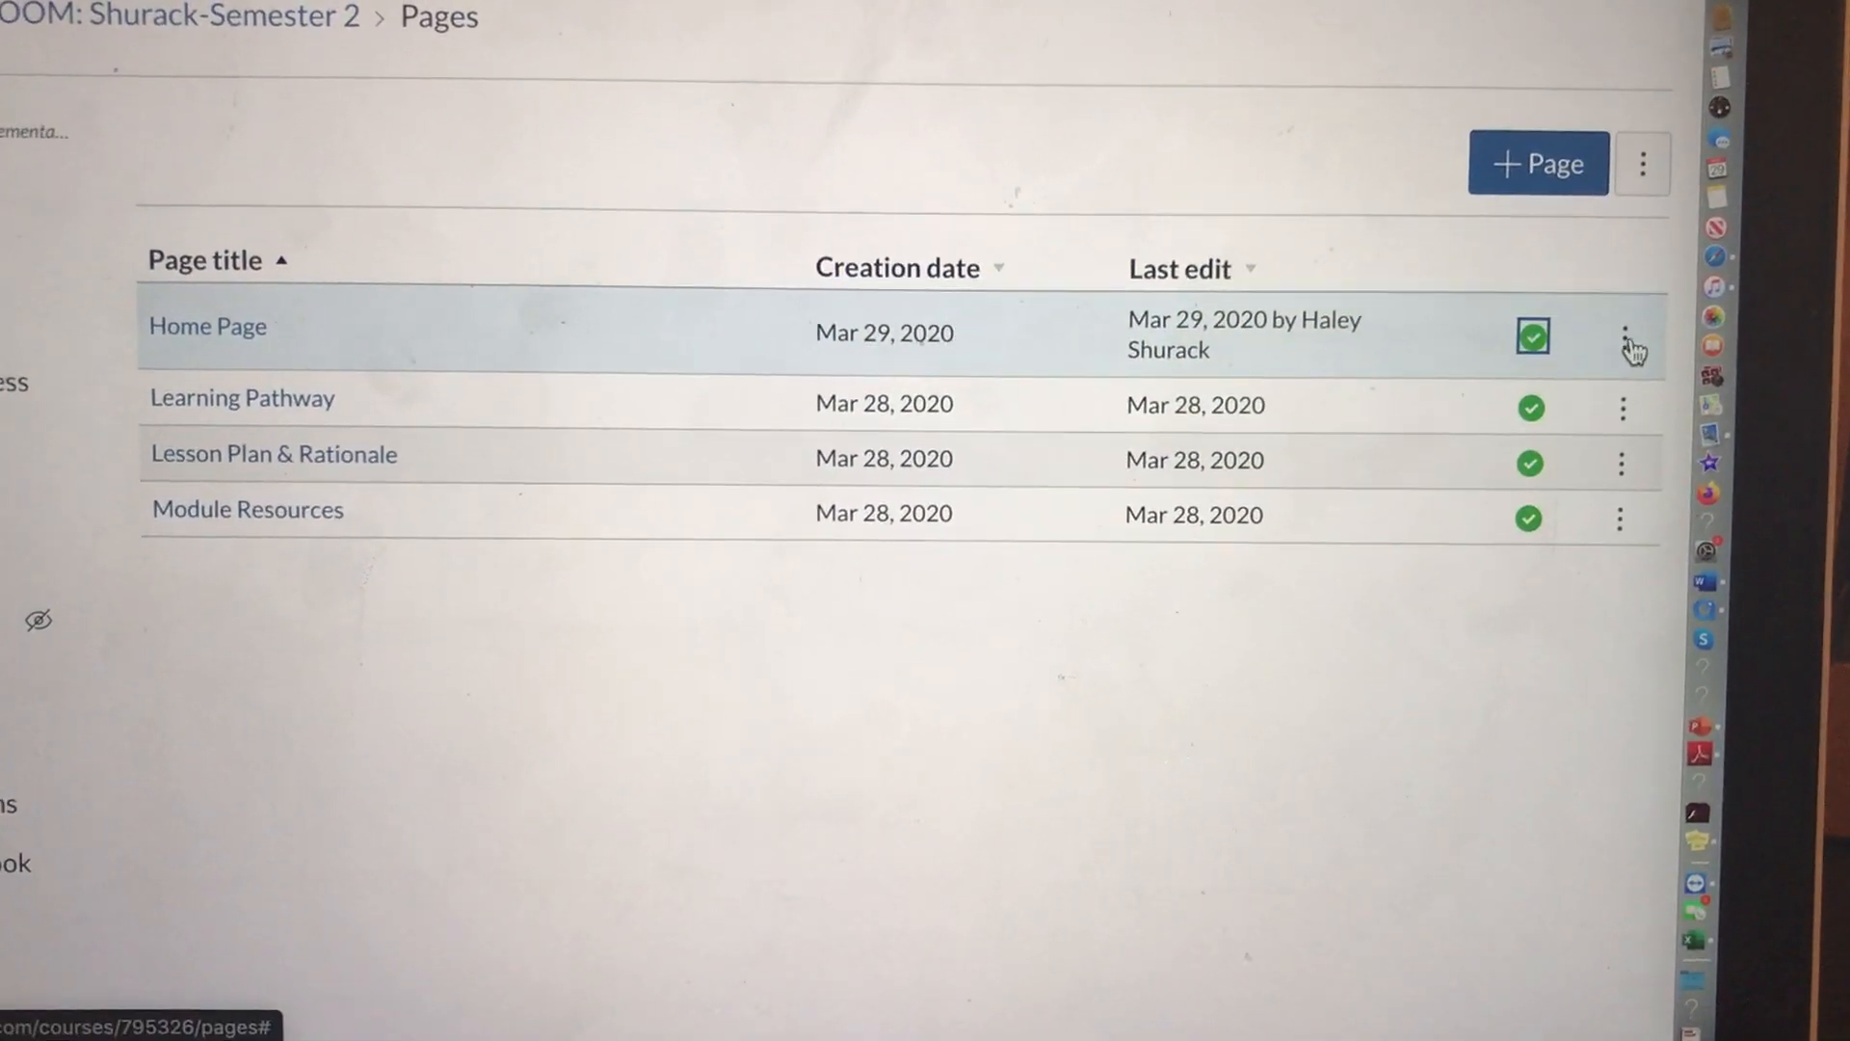
pyautogui.click(1624, 344)
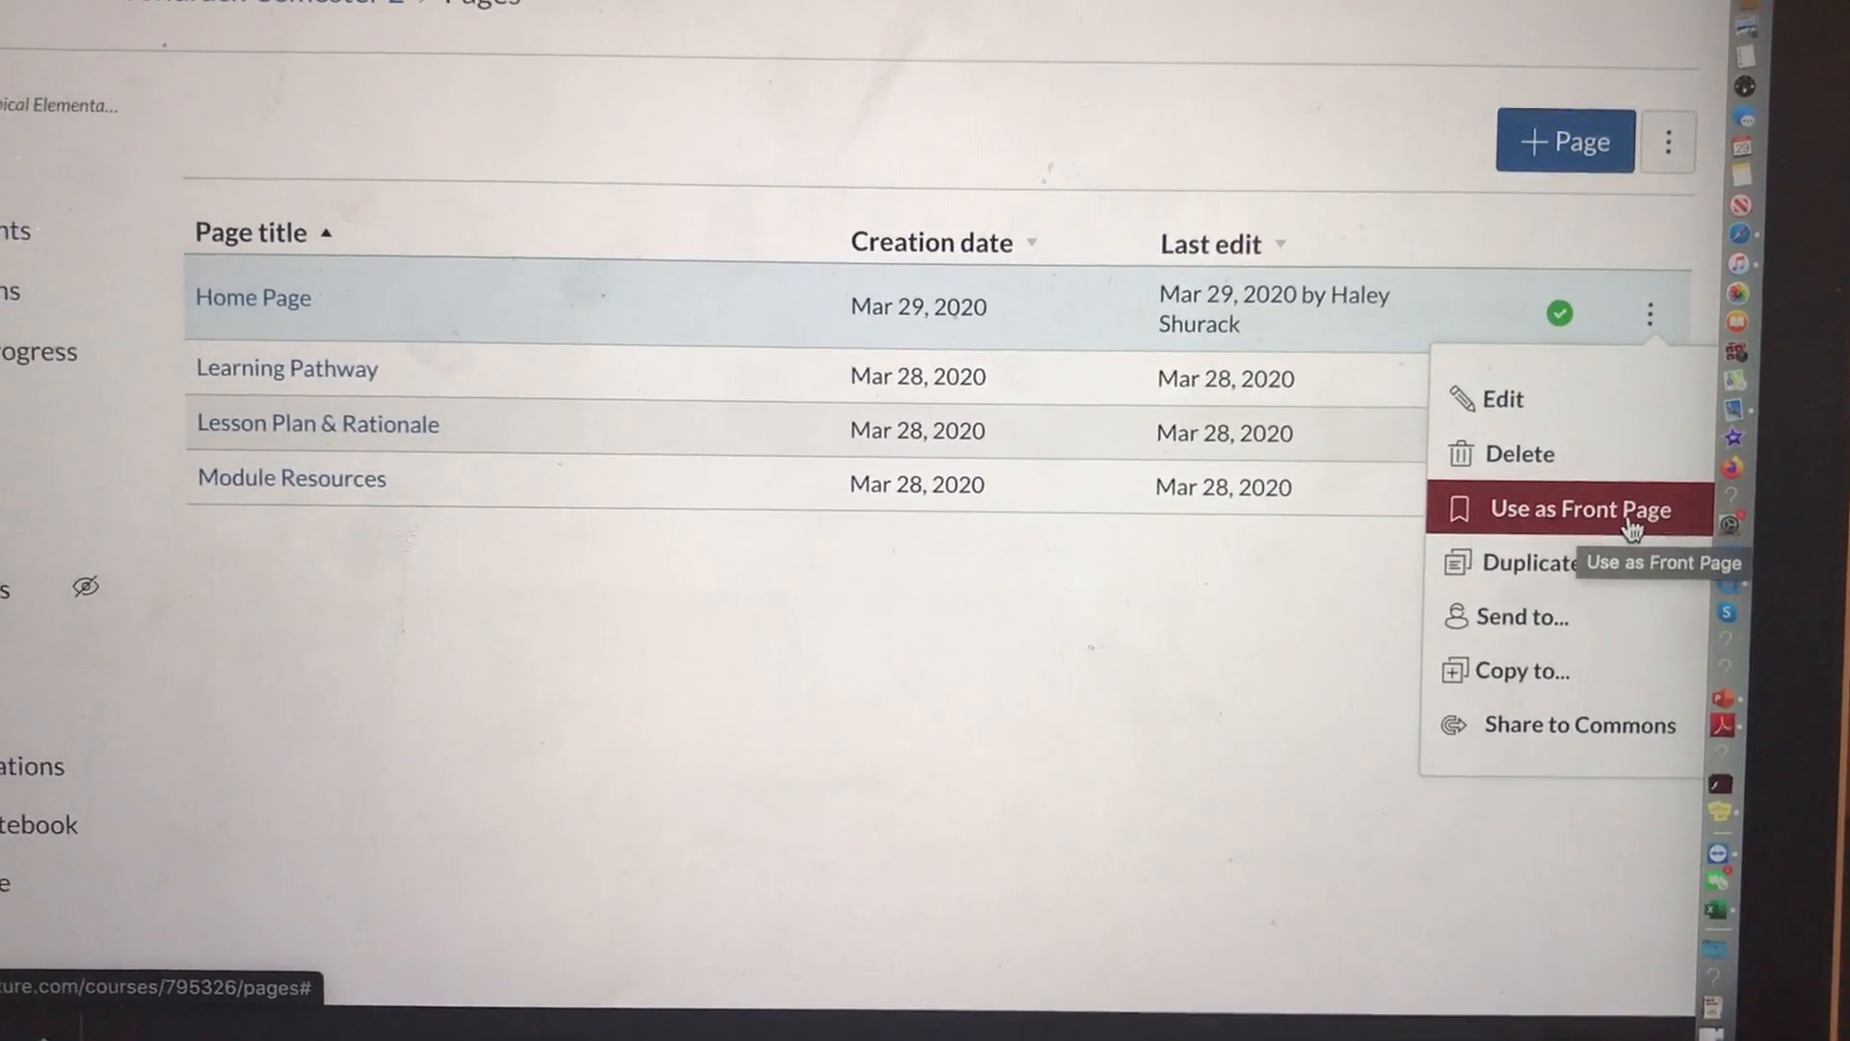
pyautogui.click(1578, 508)
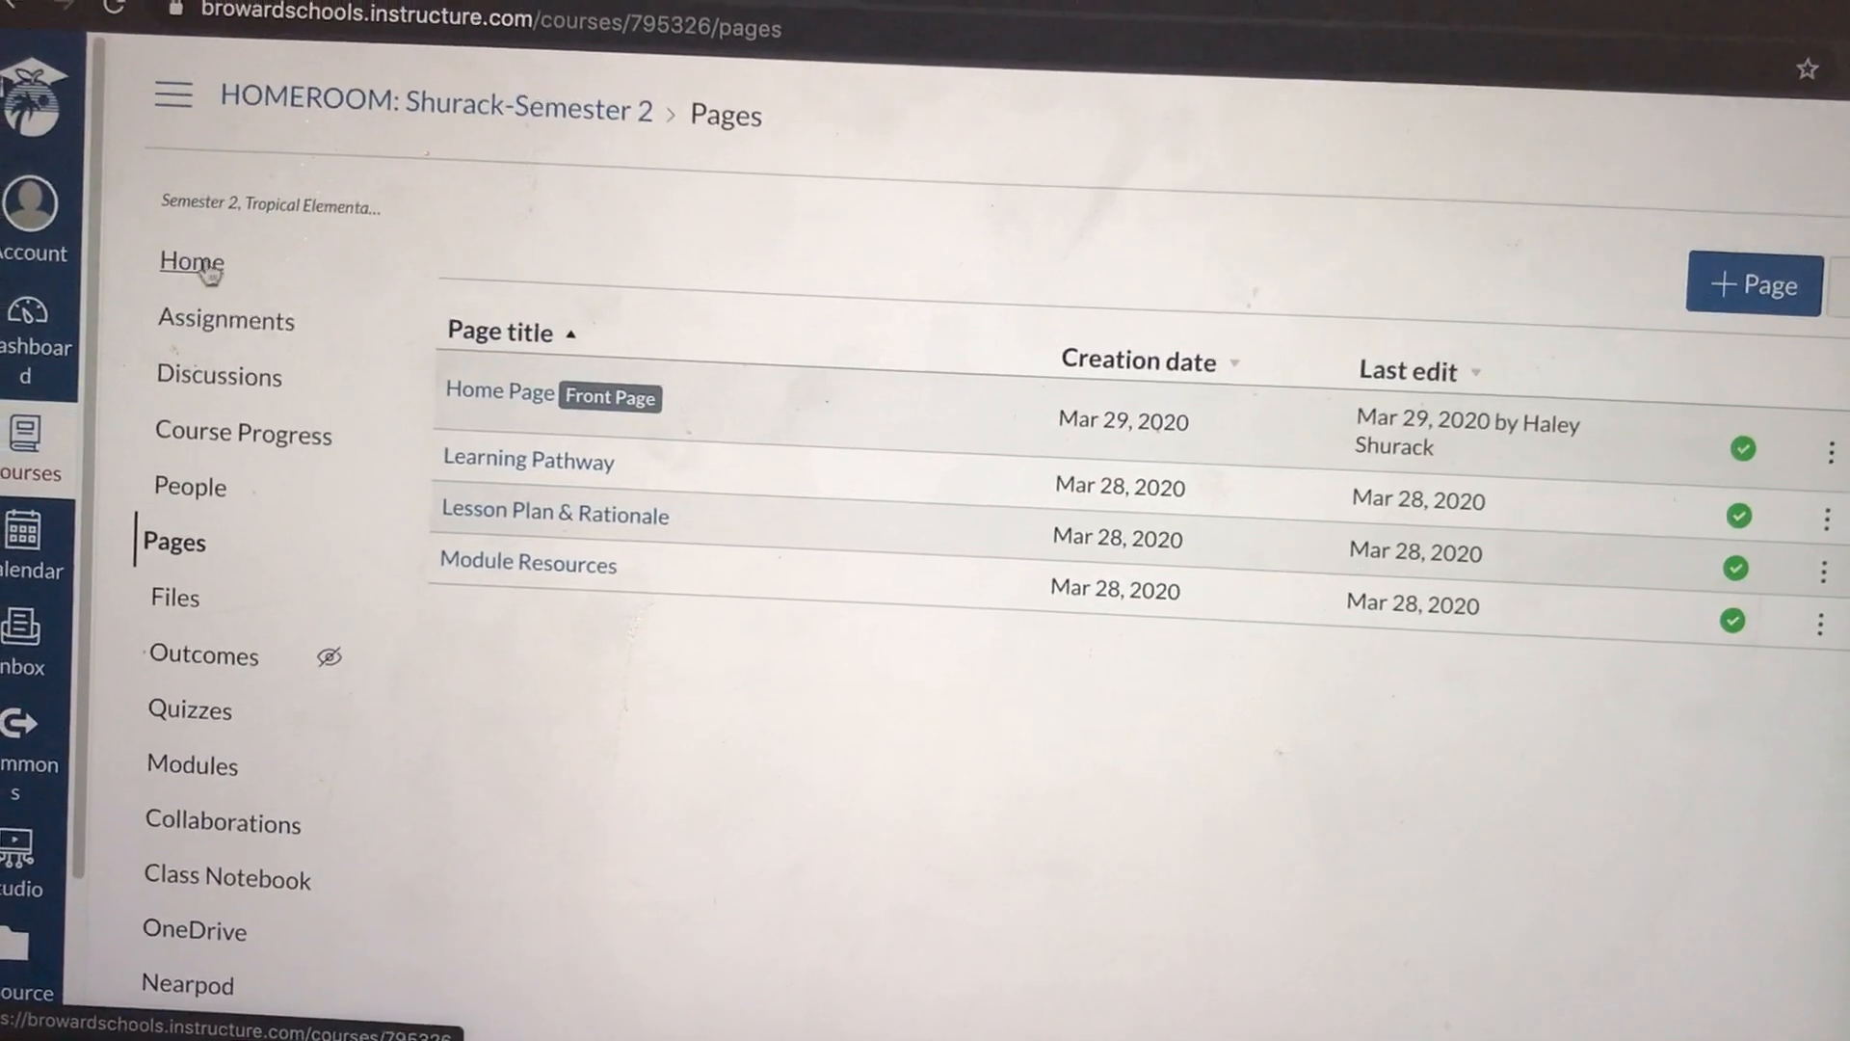
pyautogui.click(189, 262)
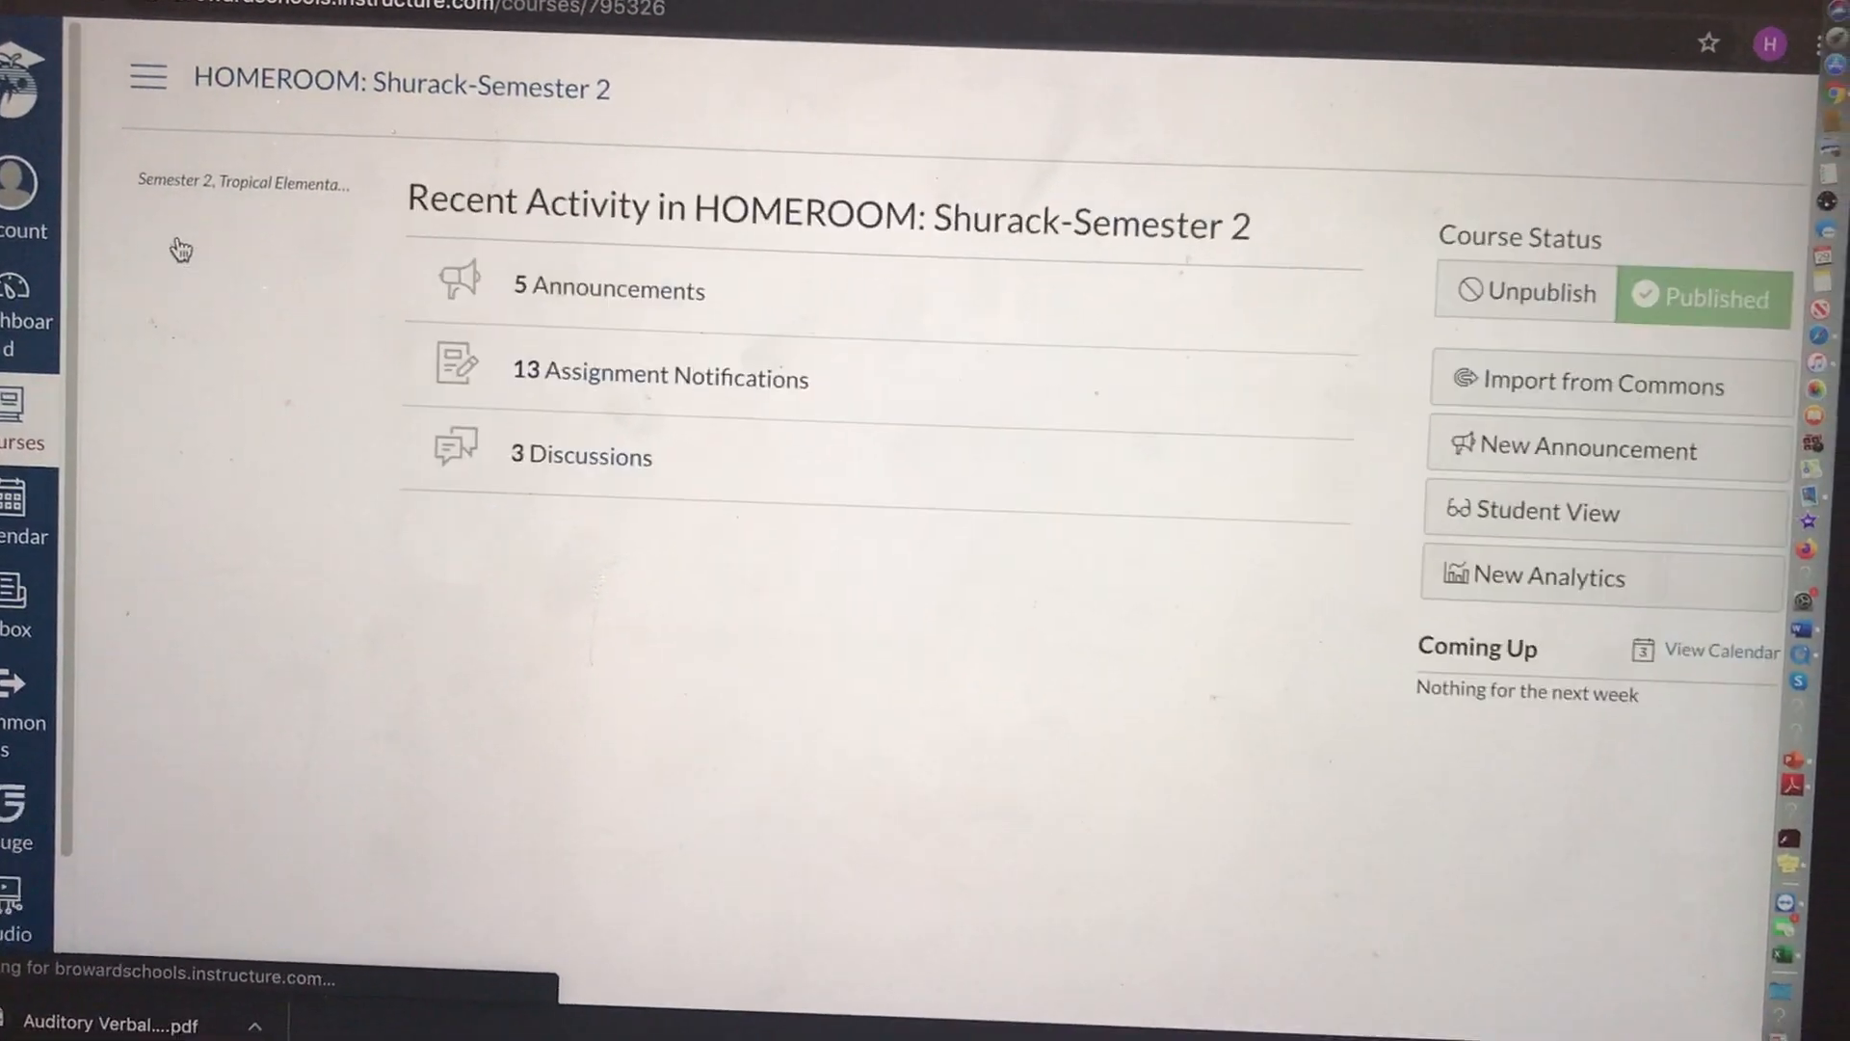
# Step: Browse the full course pages list, then return to the course home
pyautogui.click(143, 77)
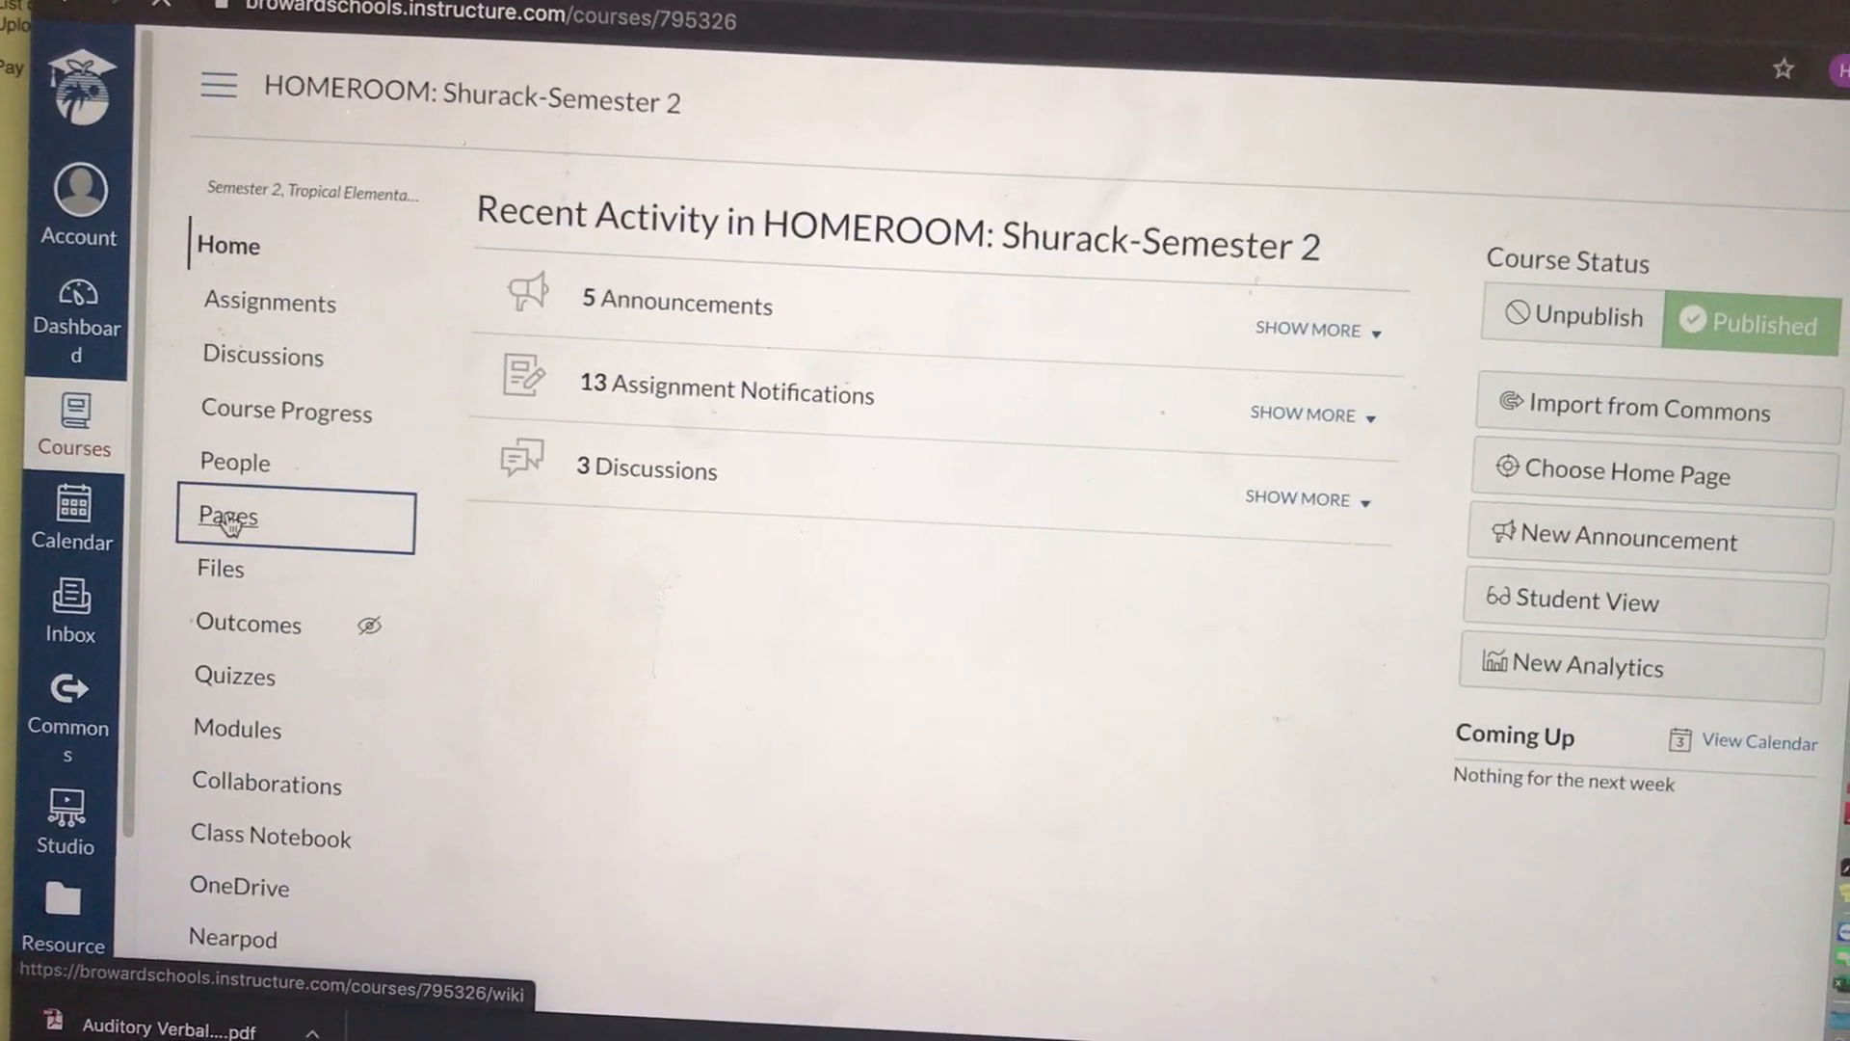
pyautogui.click(225, 517)
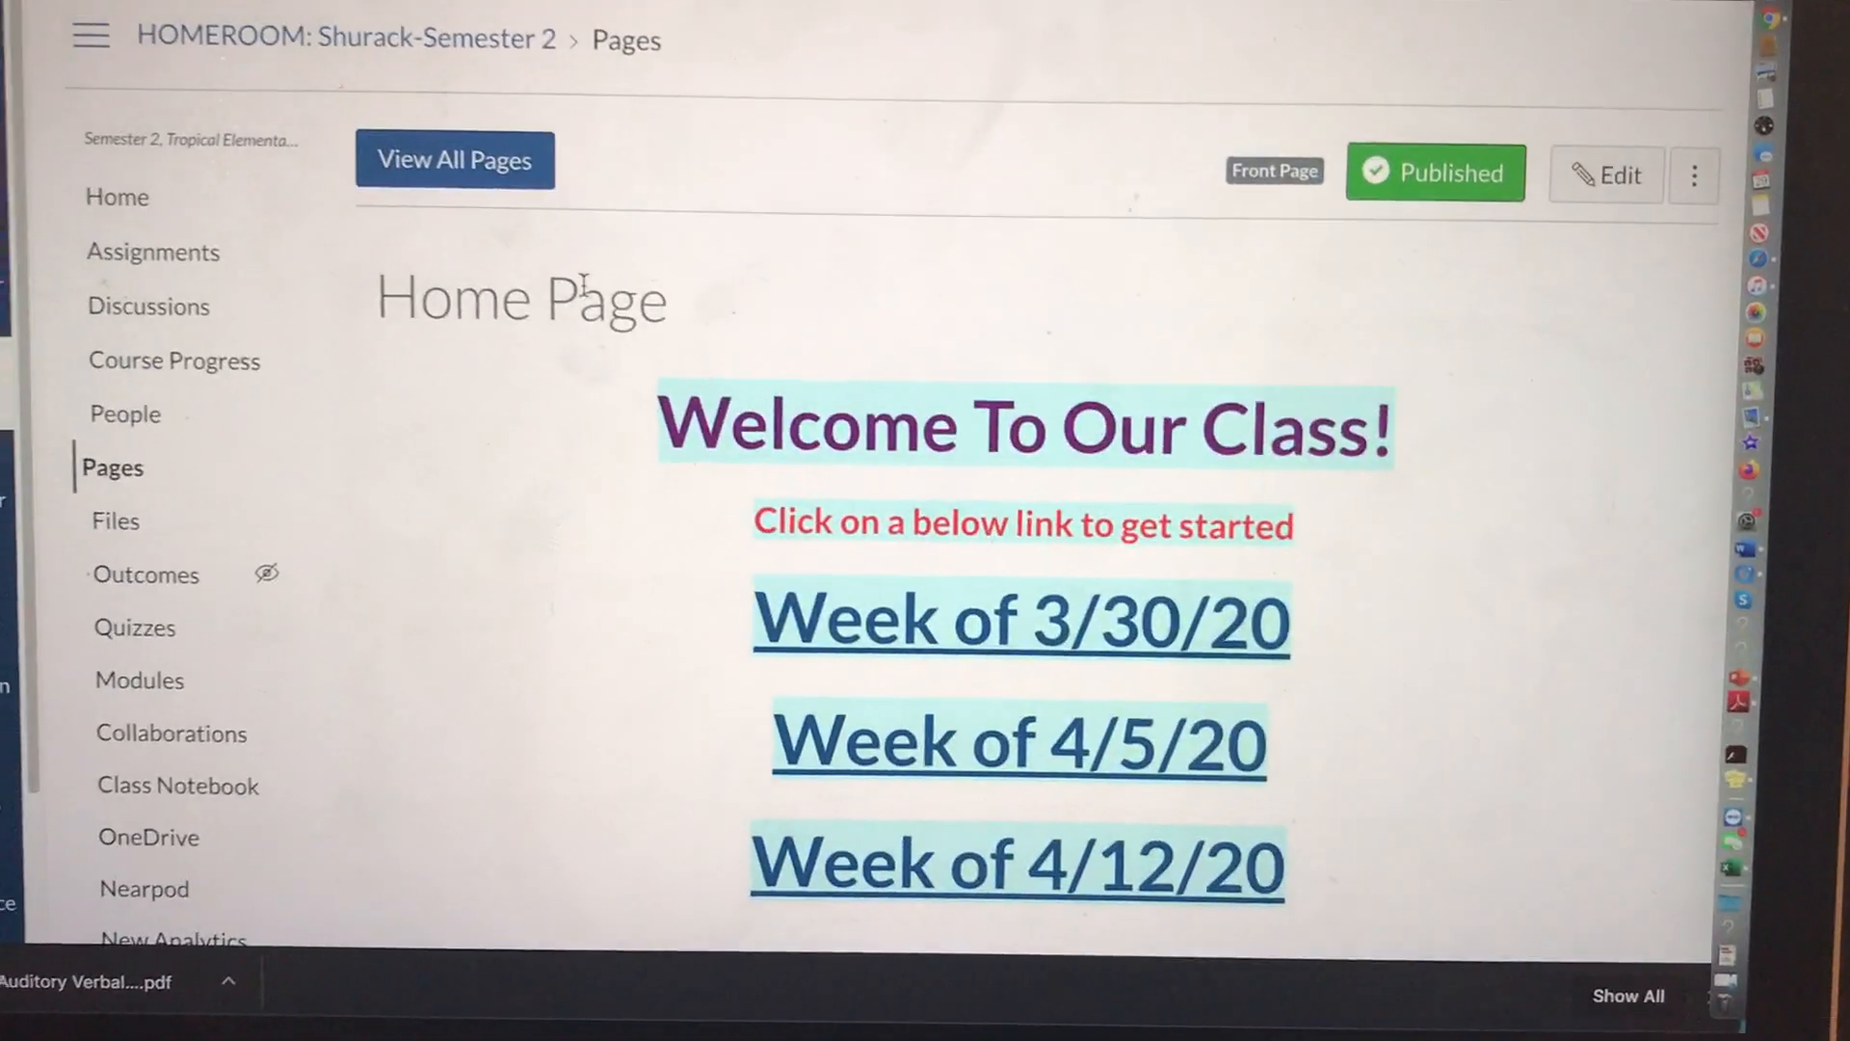
pyautogui.click(454, 158)
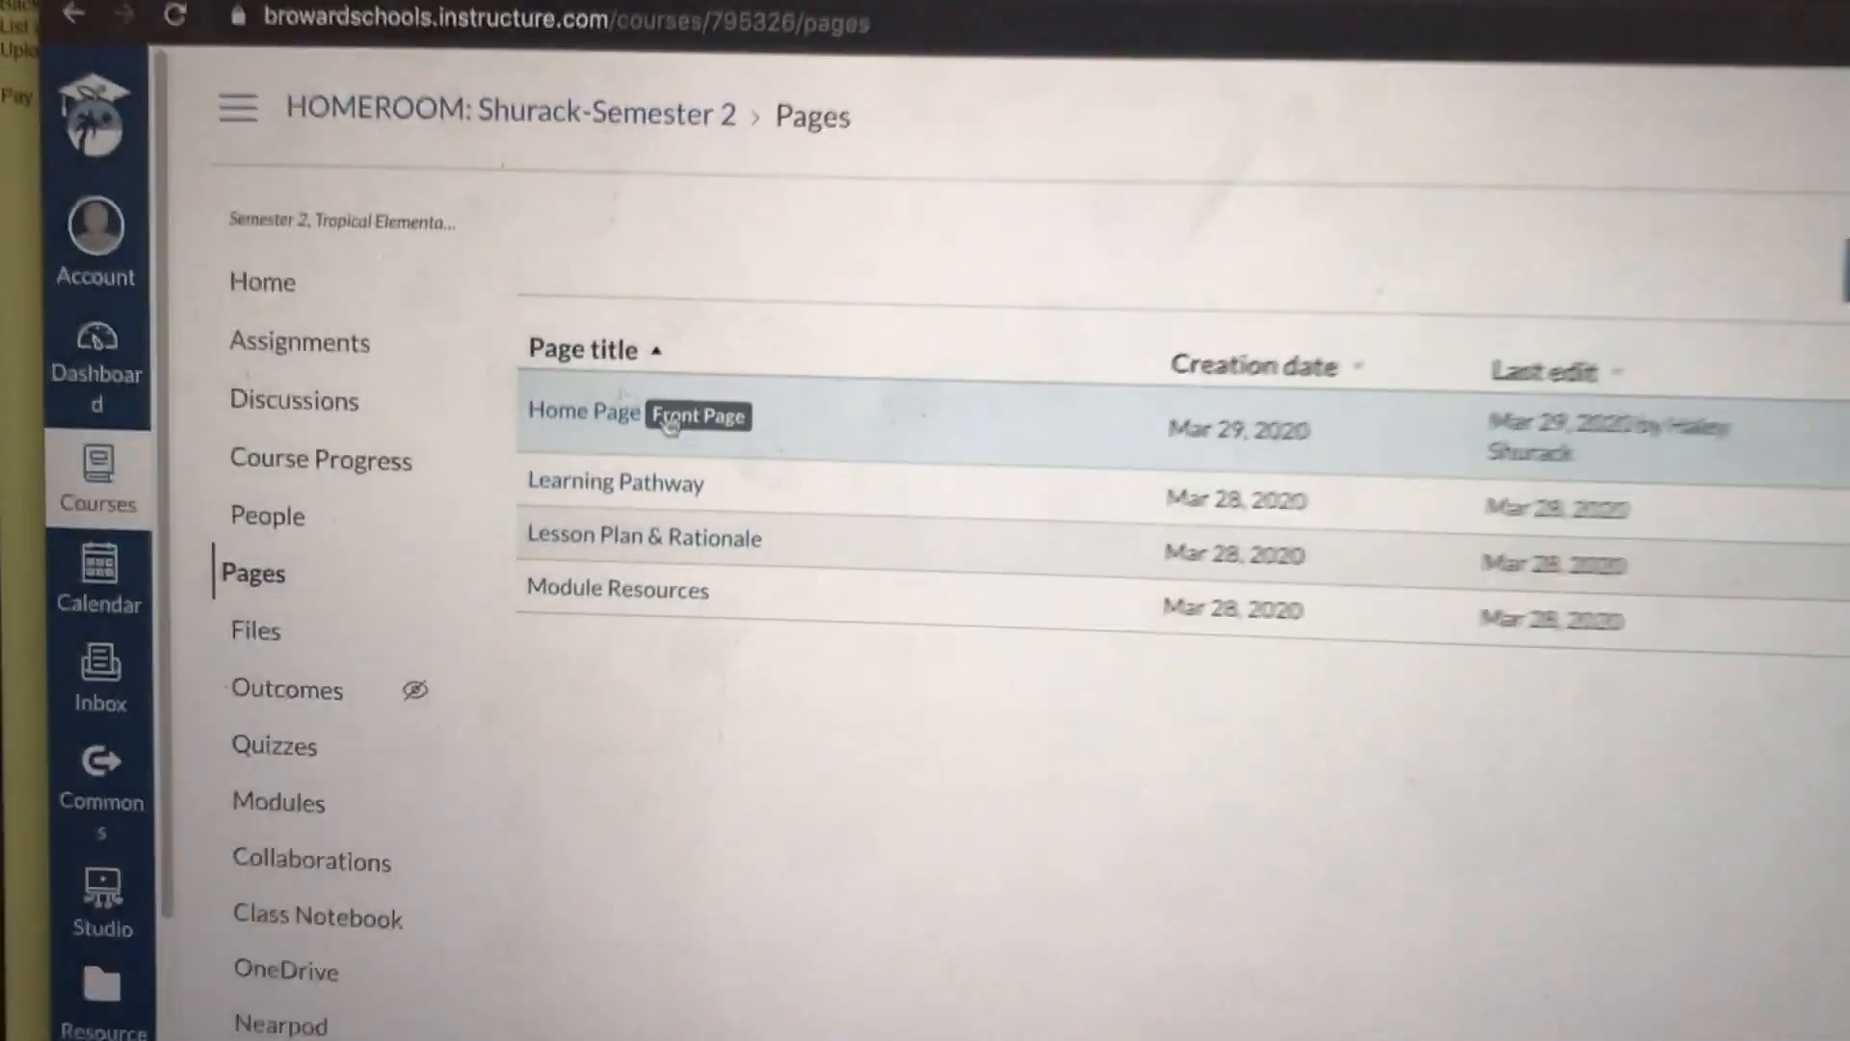
pyautogui.click(261, 282)
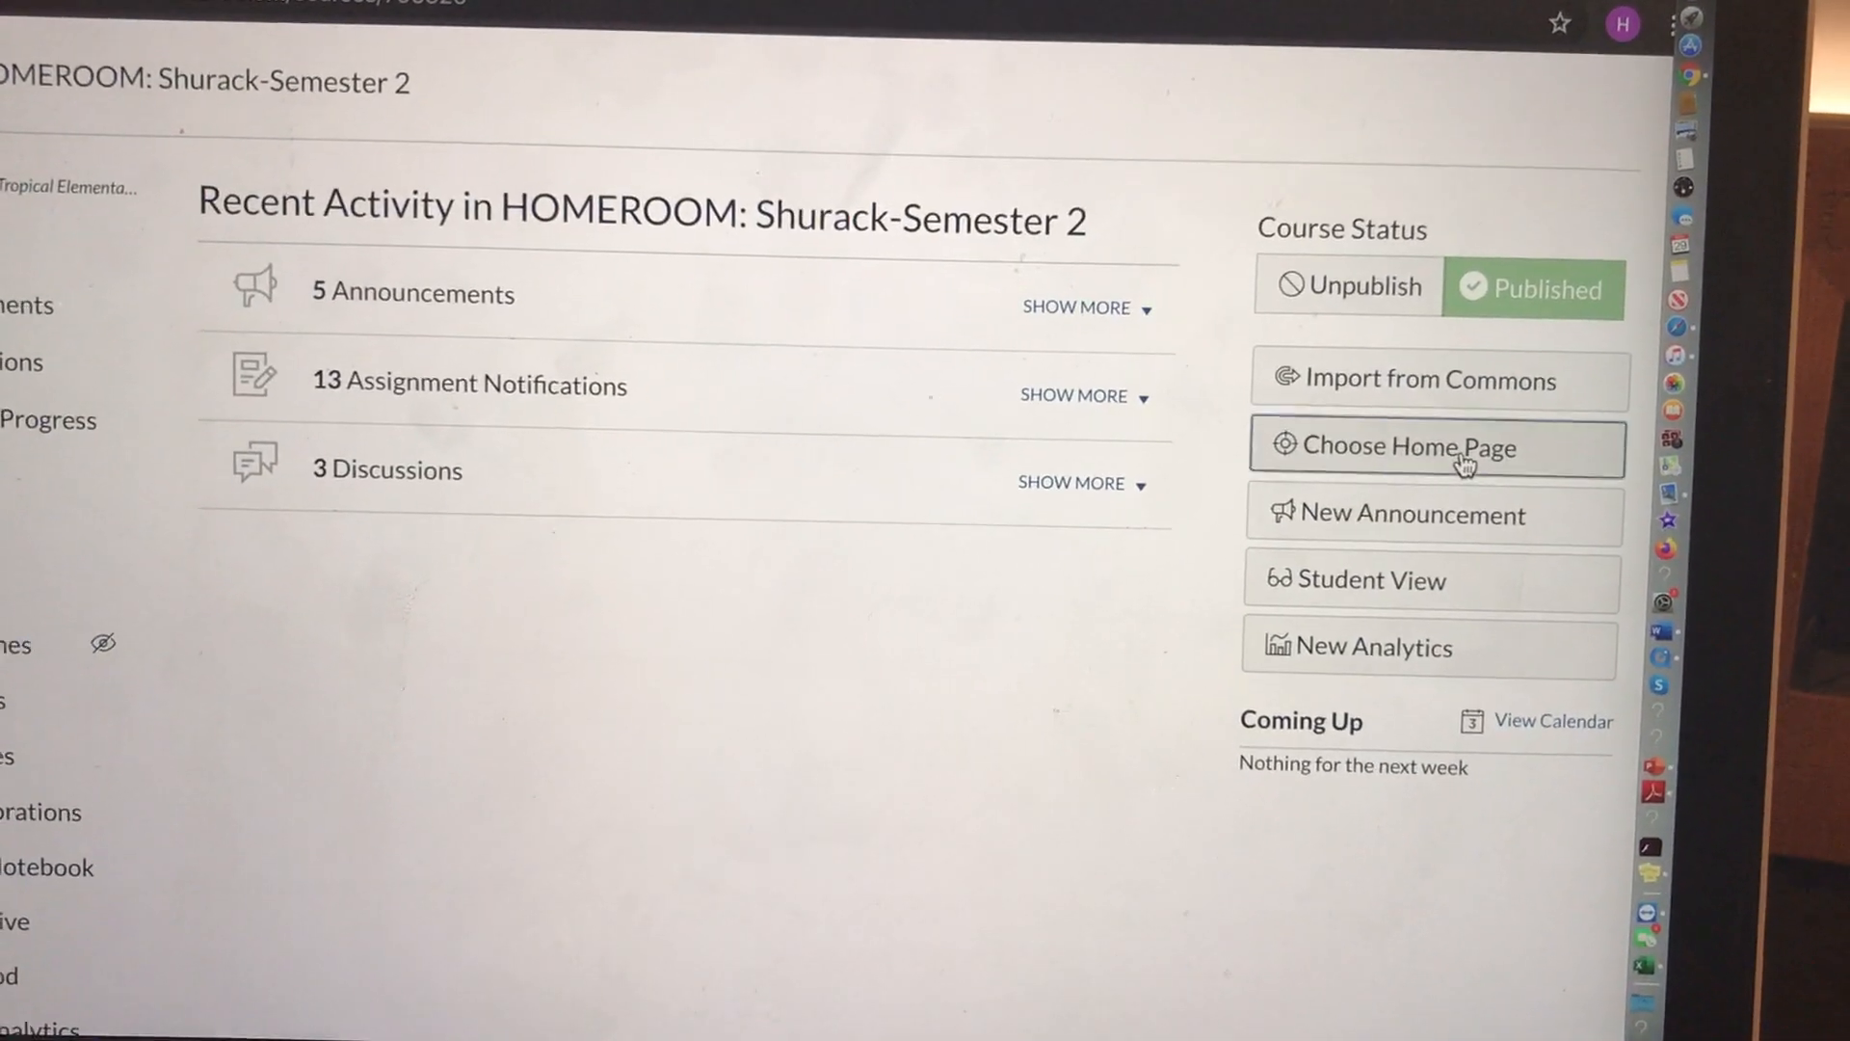
# Step: Set the course home to display the Pages Front Page and save
pyautogui.click(1410, 447)
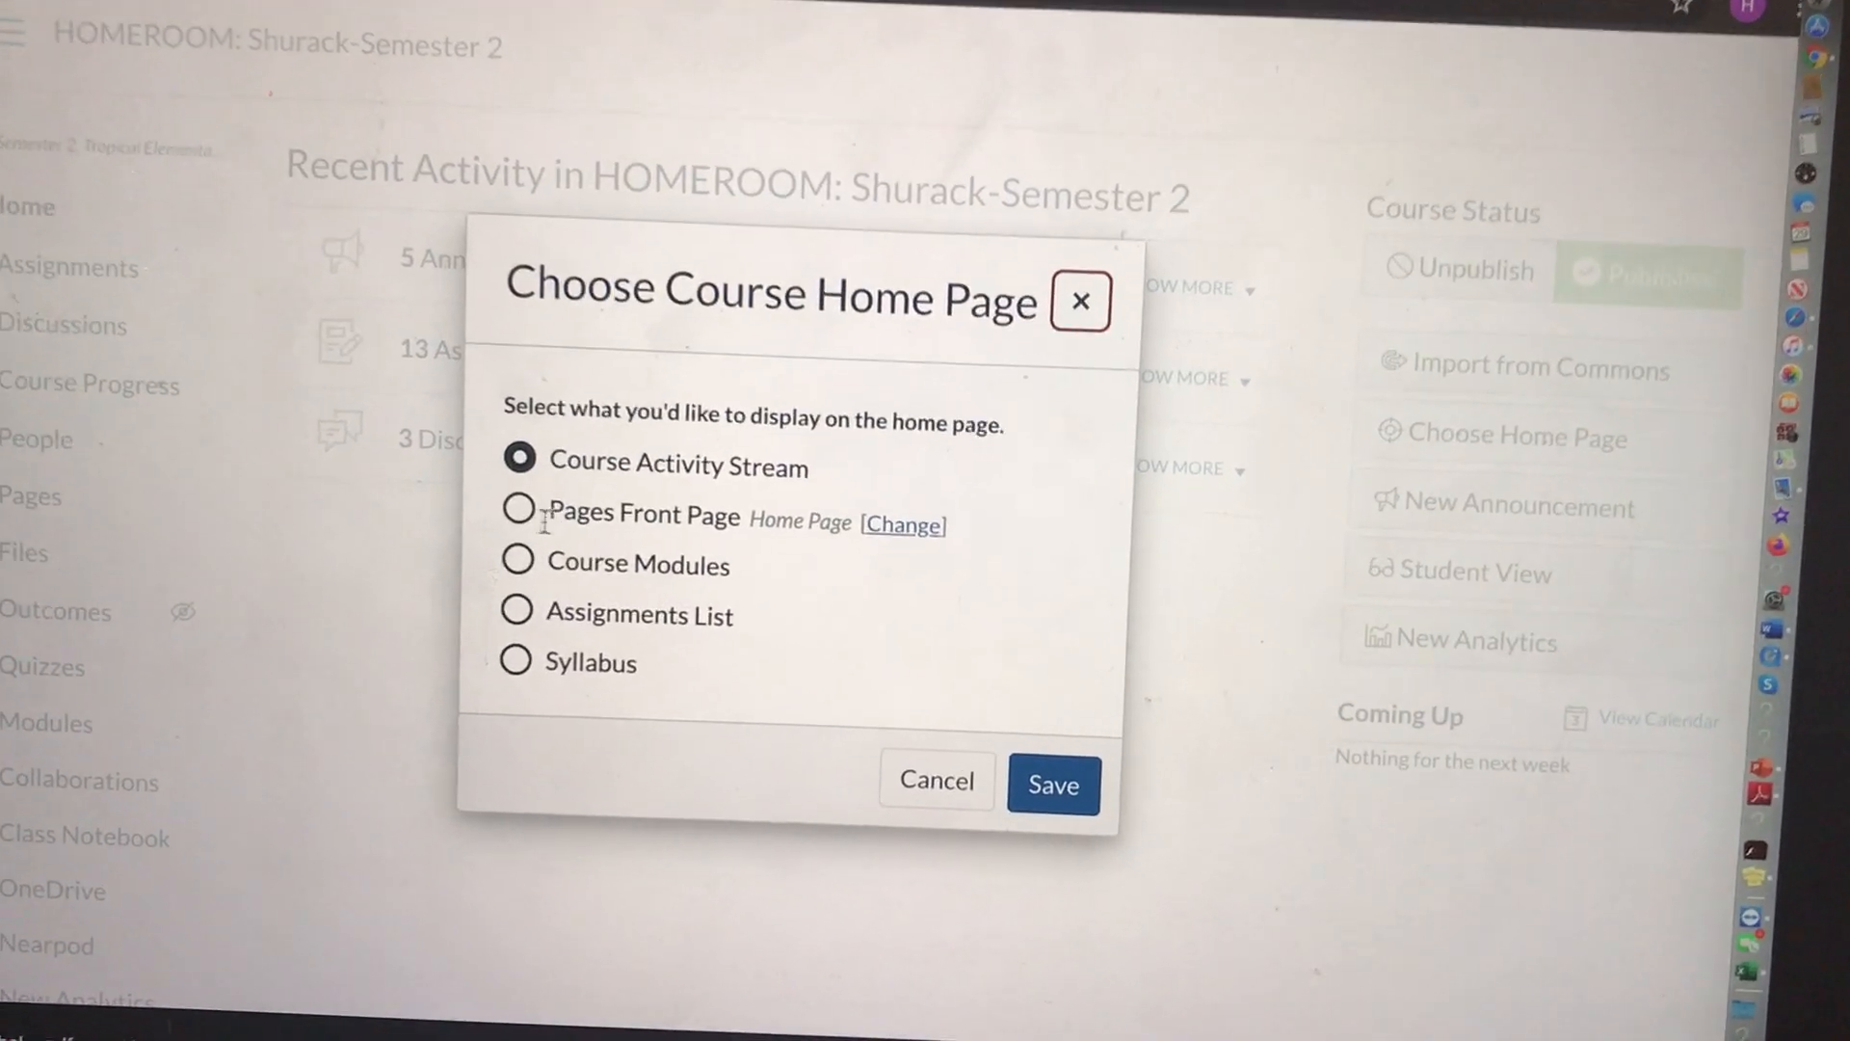
pyautogui.click(518, 513)
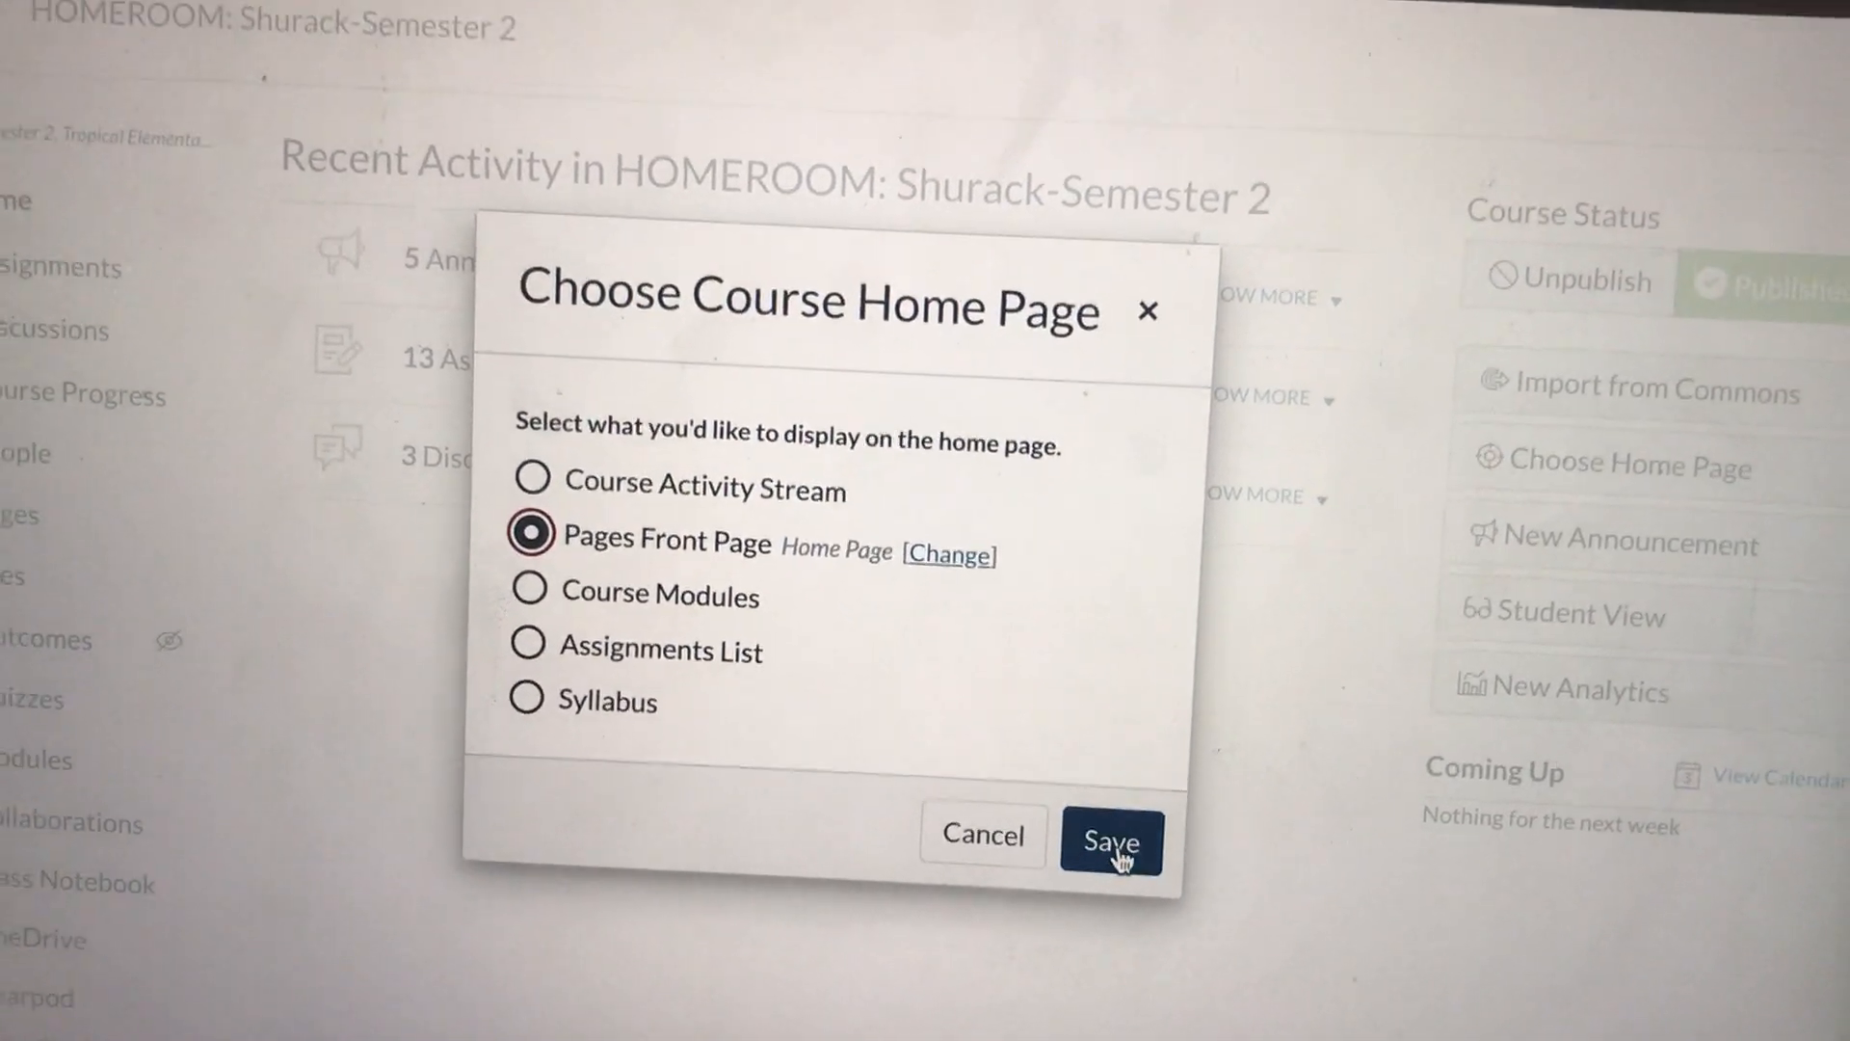
pyautogui.click(1111, 842)
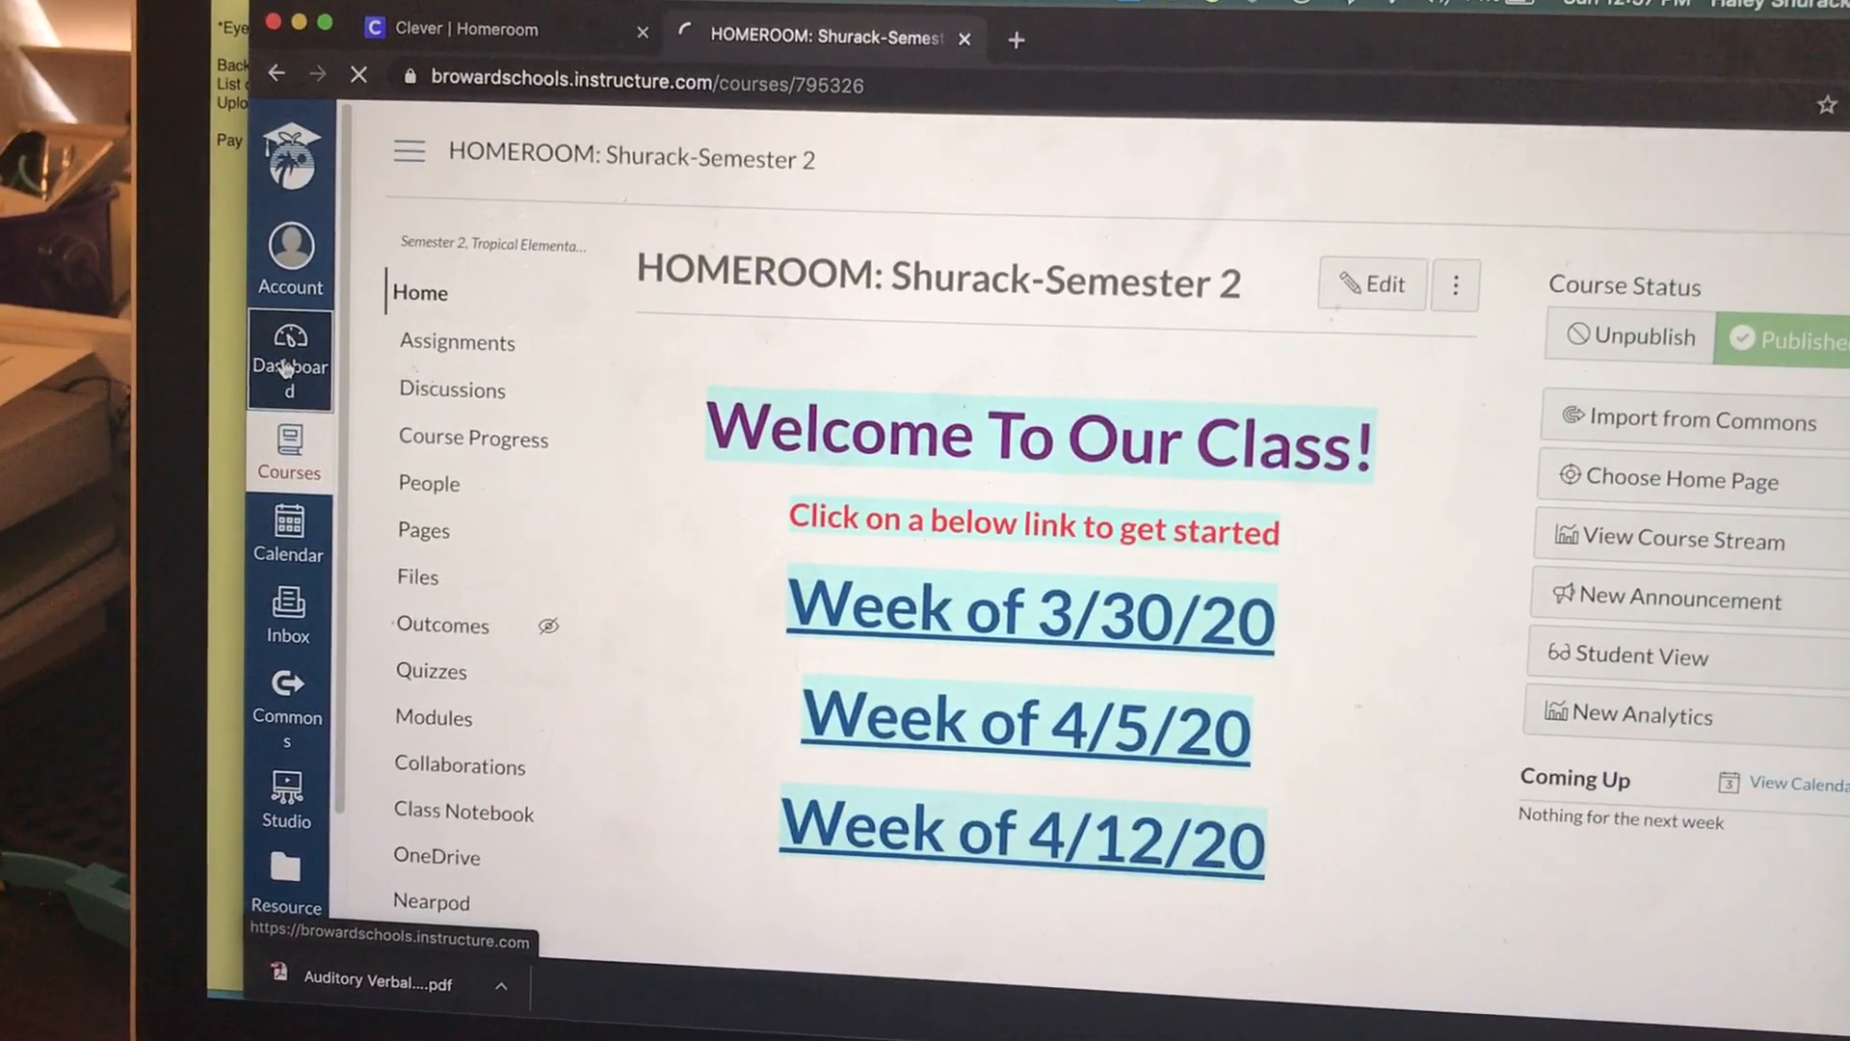
# Step: View the published Home Page front page from the course Pages section
pyautogui.click(289, 364)
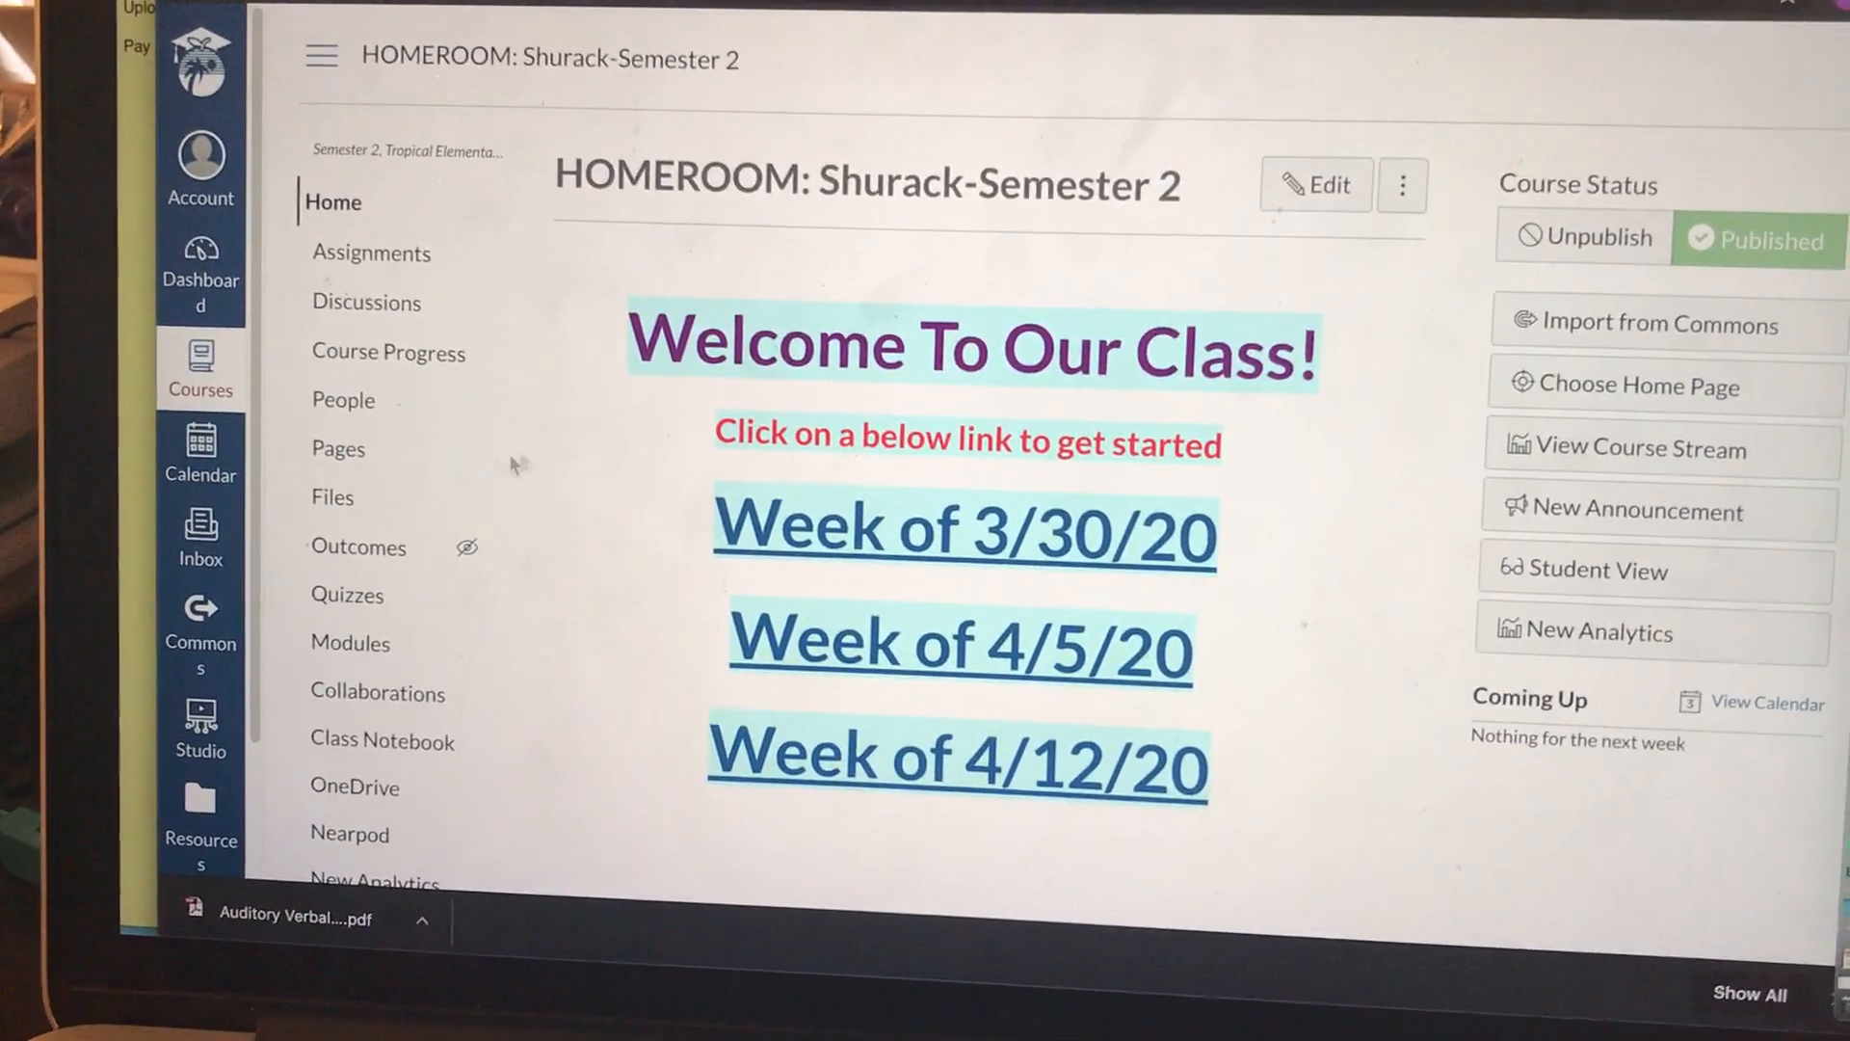
pyautogui.click(338, 449)
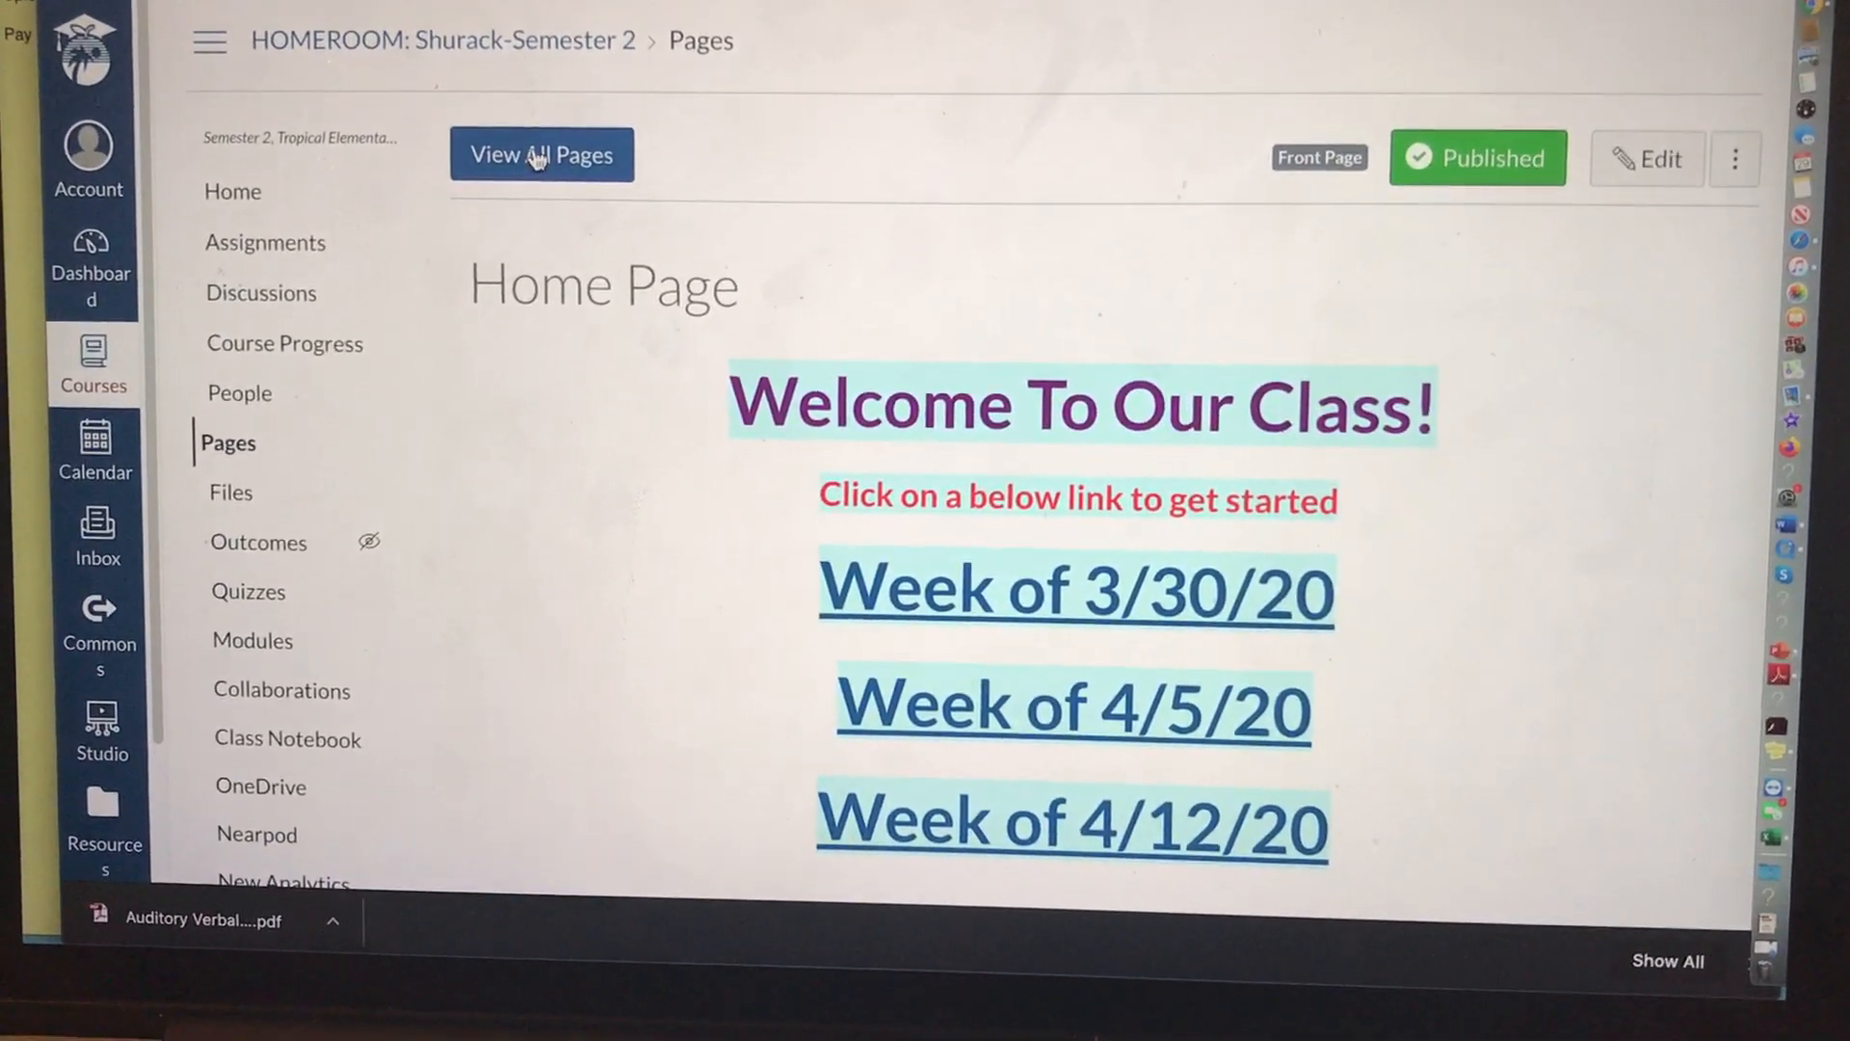
# Step: Check the Home Page options, then reconfirm the front-page course home setting
pyautogui.click(541, 155)
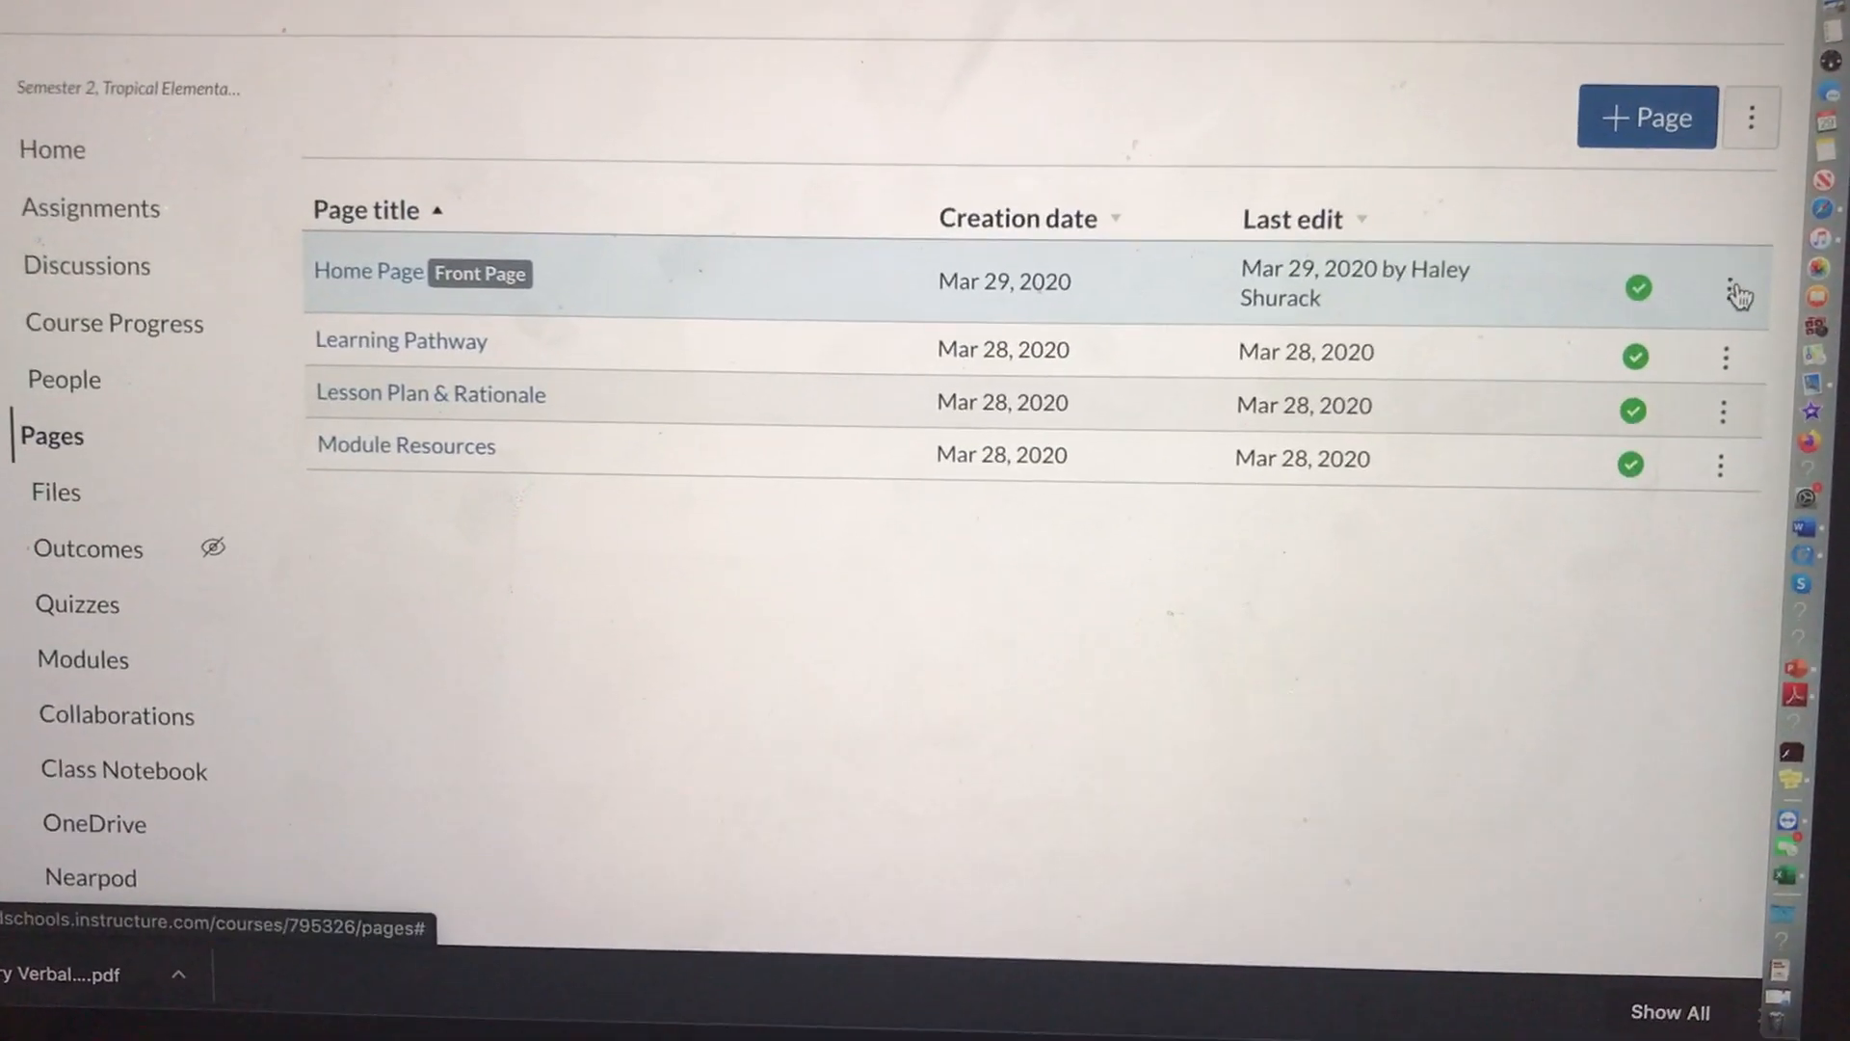
pyautogui.click(1742, 287)
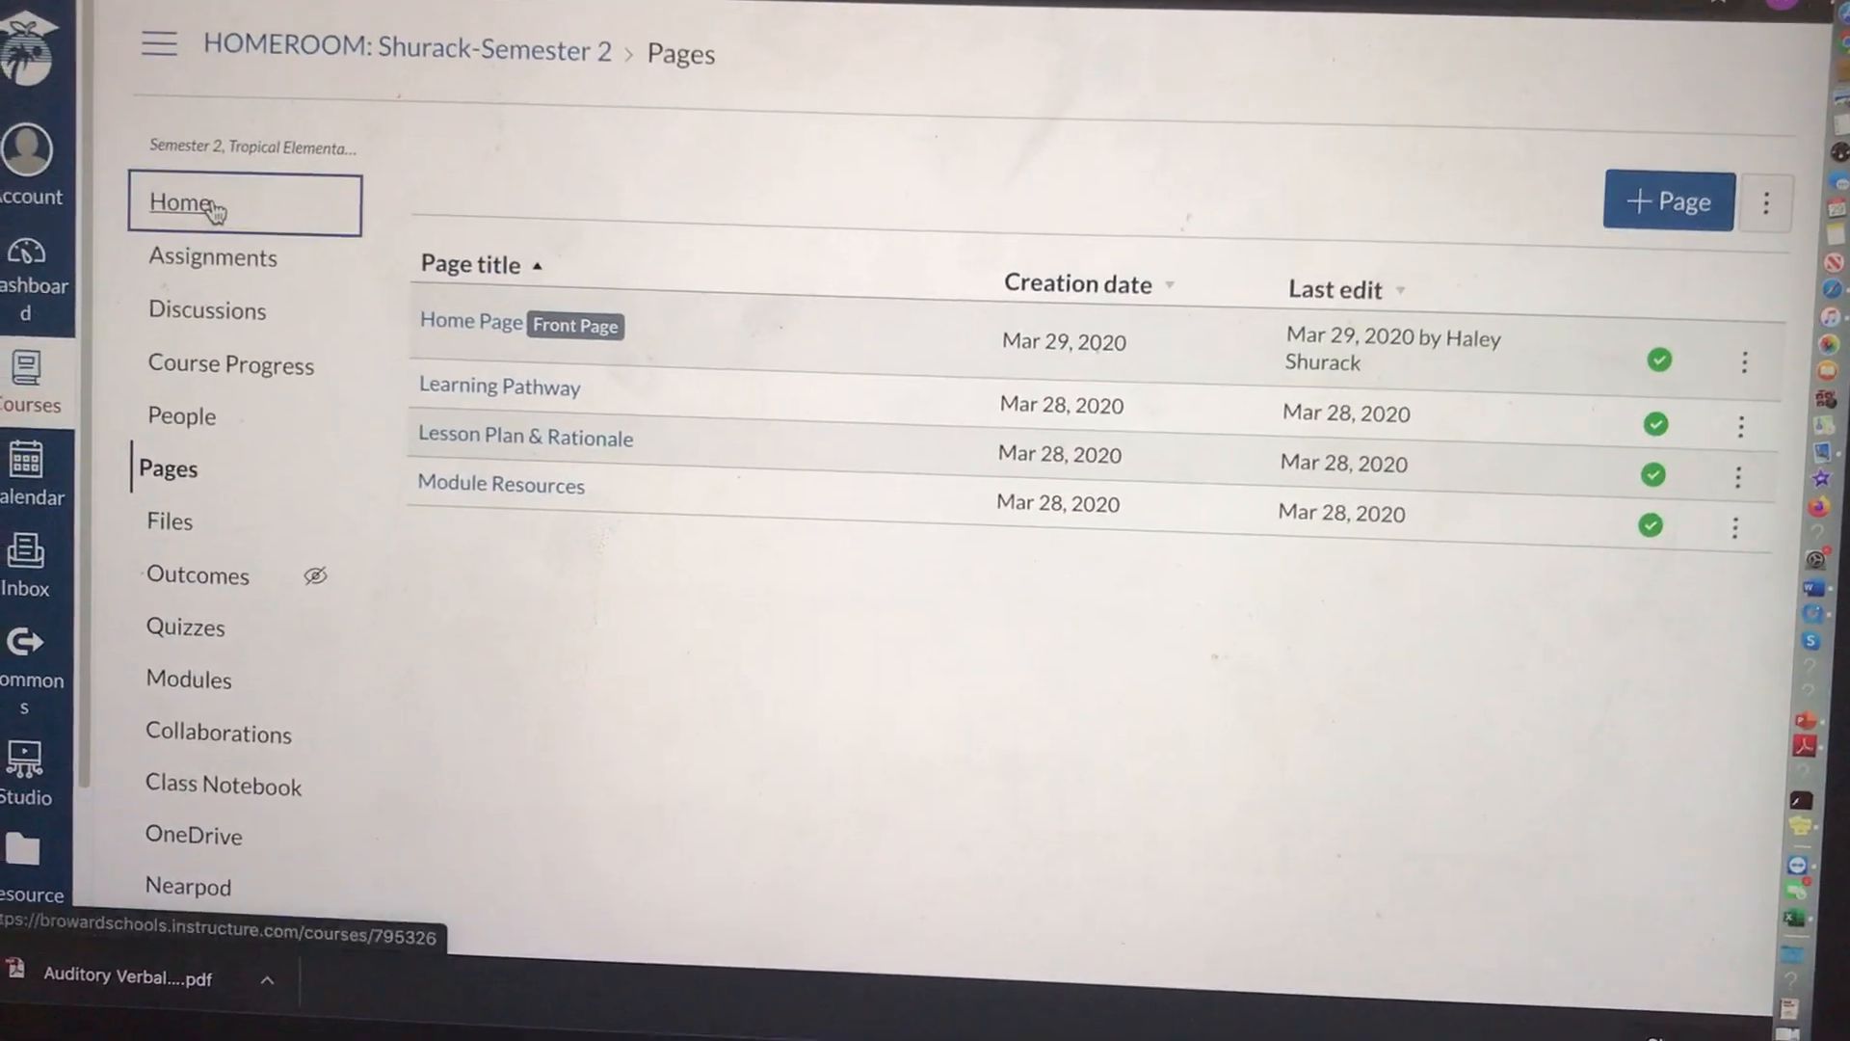
pyautogui.click(178, 202)
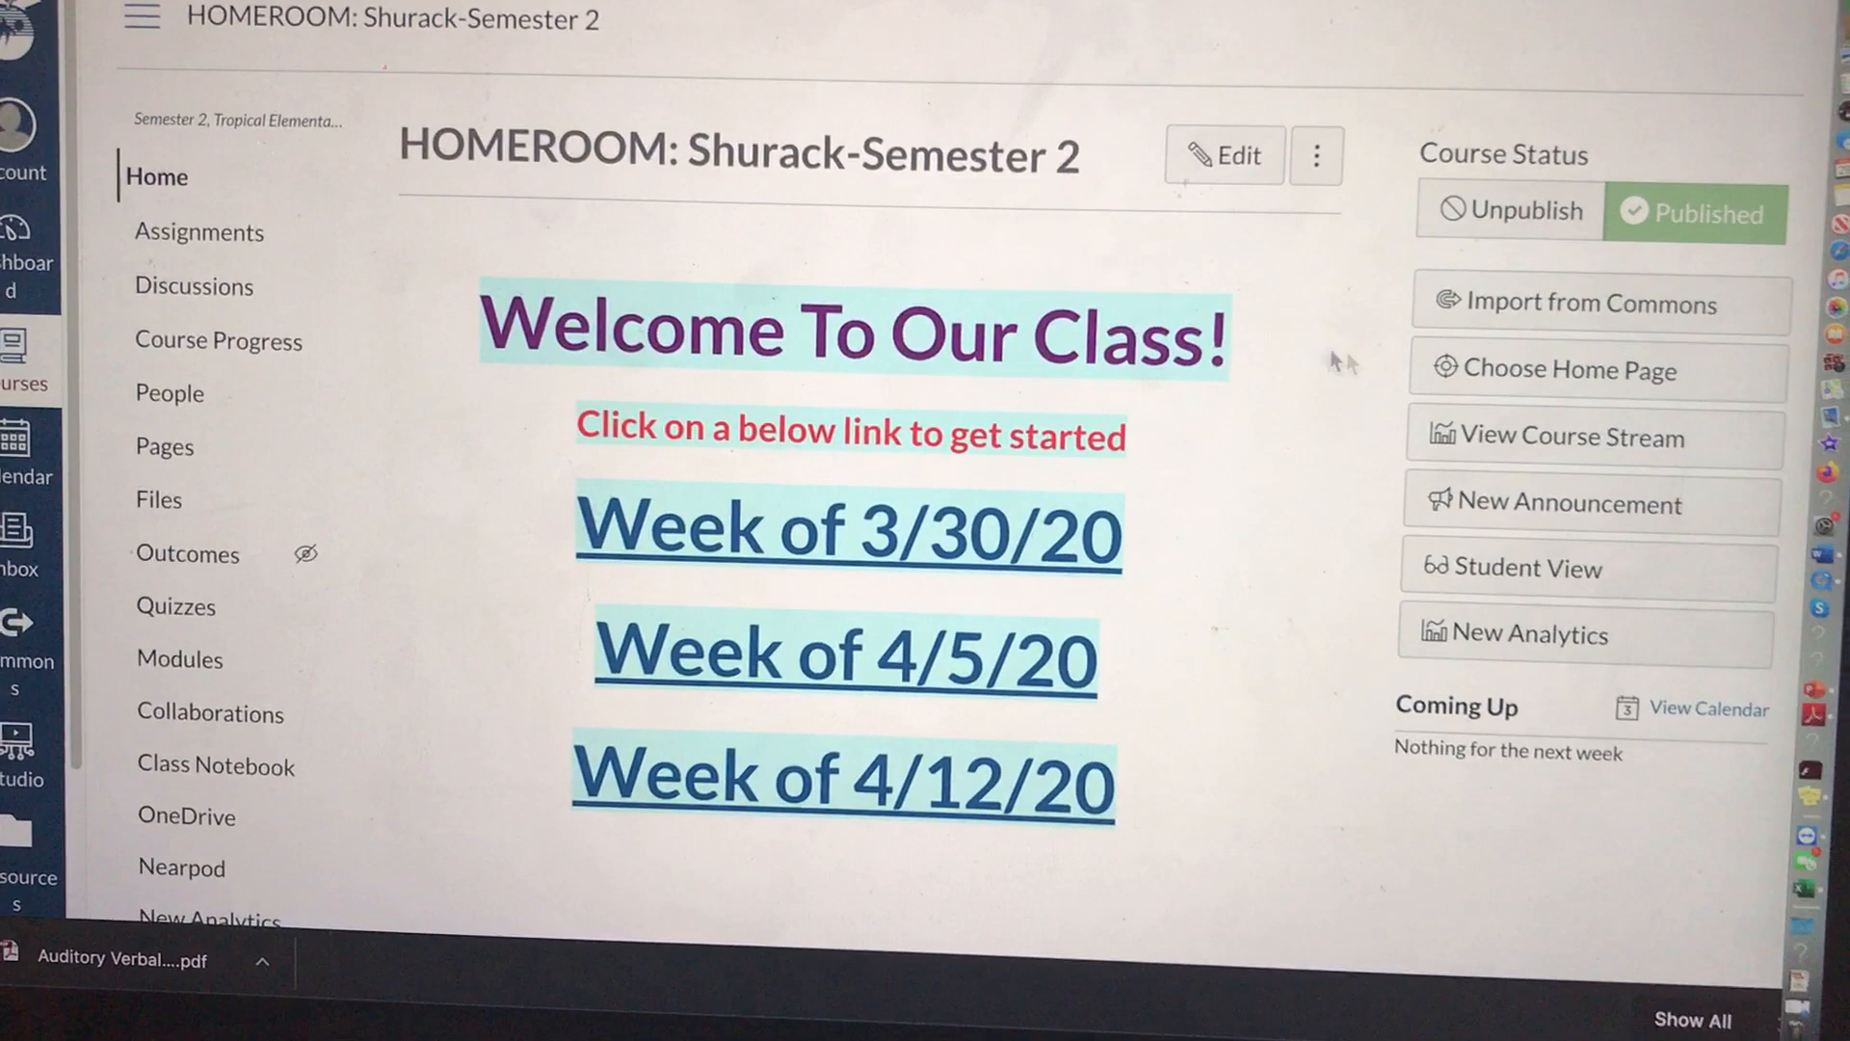
pyautogui.click(1566, 369)
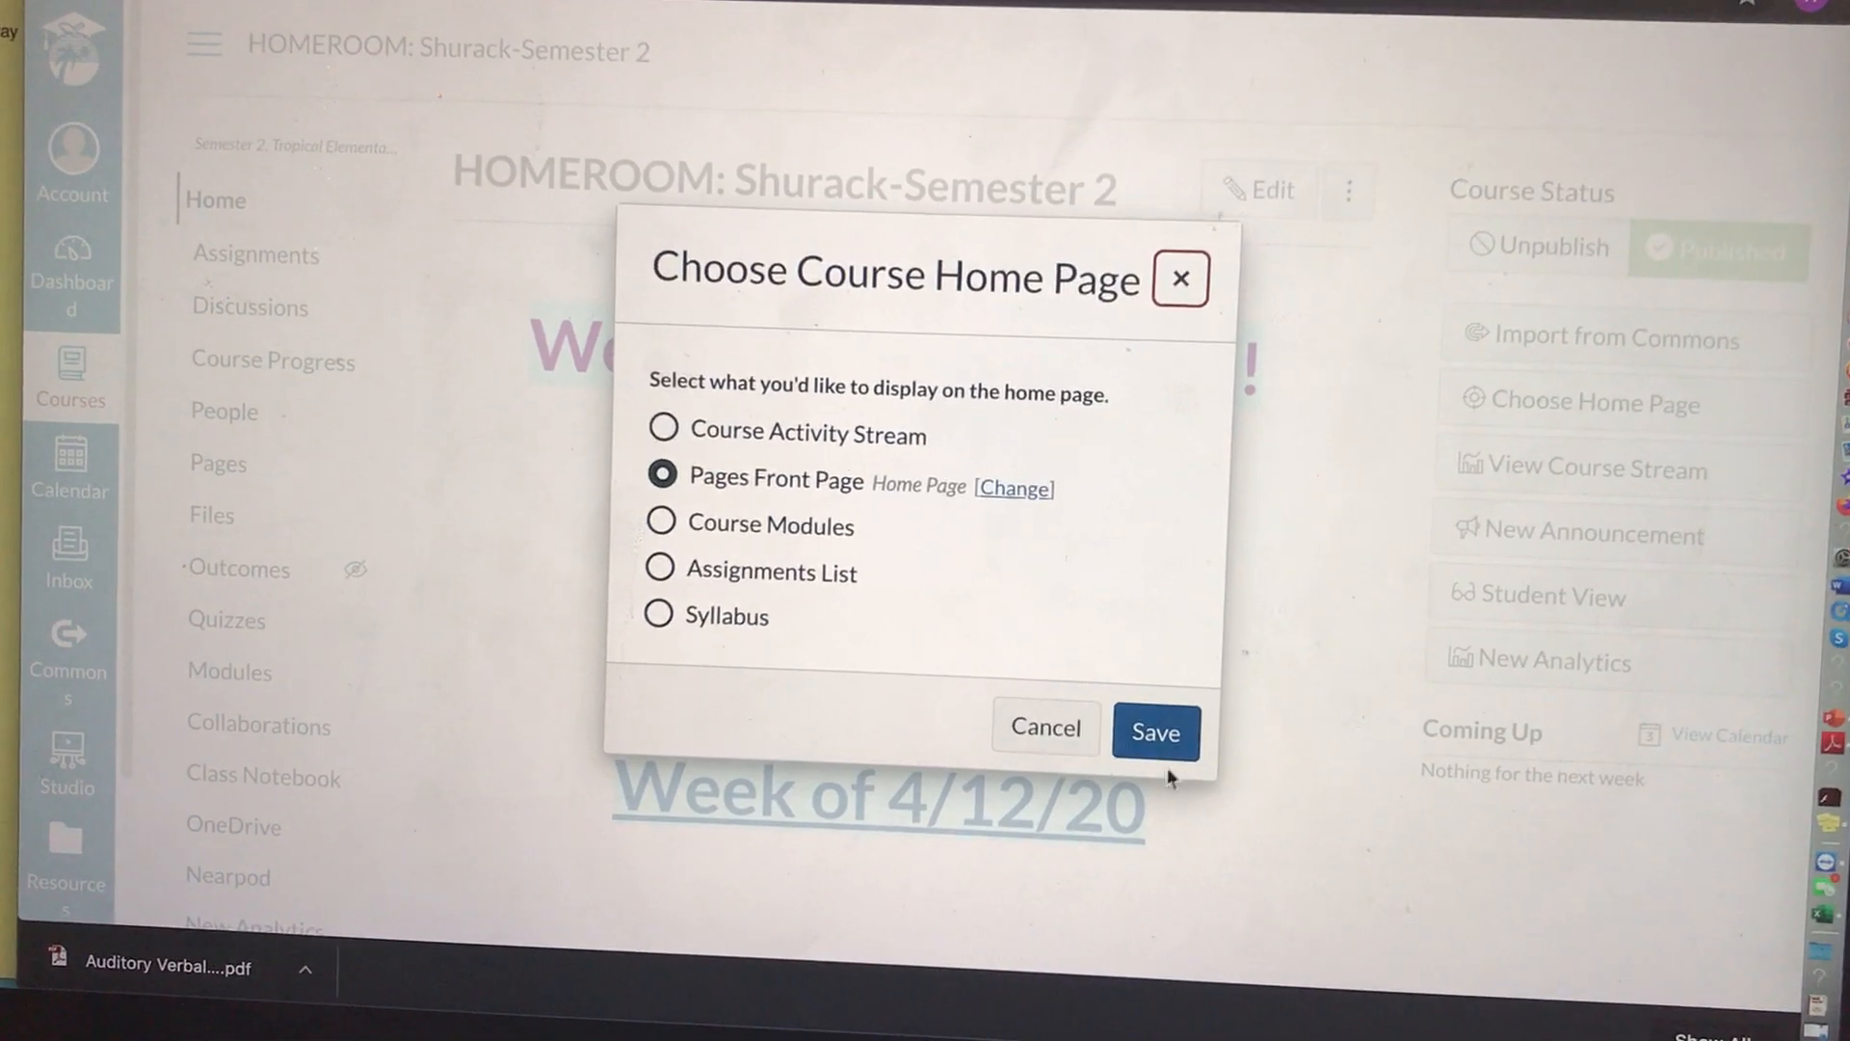
pyautogui.click(1154, 731)
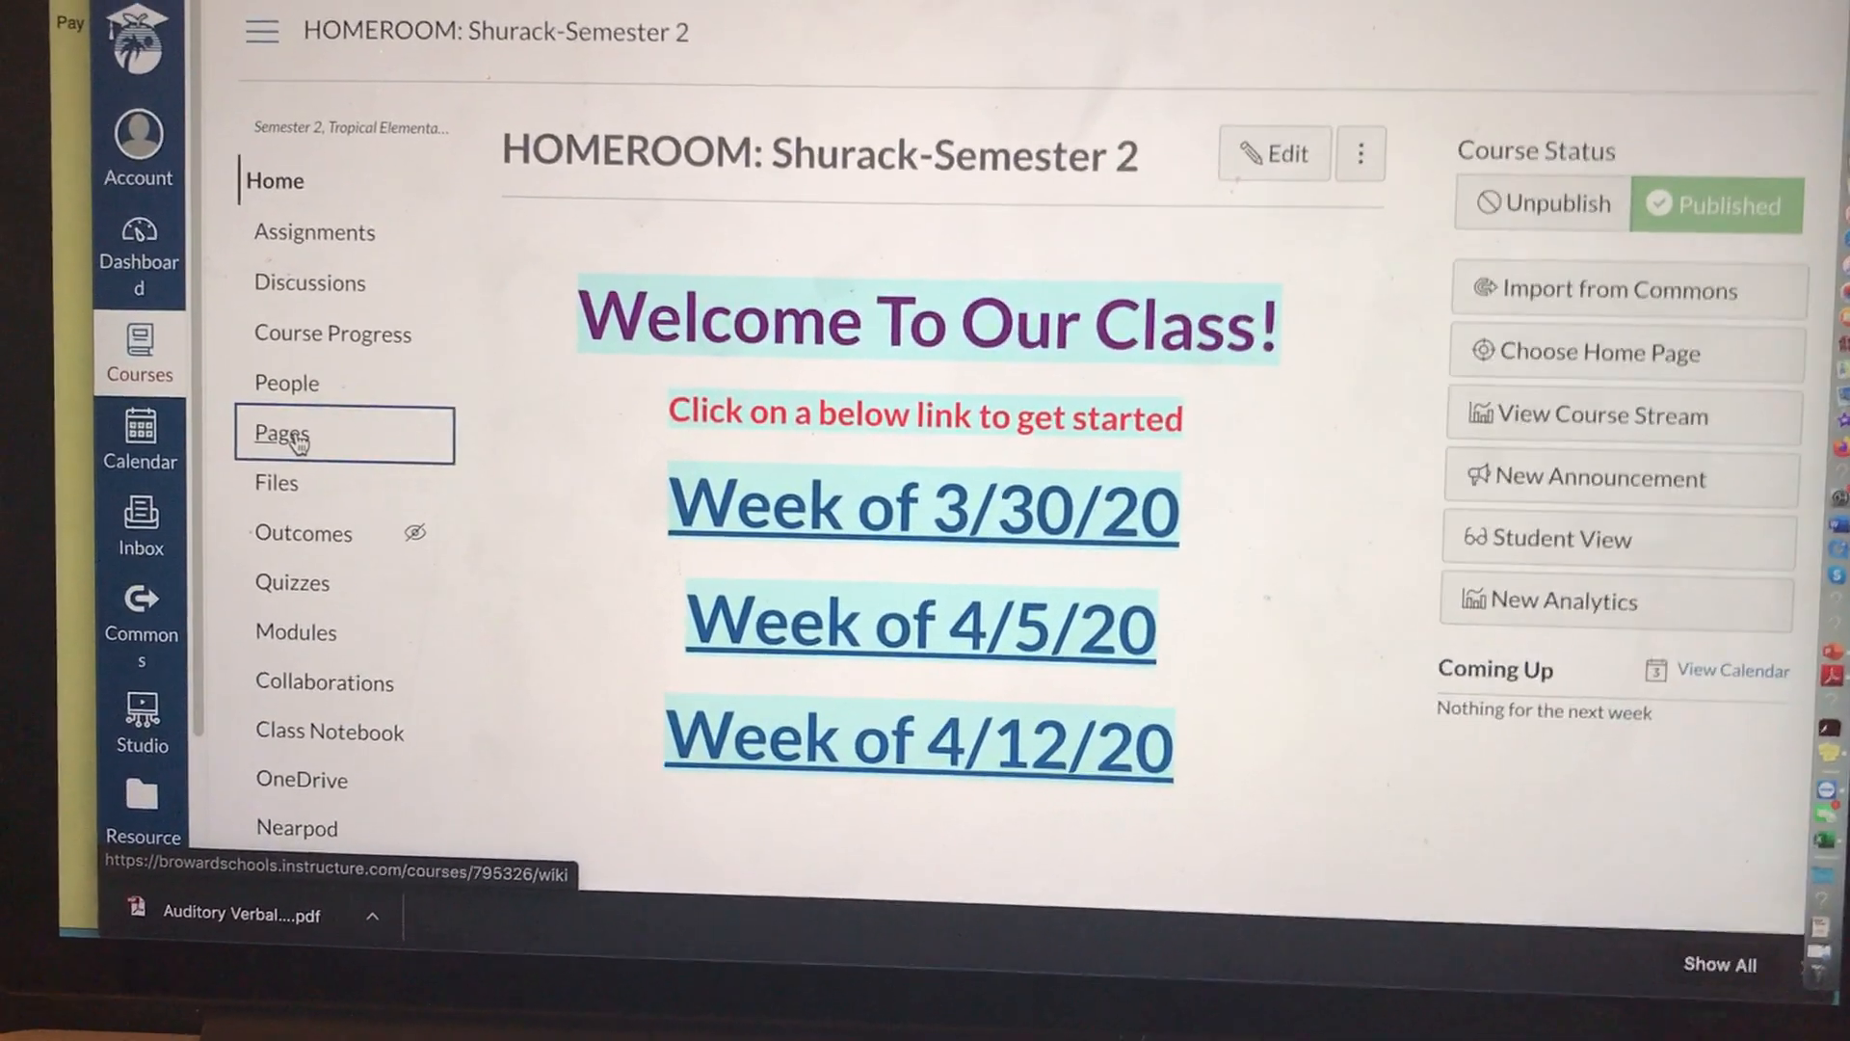
# Step: Reopen the Home Page from the full pages list in edit mode
pyautogui.click(279, 435)
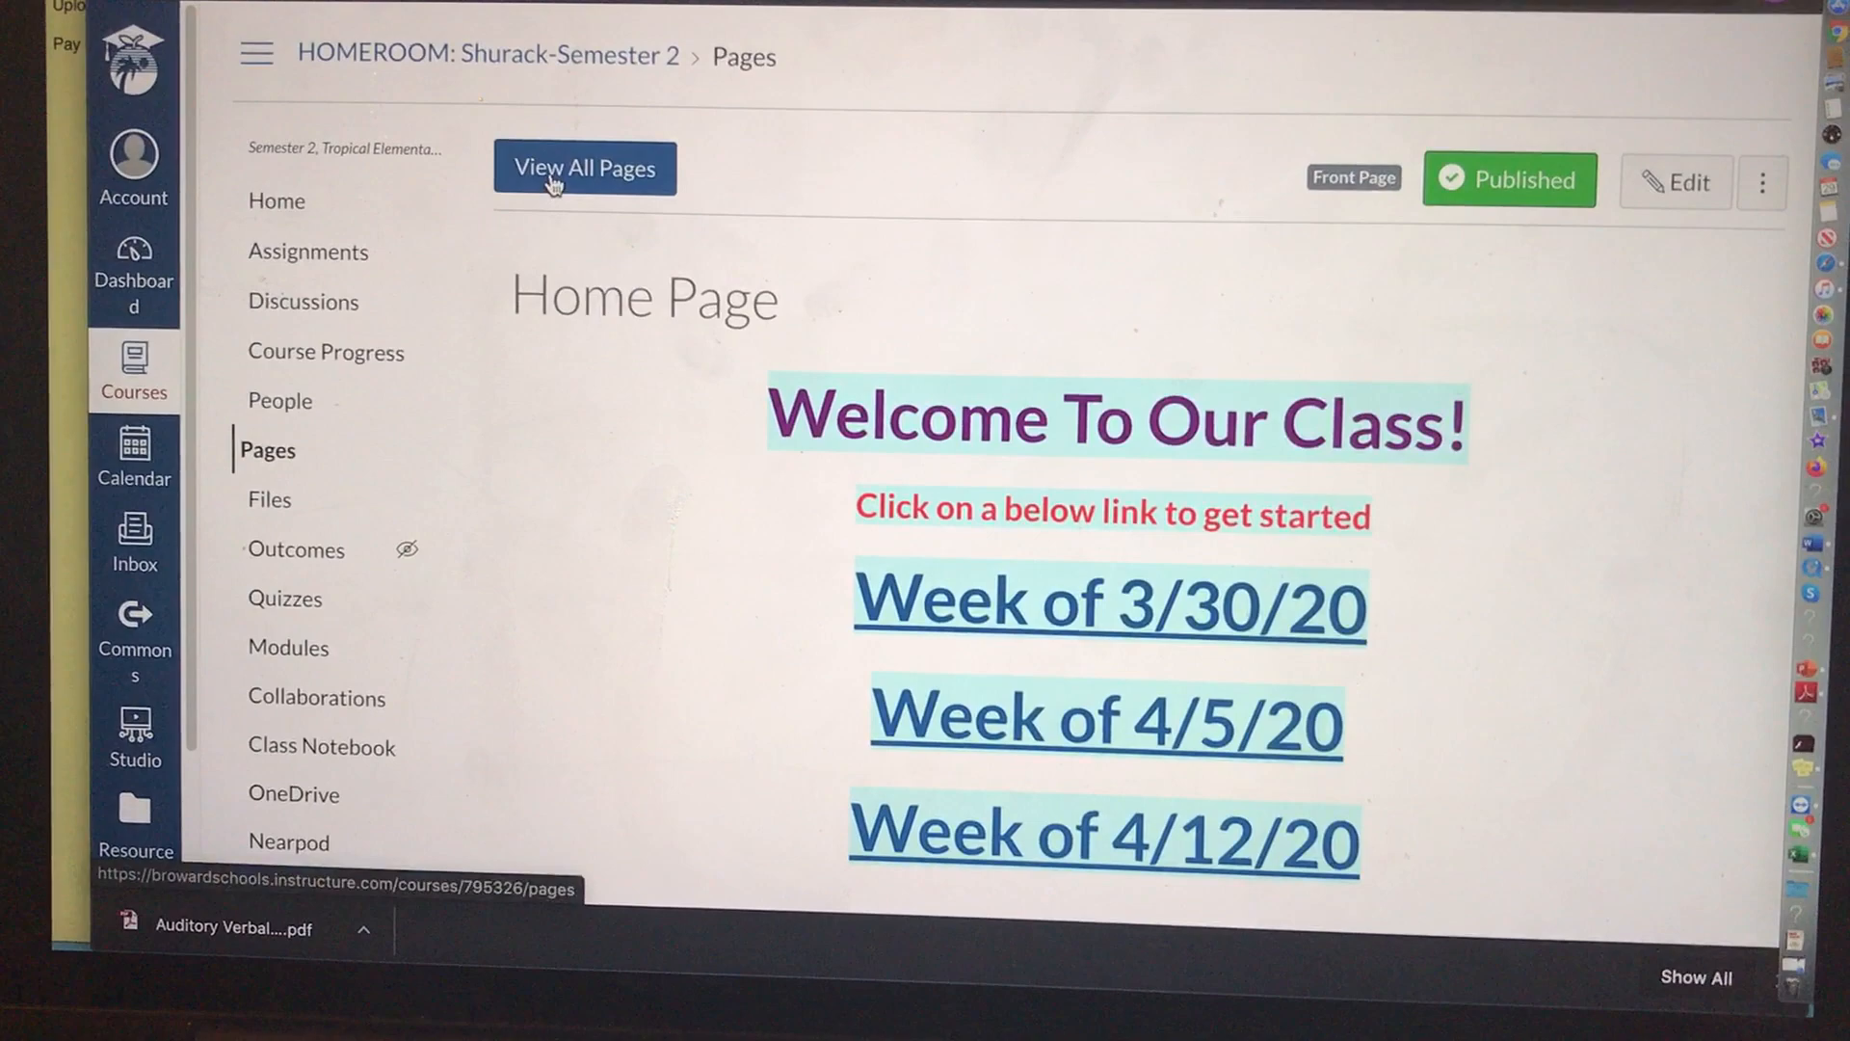
pyautogui.click(583, 168)
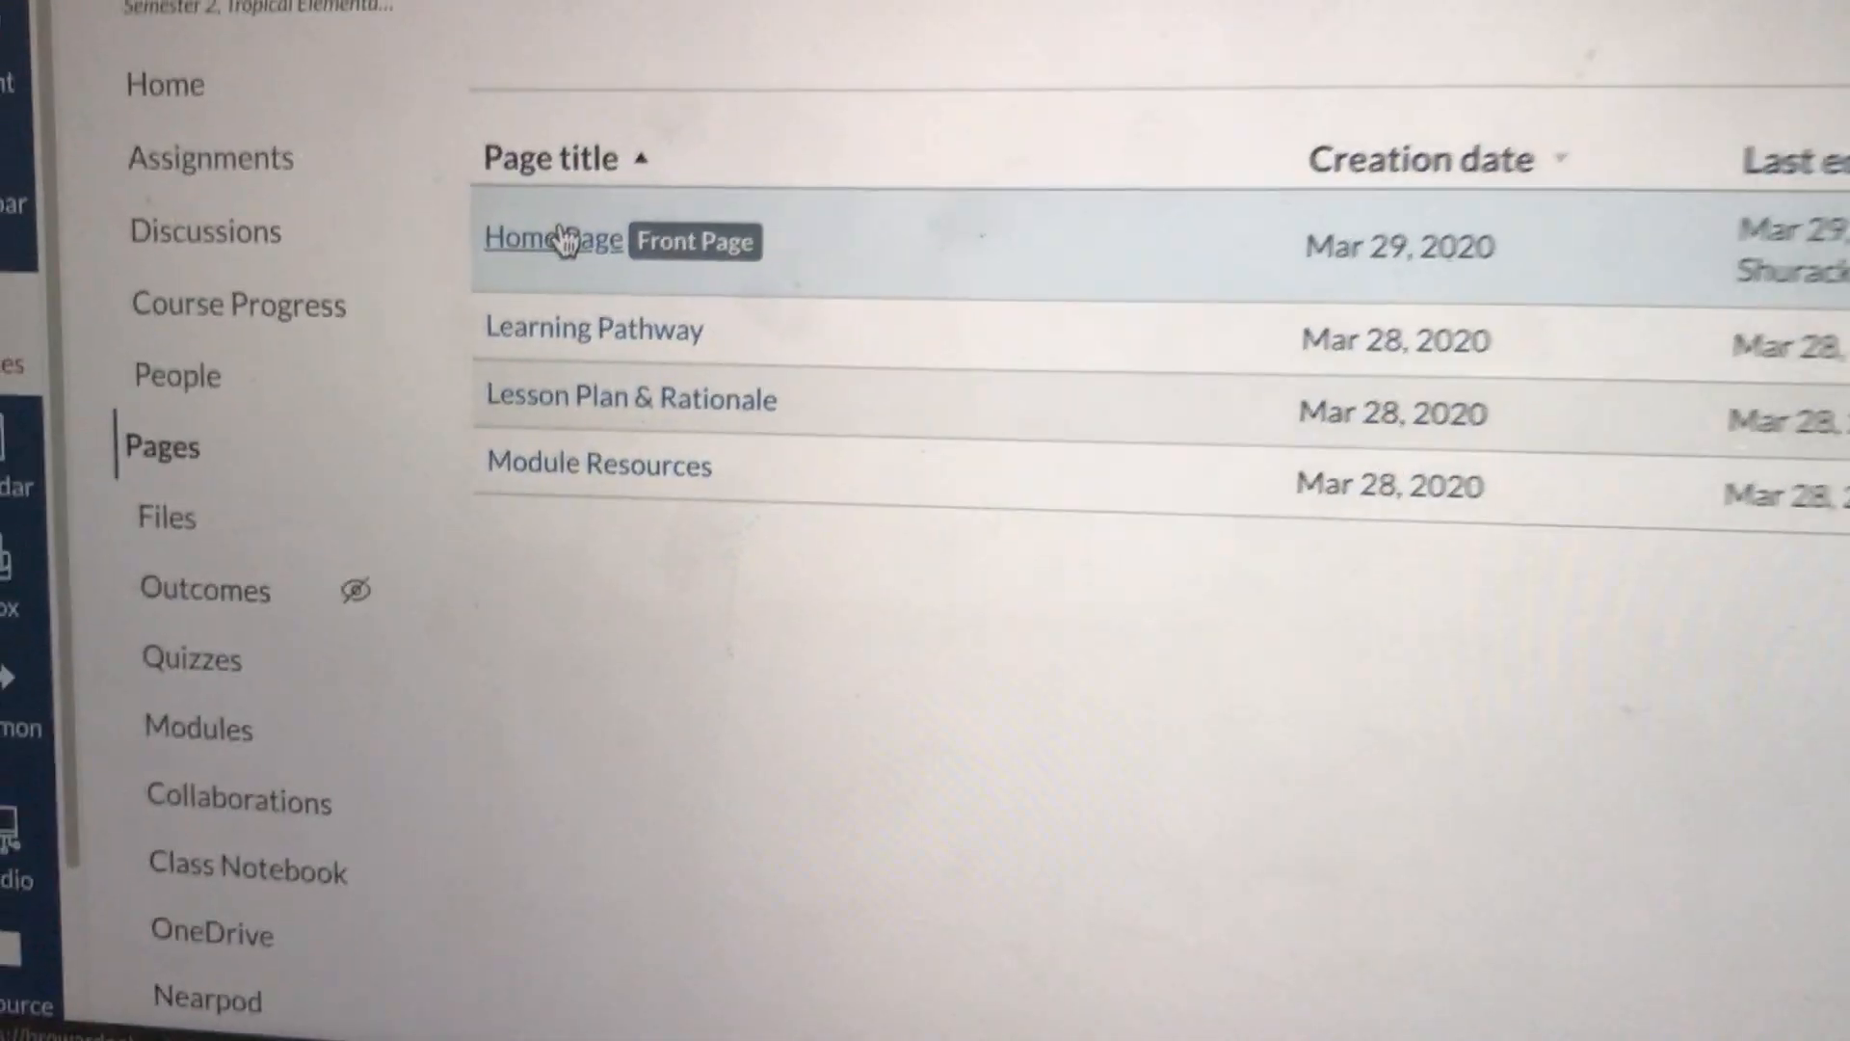
pyautogui.click(552, 239)
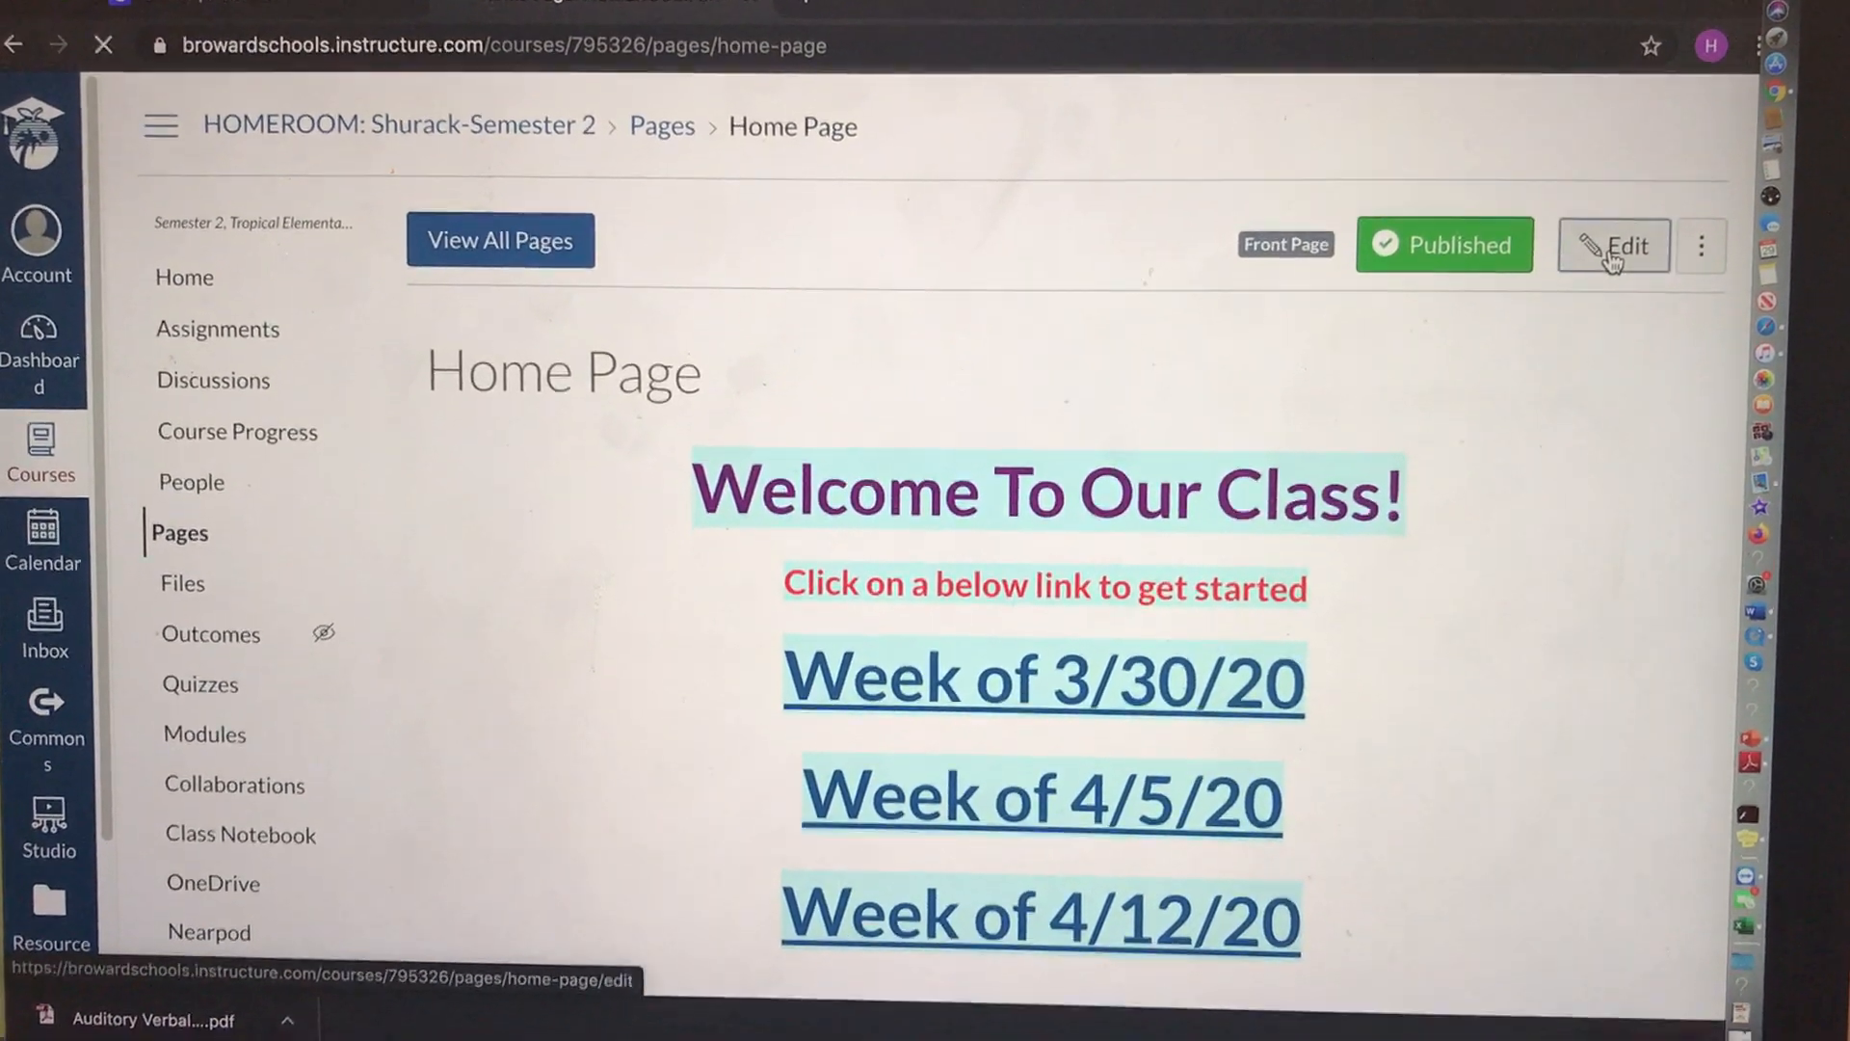
pyautogui.click(1612, 246)
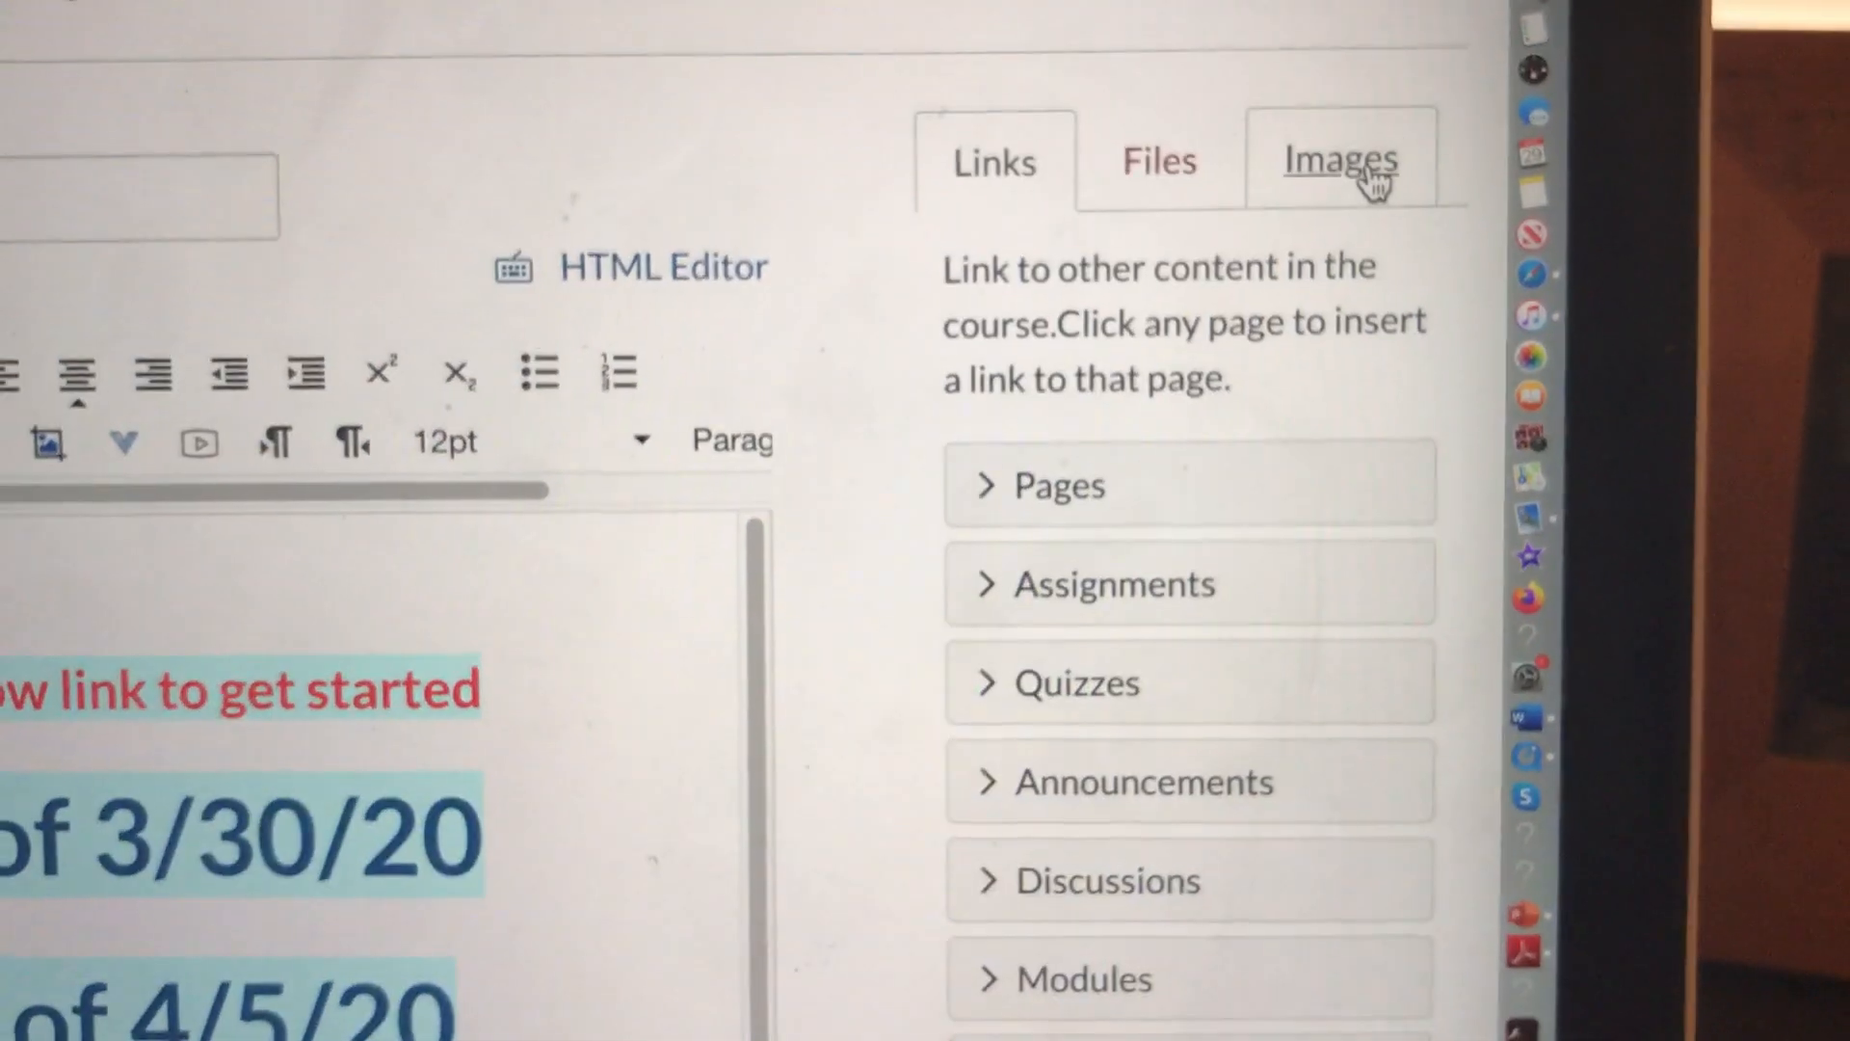
# Step: Search Flickr for 'Welcome' and embed the wooden WELCOME sign photo above the page text
pyautogui.click(1338, 161)
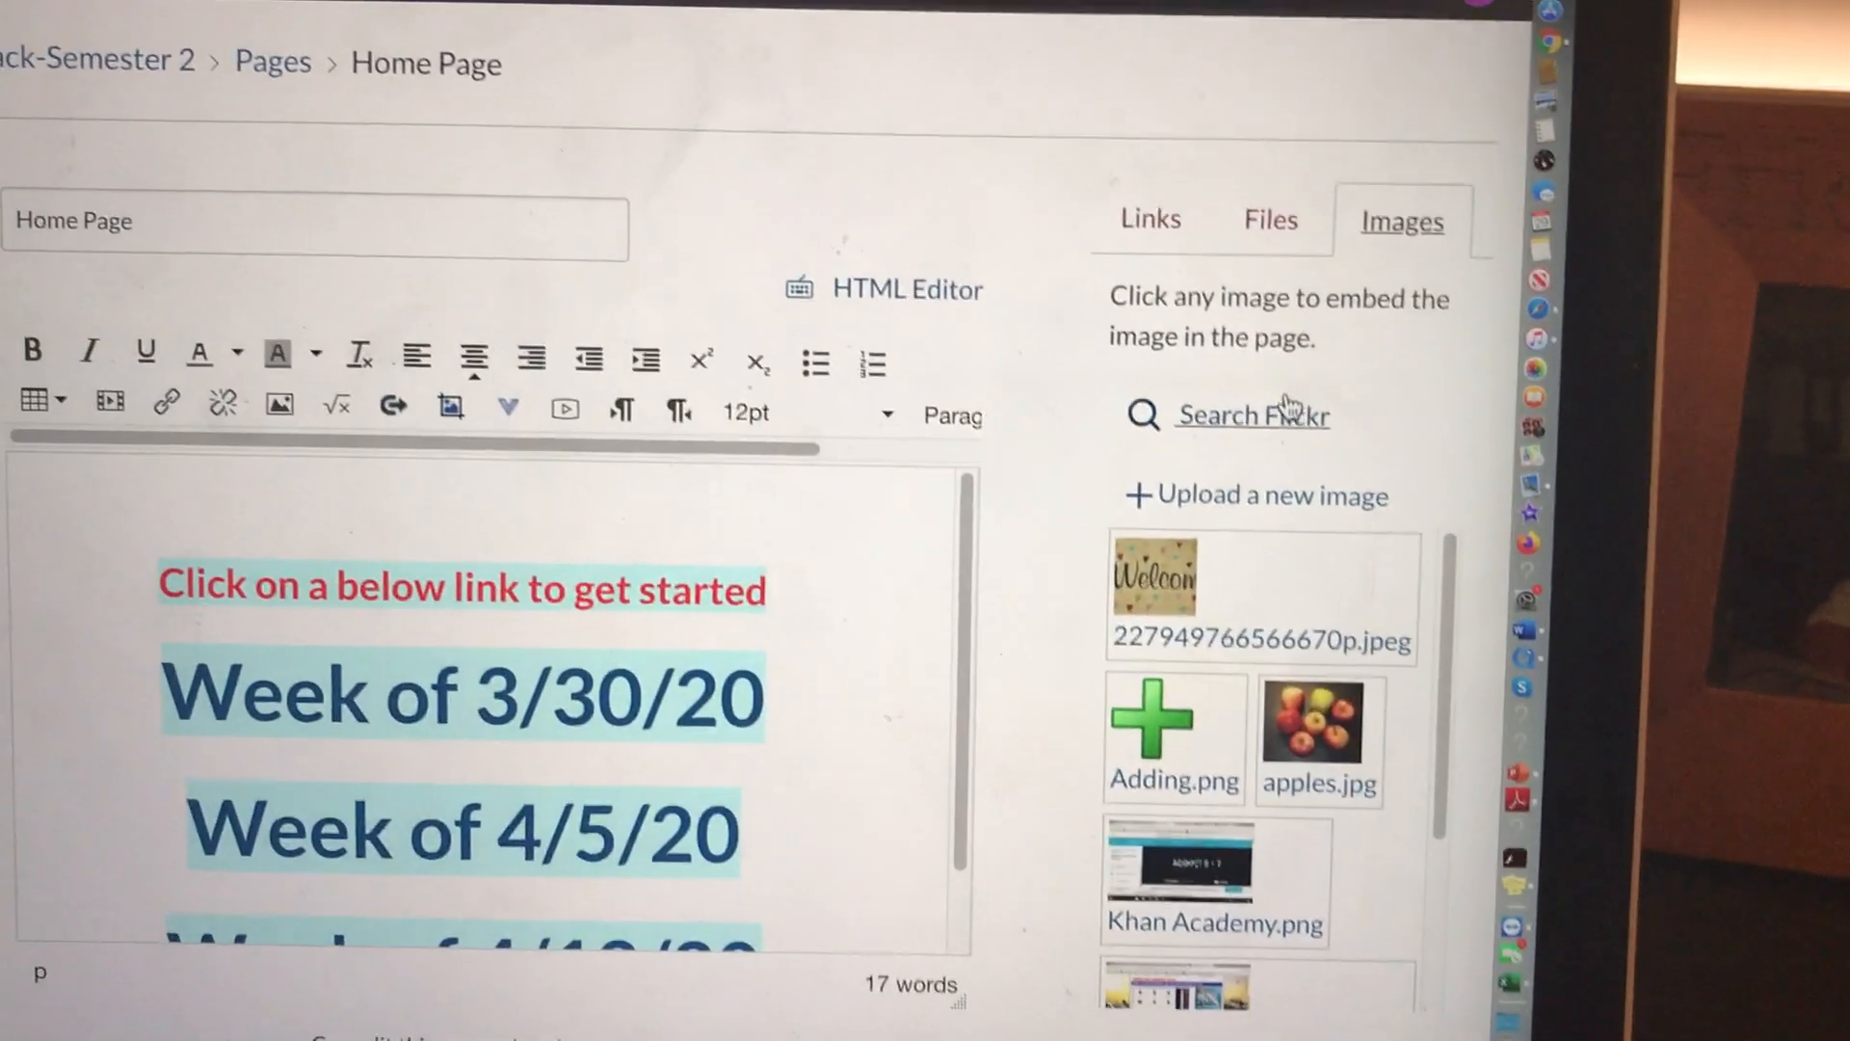
pyautogui.click(1253, 416)
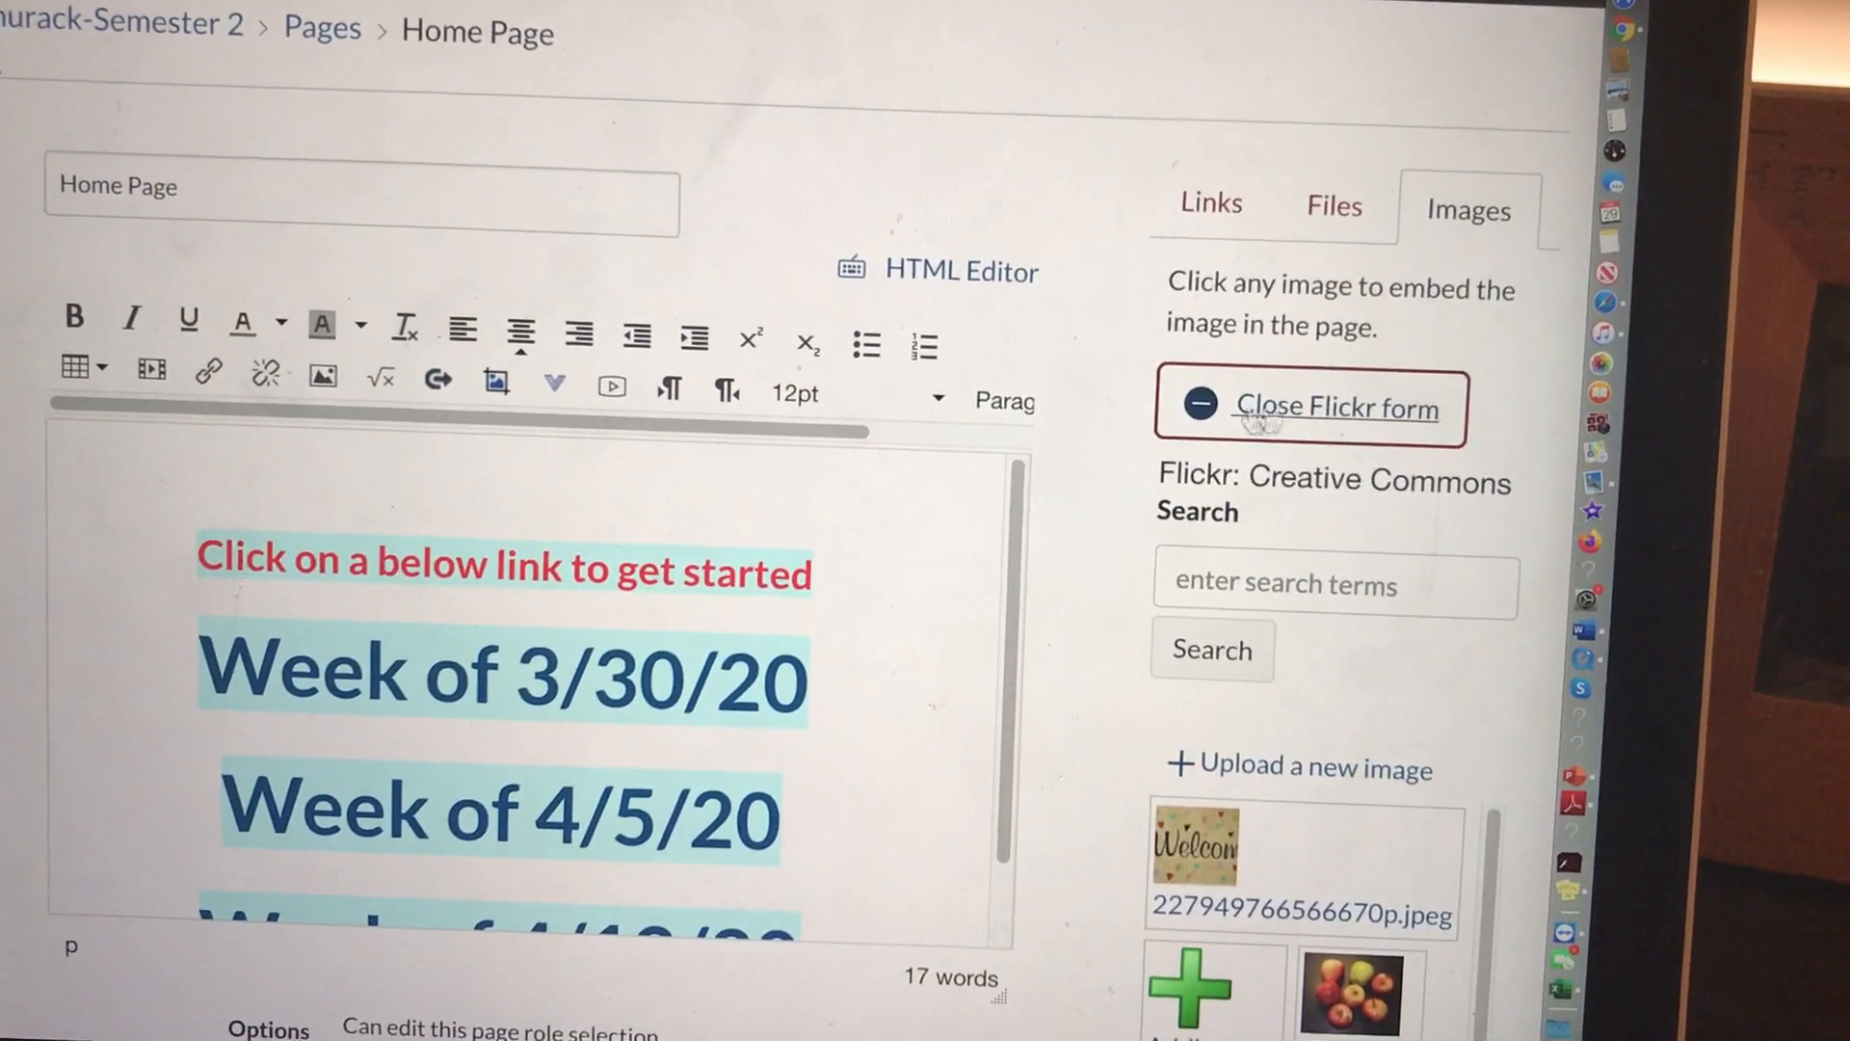
pyautogui.click(1310, 408)
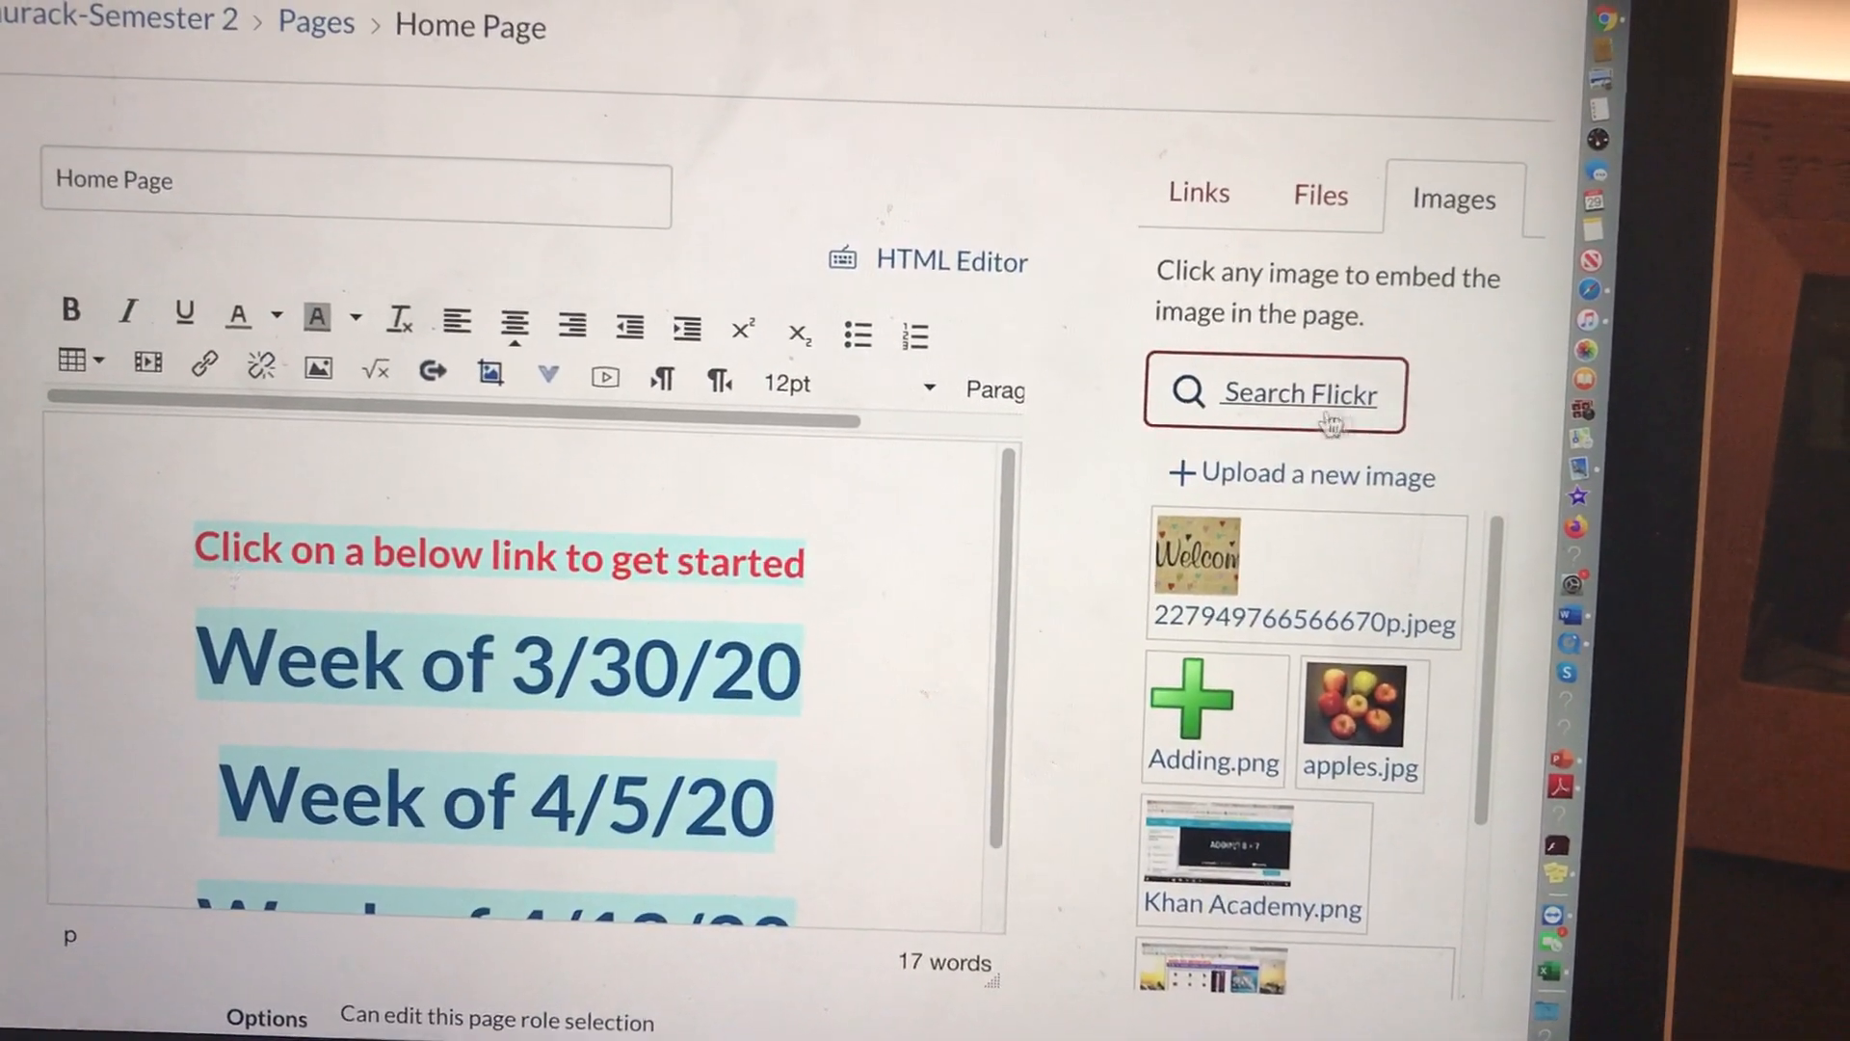
pyautogui.click(1299, 394)
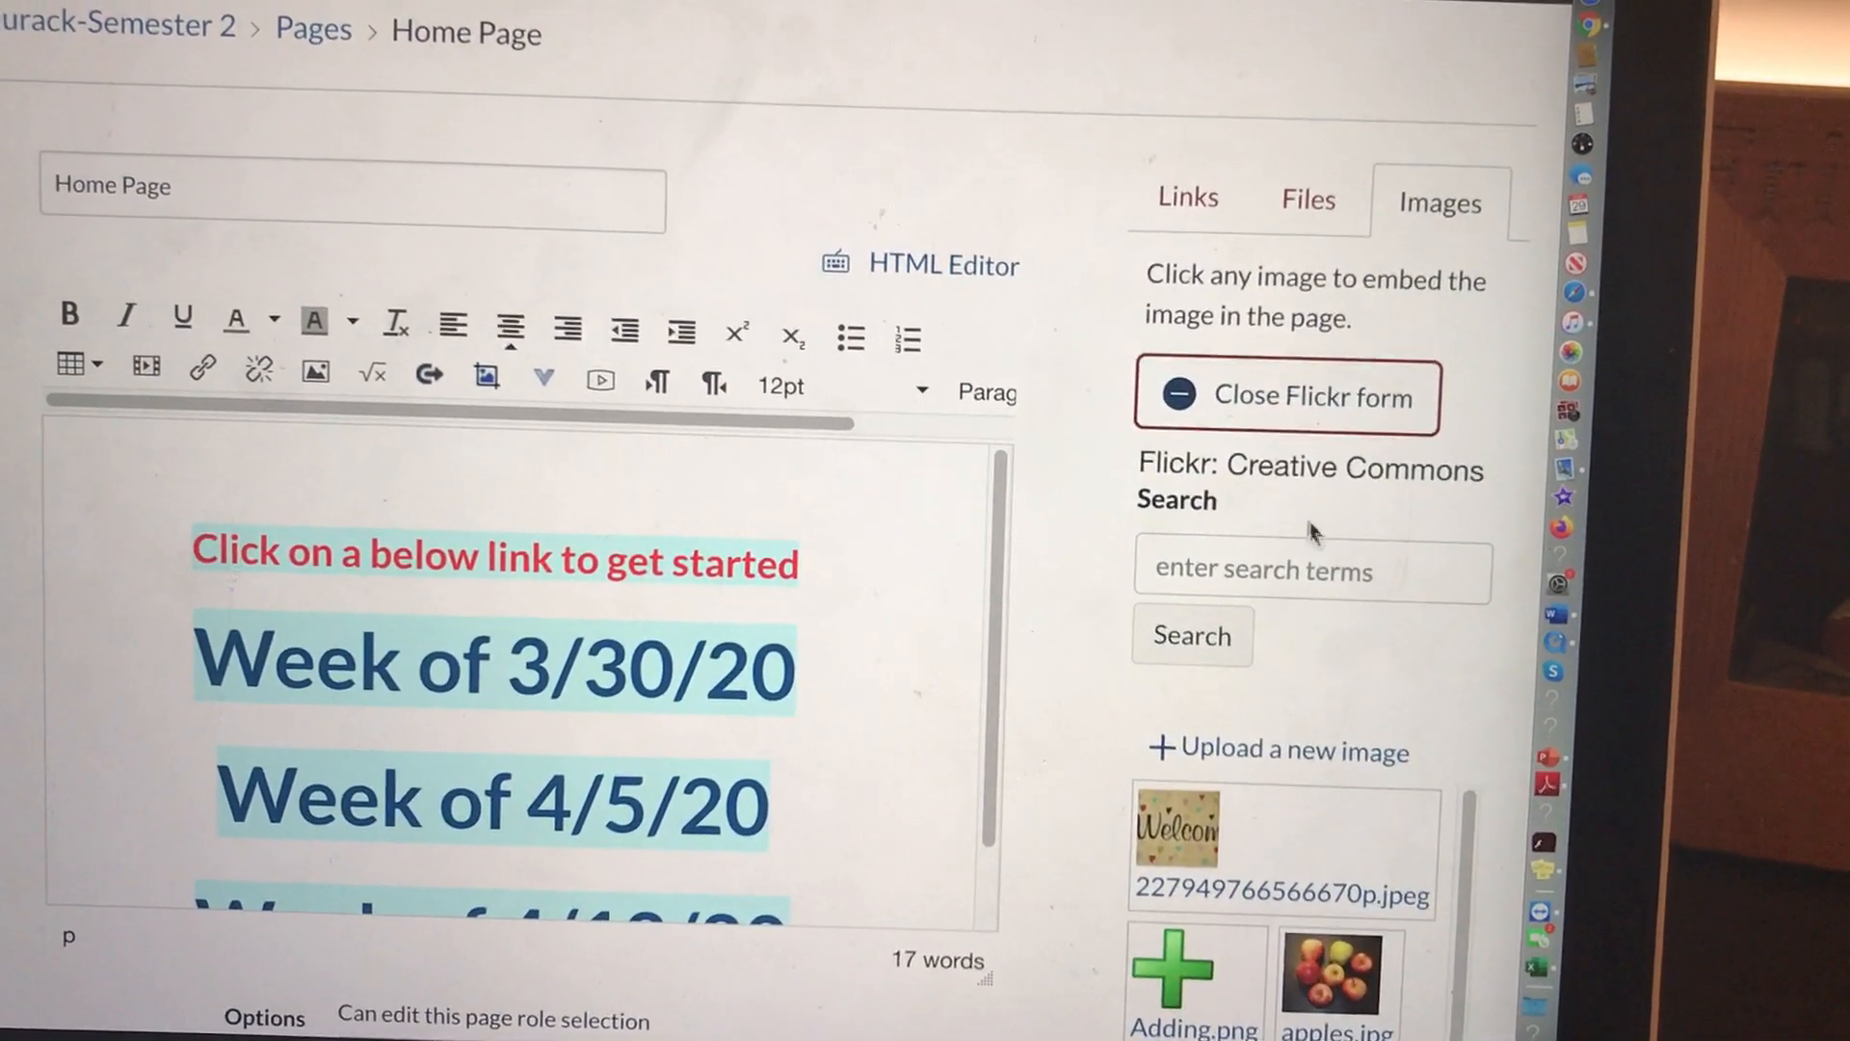
pyautogui.click(1391, 580)
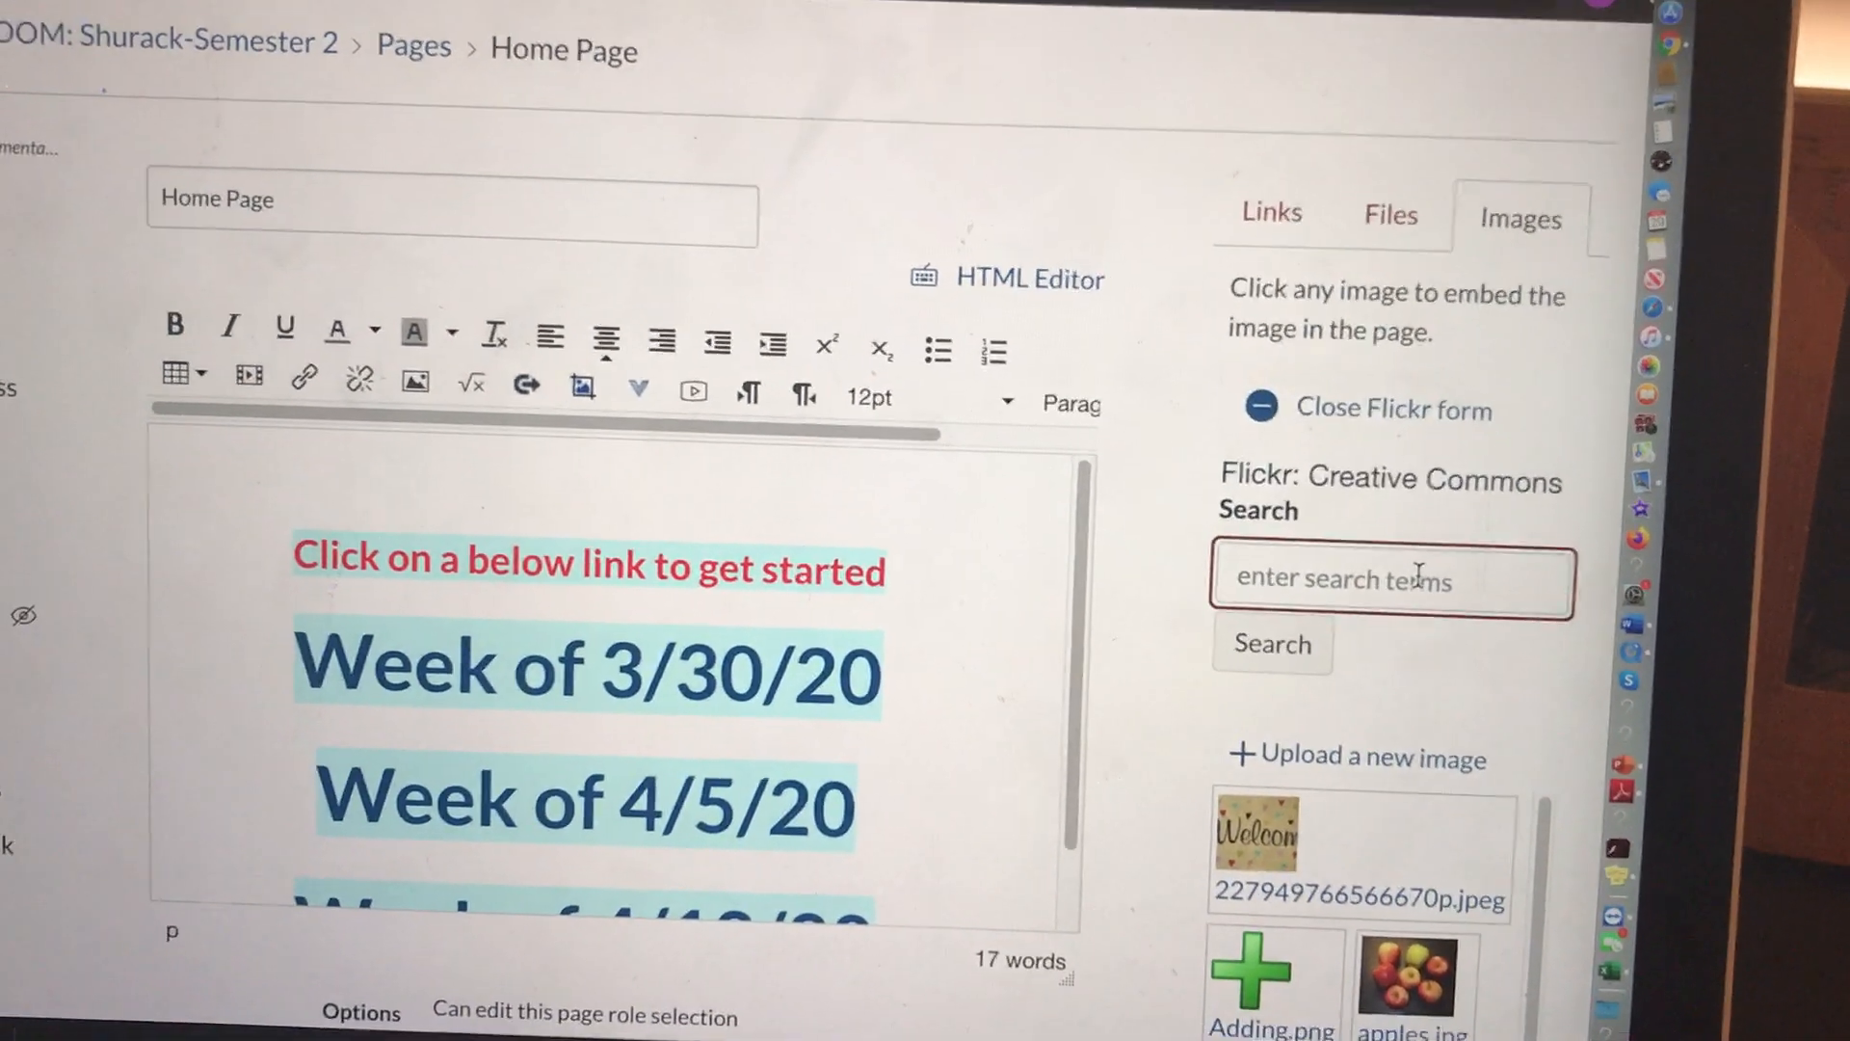
pyautogui.write('Welcome')
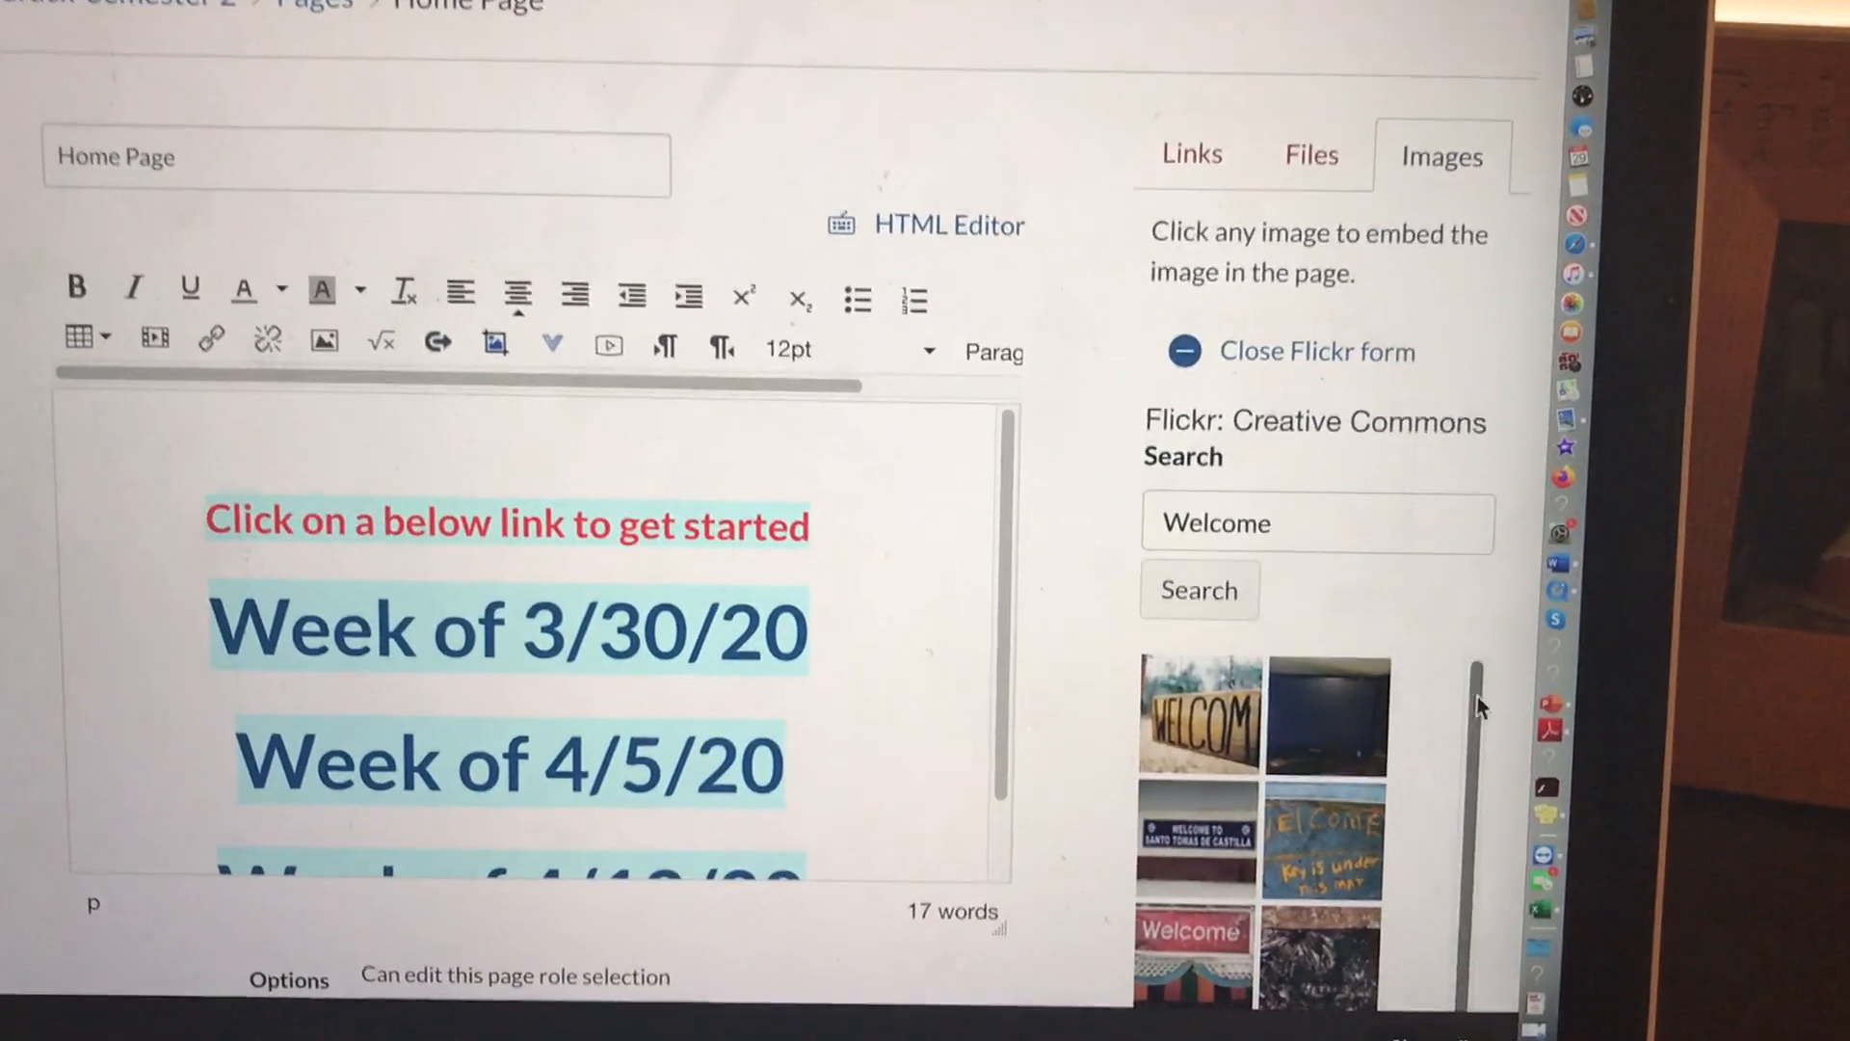
pyautogui.scroll(-3)
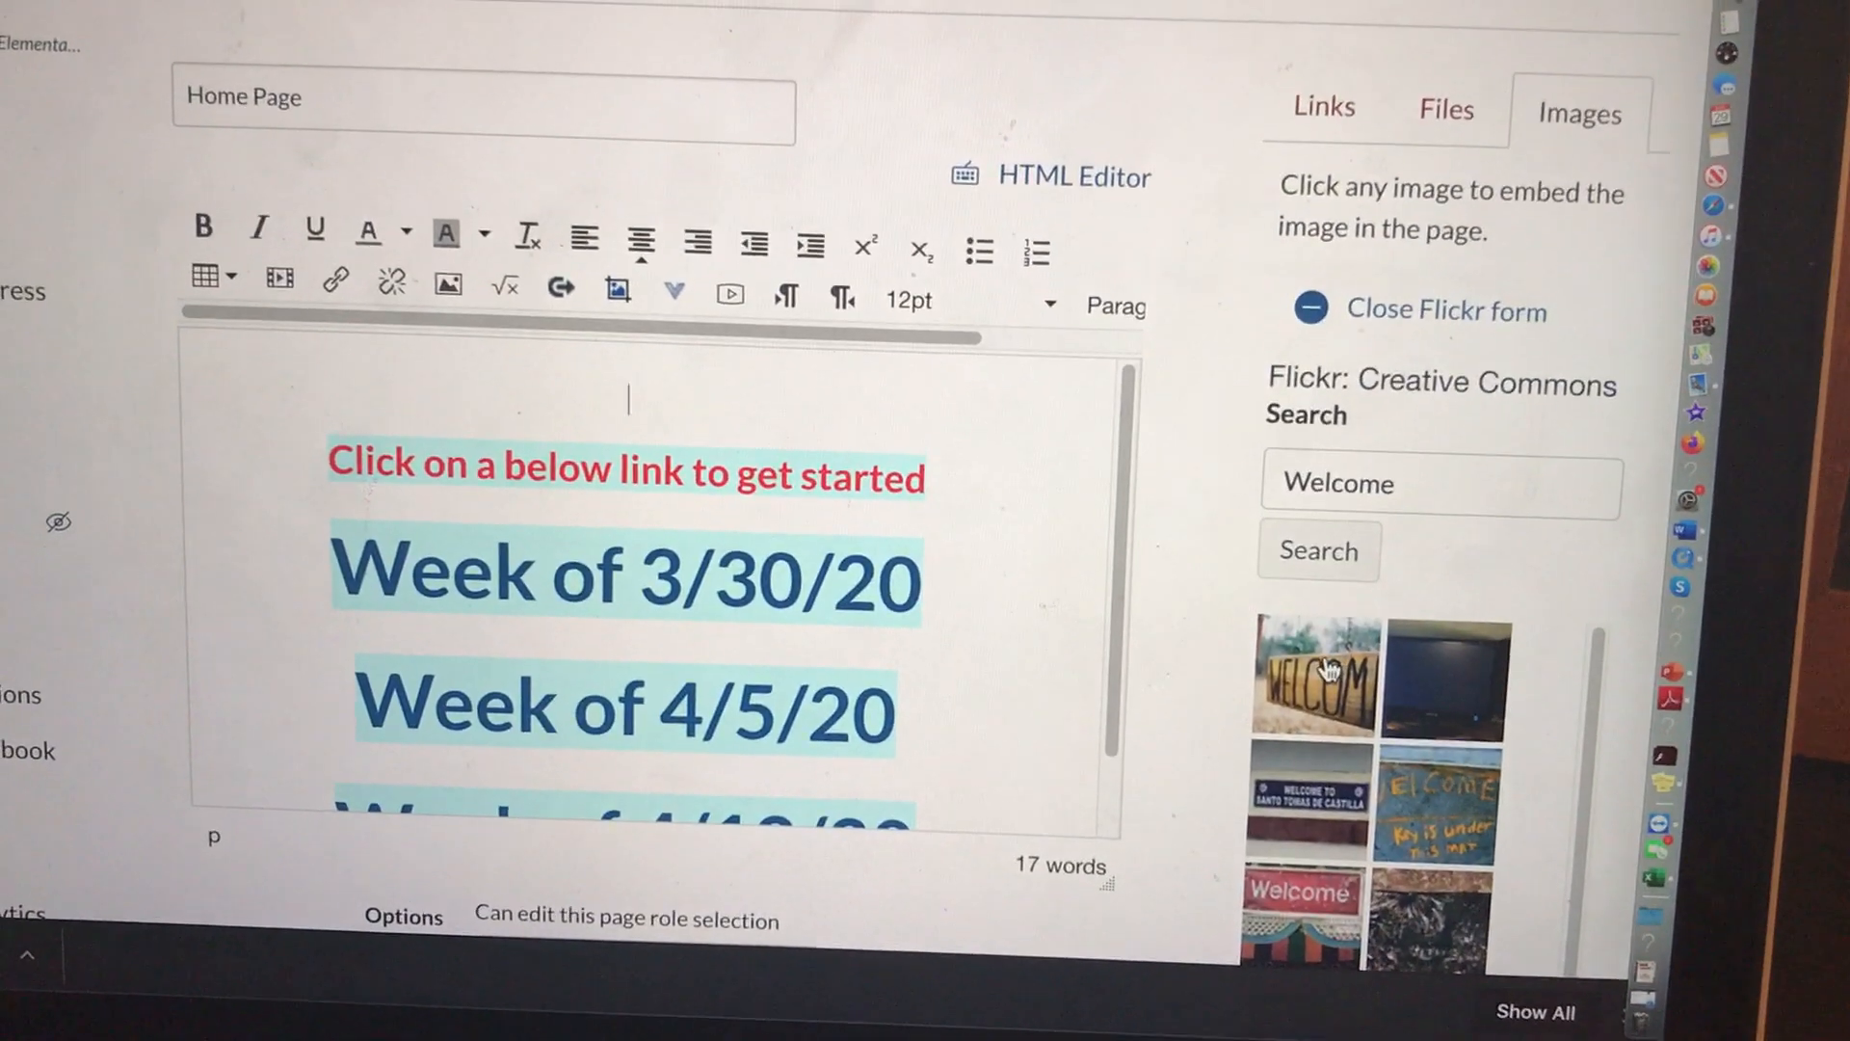
pyautogui.click(1317, 688)
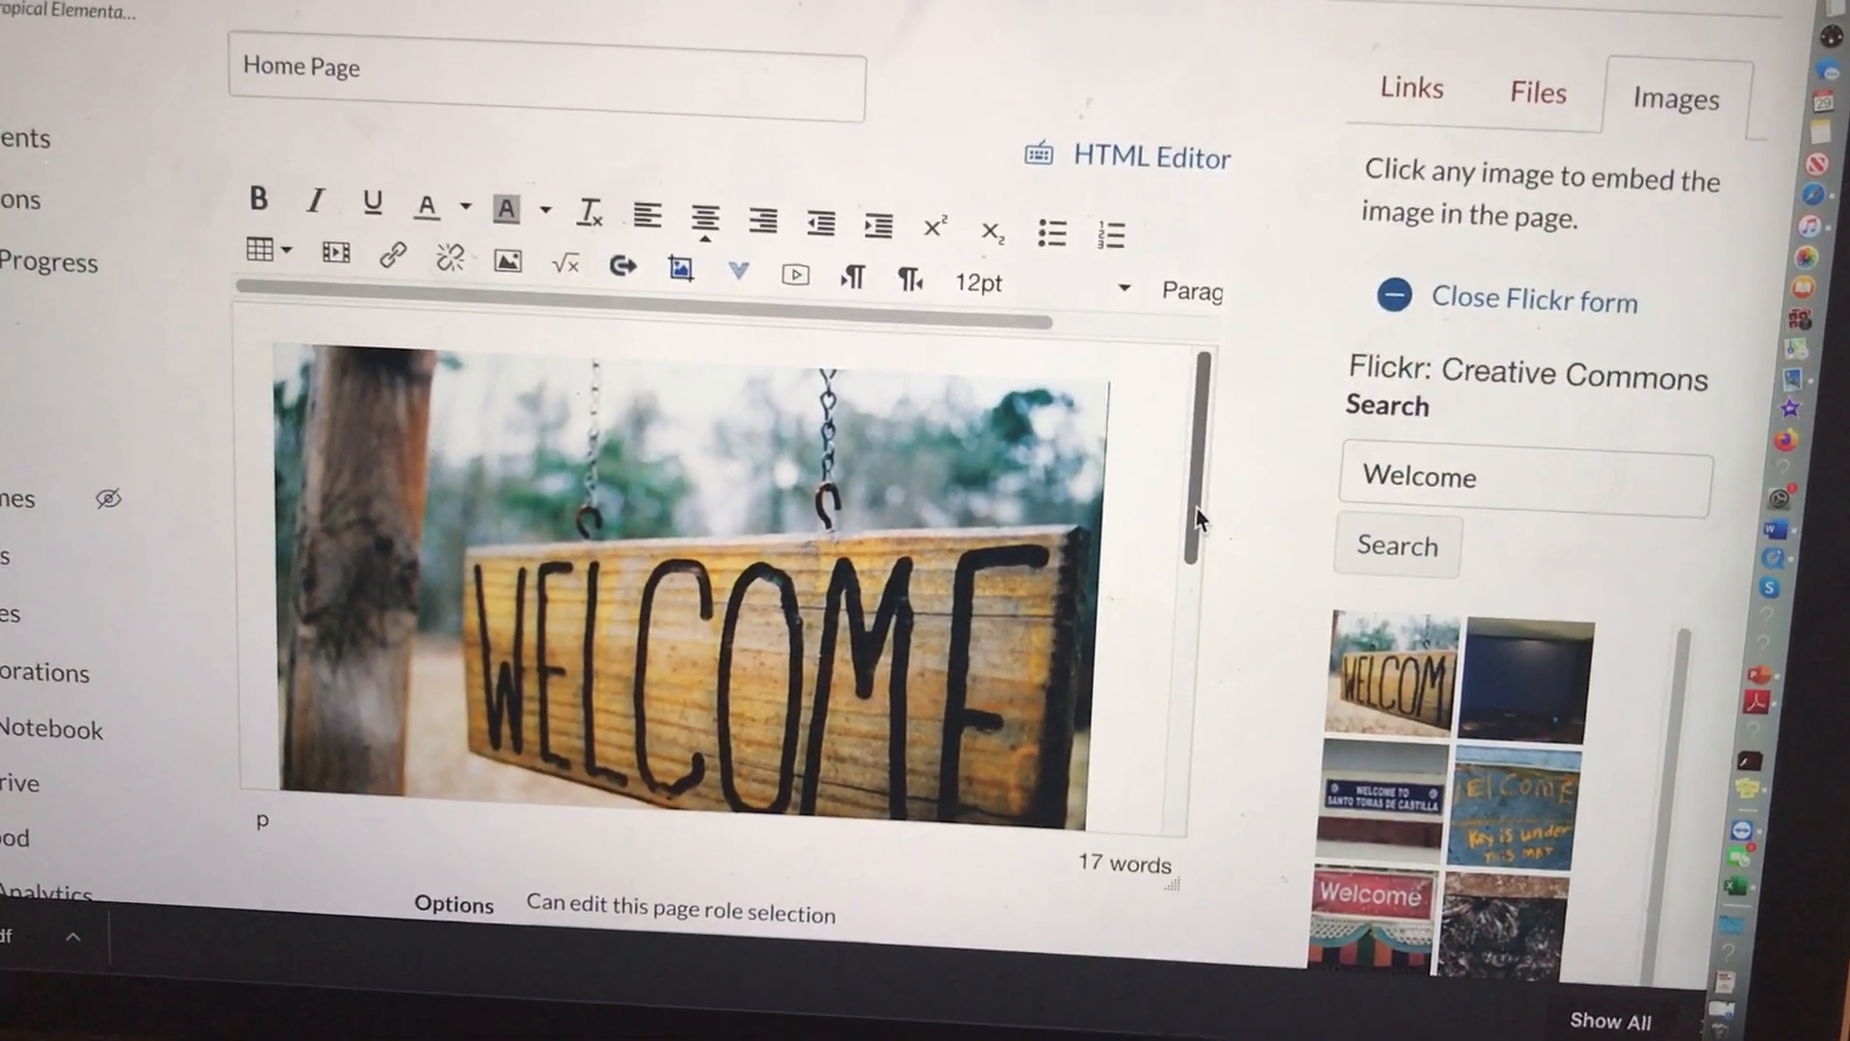
pyautogui.scroll(-3)
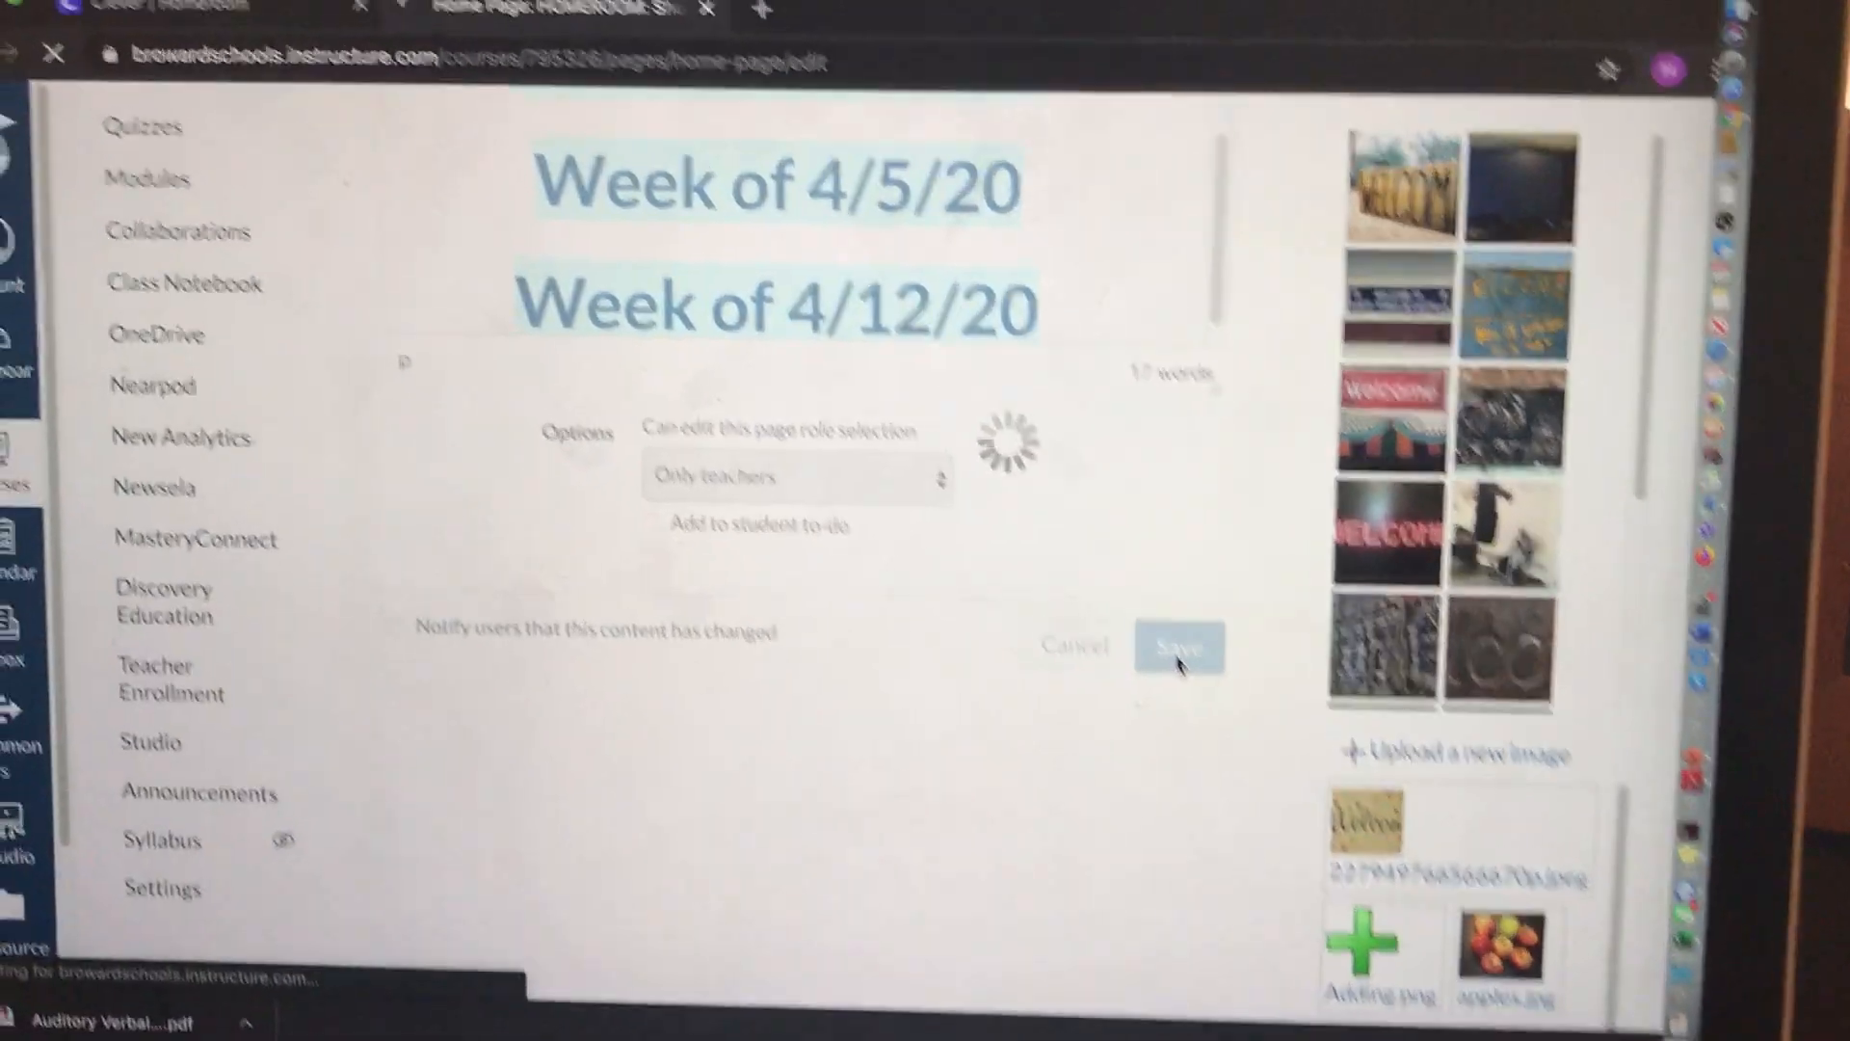
# Step: Save the home page with the WELCOME sign photo, then reopen it in the editor
pyautogui.click(1180, 647)
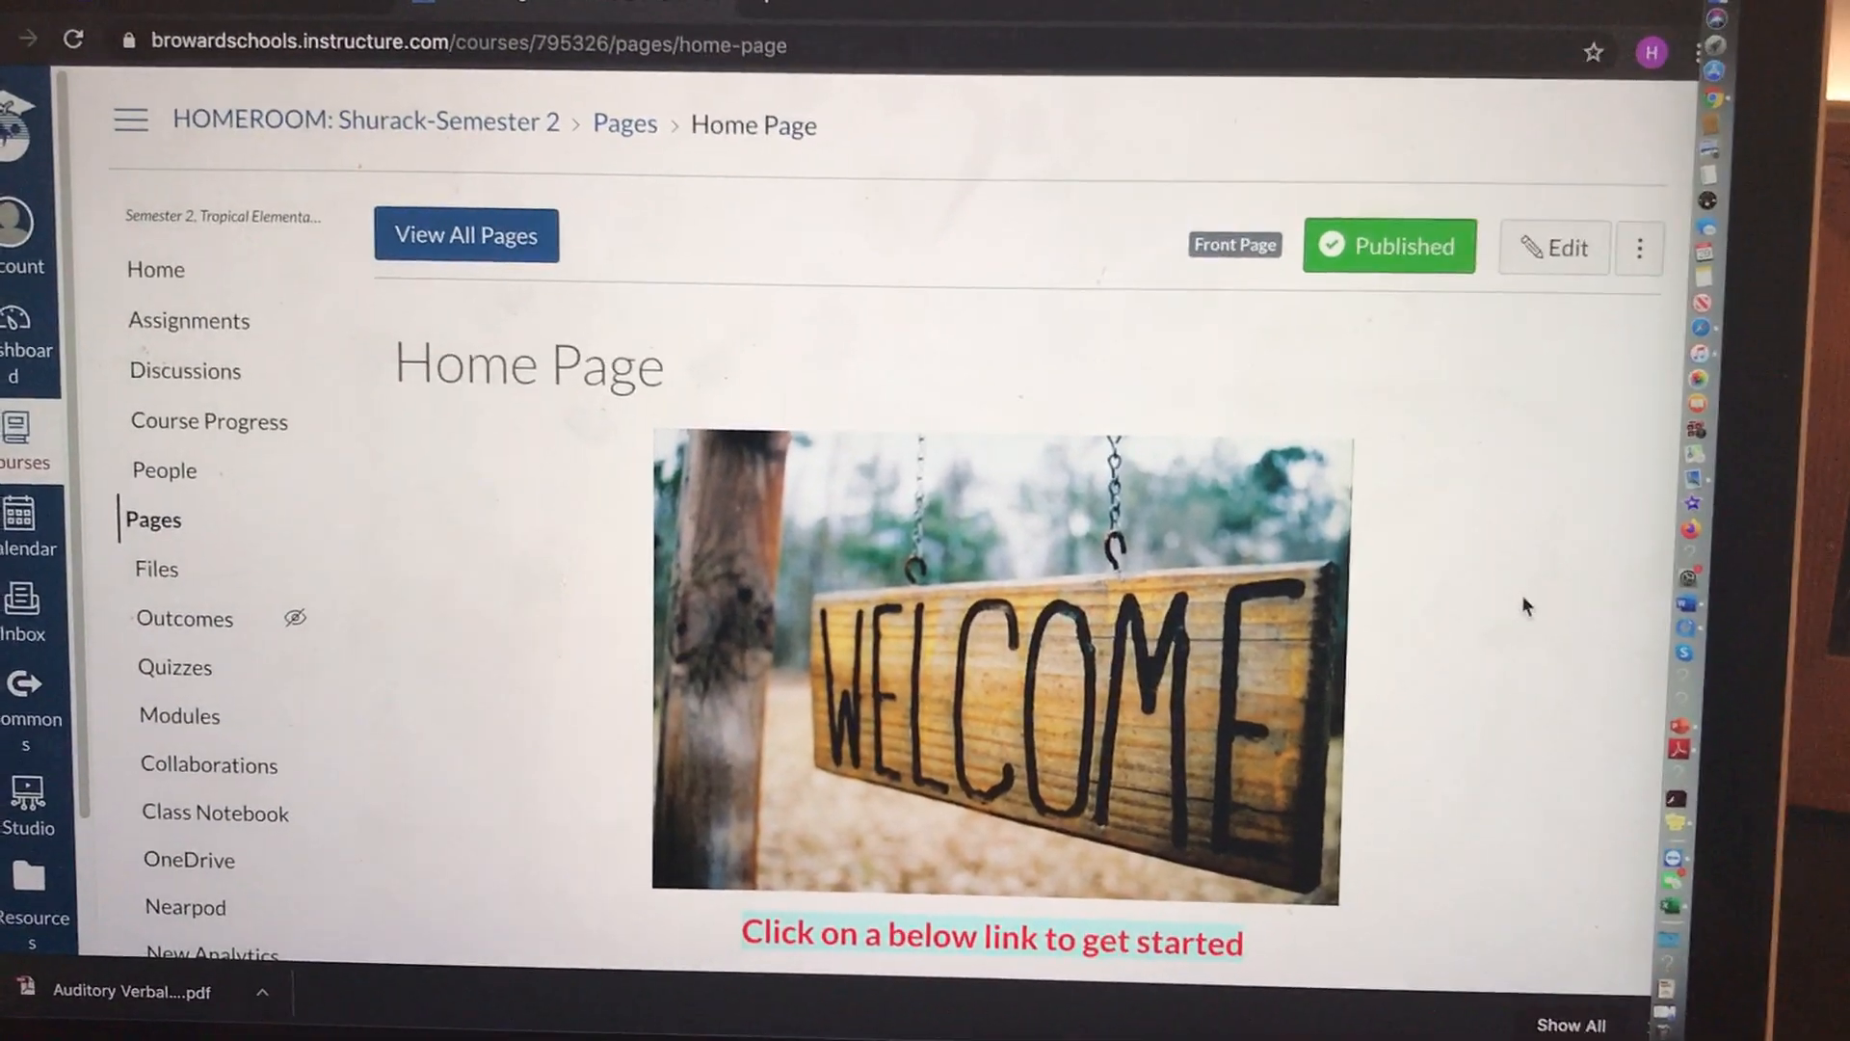
pyautogui.scroll(-3)
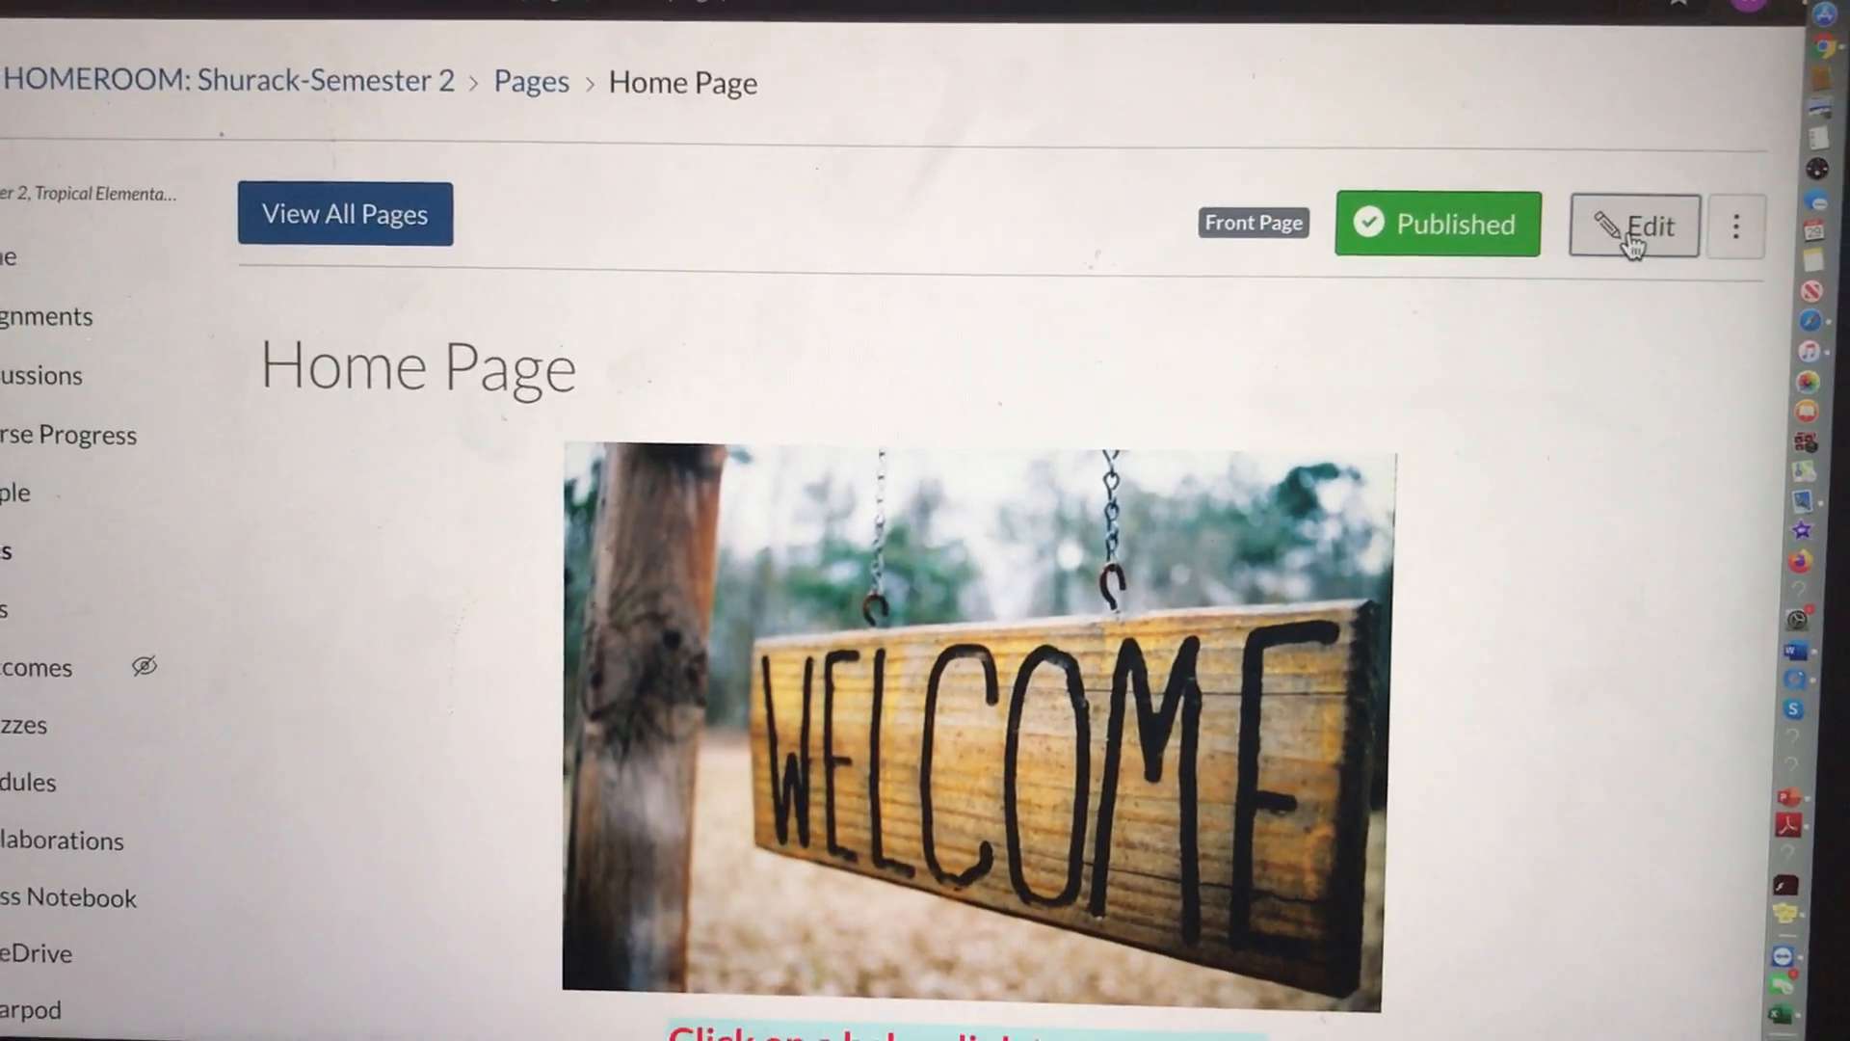
pyautogui.click(1636, 225)
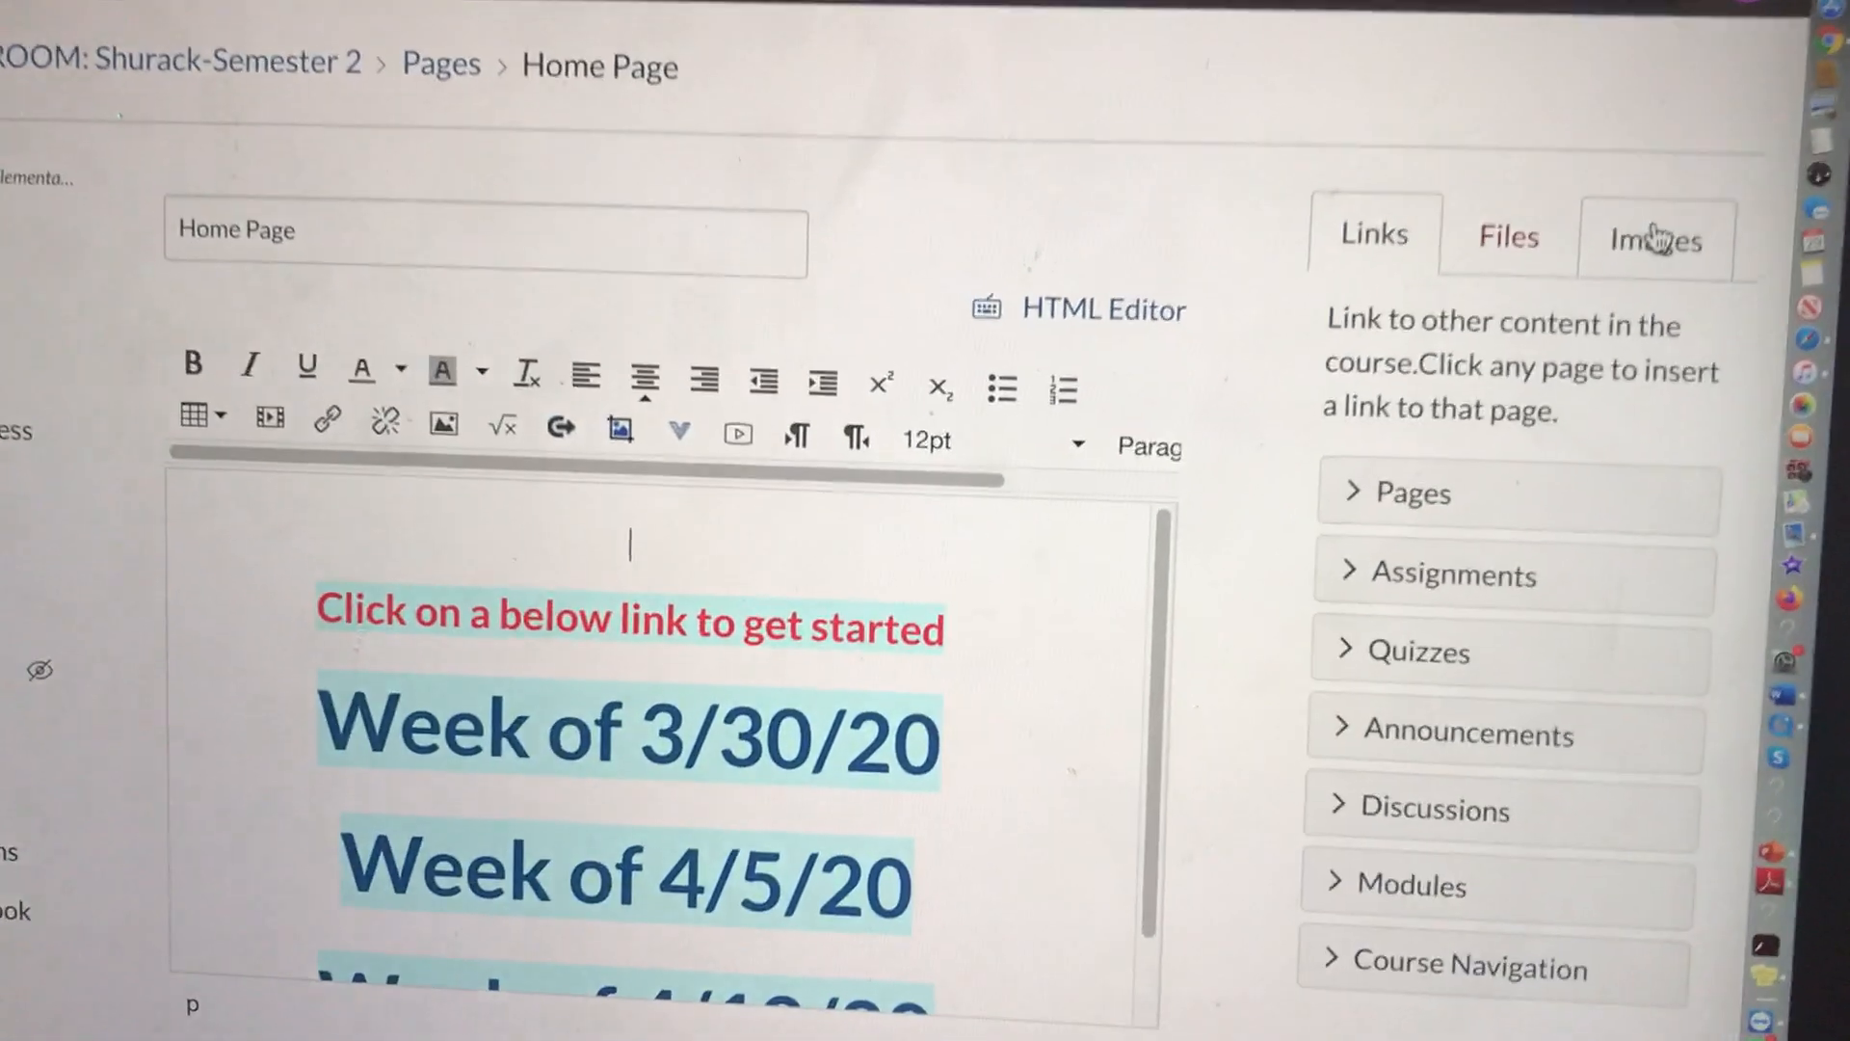
# Step: Upload the welcome mat .jpeg from the computer with alt text 'Welcome'
pyautogui.click(1651, 239)
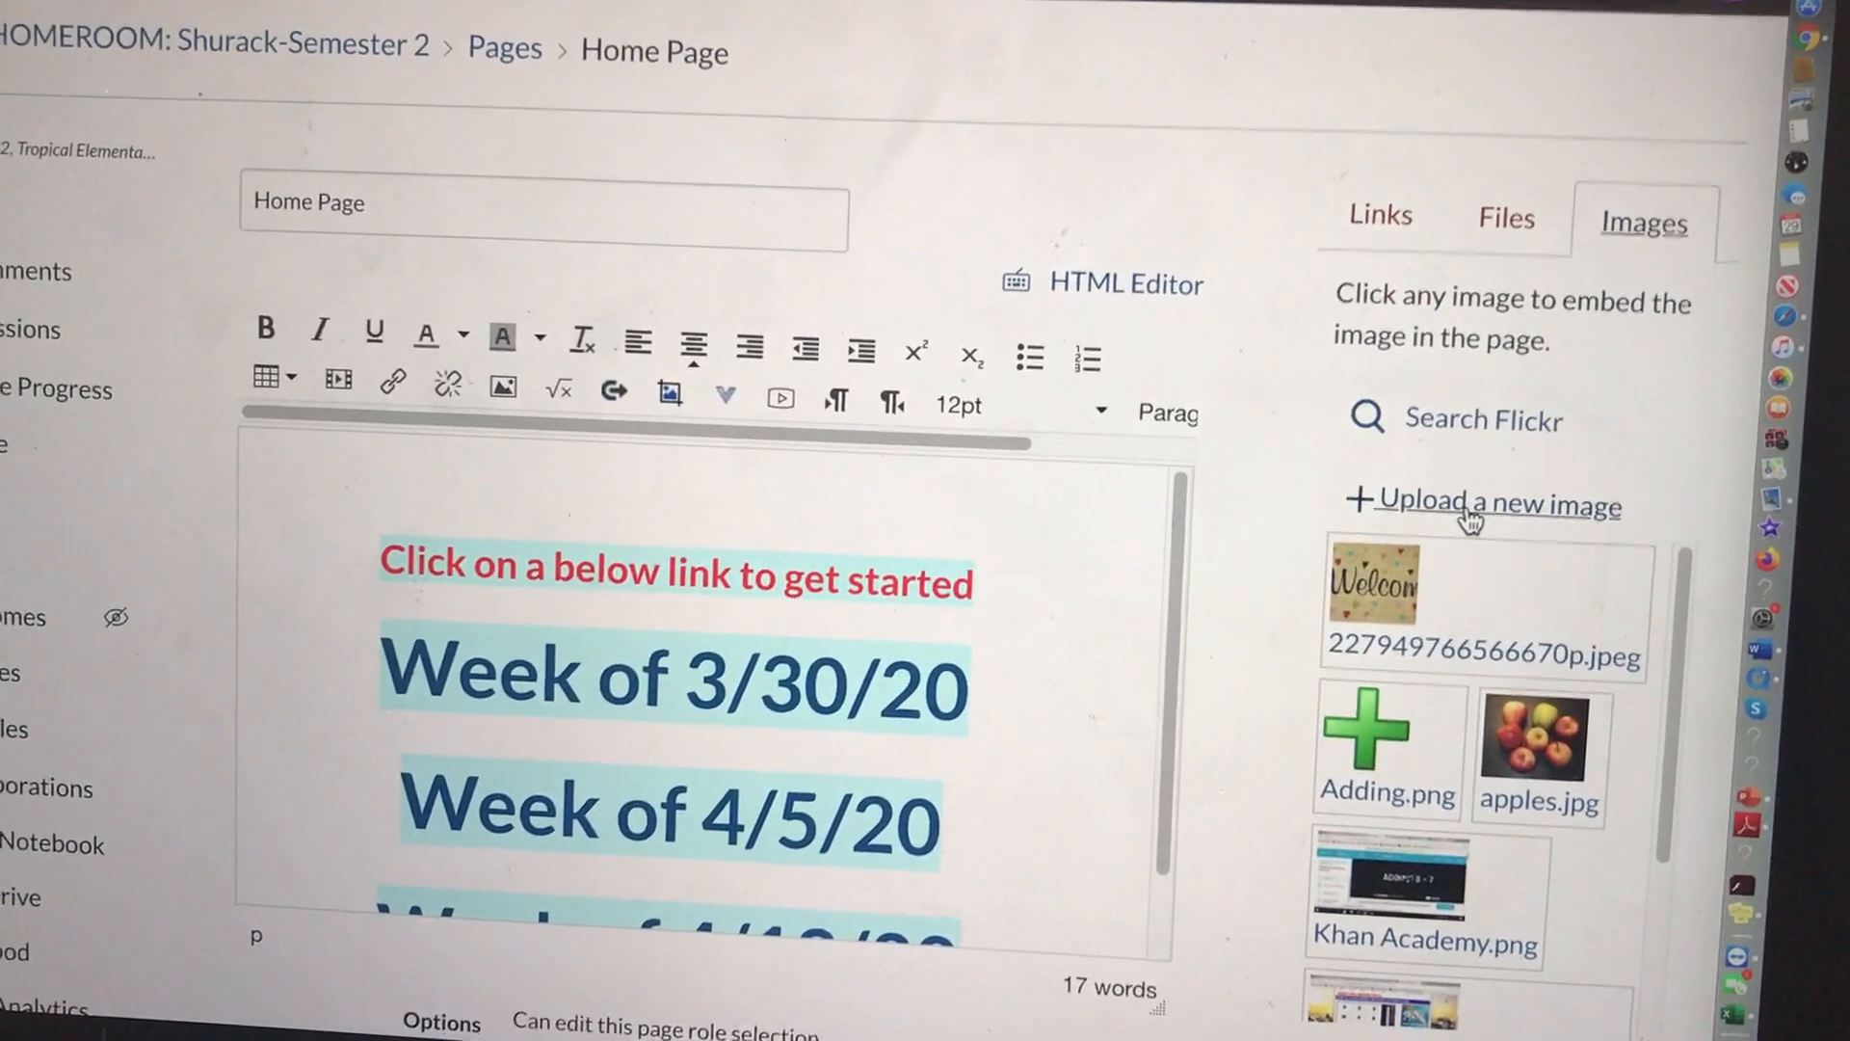
pyautogui.click(1469, 504)
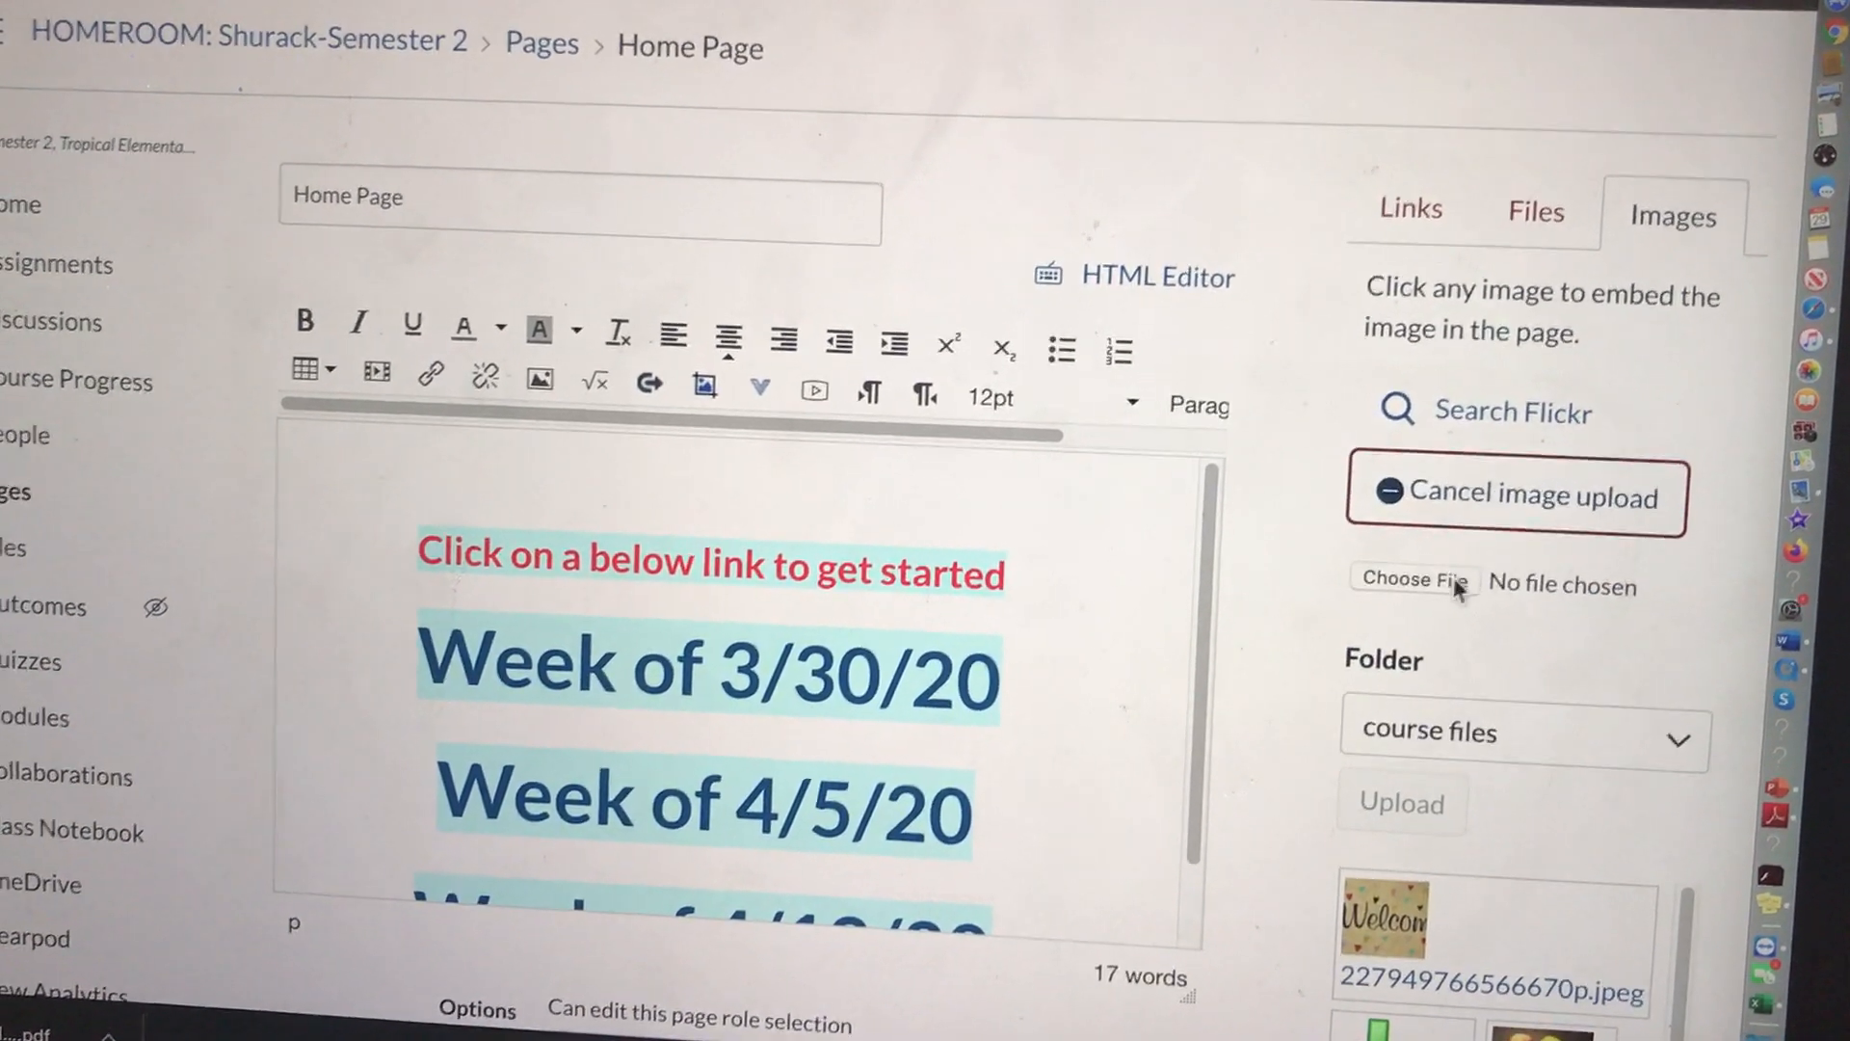
pyautogui.click(1413, 580)
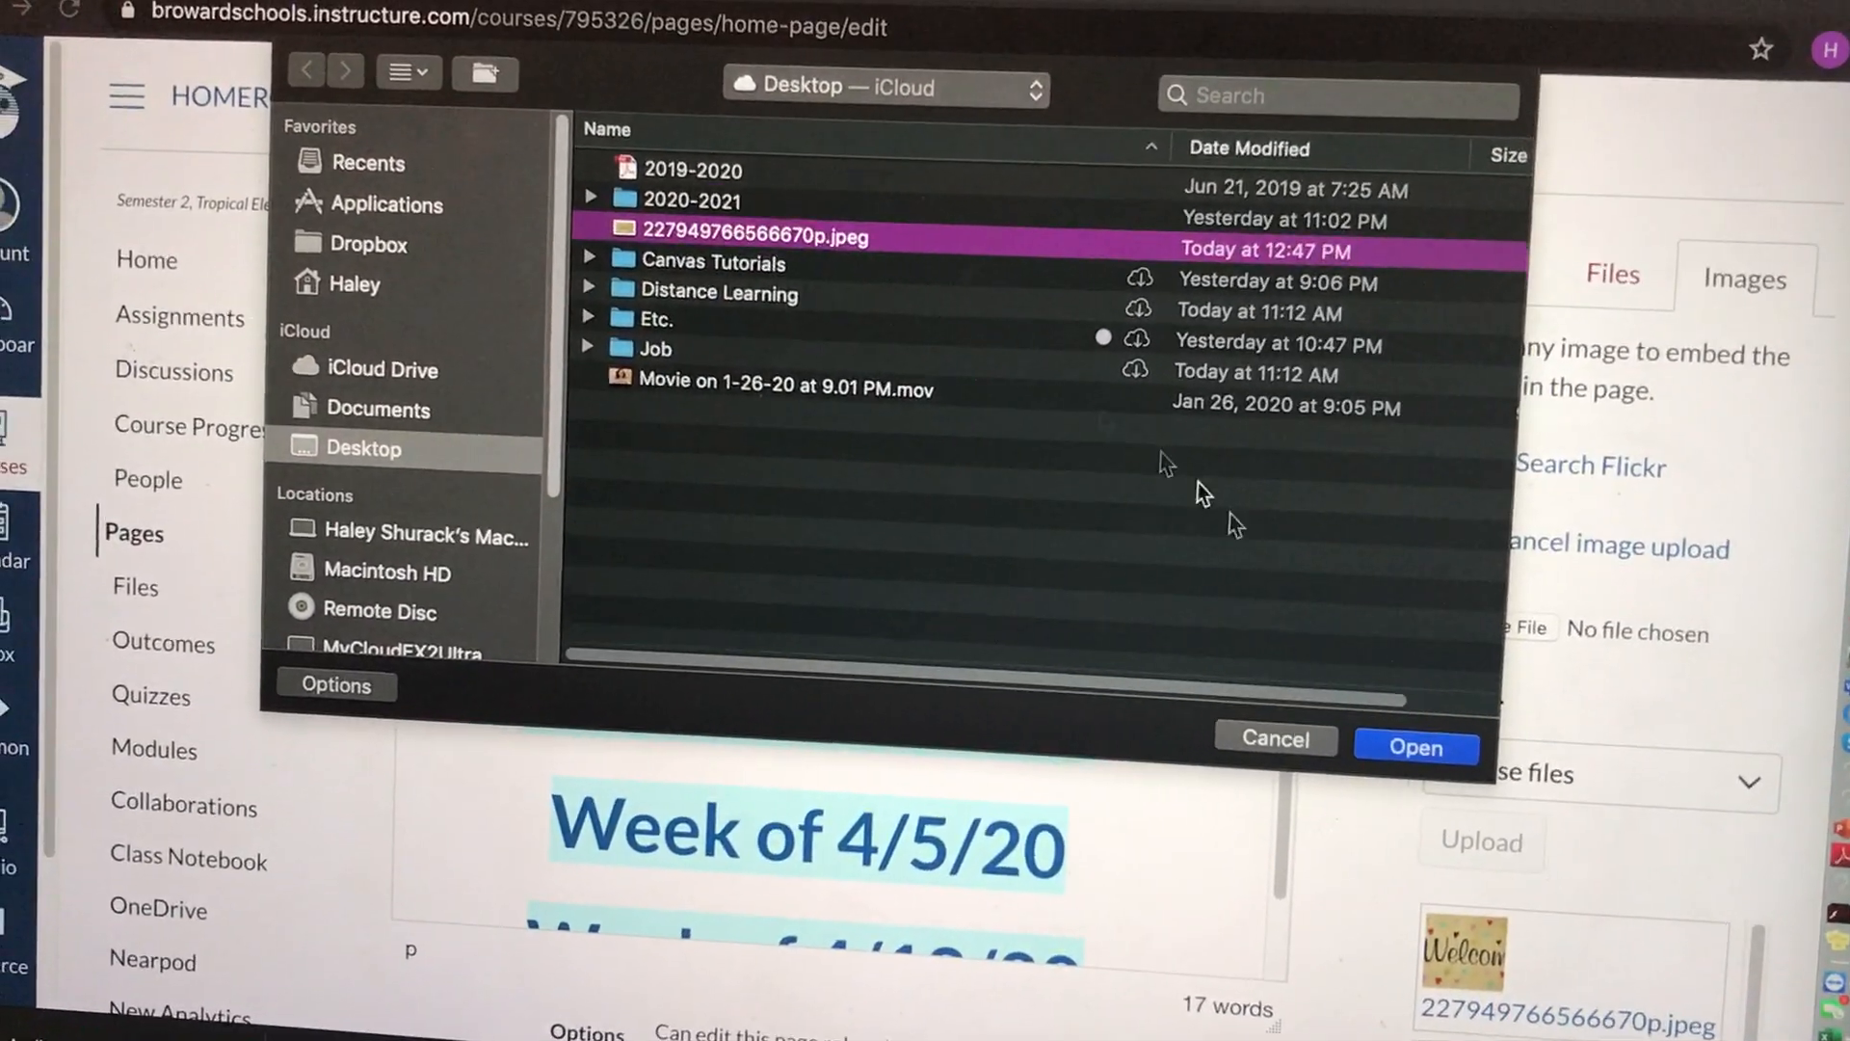
pyautogui.click(1415, 745)
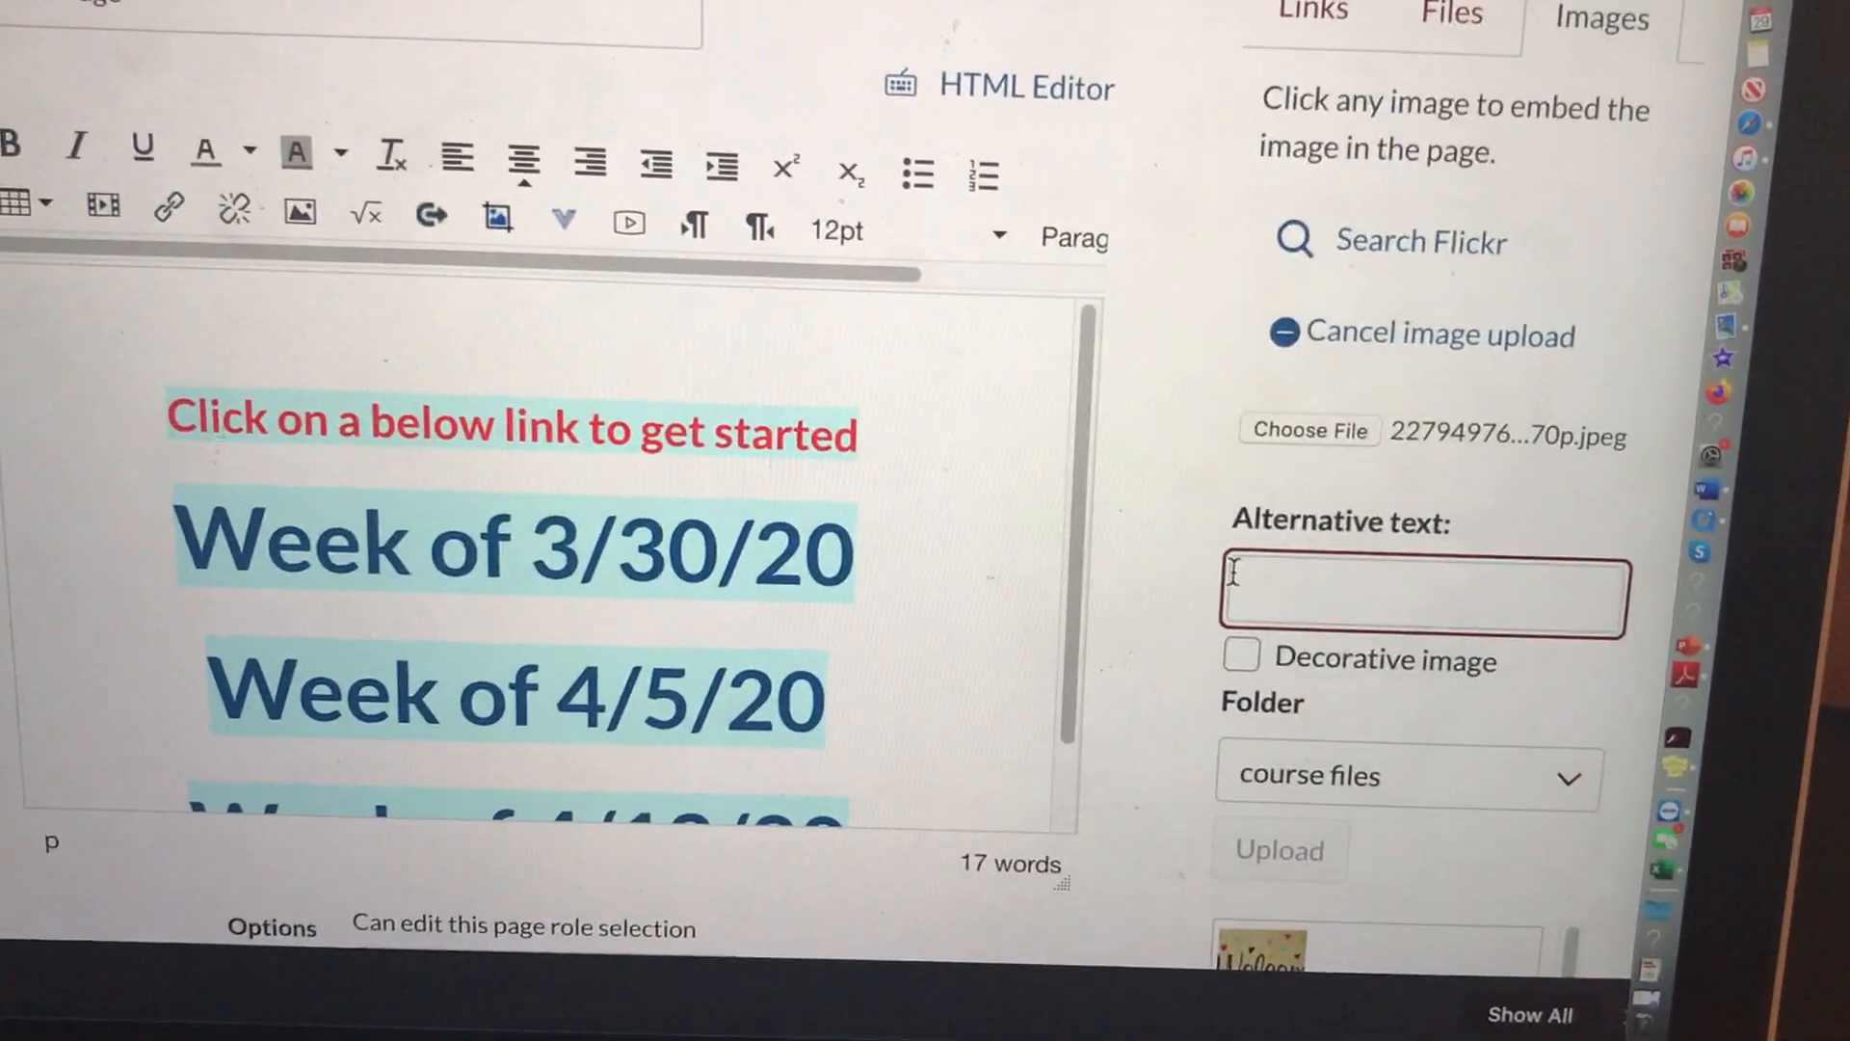
pyautogui.write('Welcome')
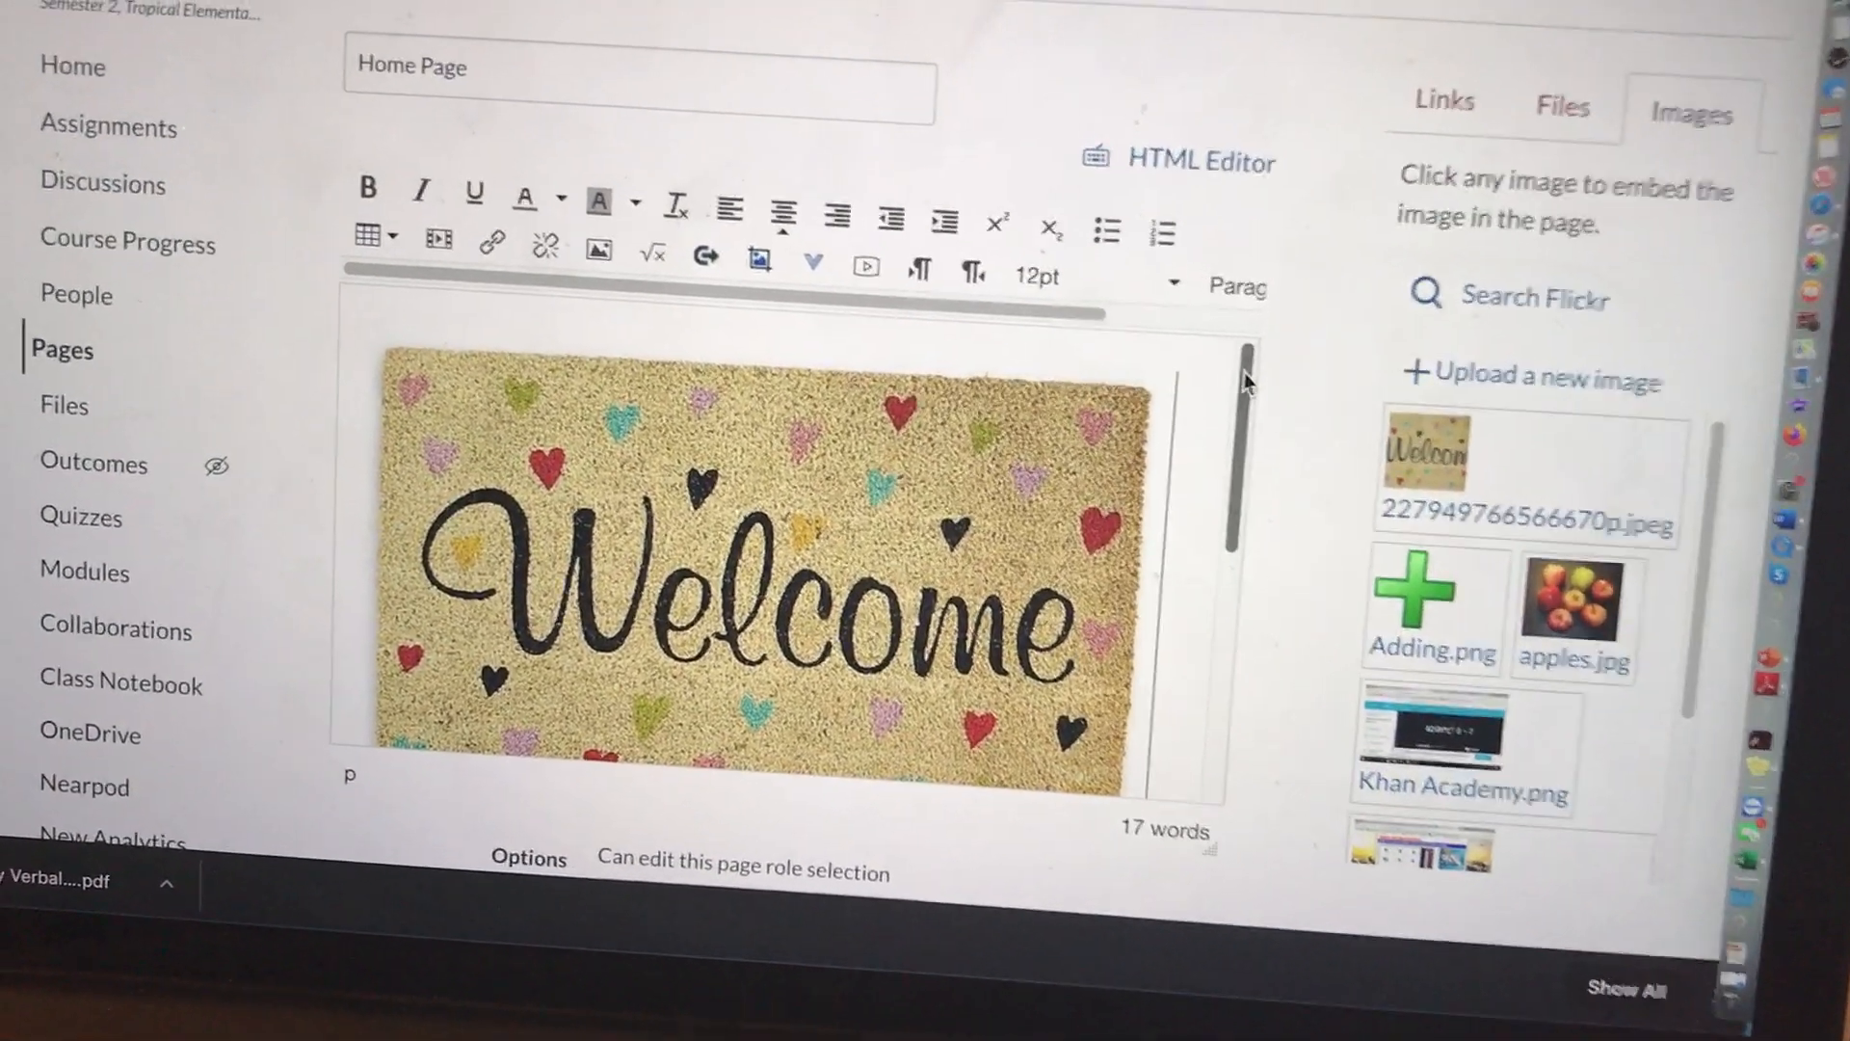
# Step: Move 'below' after 'link' in the red heading line
pyautogui.scroll(-3)
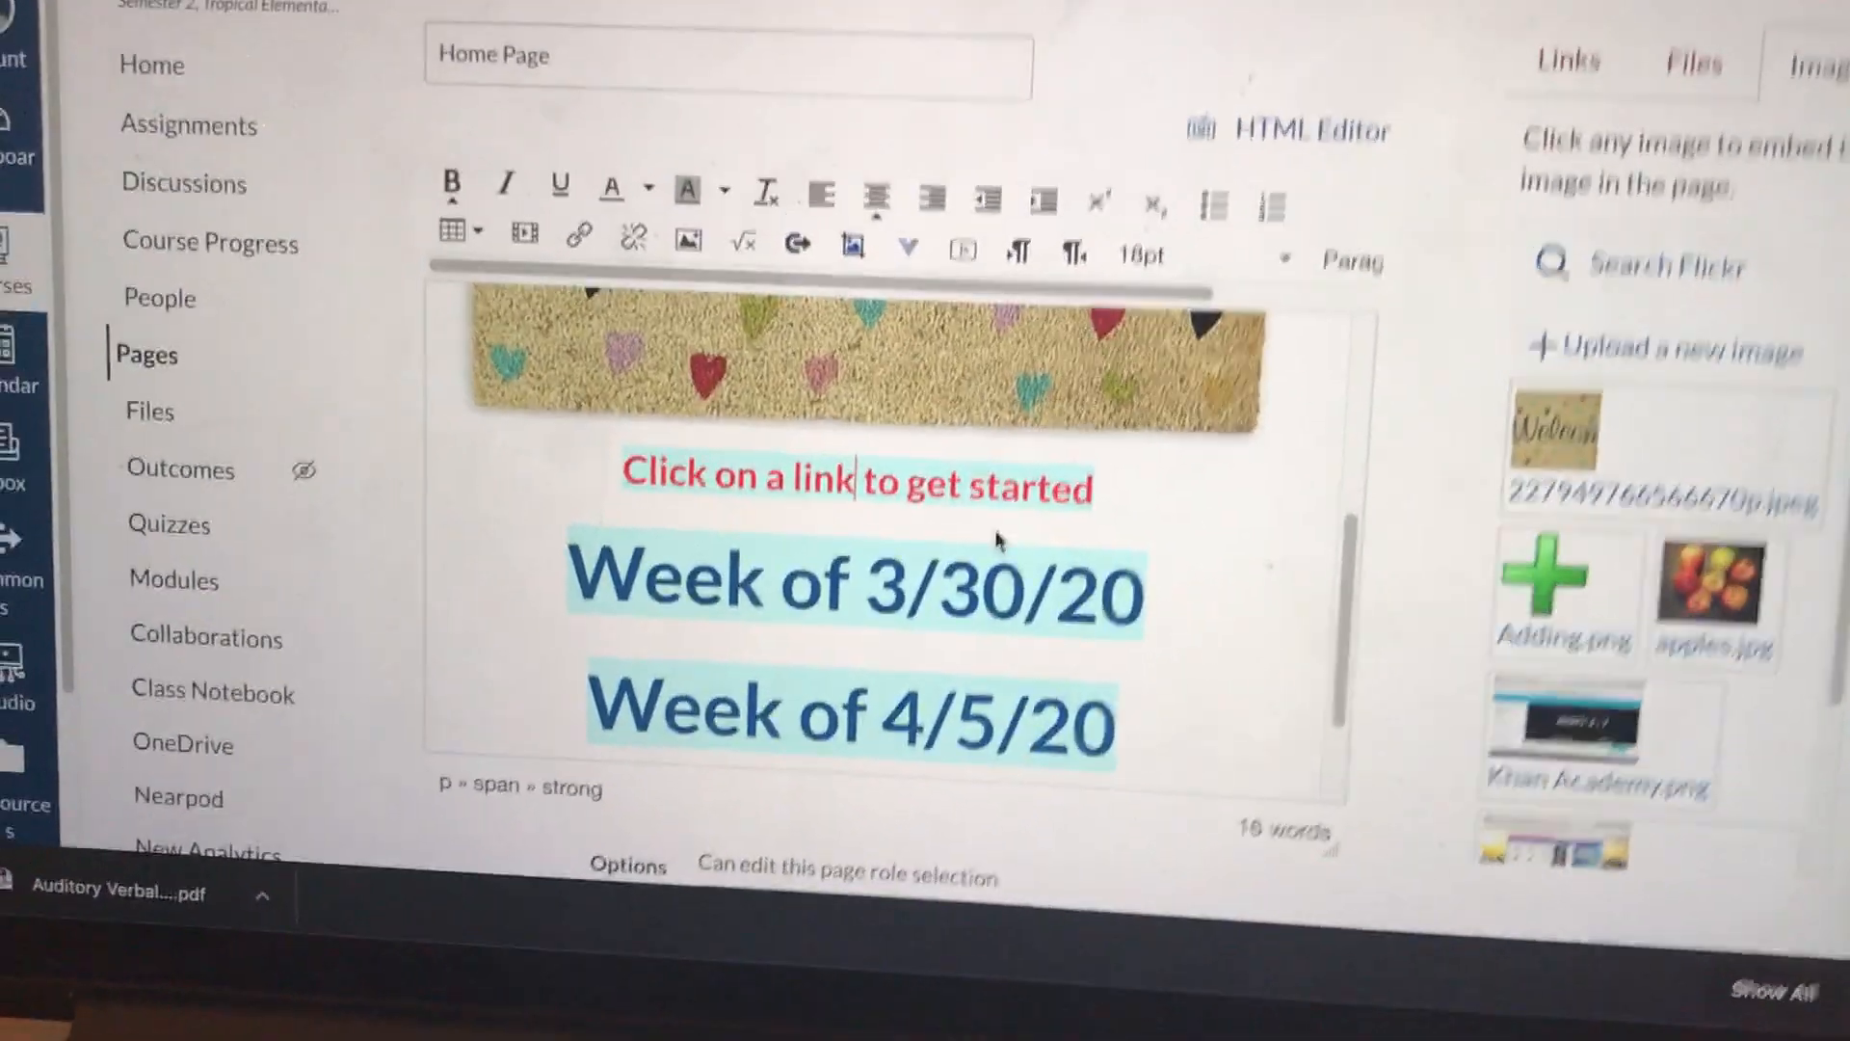
pyautogui.write('below')
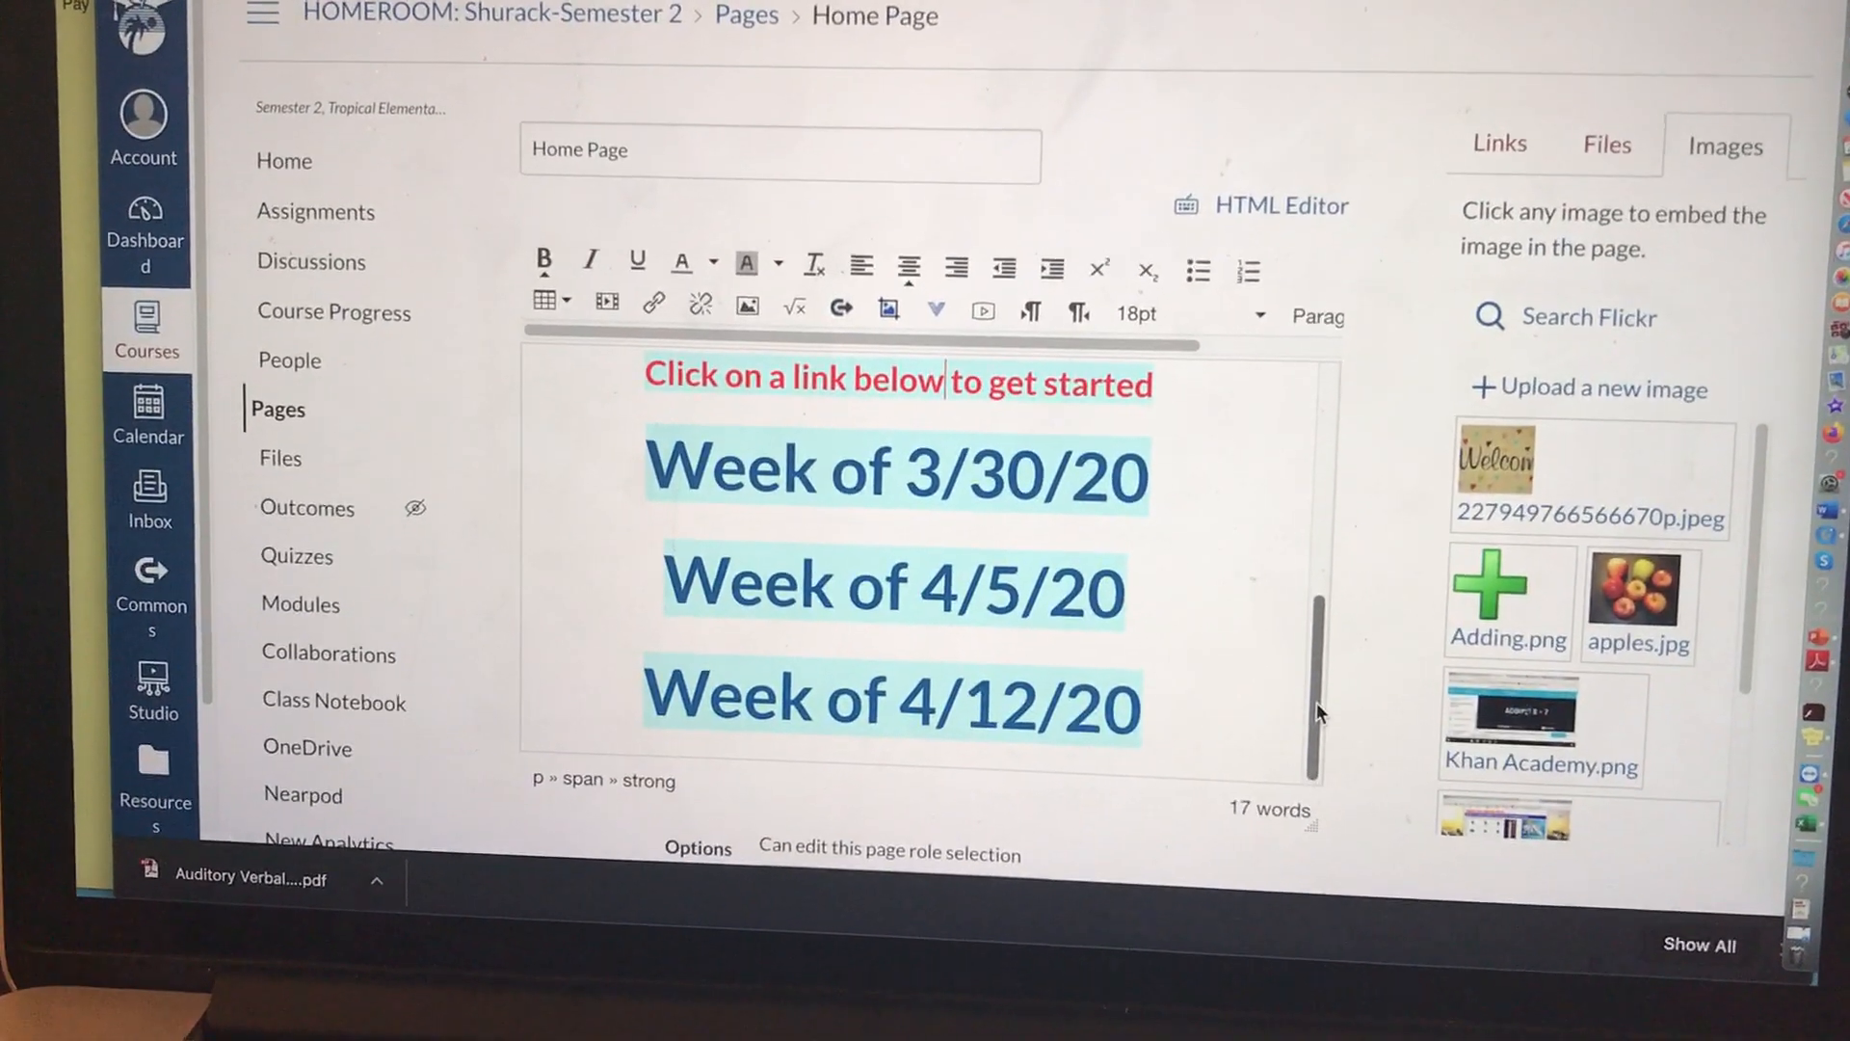
# Step: Show linkable course content with Modules expanded, listing Week of 3/30/20
pyautogui.click(1498, 142)
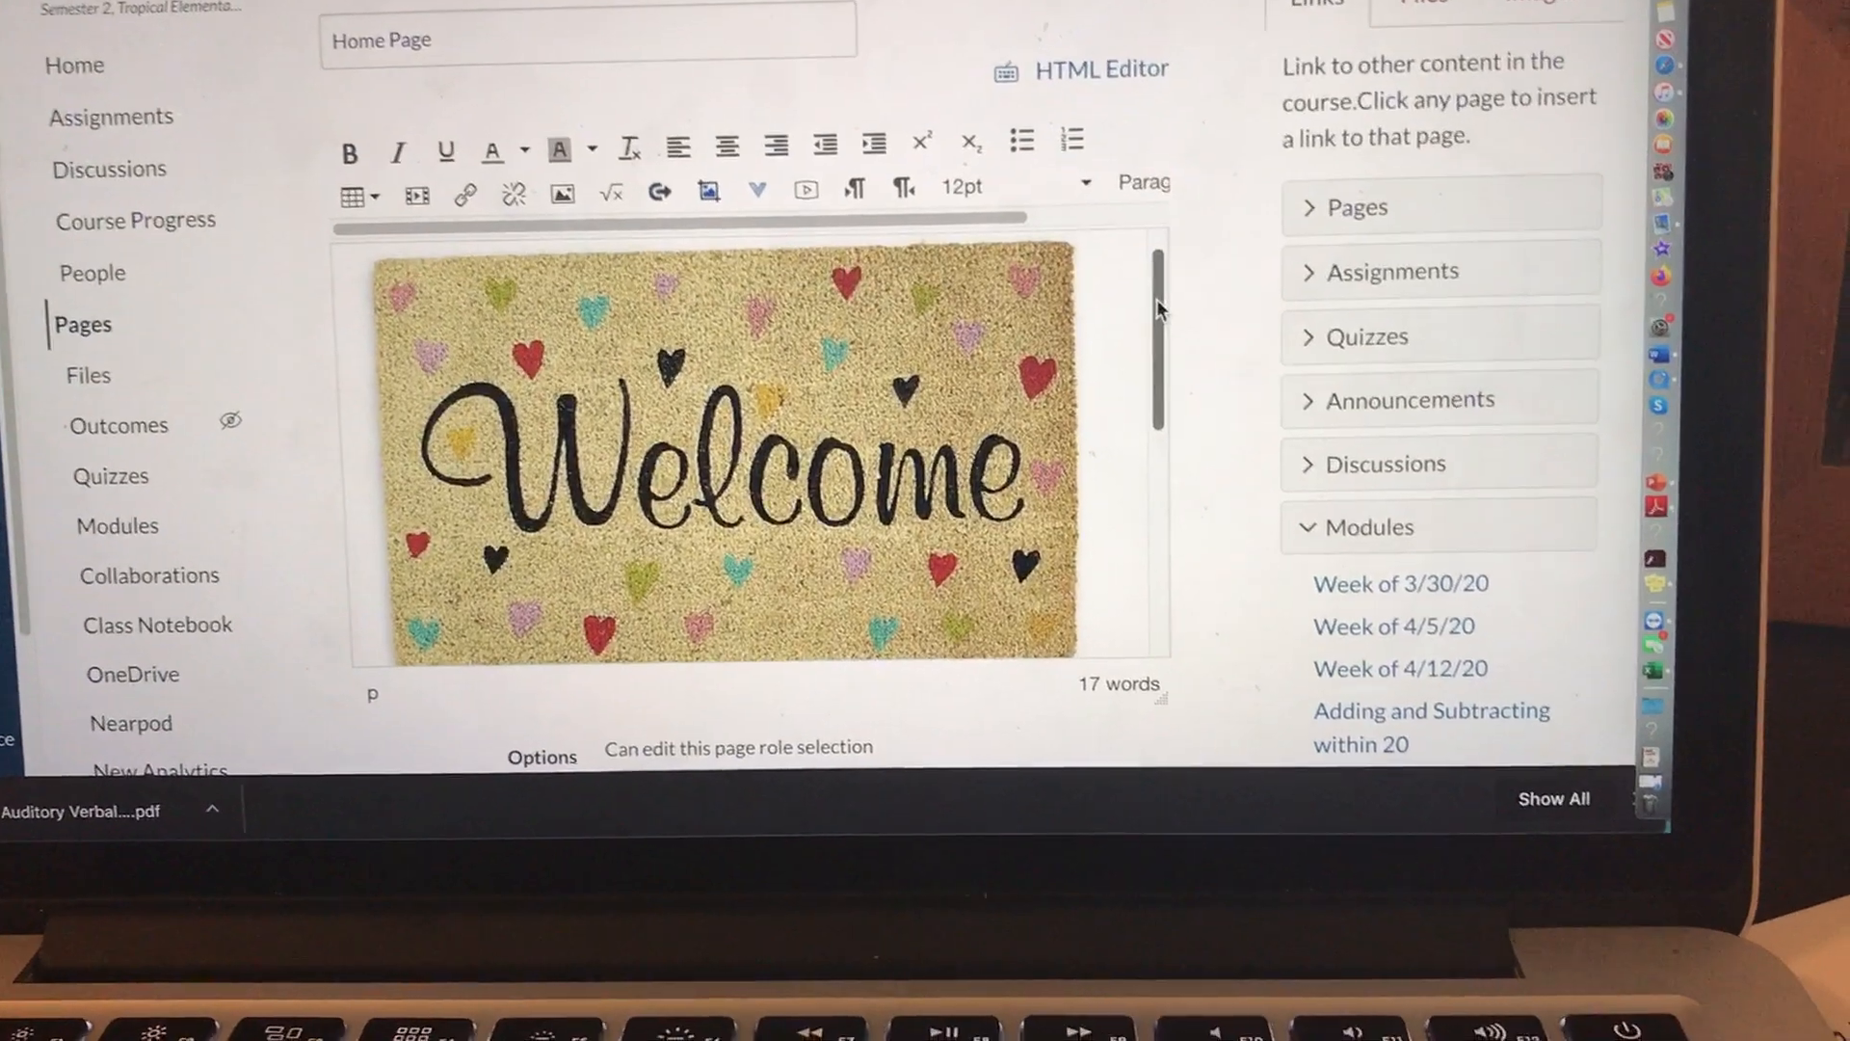
pyautogui.scroll(-3)
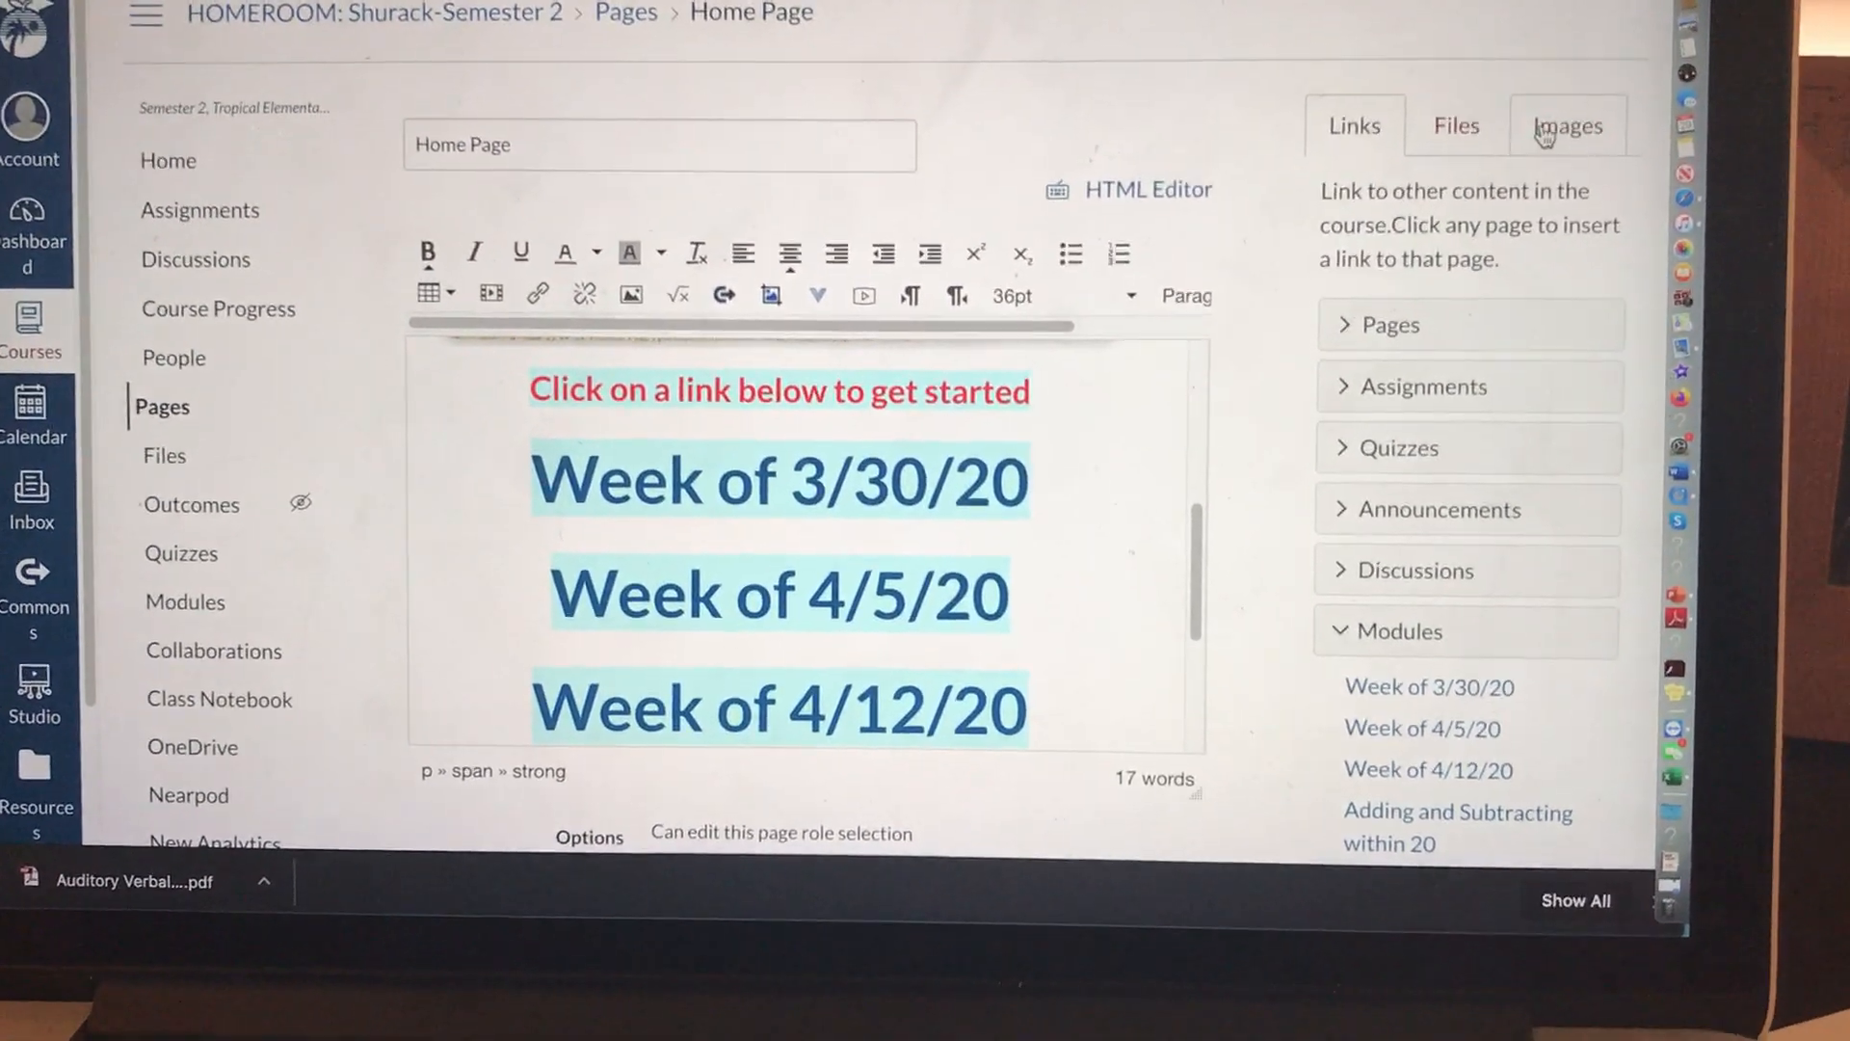
# Step: Run a Flickr Creative Commons image search for 'start'
pyautogui.click(1568, 125)
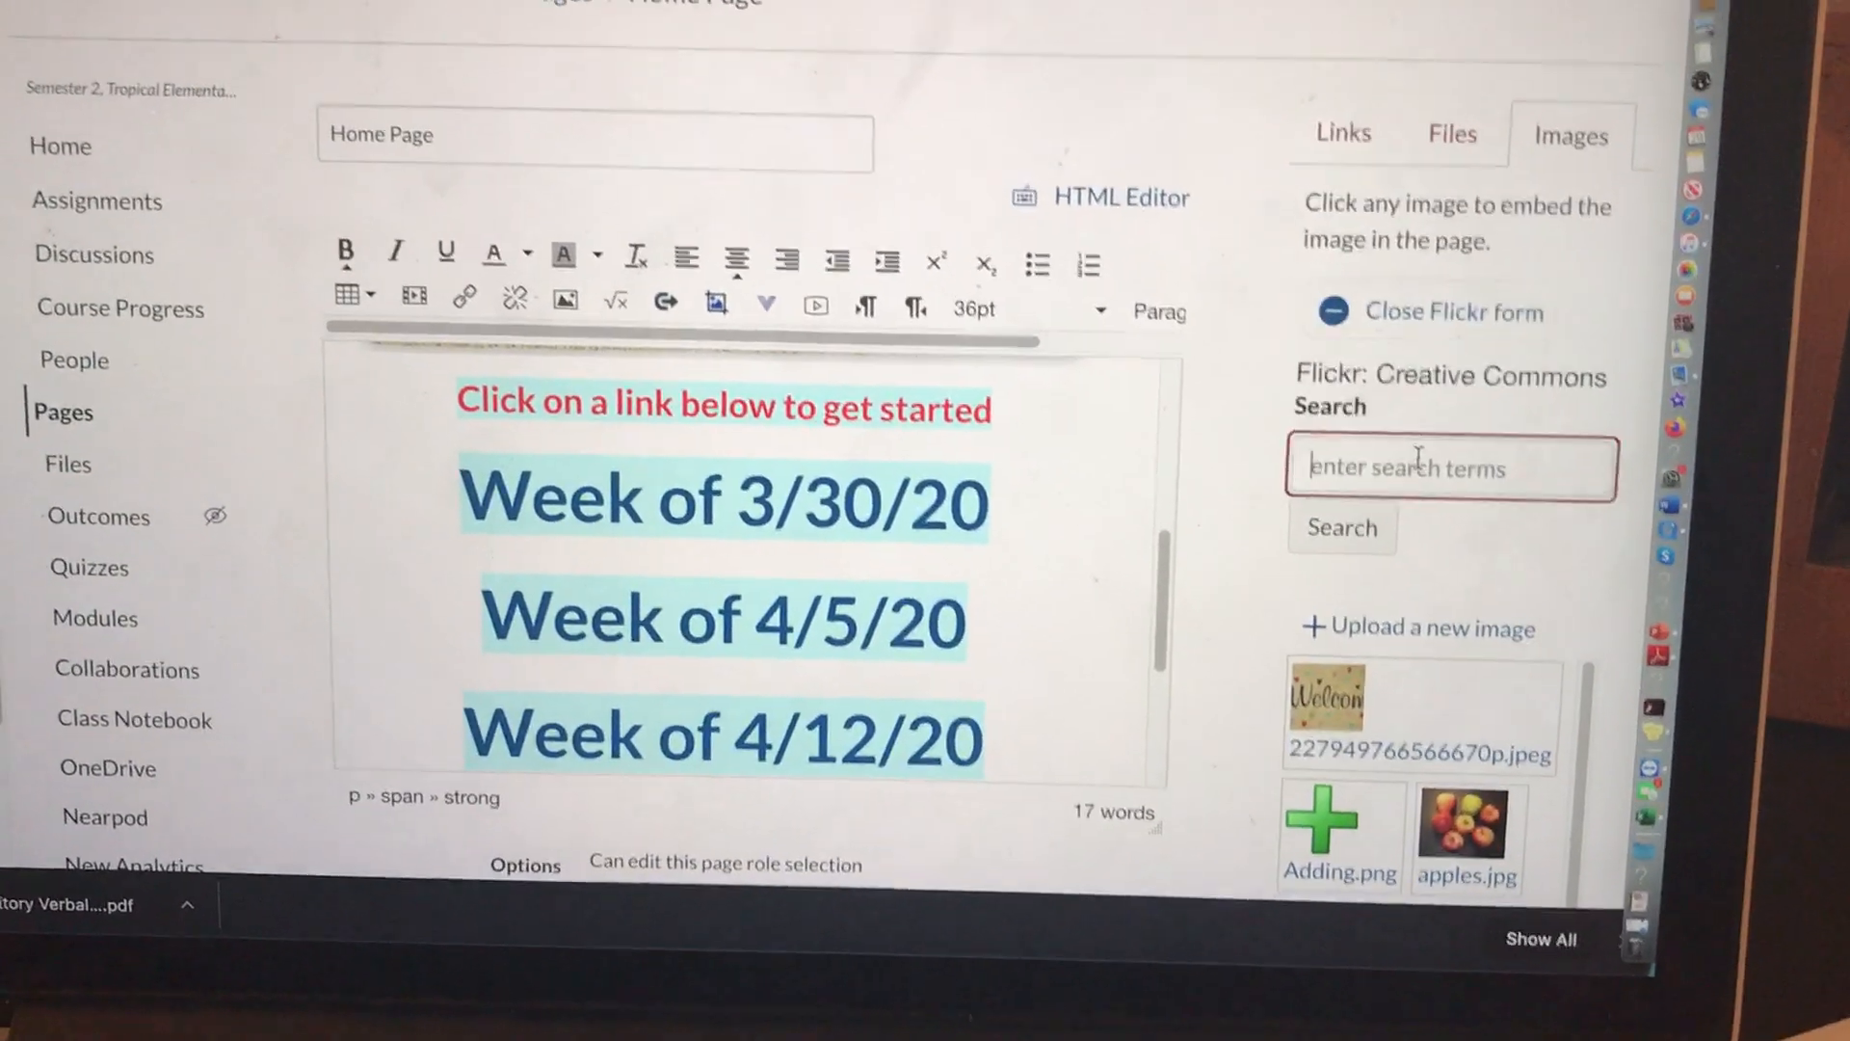
pyautogui.write('clli')
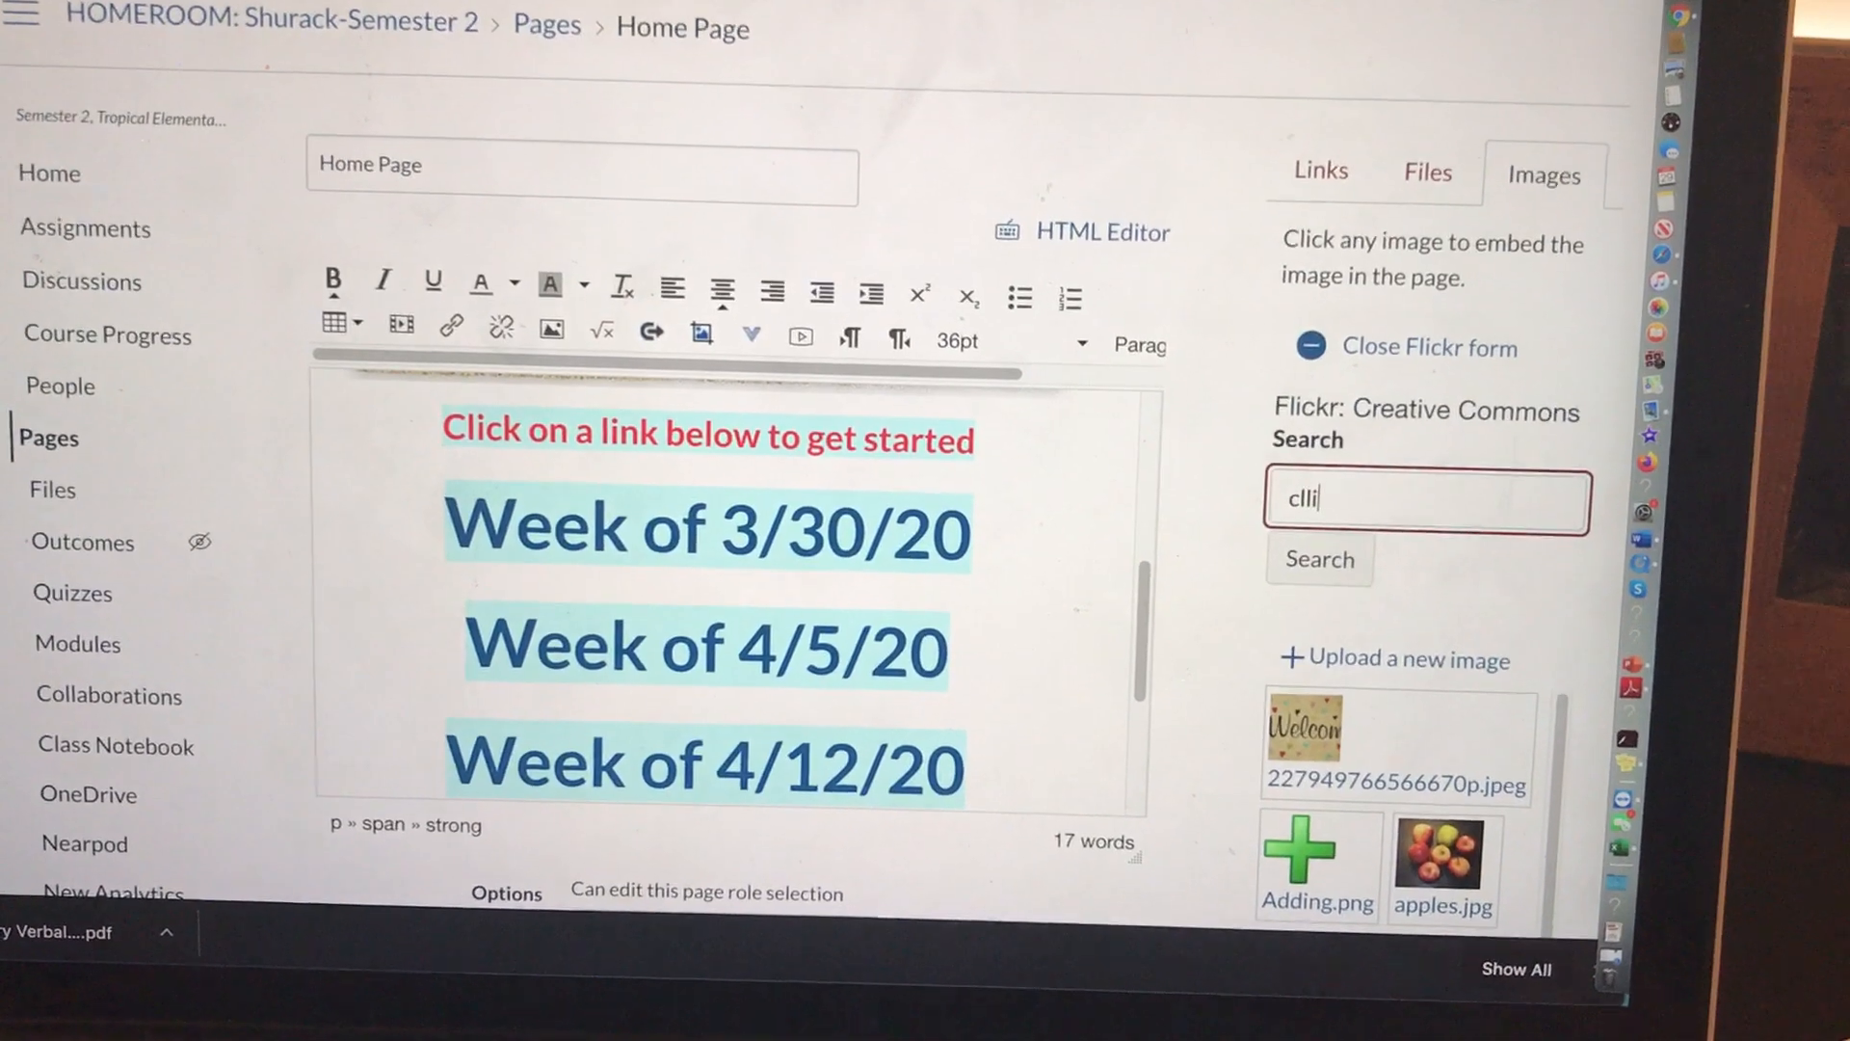
pyautogui.write('click')
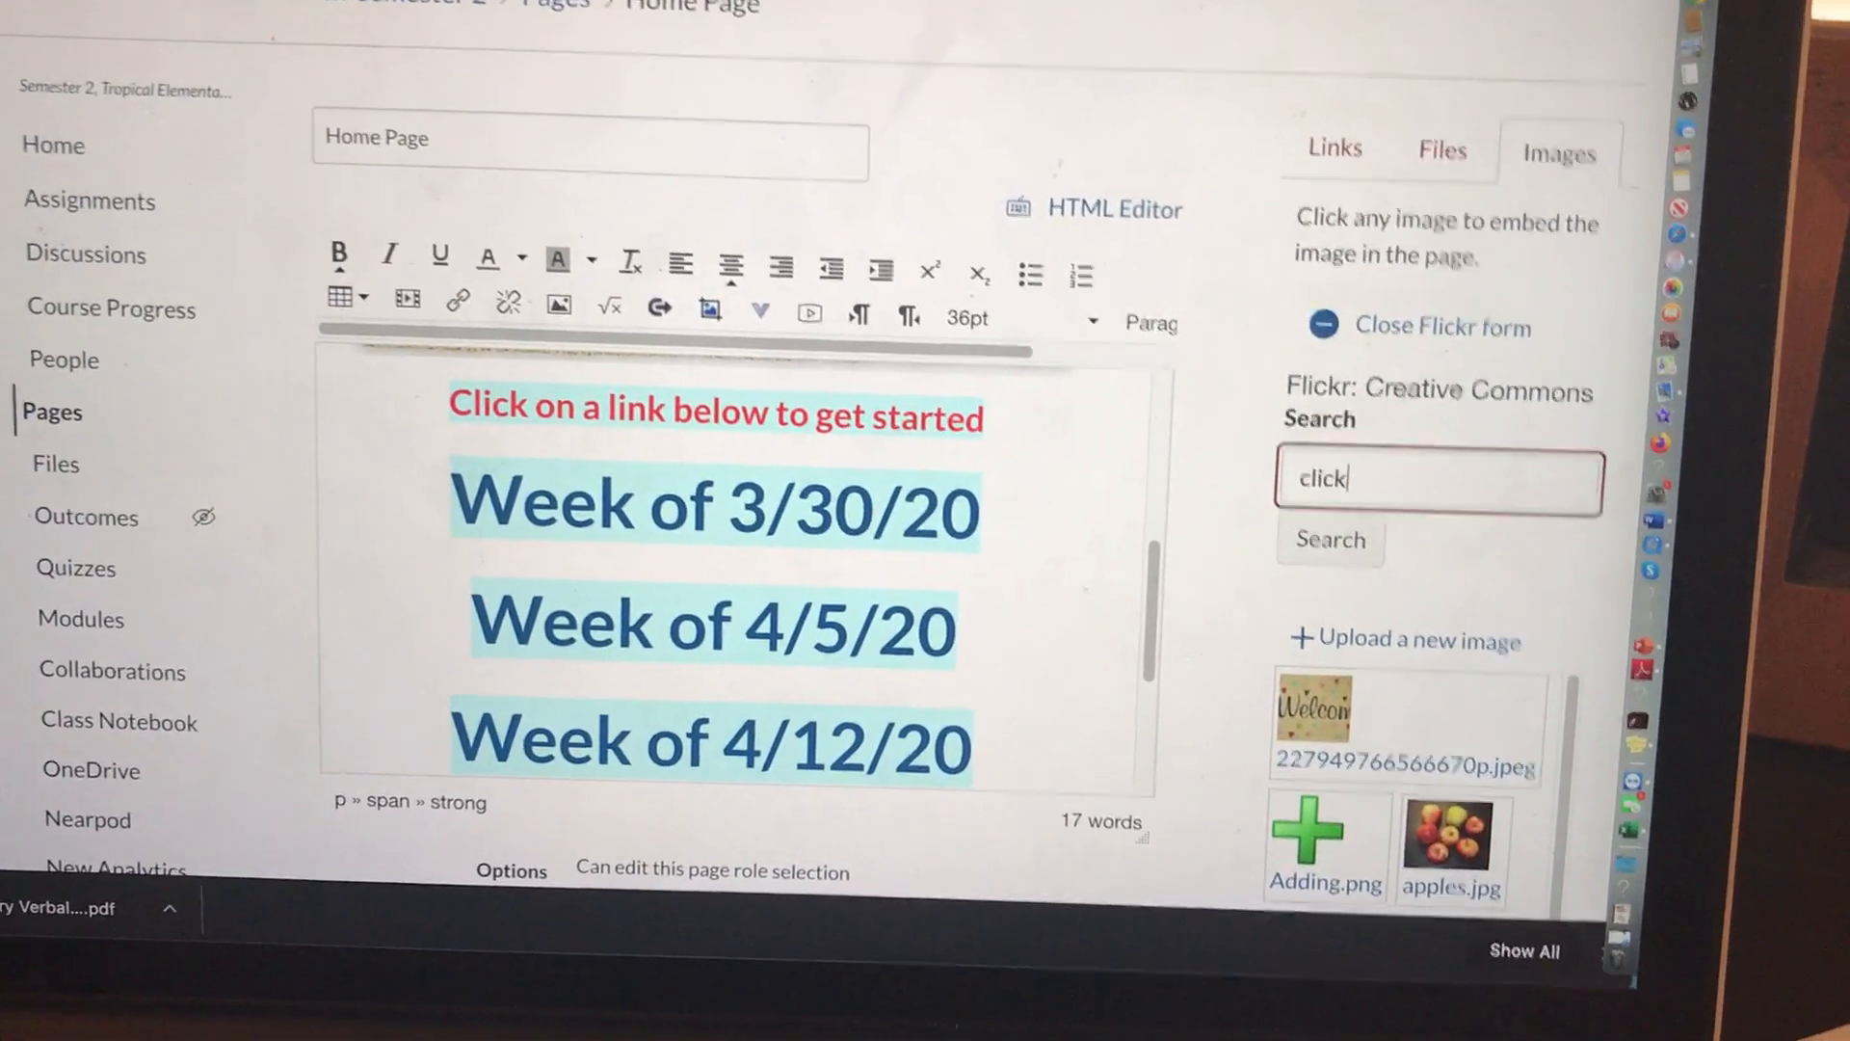
pyautogui.write('hre')
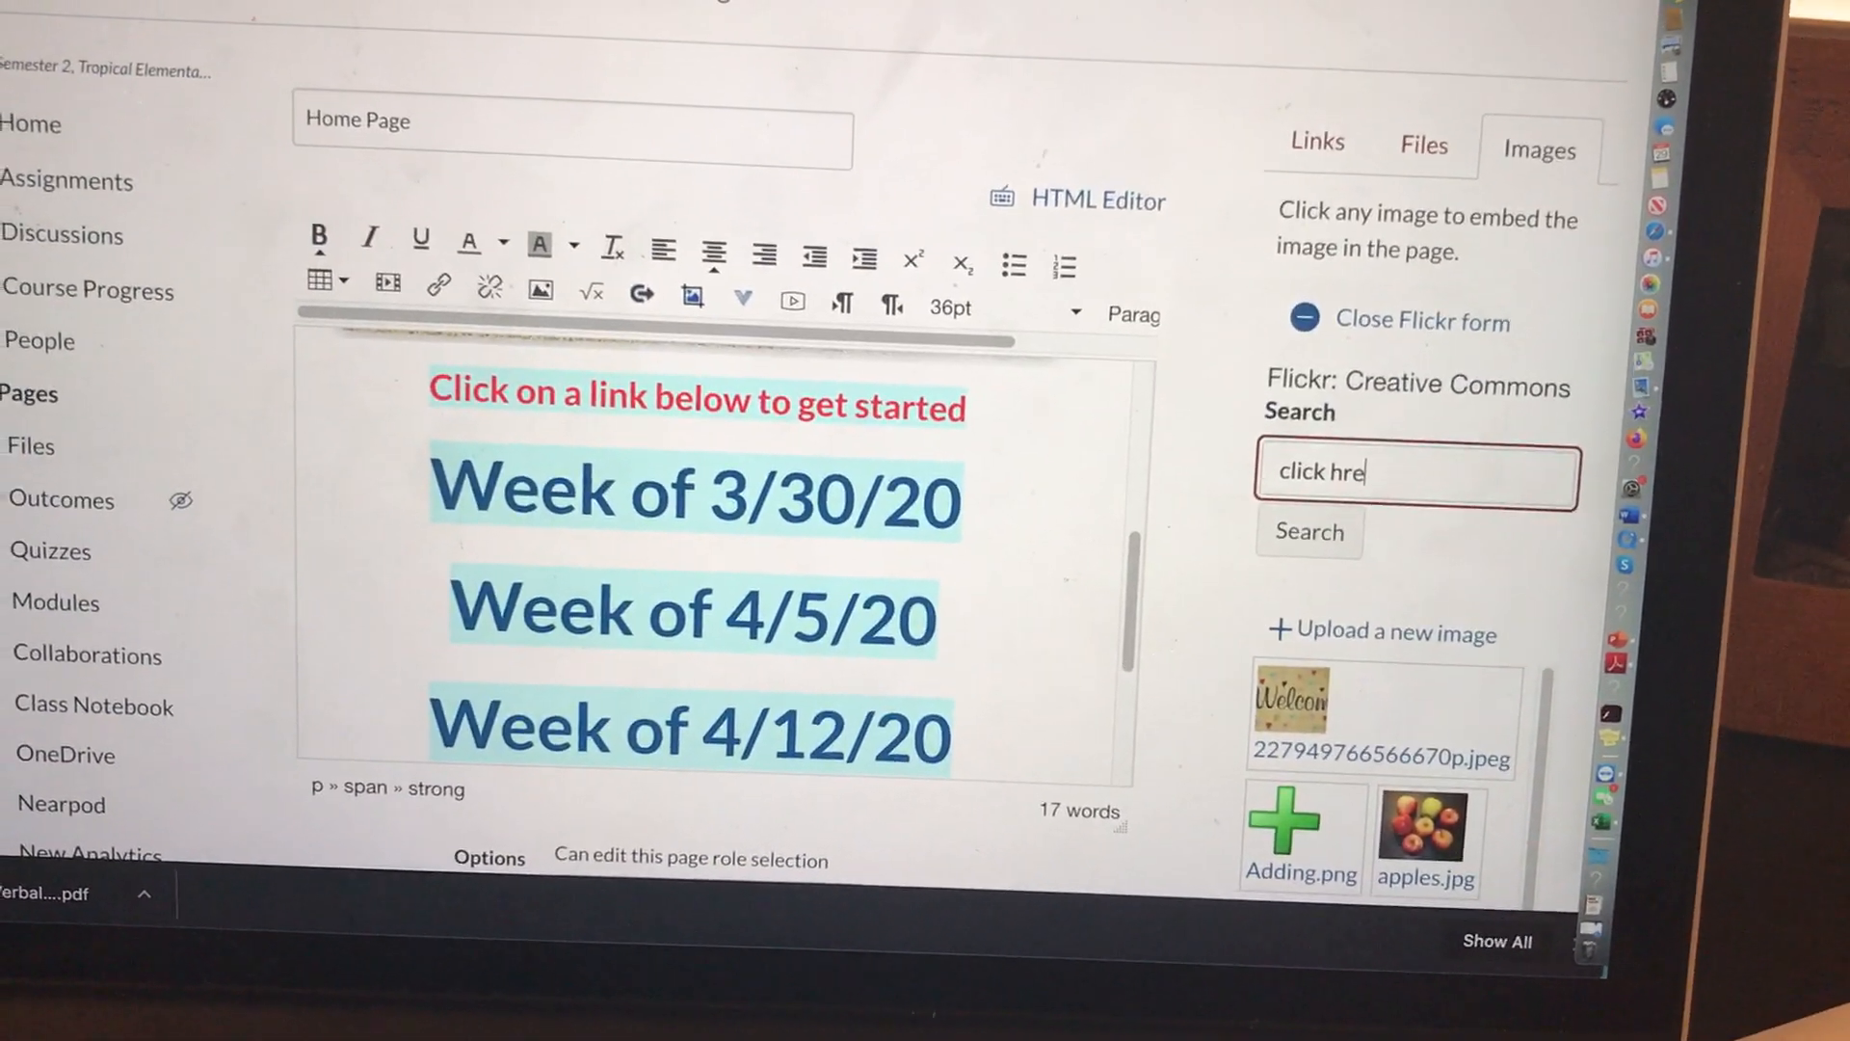
pyautogui.write('e')
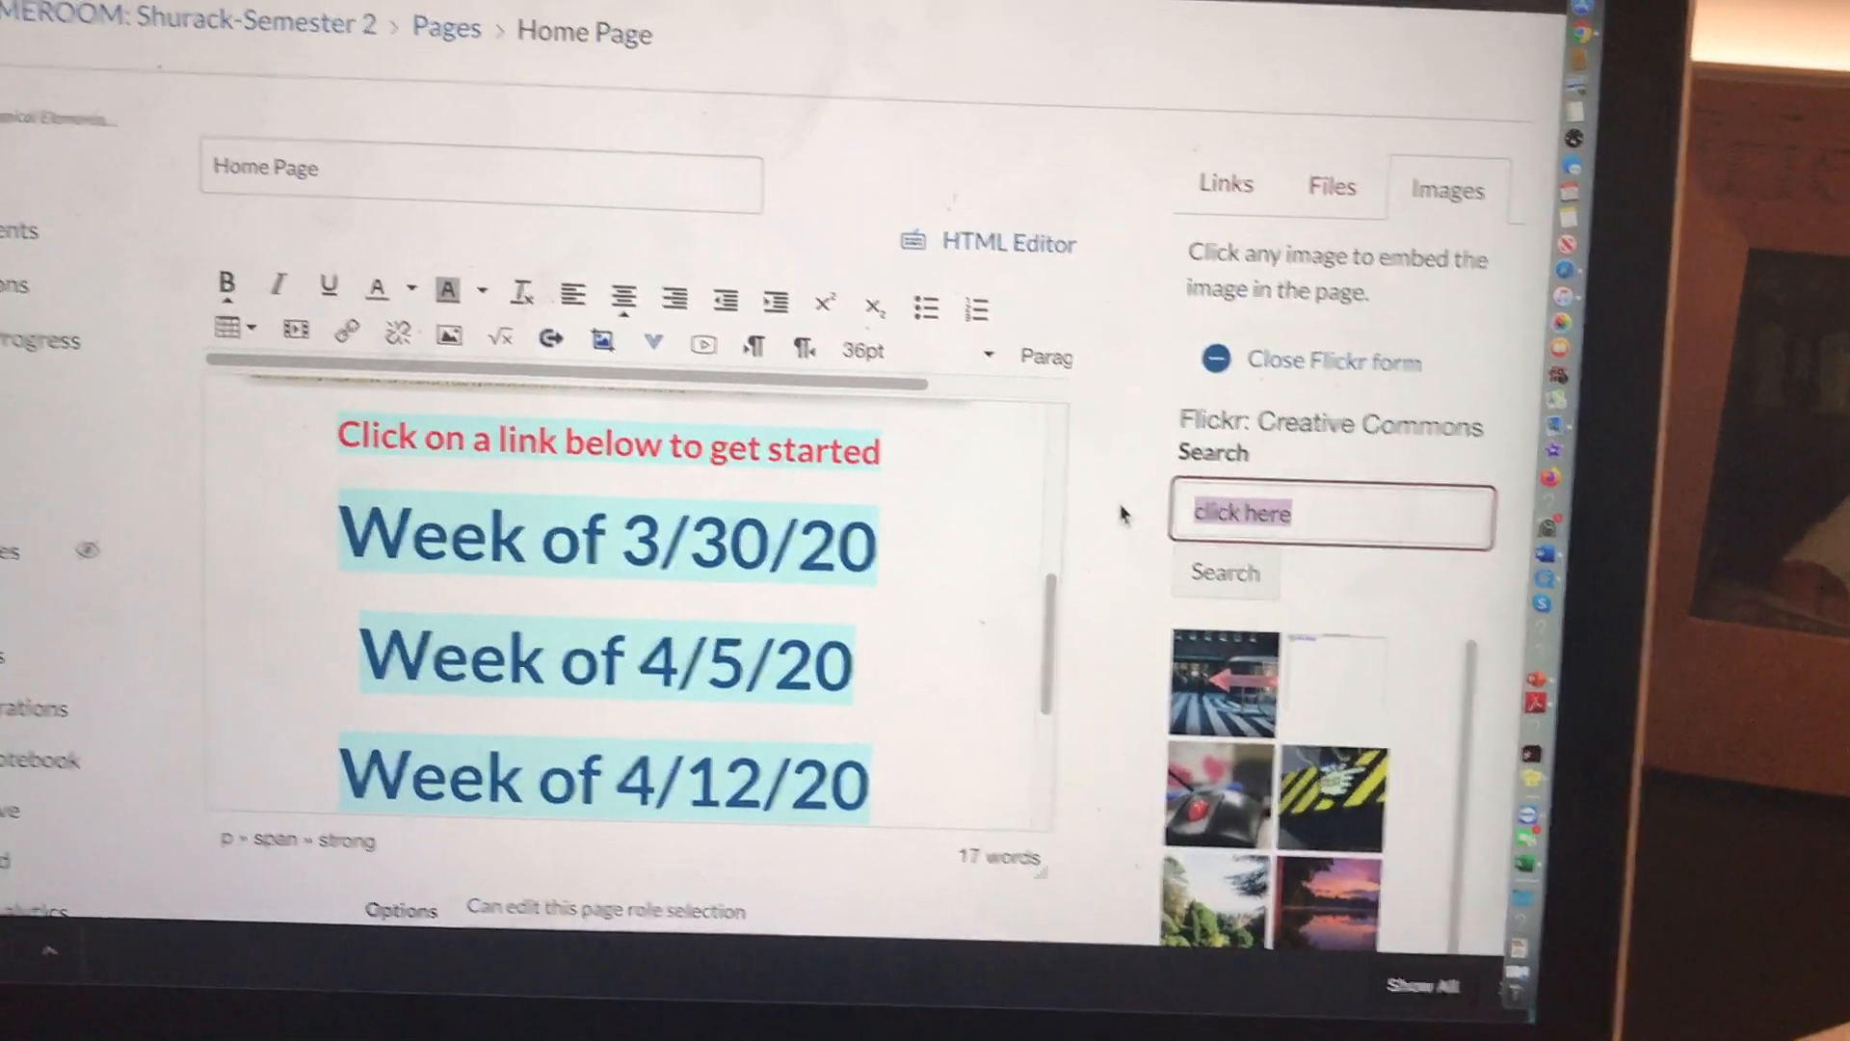
pyautogui.write('start')
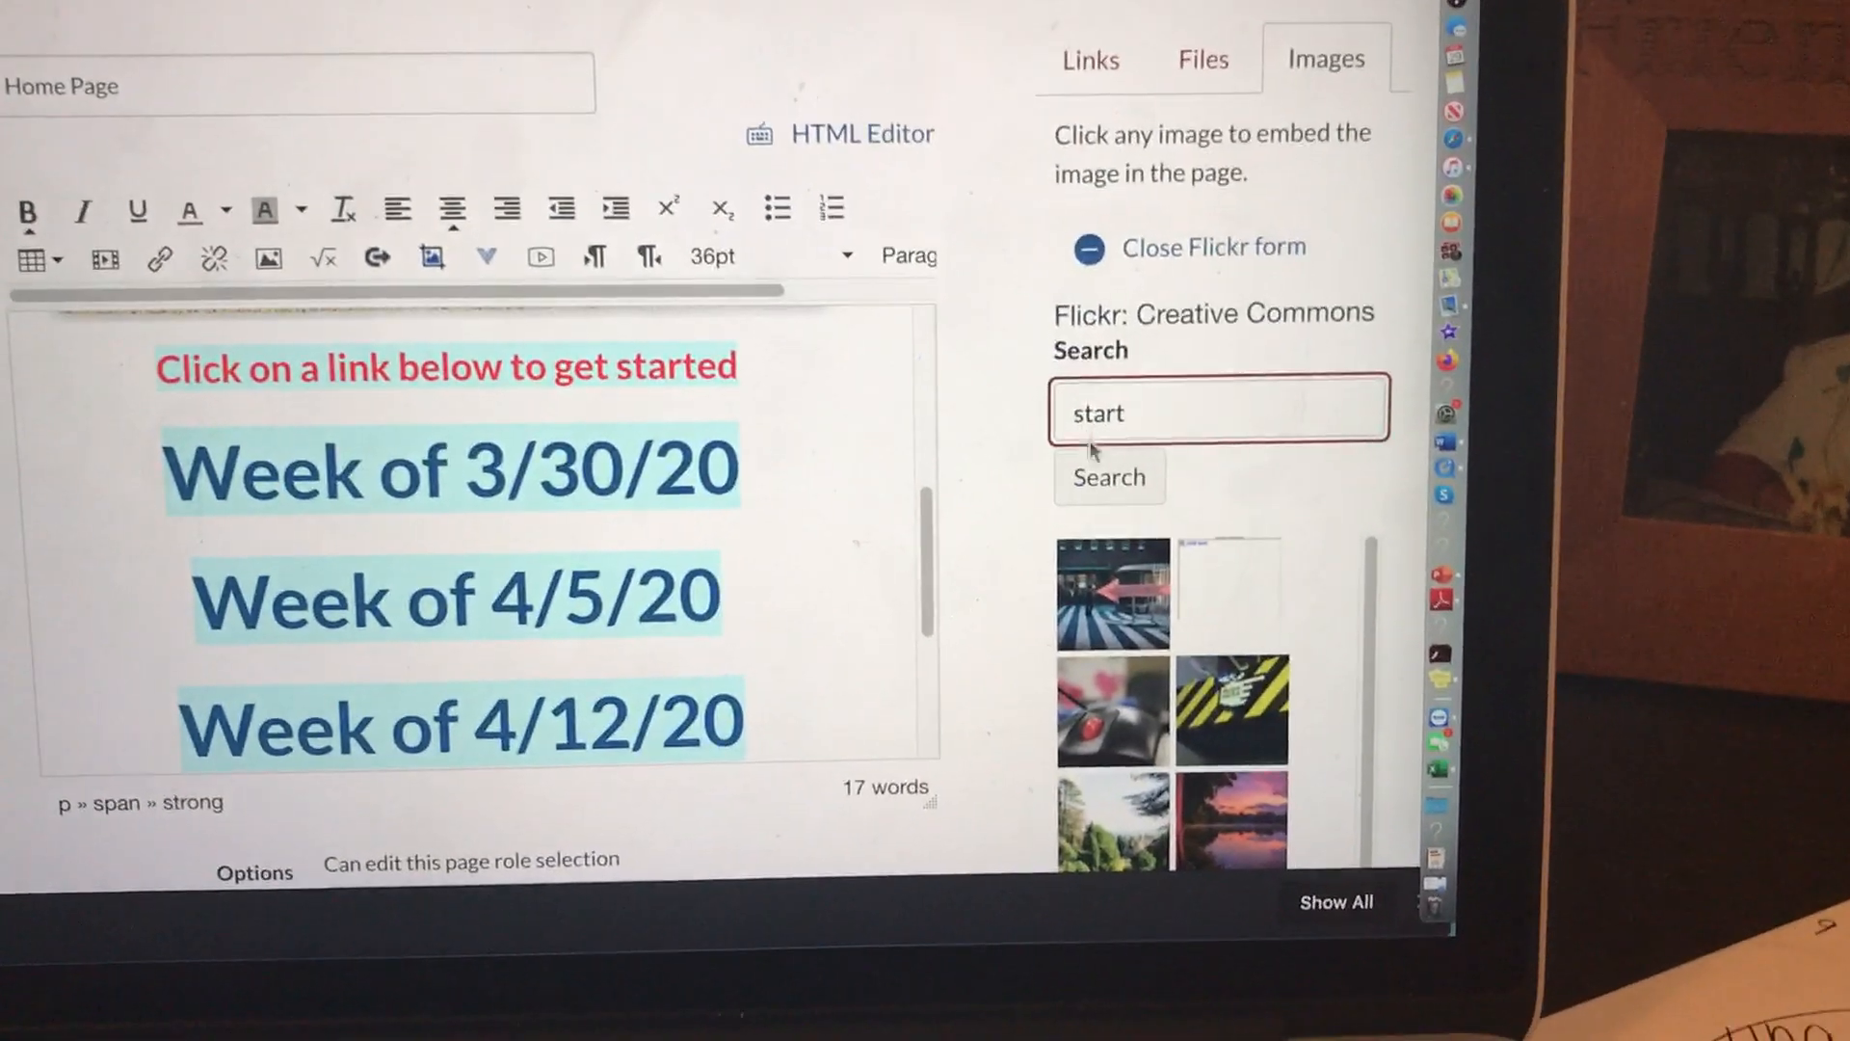
pyautogui.click(1108, 476)
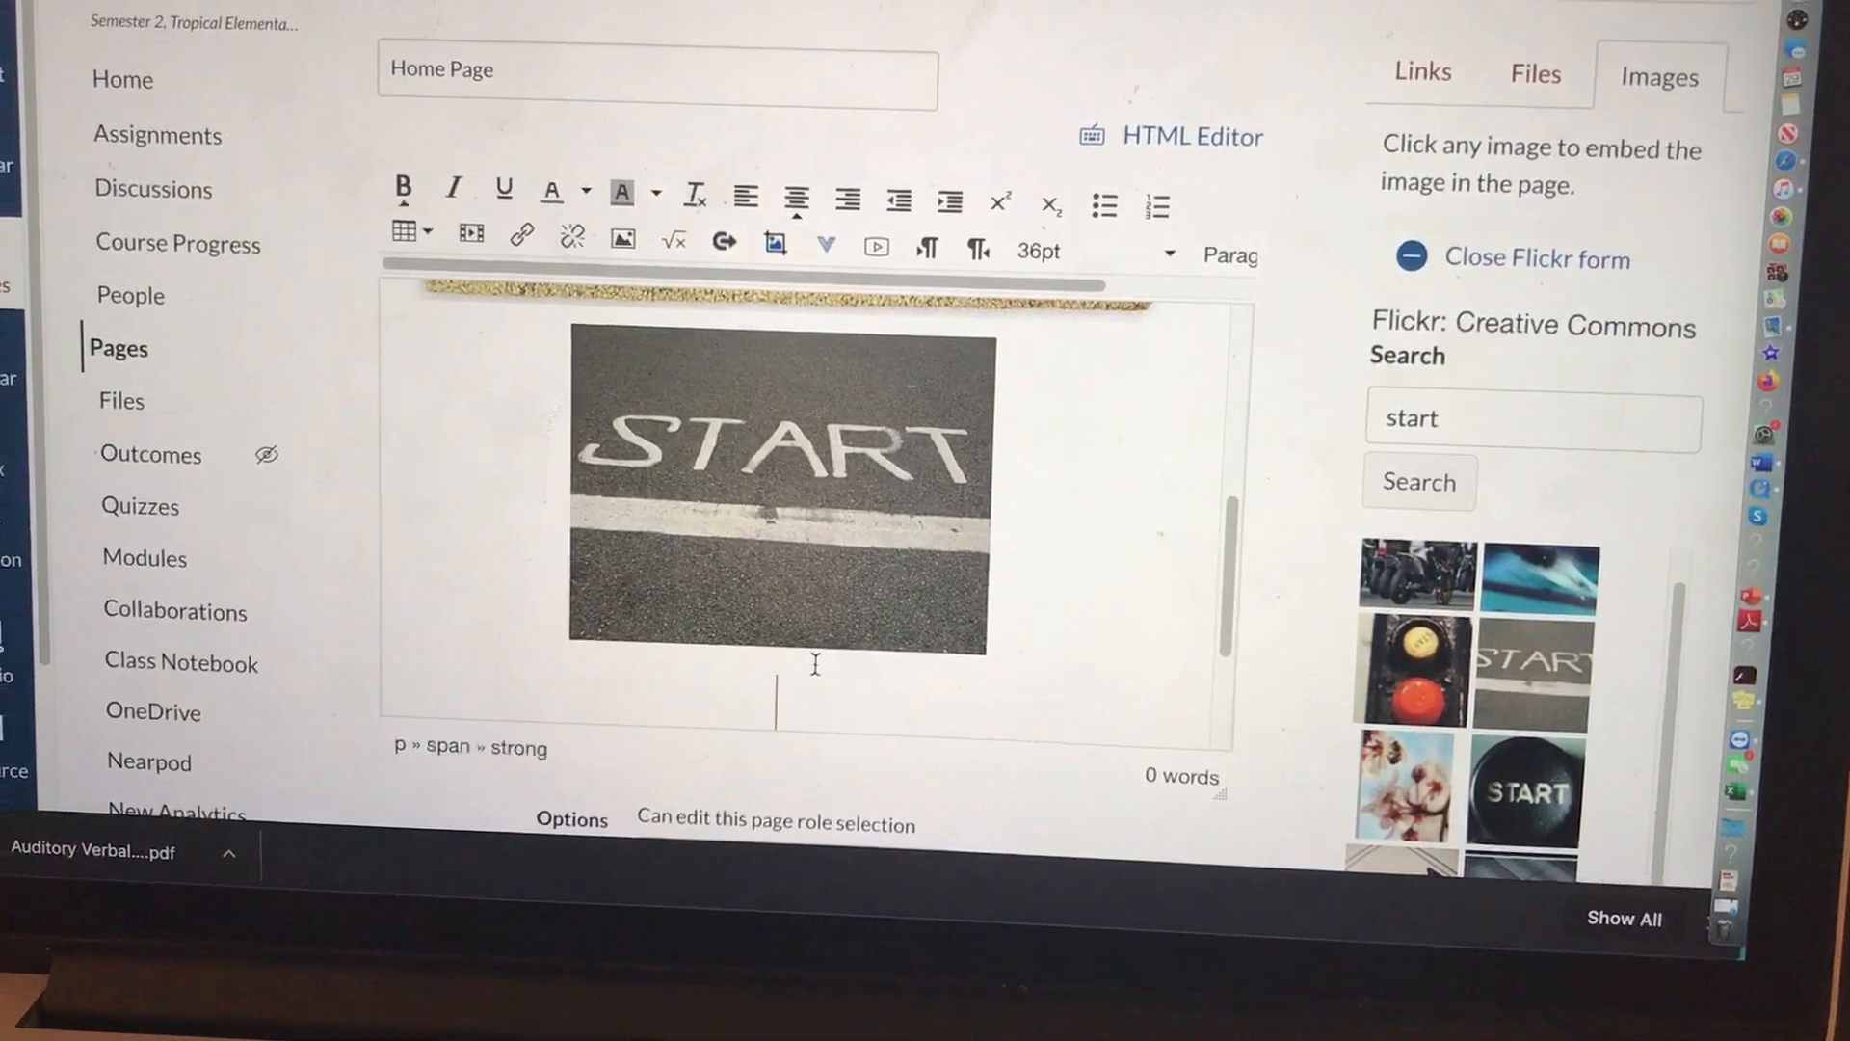
# Step: Type the caption 'Click to get started' beneath the START pavement photo
pyautogui.write('C')
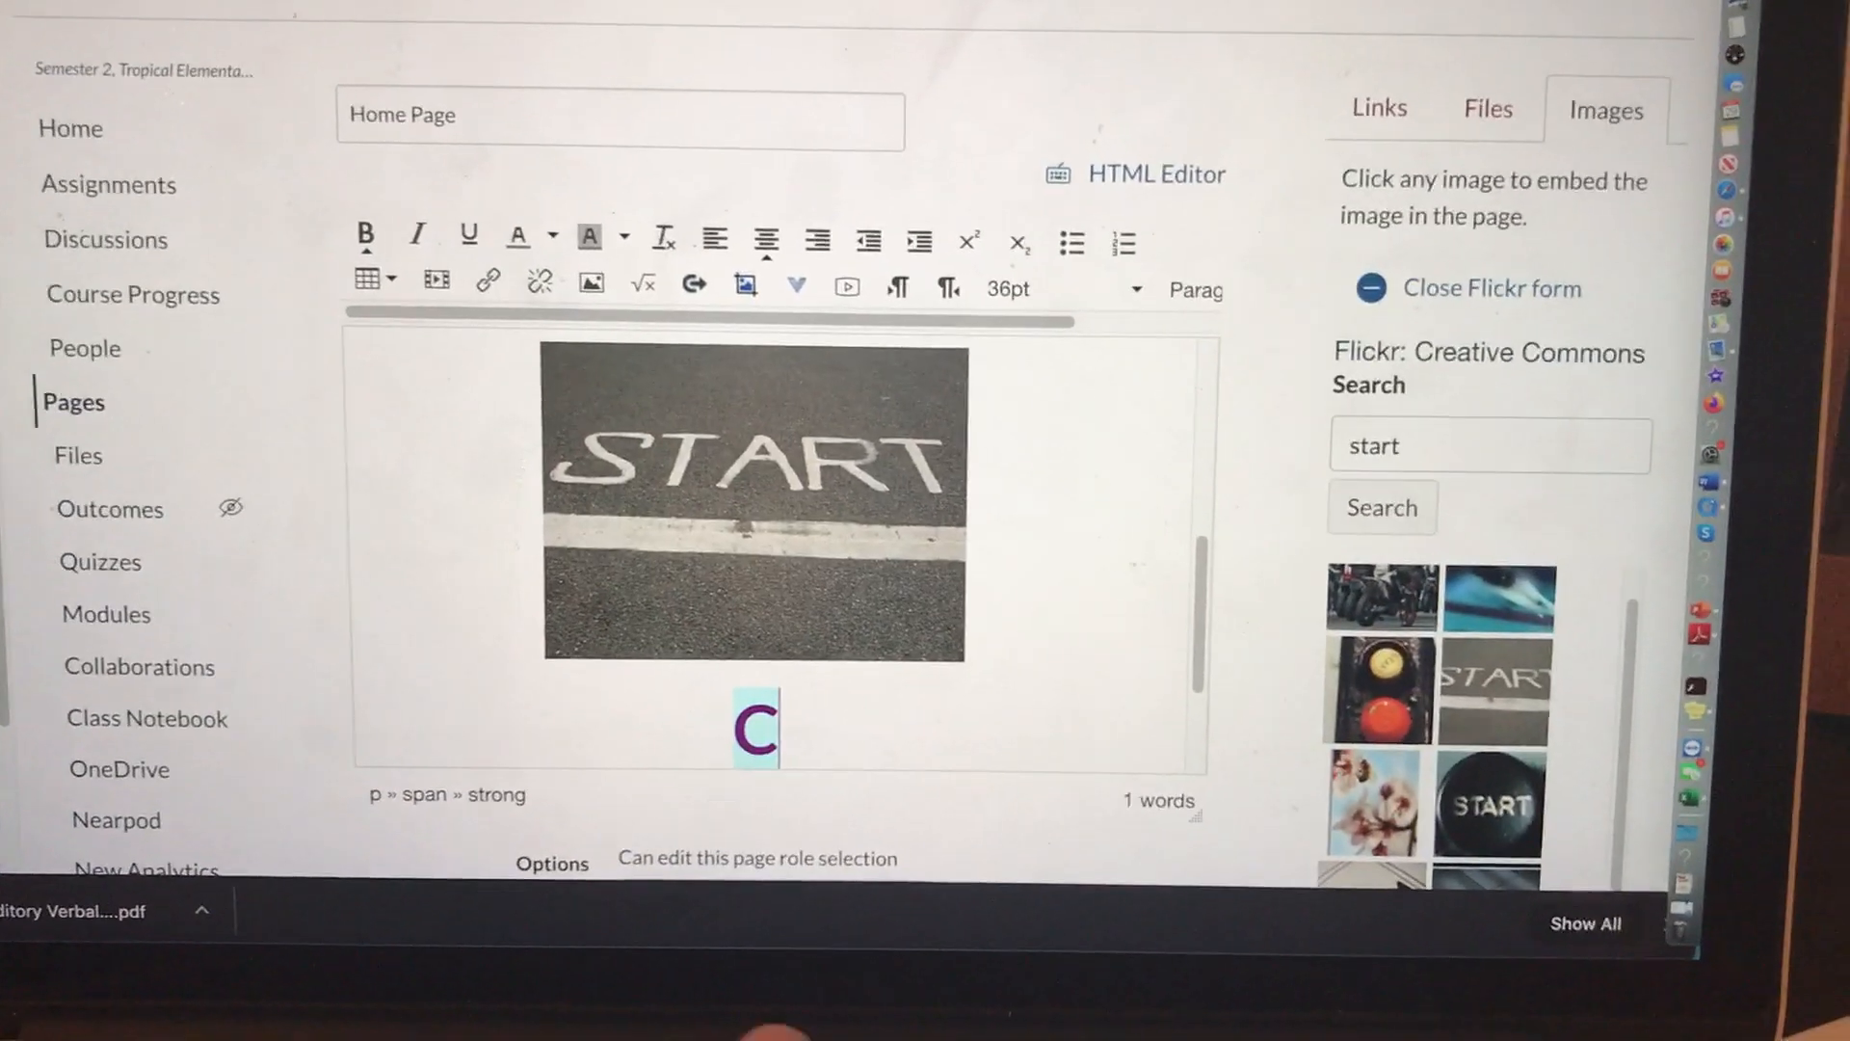
pyautogui.write('lick')
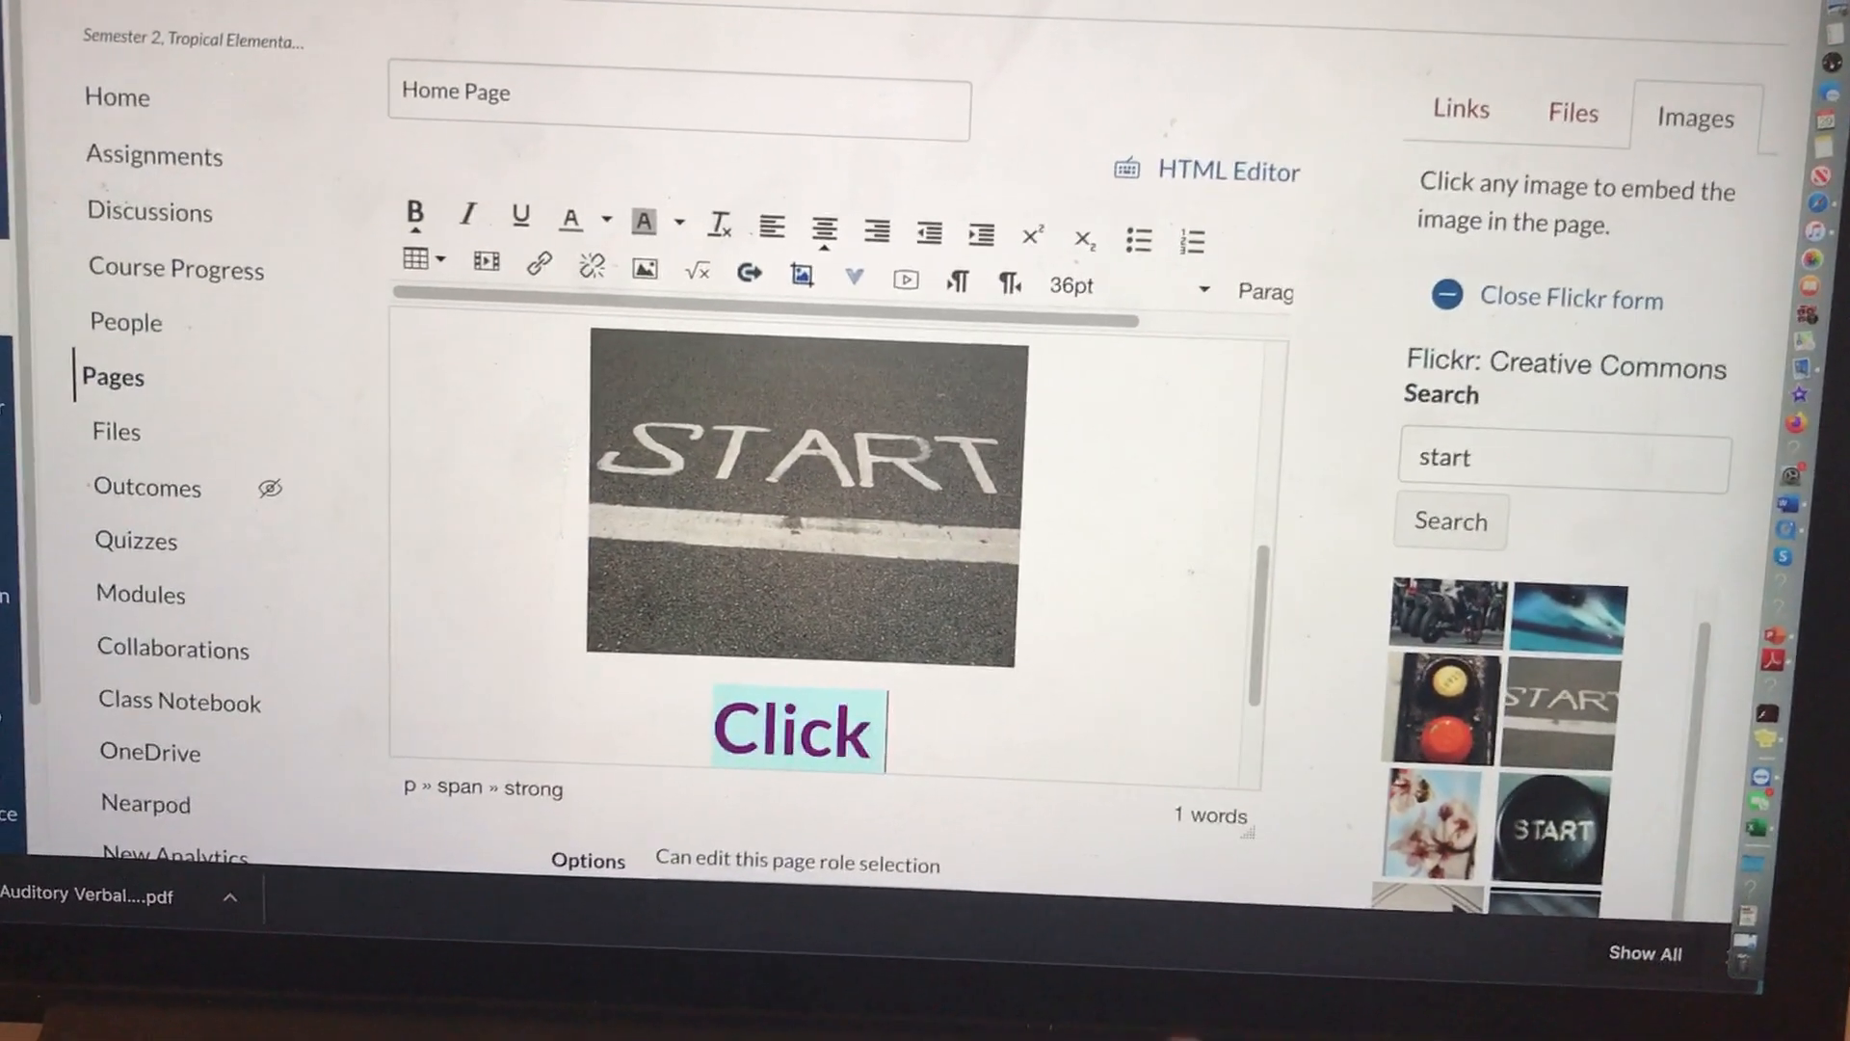
pyautogui.write('imagr')
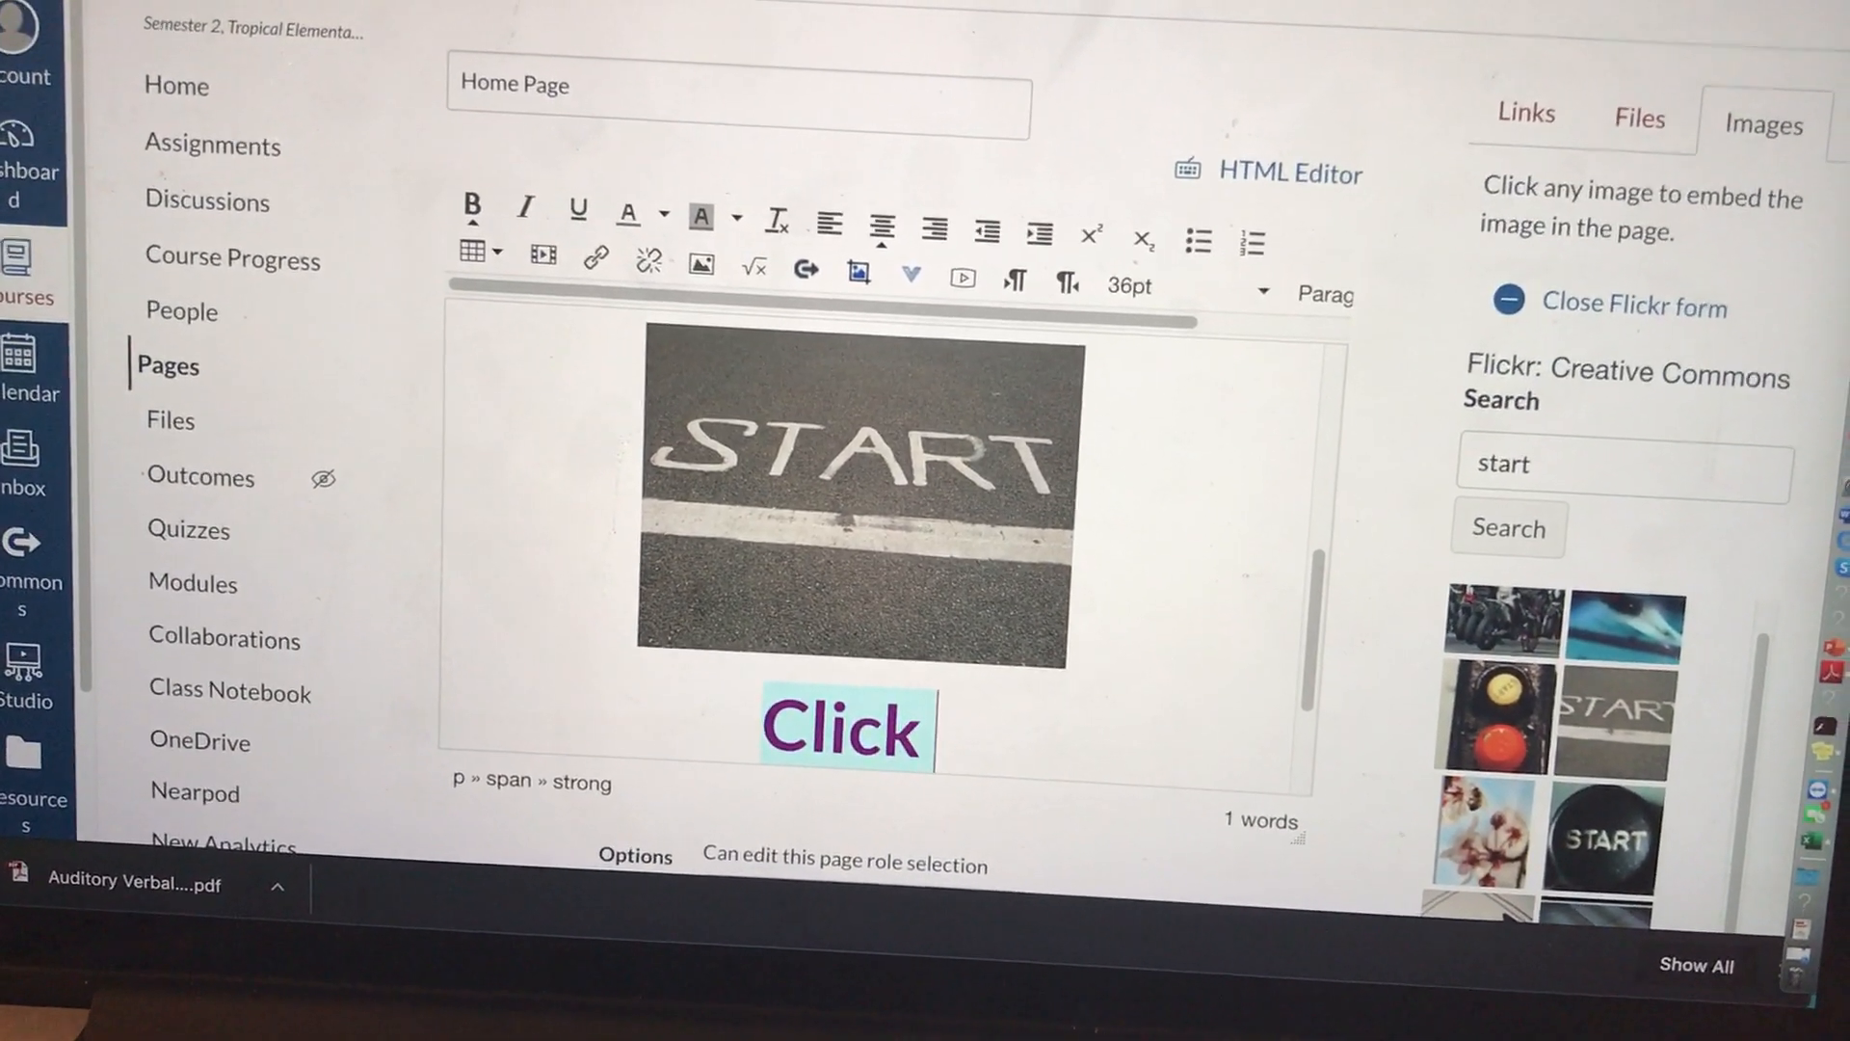
pyautogui.write('to get star')
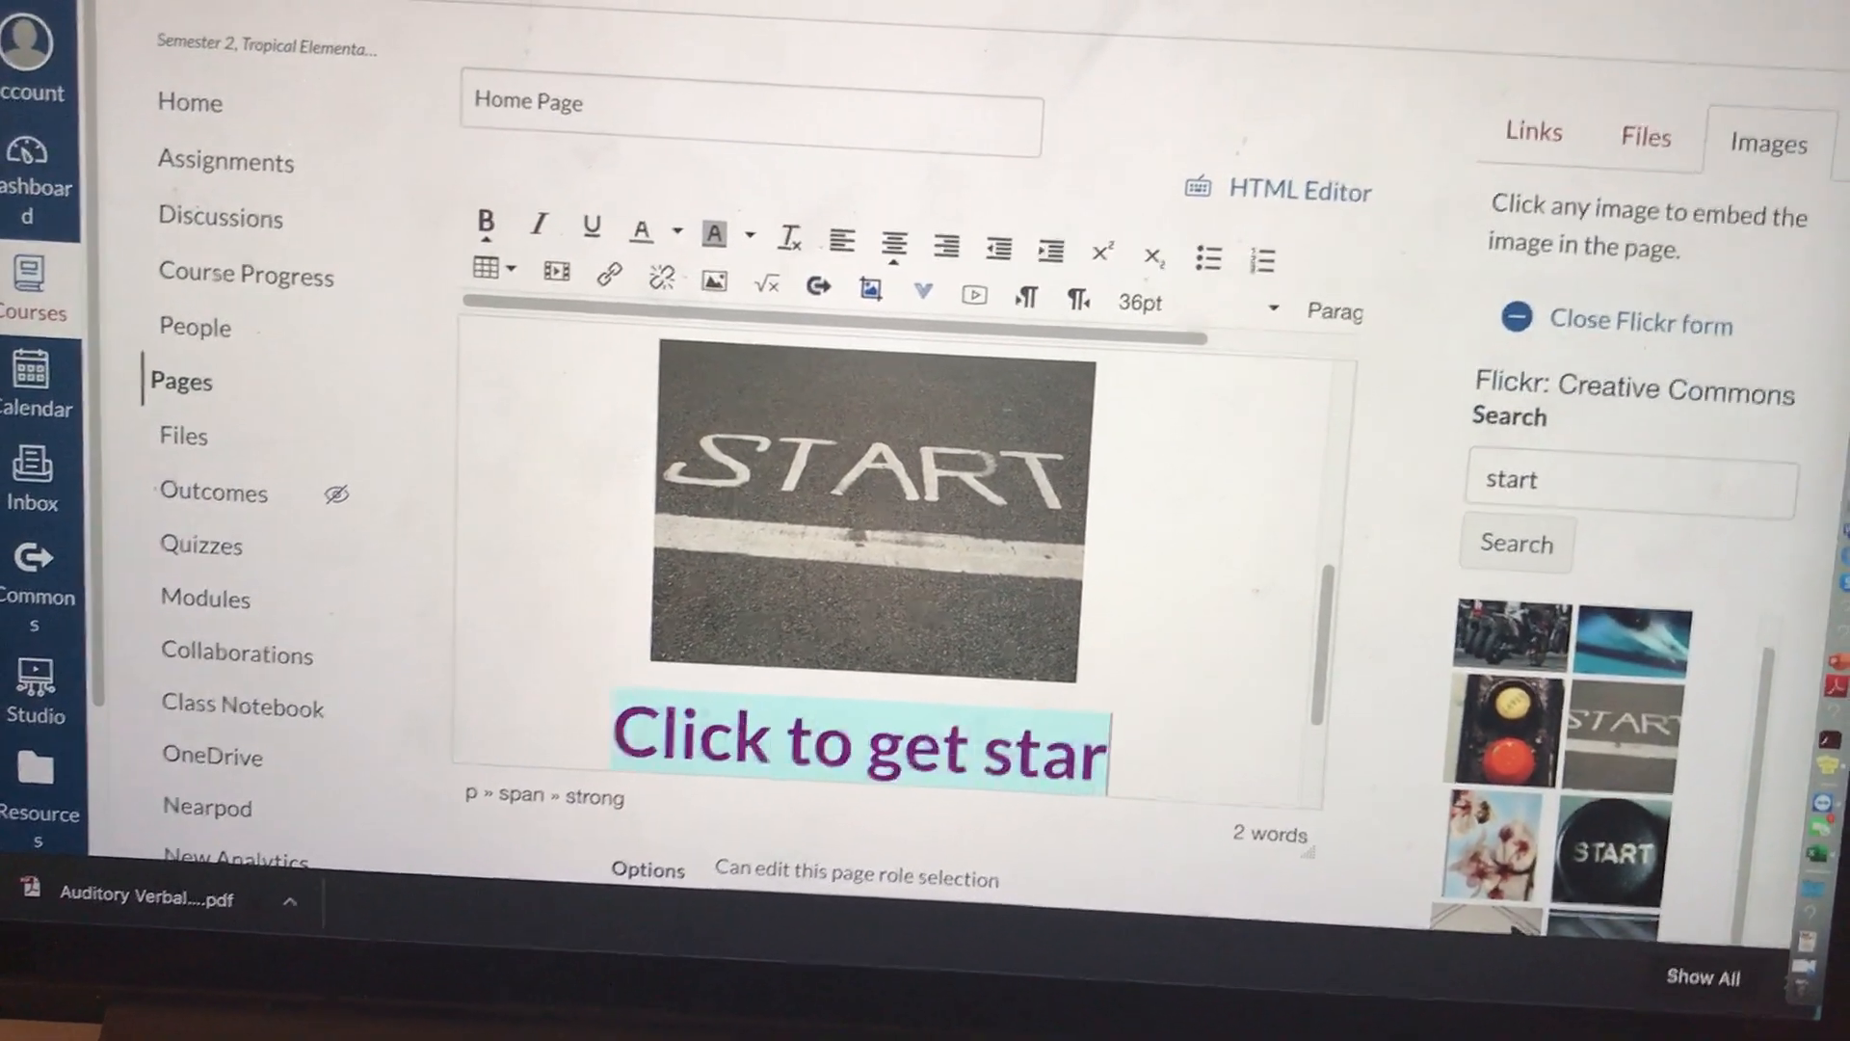
pyautogui.write('ted')
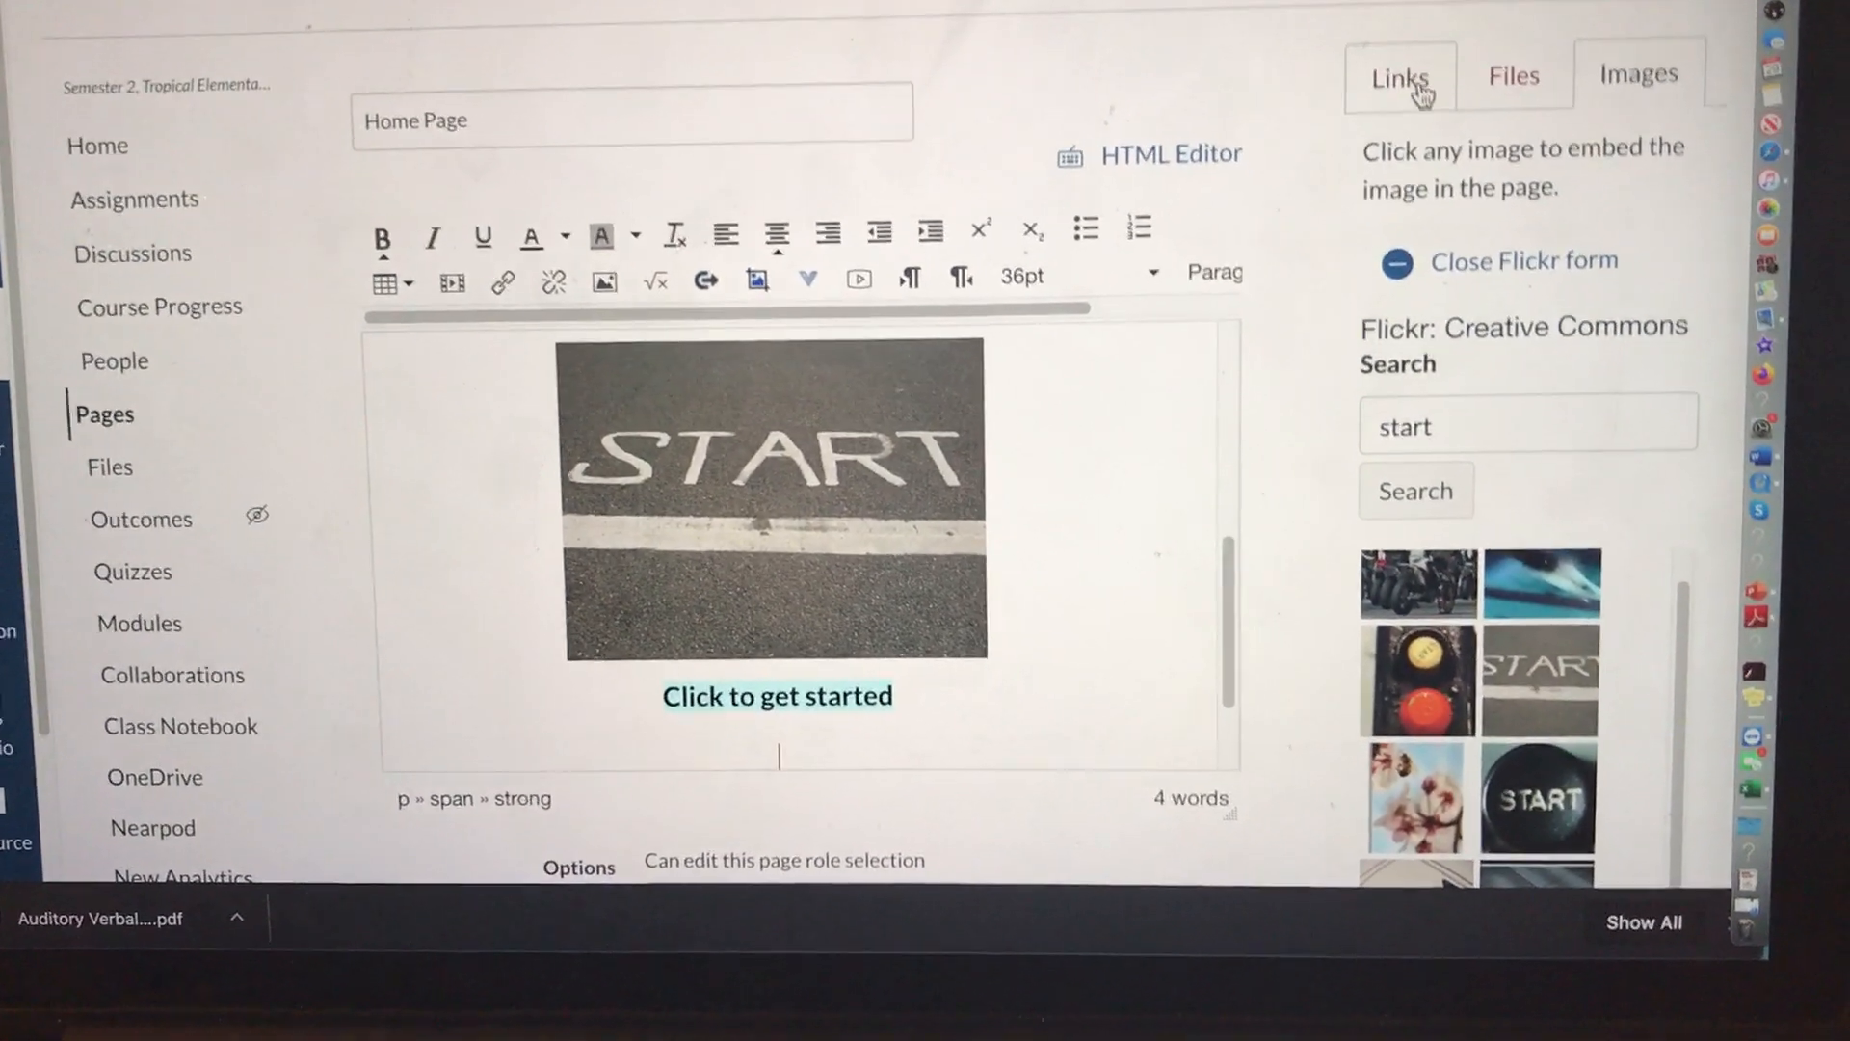
# Step: Link the selected START photo to the Week of 3/30/20 module
pyautogui.click(1404, 75)
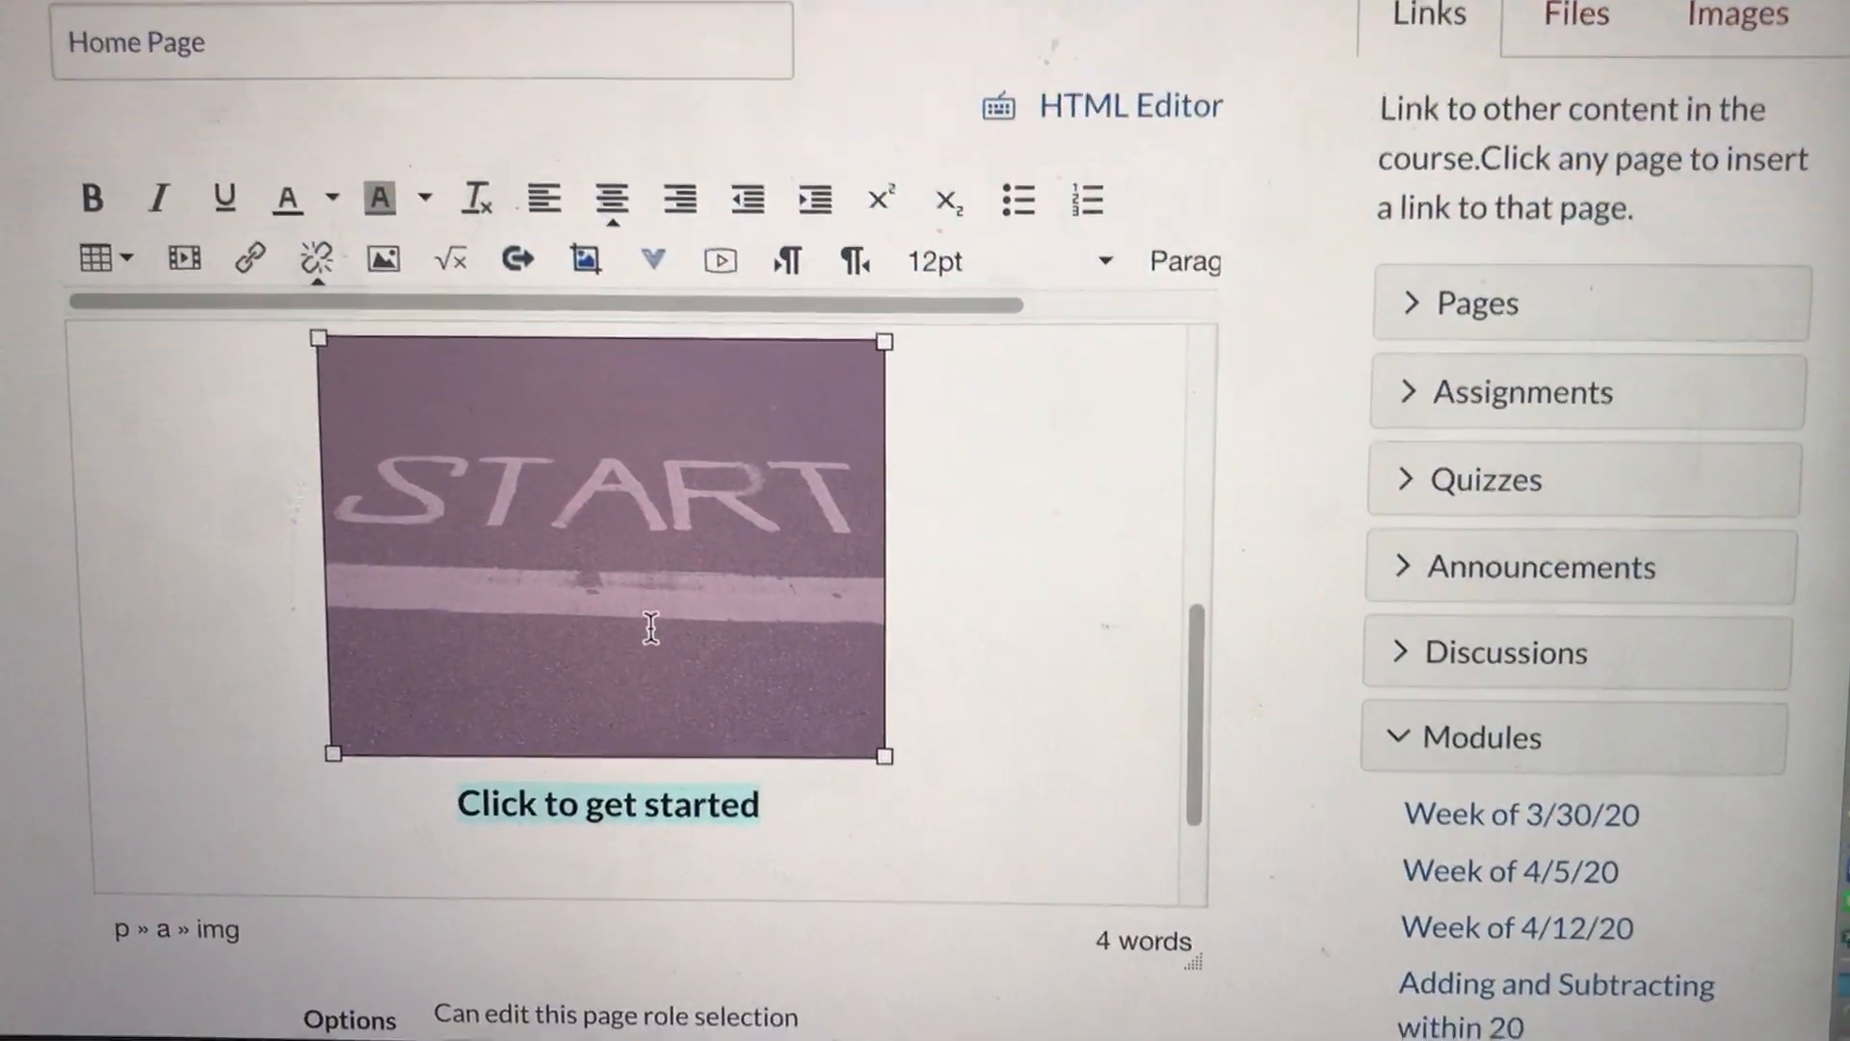
pyautogui.moveTo(417, 239)
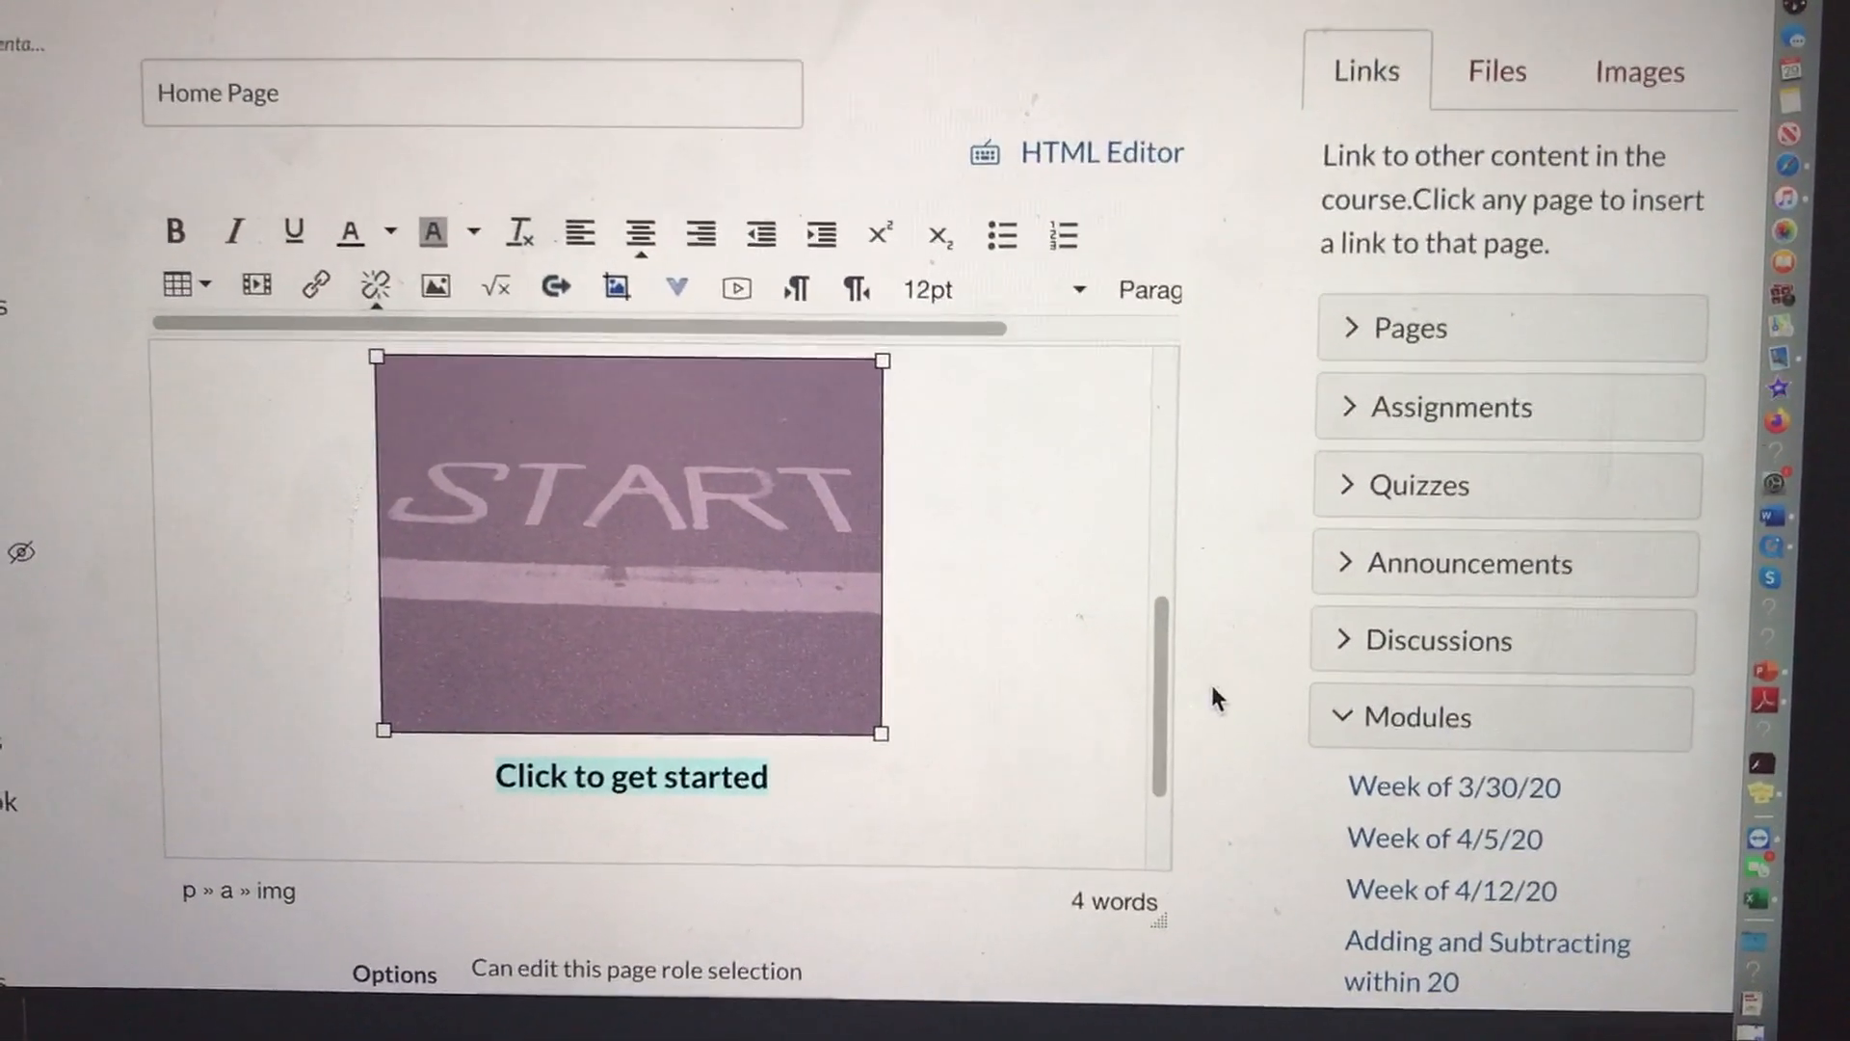
pyautogui.scroll(-3)
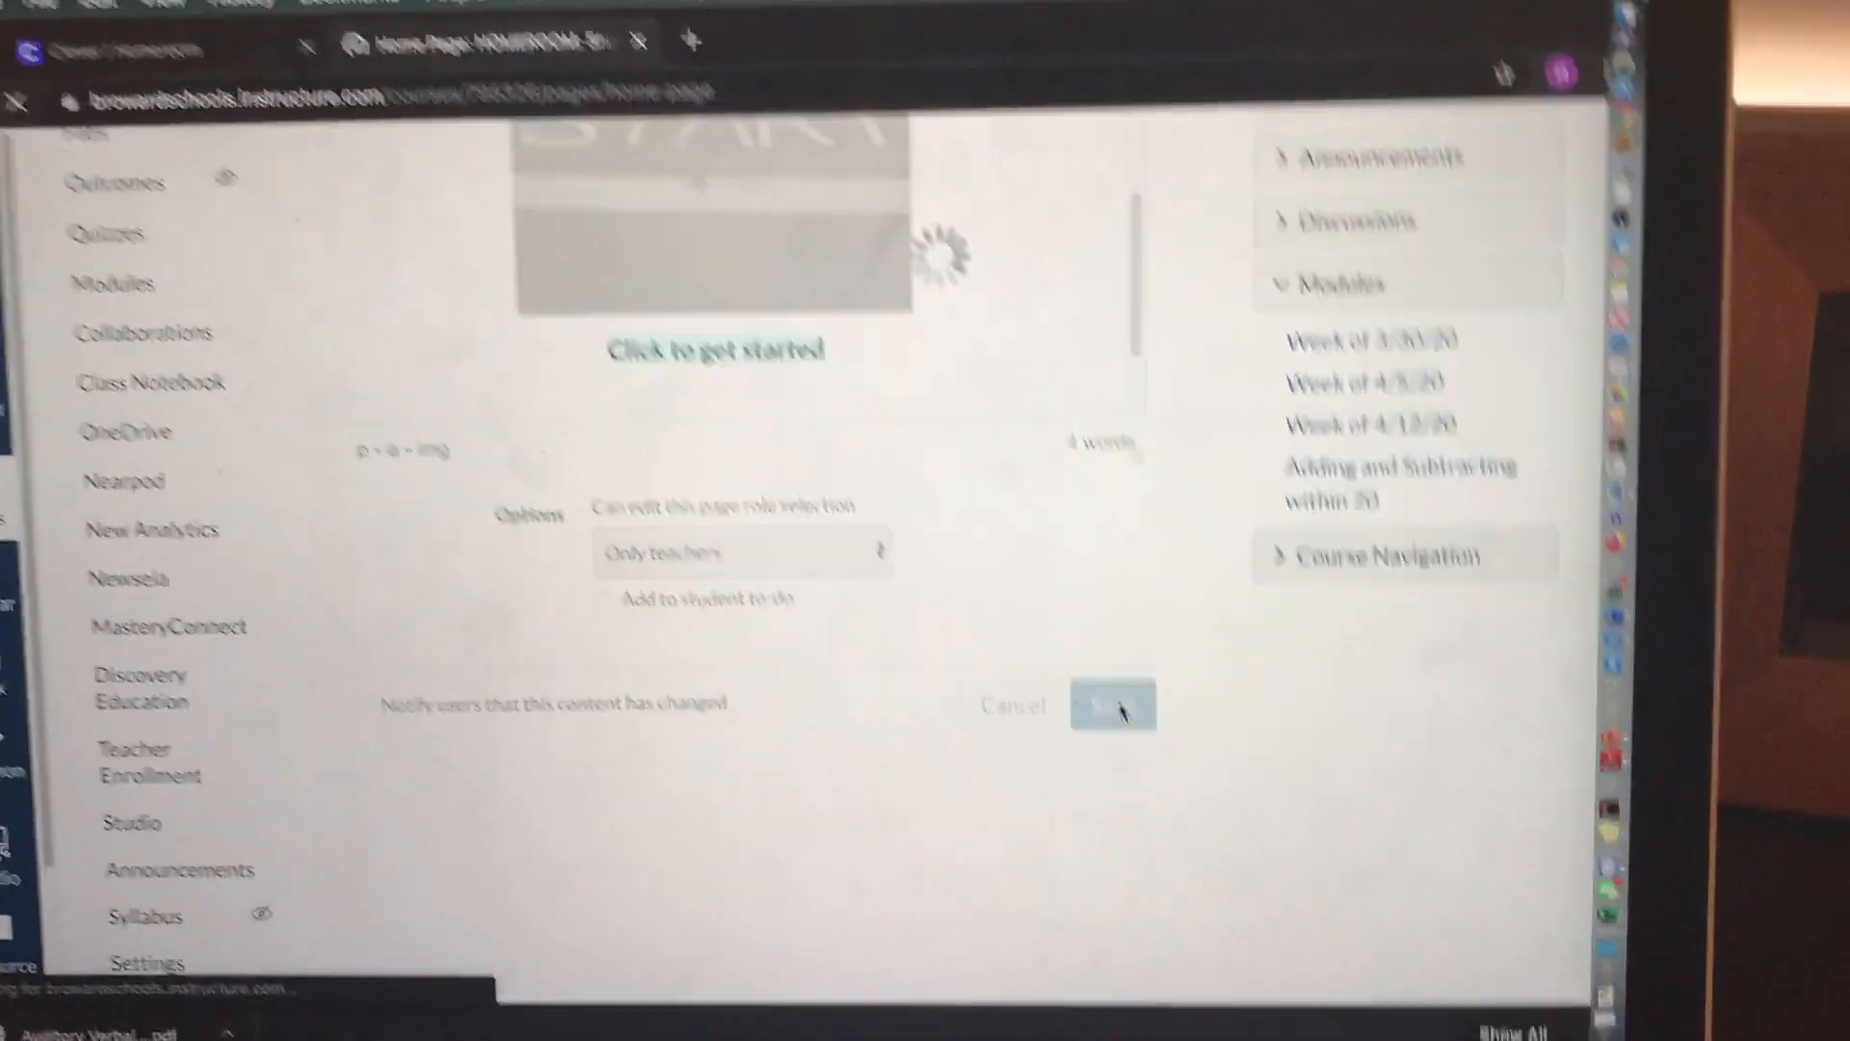
# Step: Save the home page, then click the START photo to reach Week of 3/30/20
pyautogui.click(1115, 706)
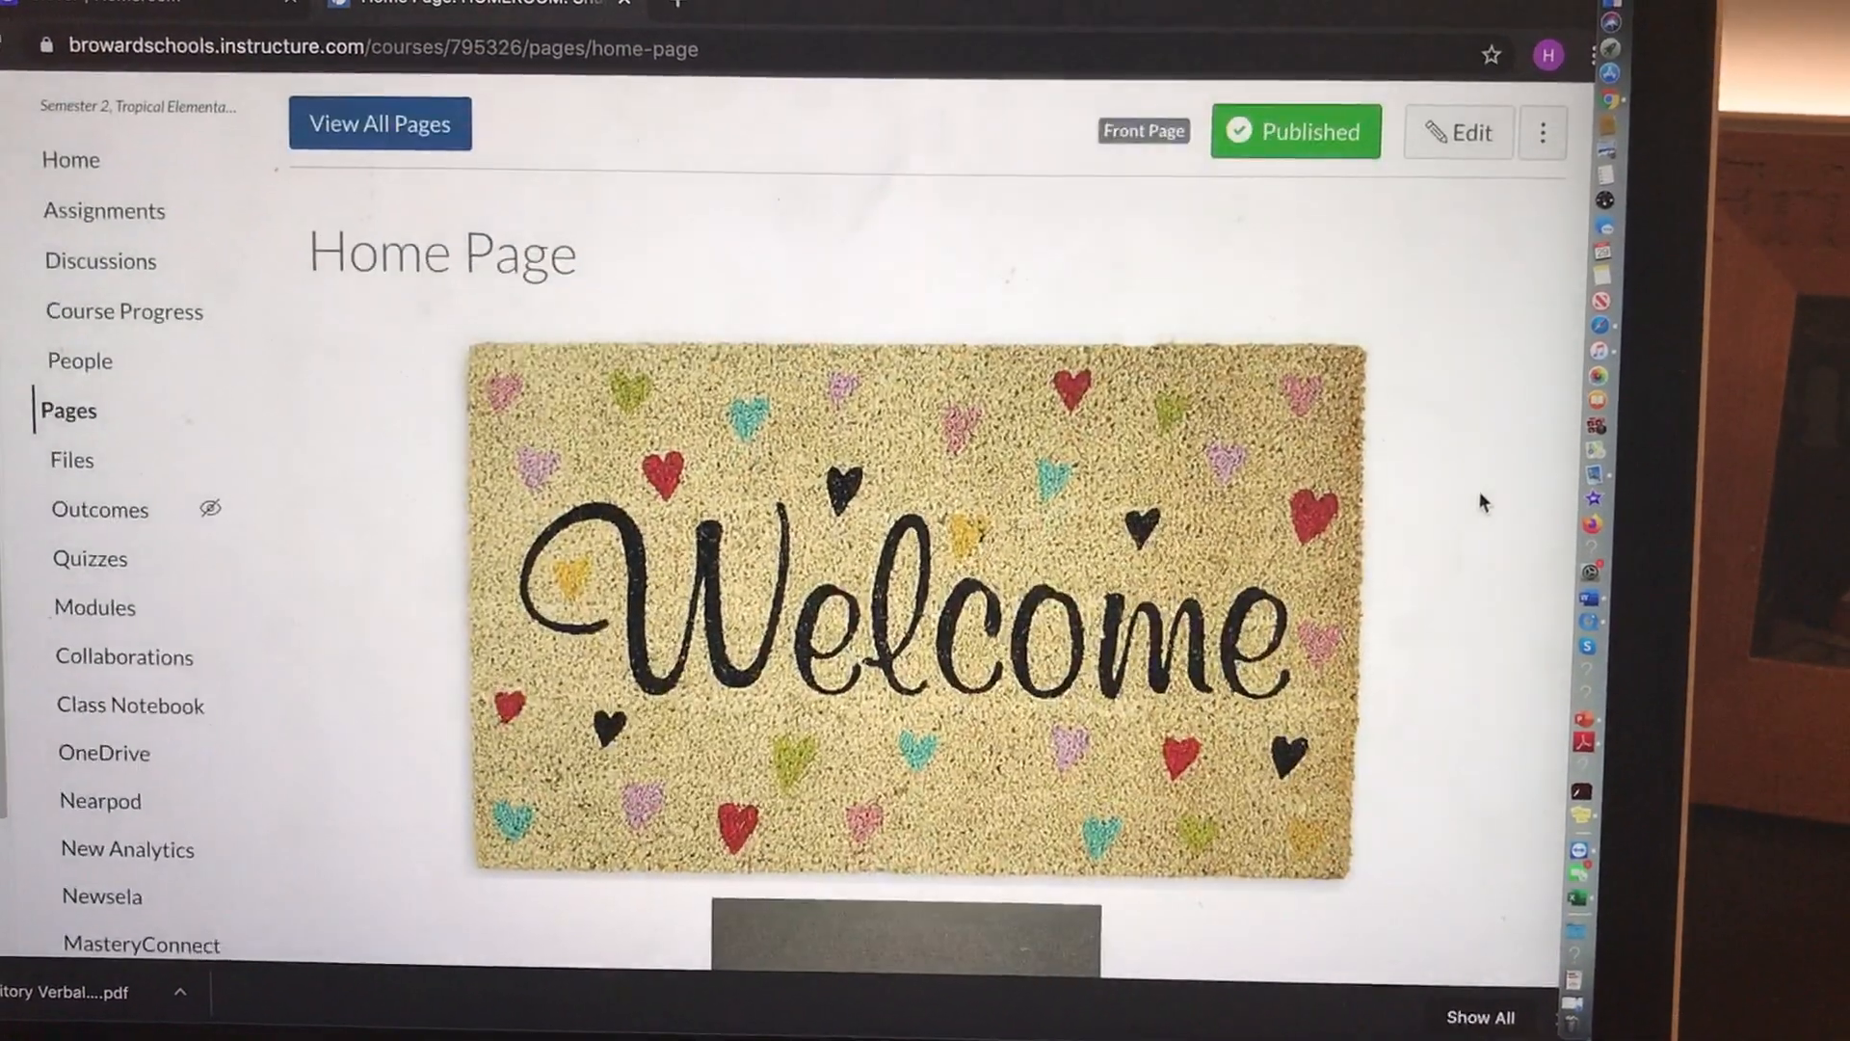
pyautogui.scroll(-3)
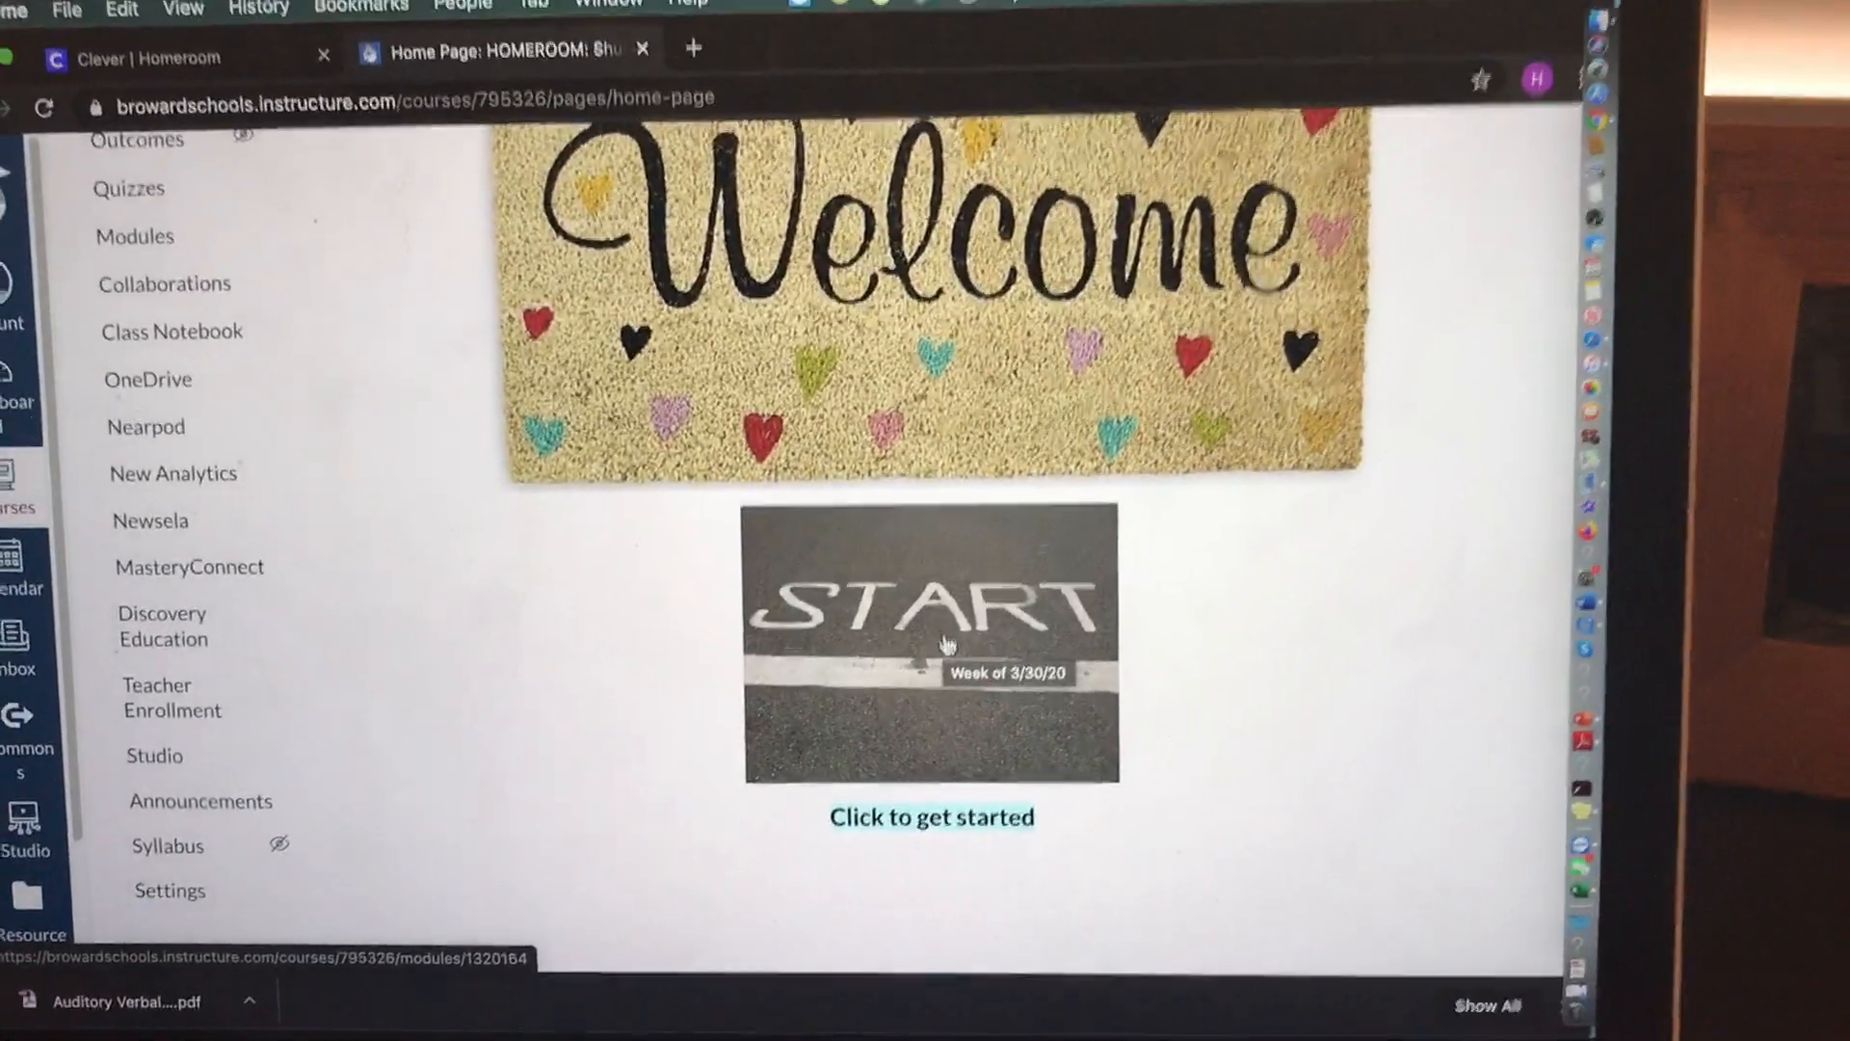
pyautogui.click(931, 642)
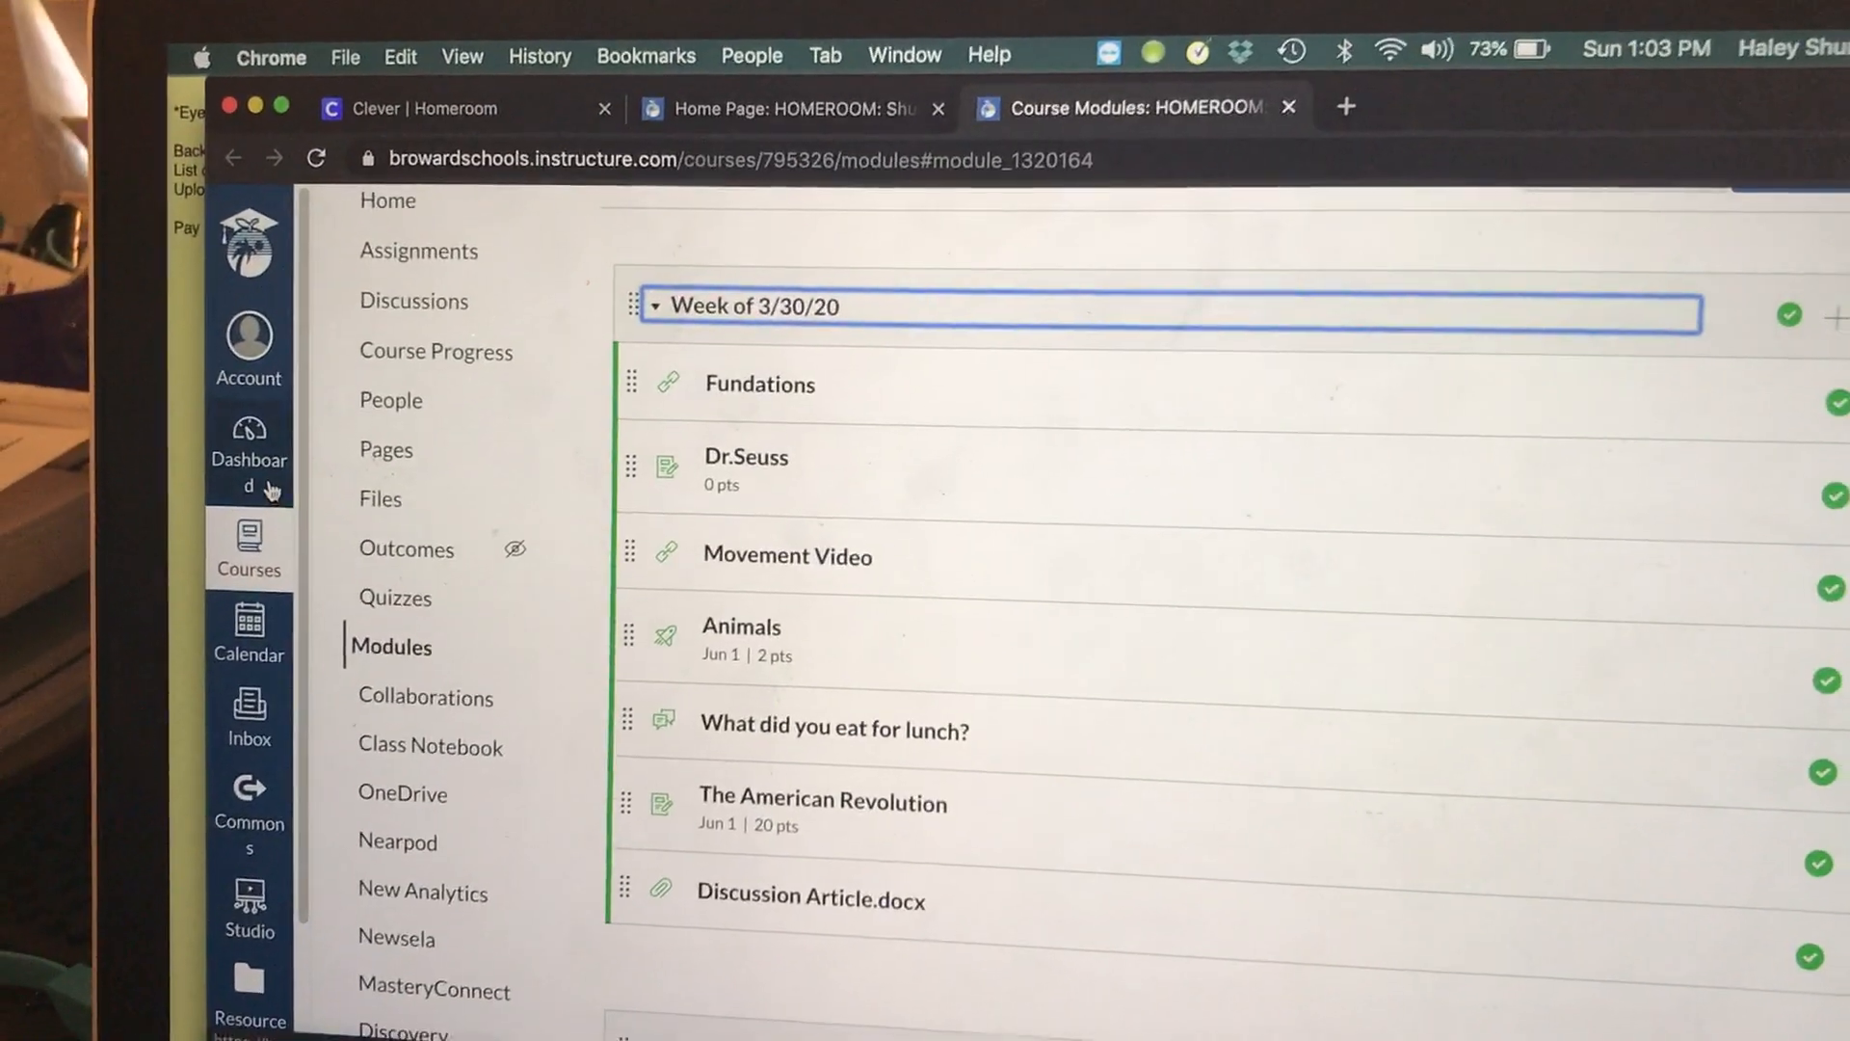
# Step: Reopen HOMEROOM: Shurack-Semester 2 from the Dashboard, check the START photo, then open Home Page
pyautogui.click(249, 439)
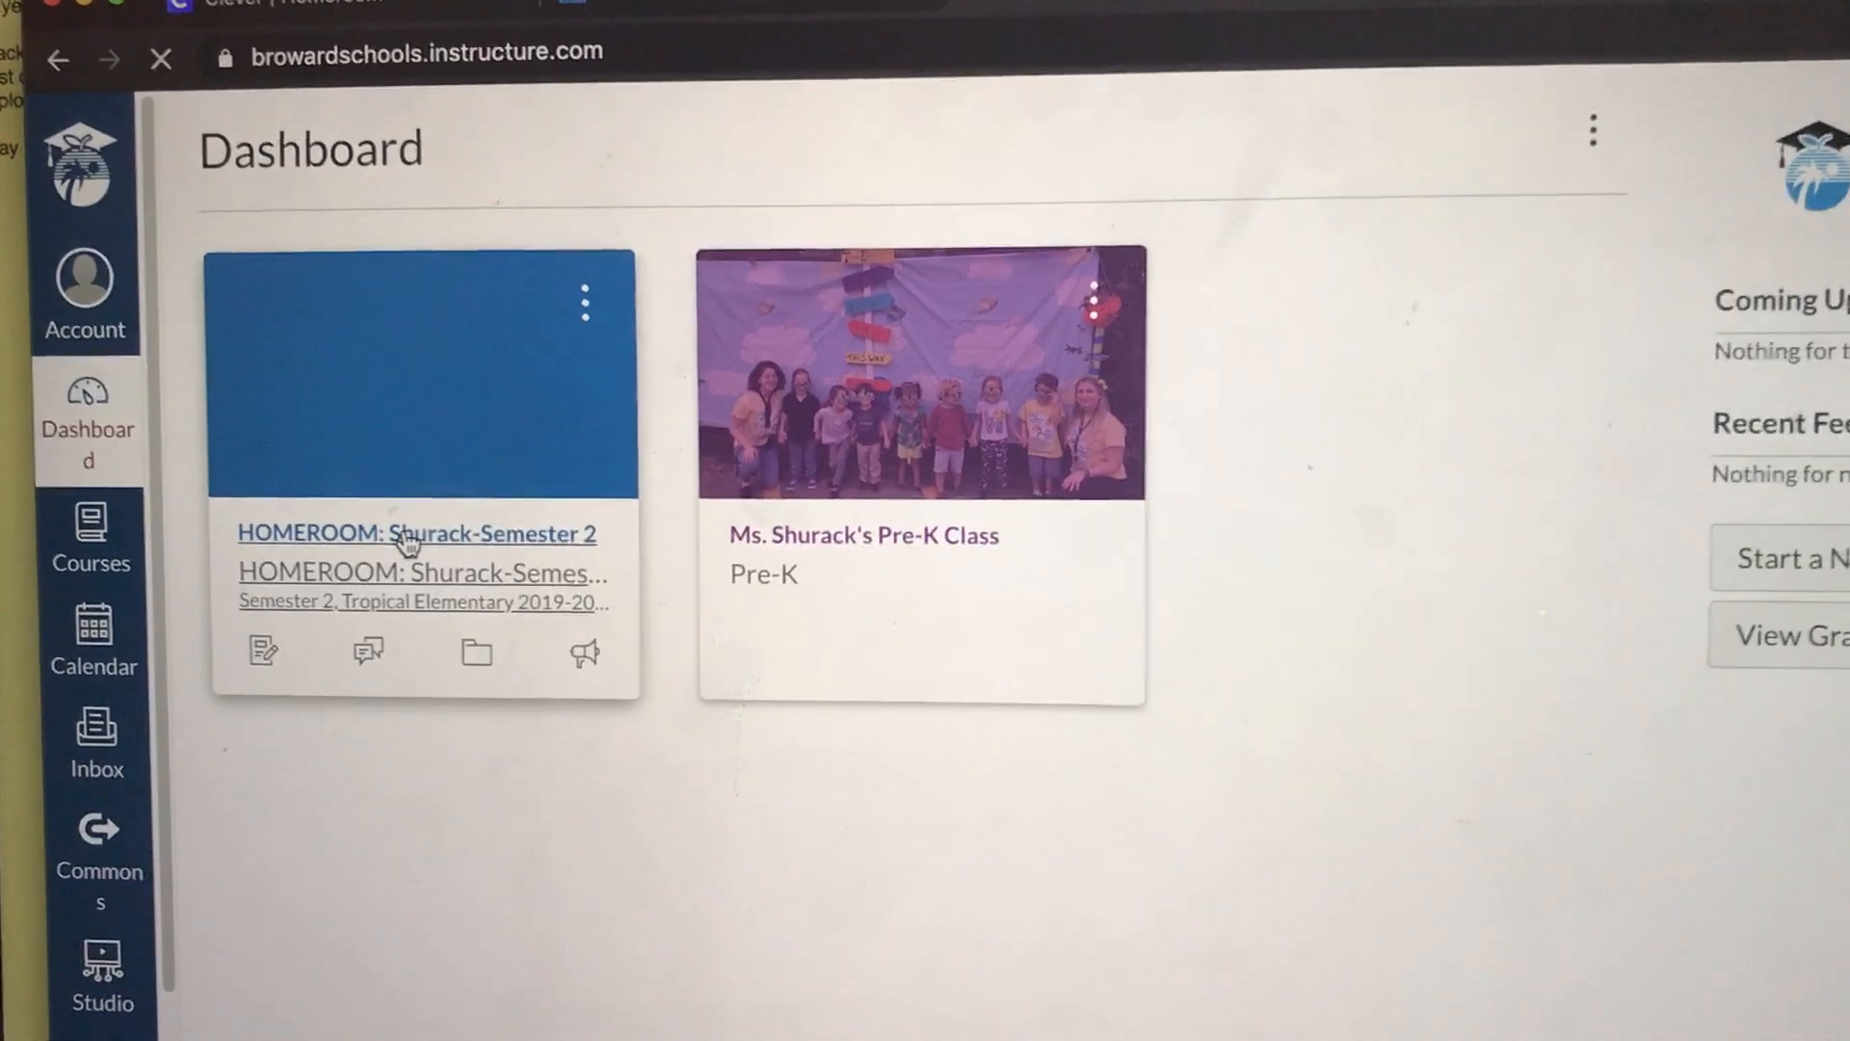
pyautogui.click(417, 534)
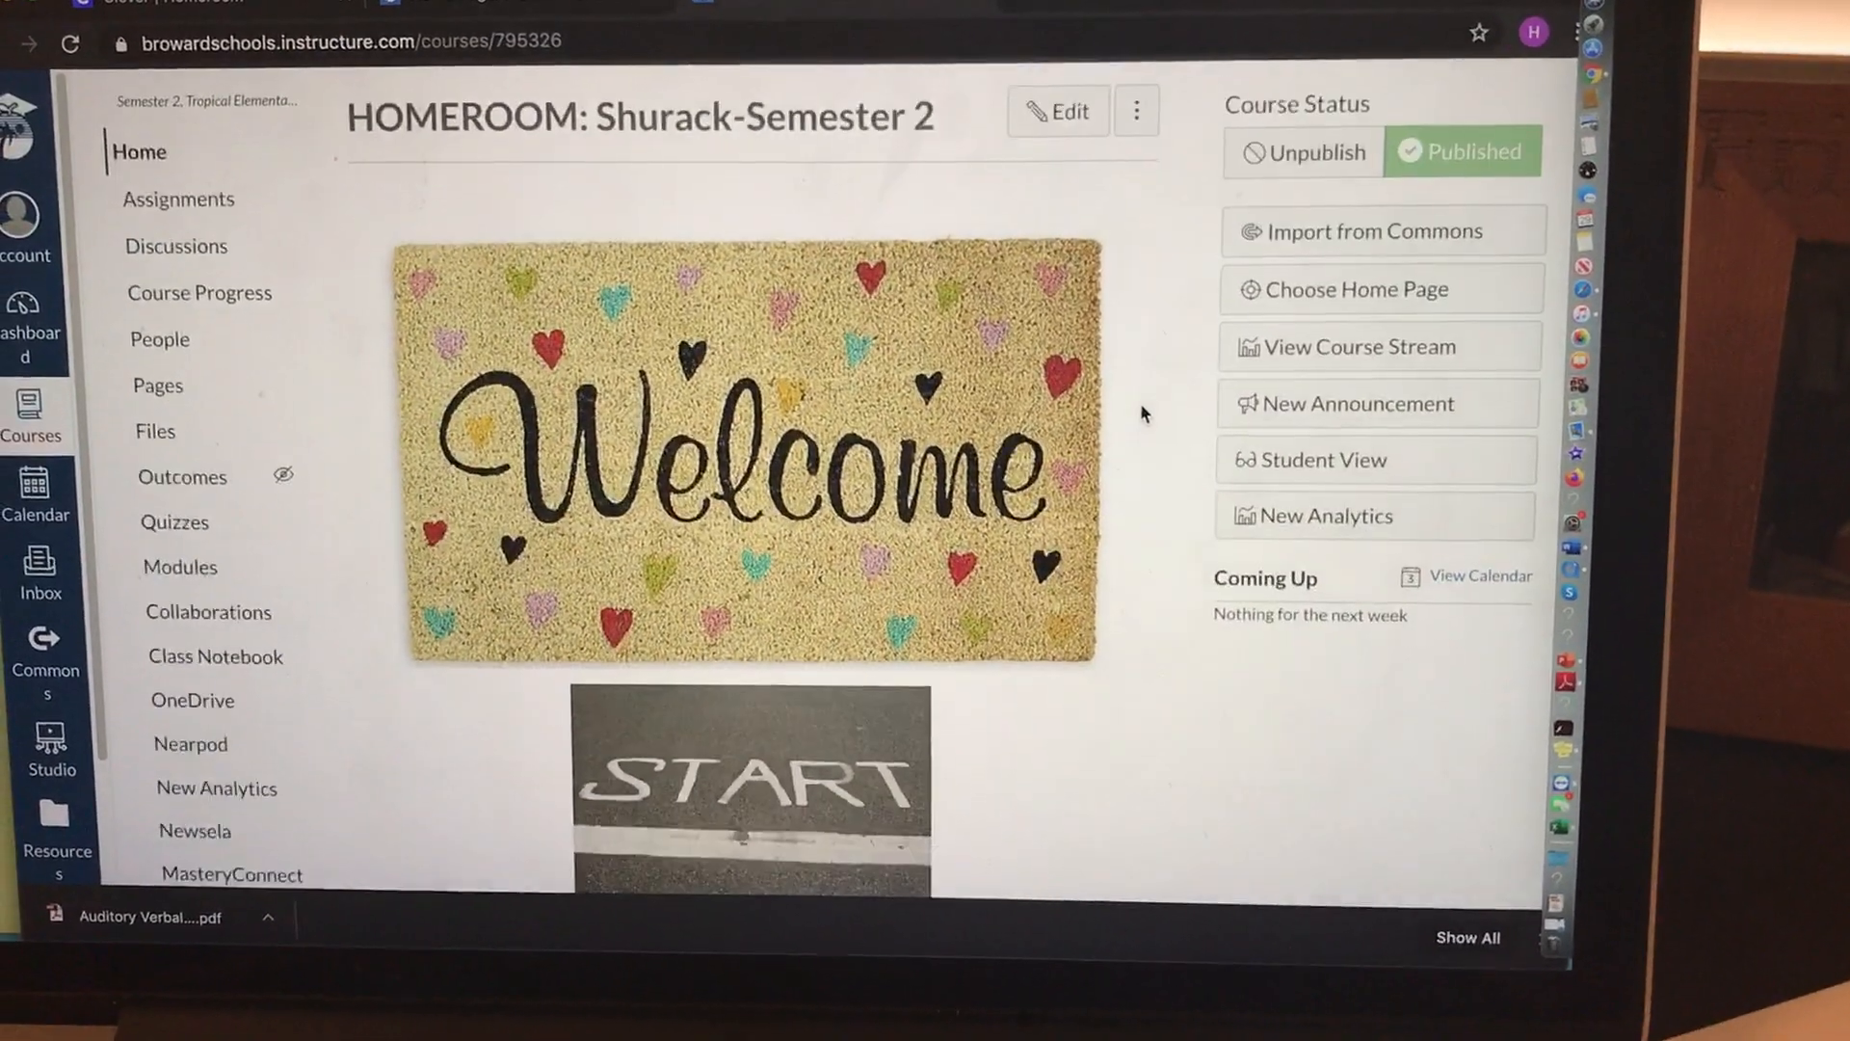
pyautogui.scroll(-3)
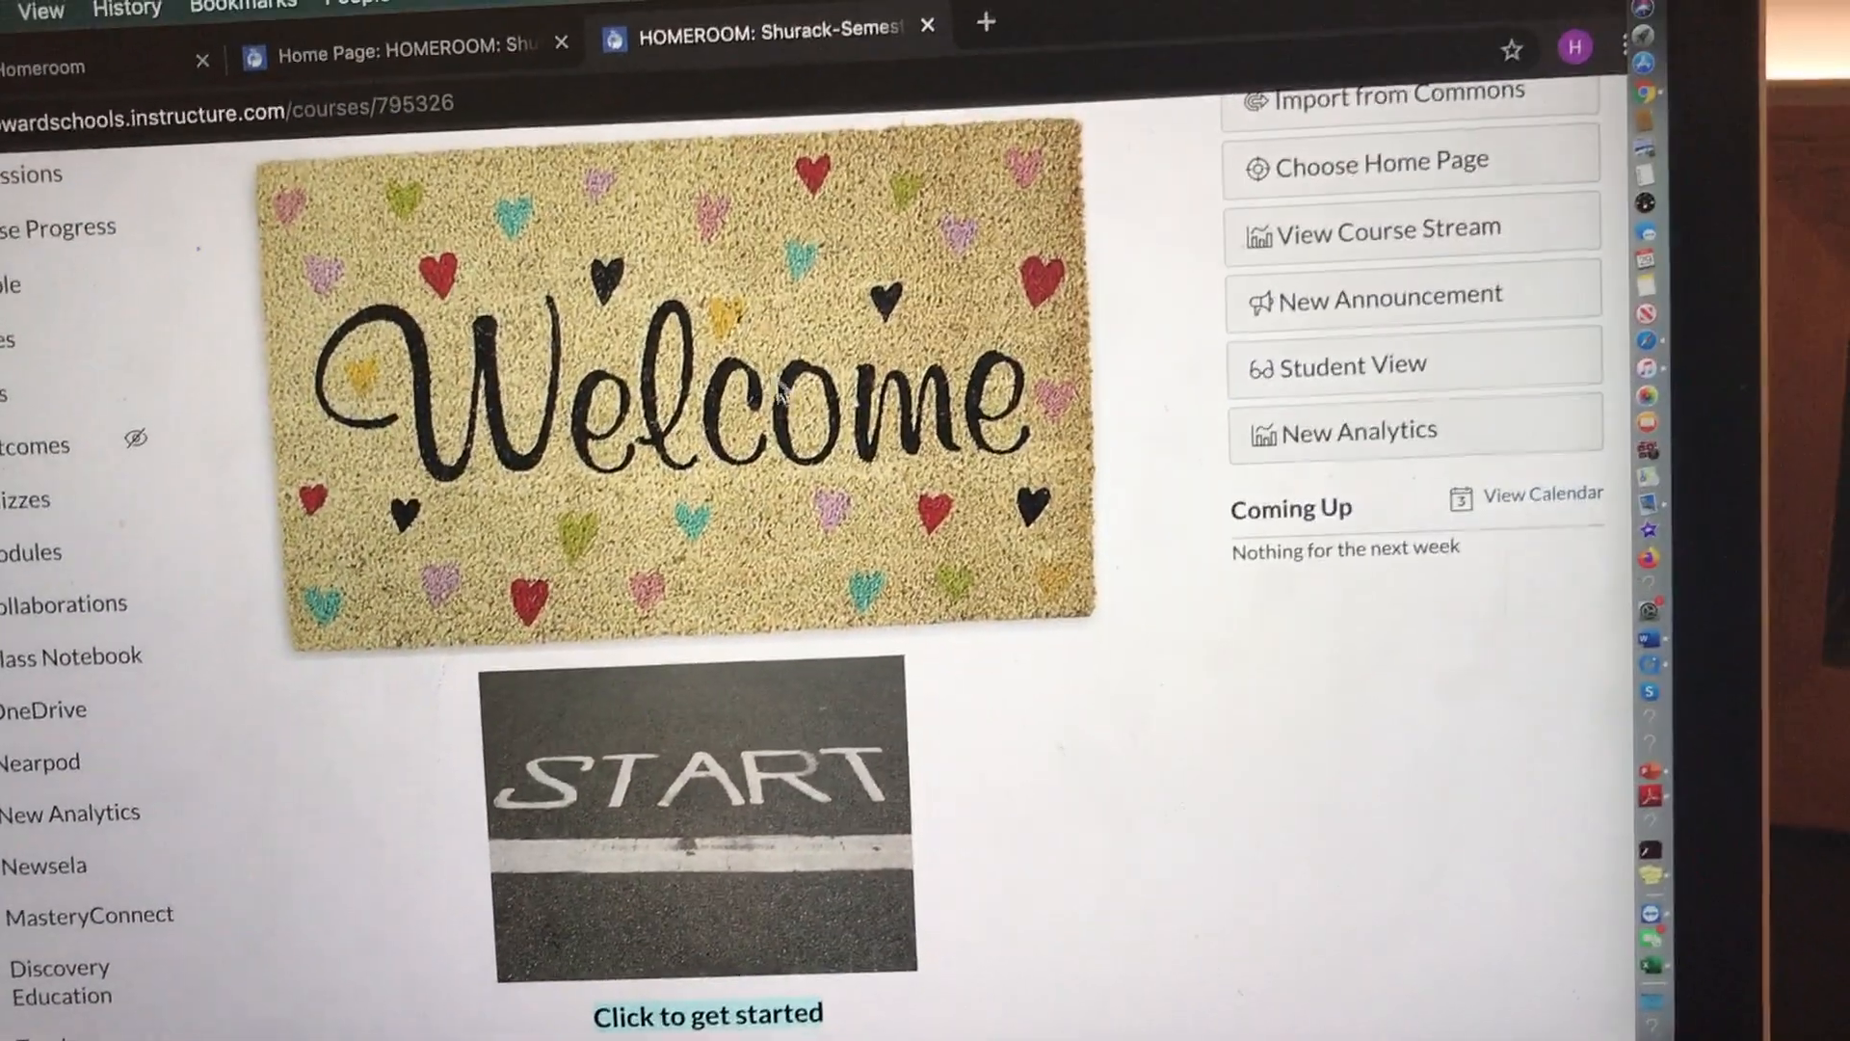
pyautogui.scroll(-3)
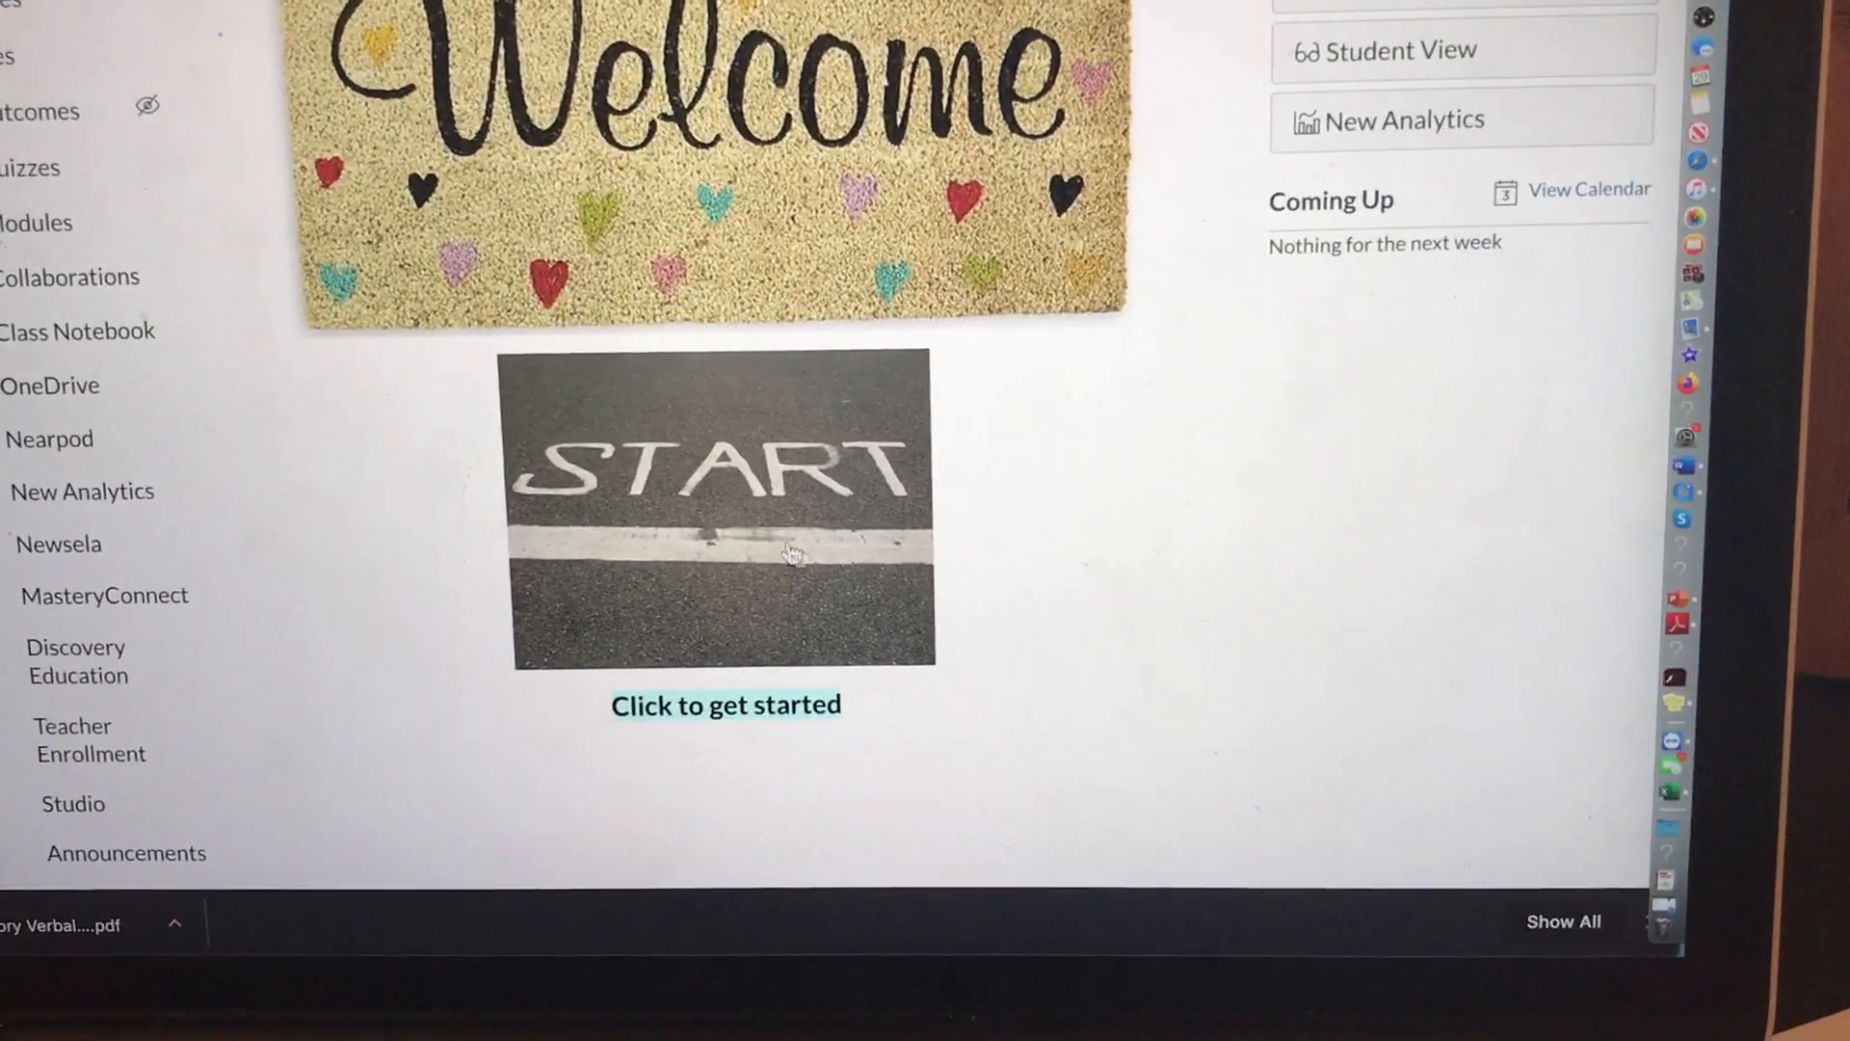
pyautogui.moveTo(625, 539)
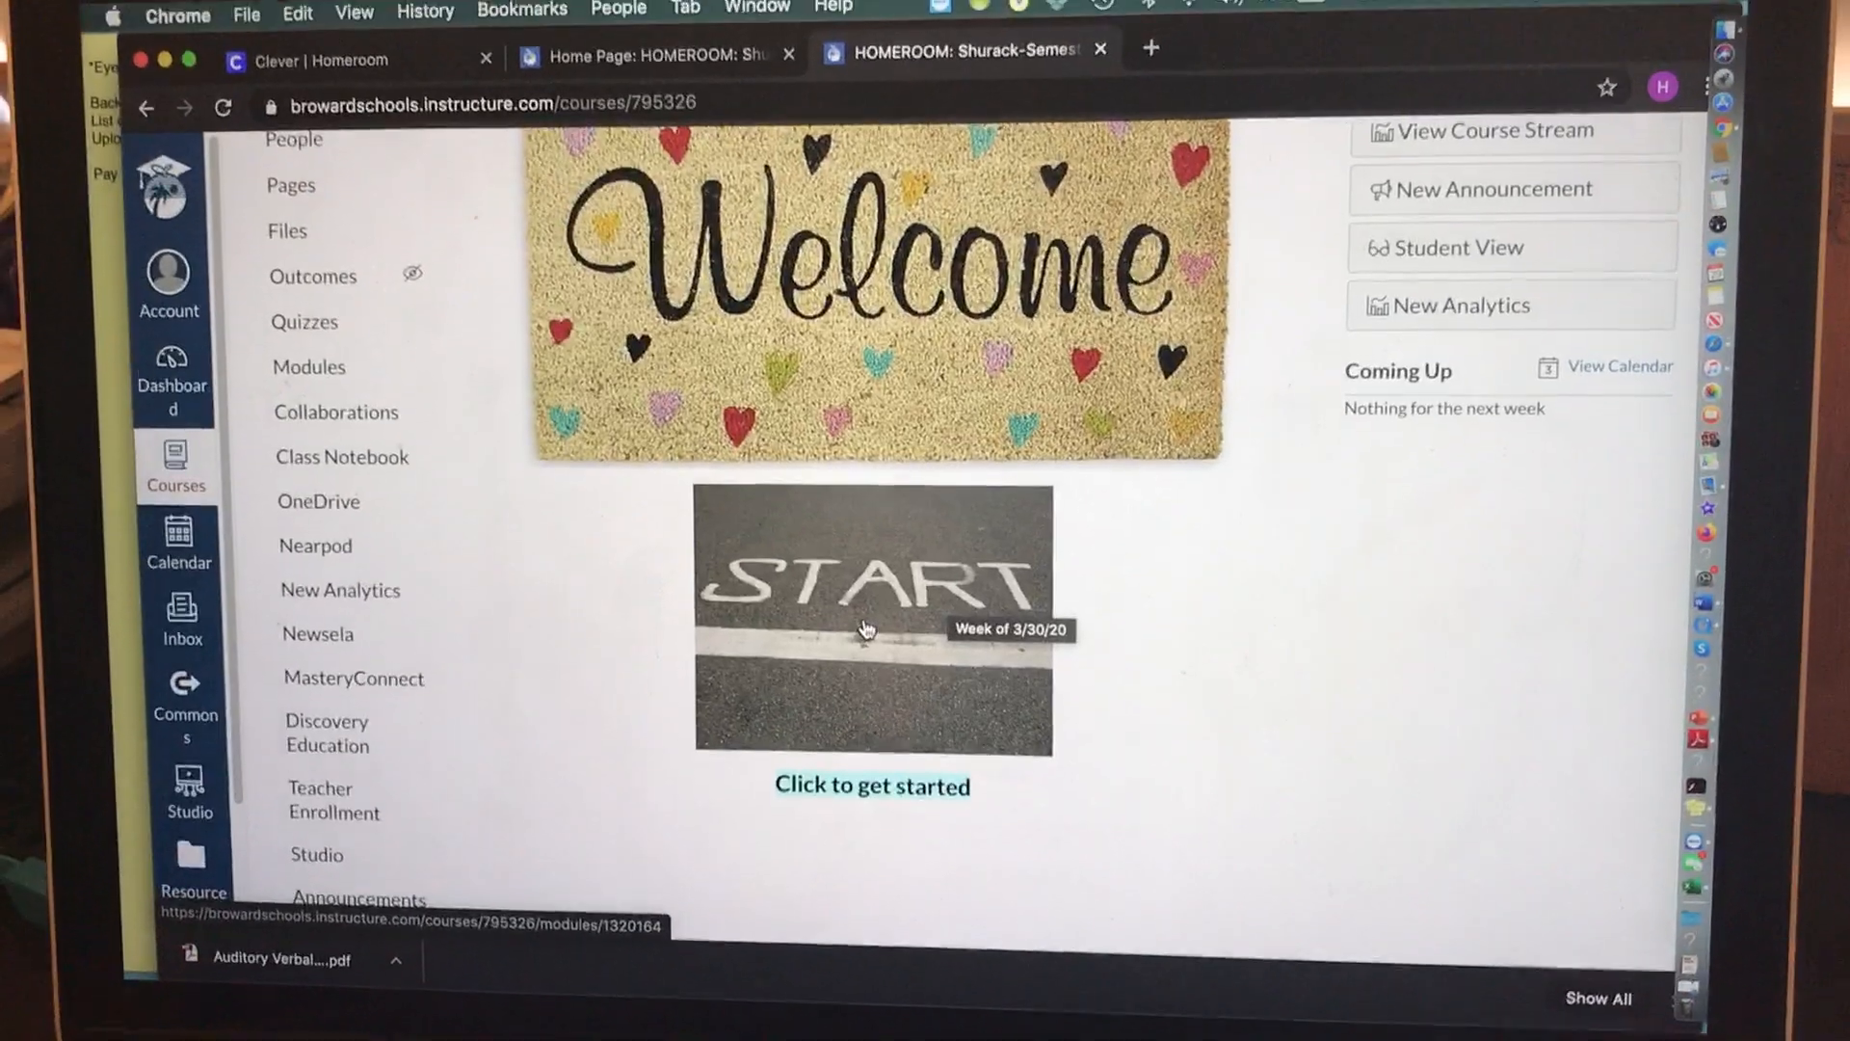
pyautogui.click(868, 629)
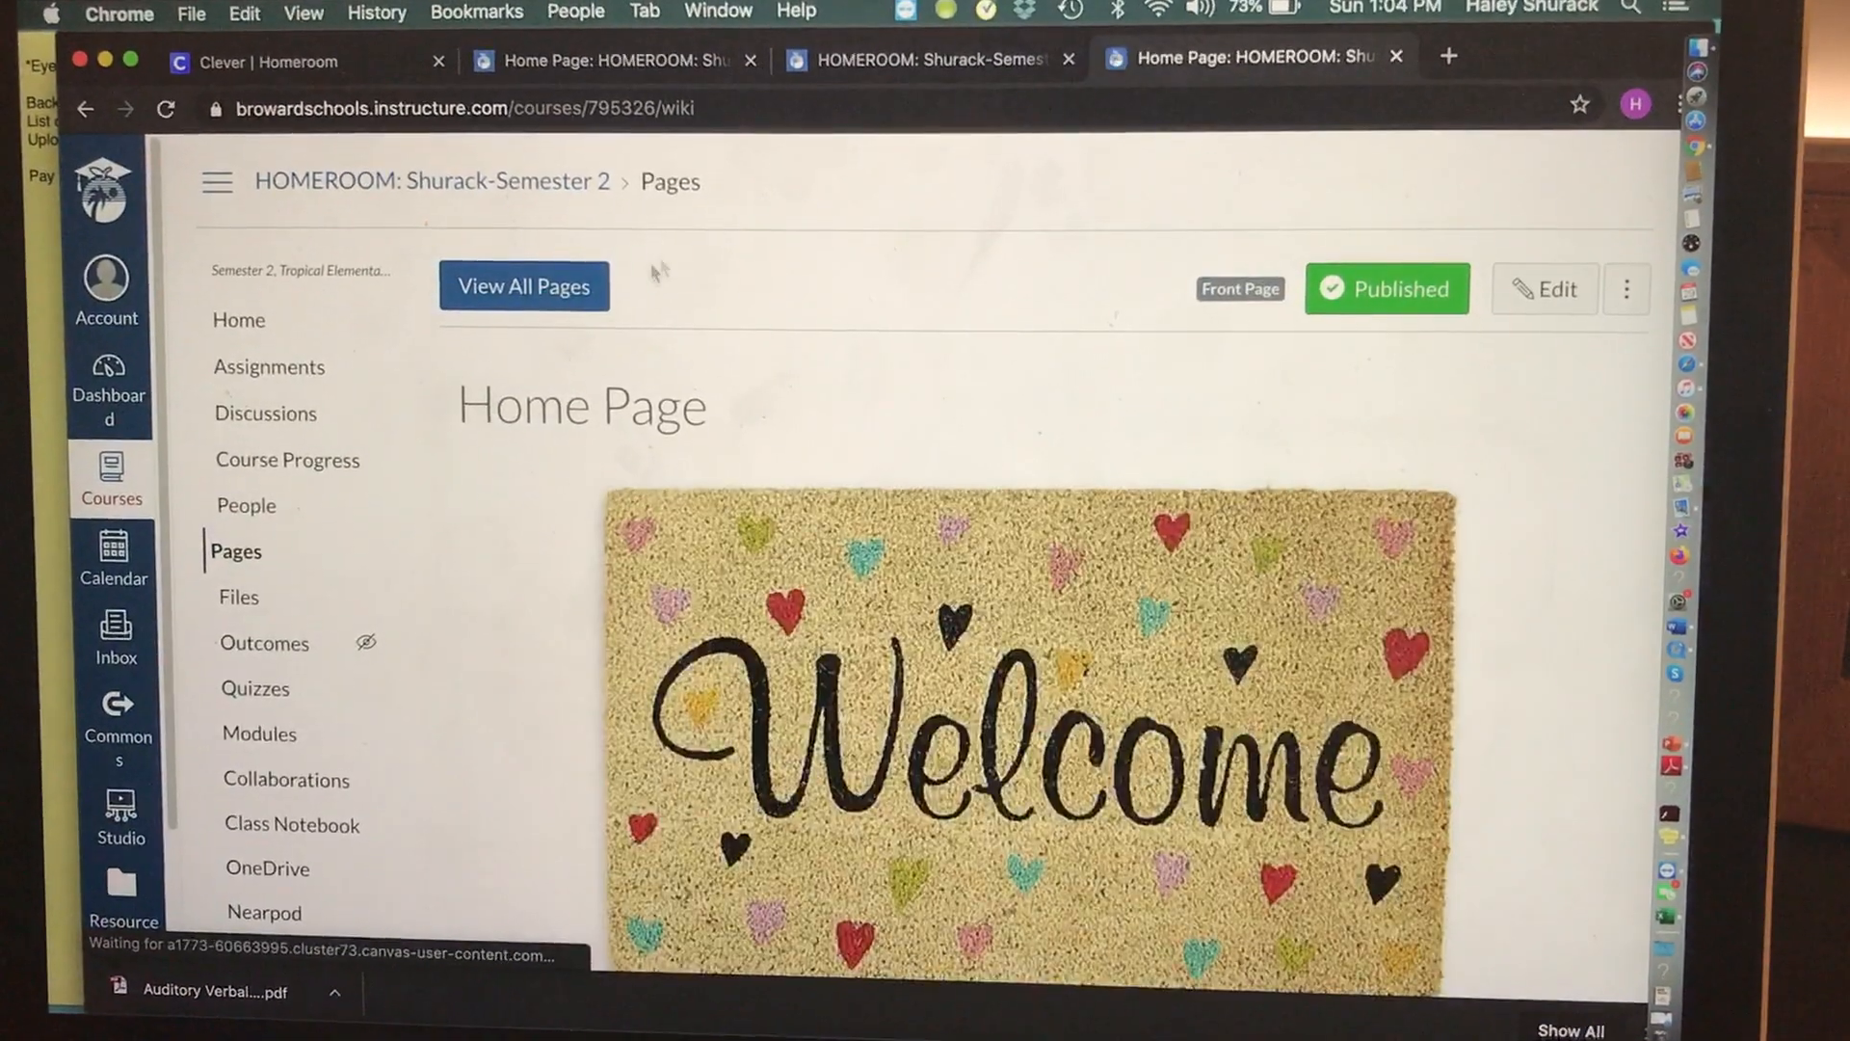
# Step: From the full course pages list, choose Edit on the Home Page
pyautogui.click(523, 286)
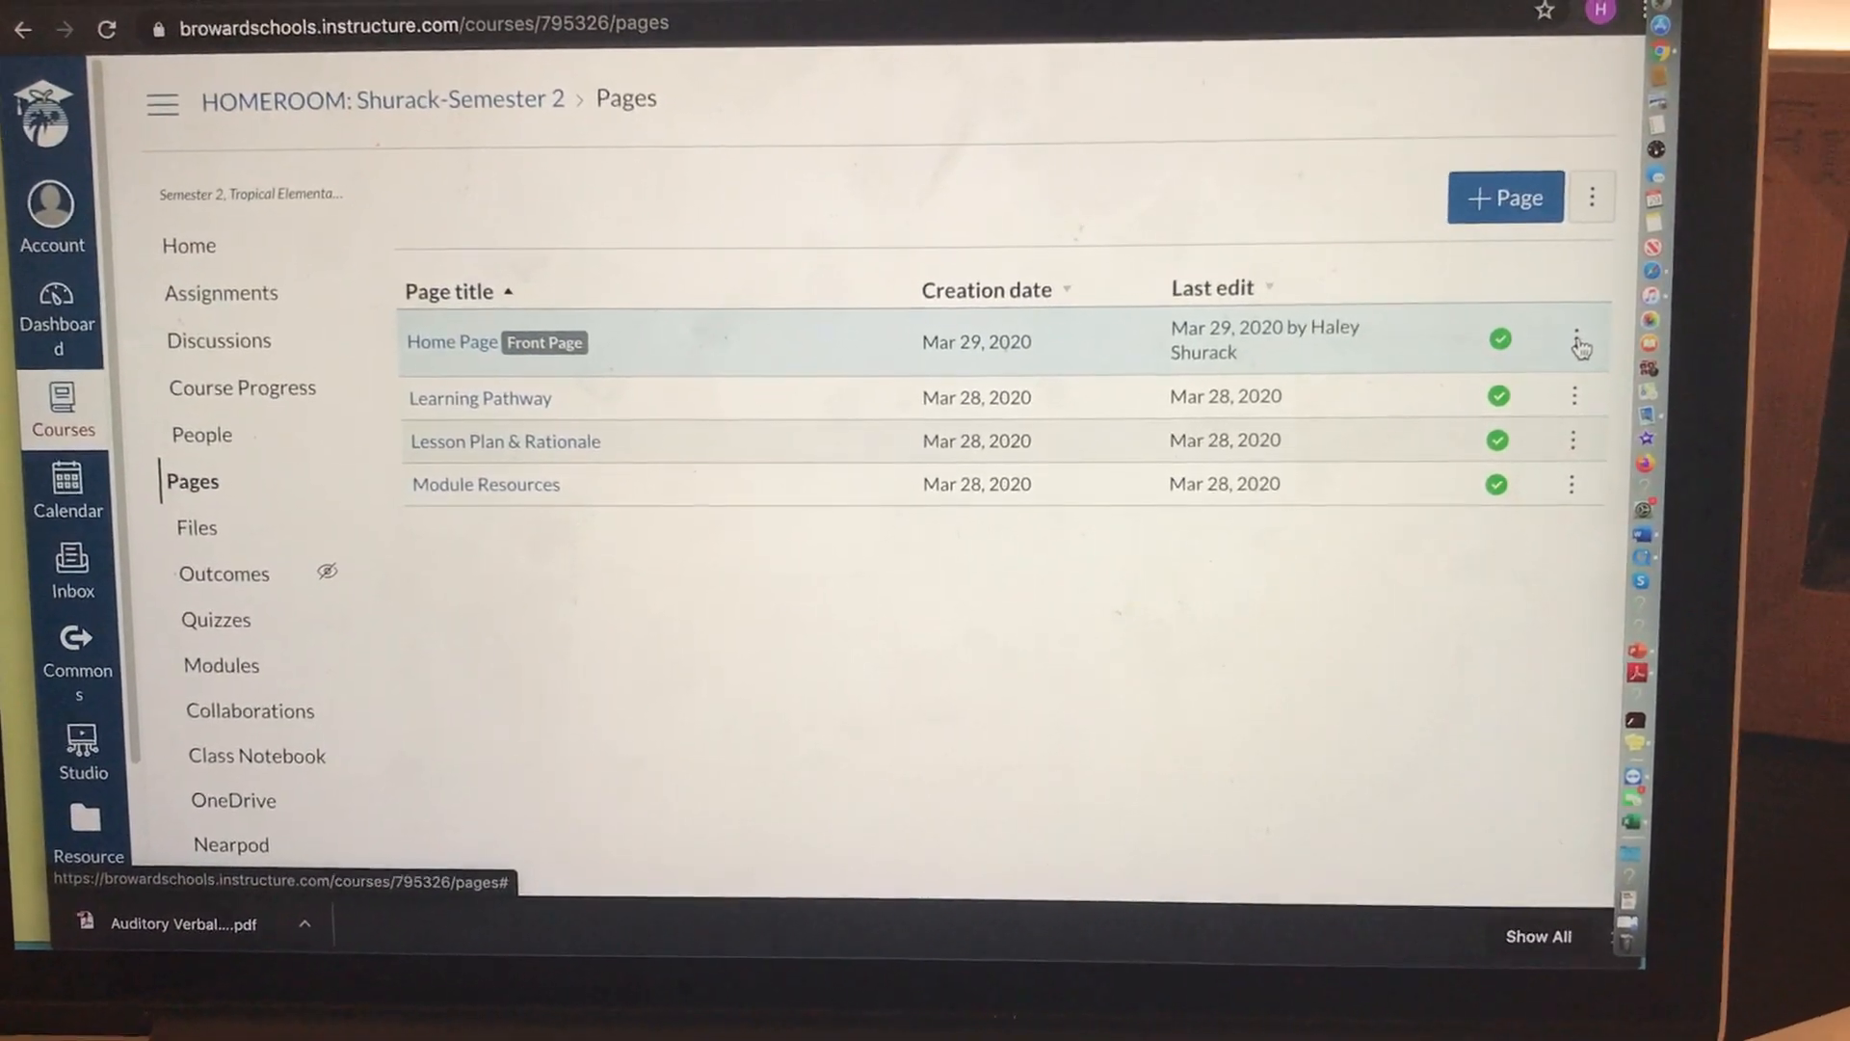
pyautogui.click(1576, 339)
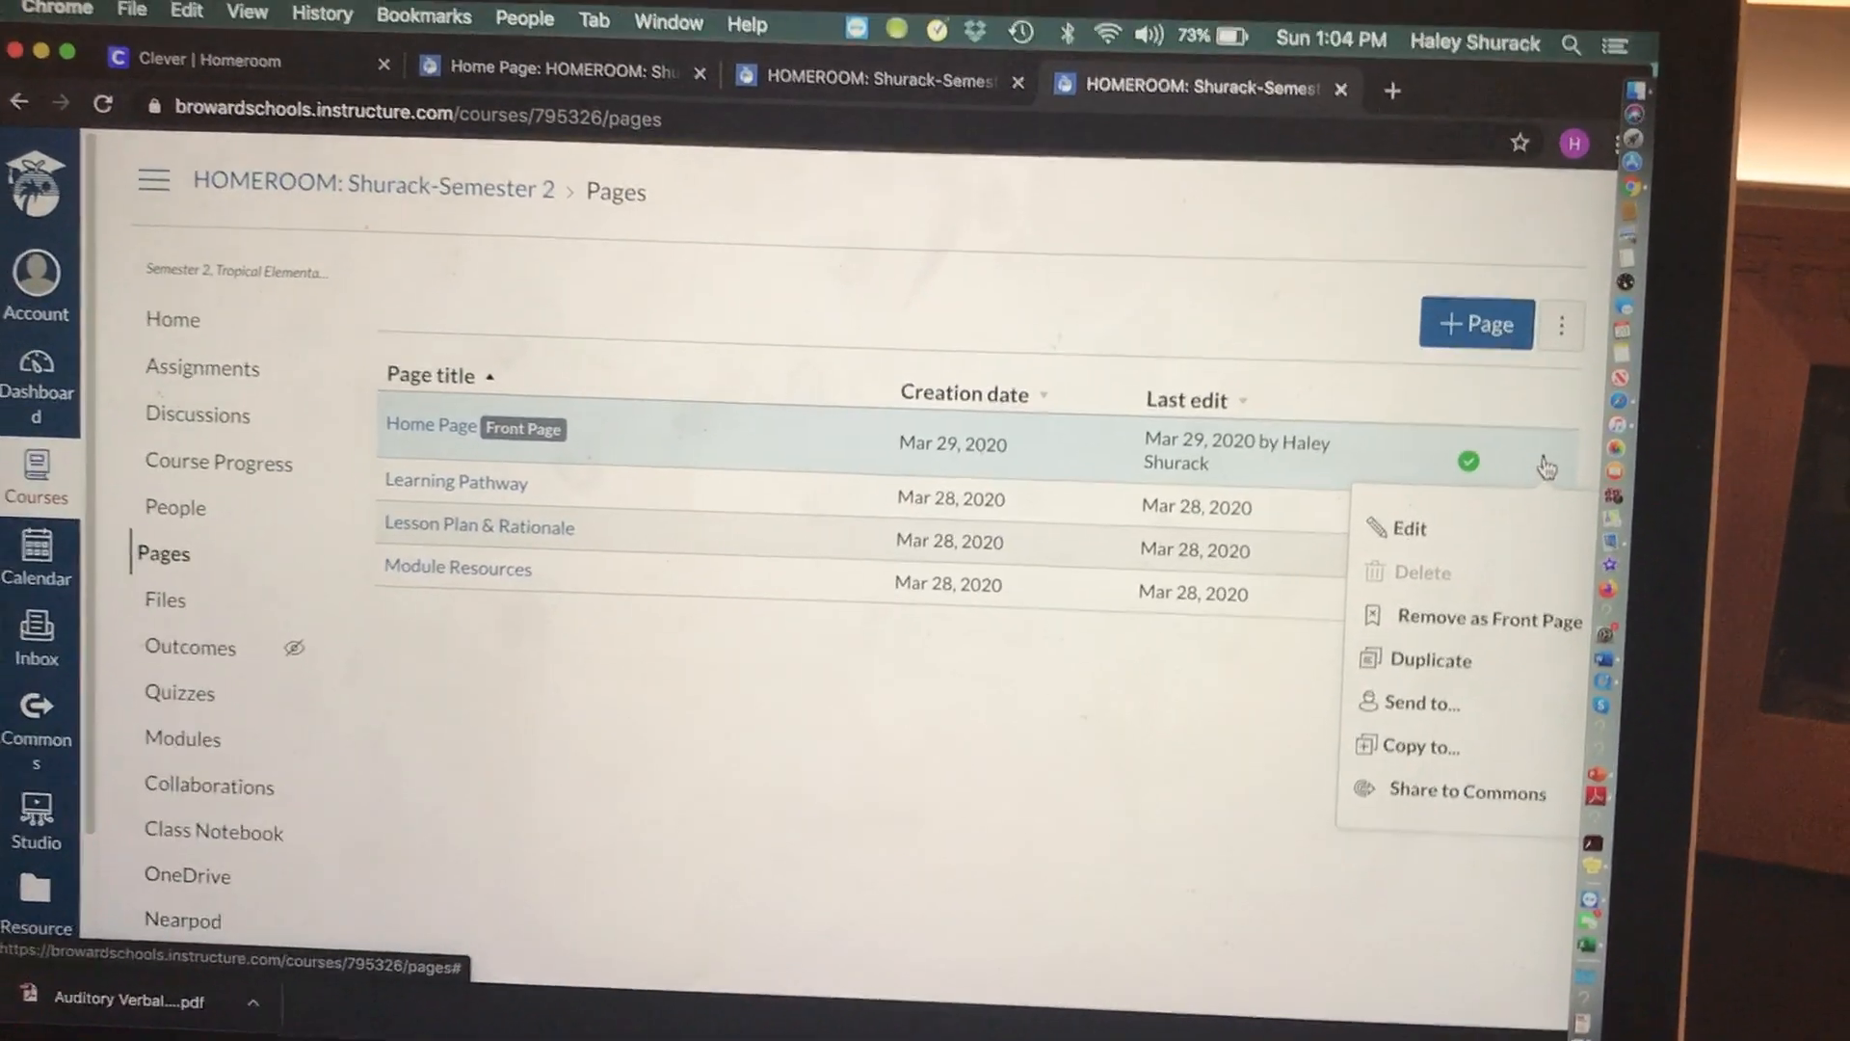
pyautogui.click(430, 426)
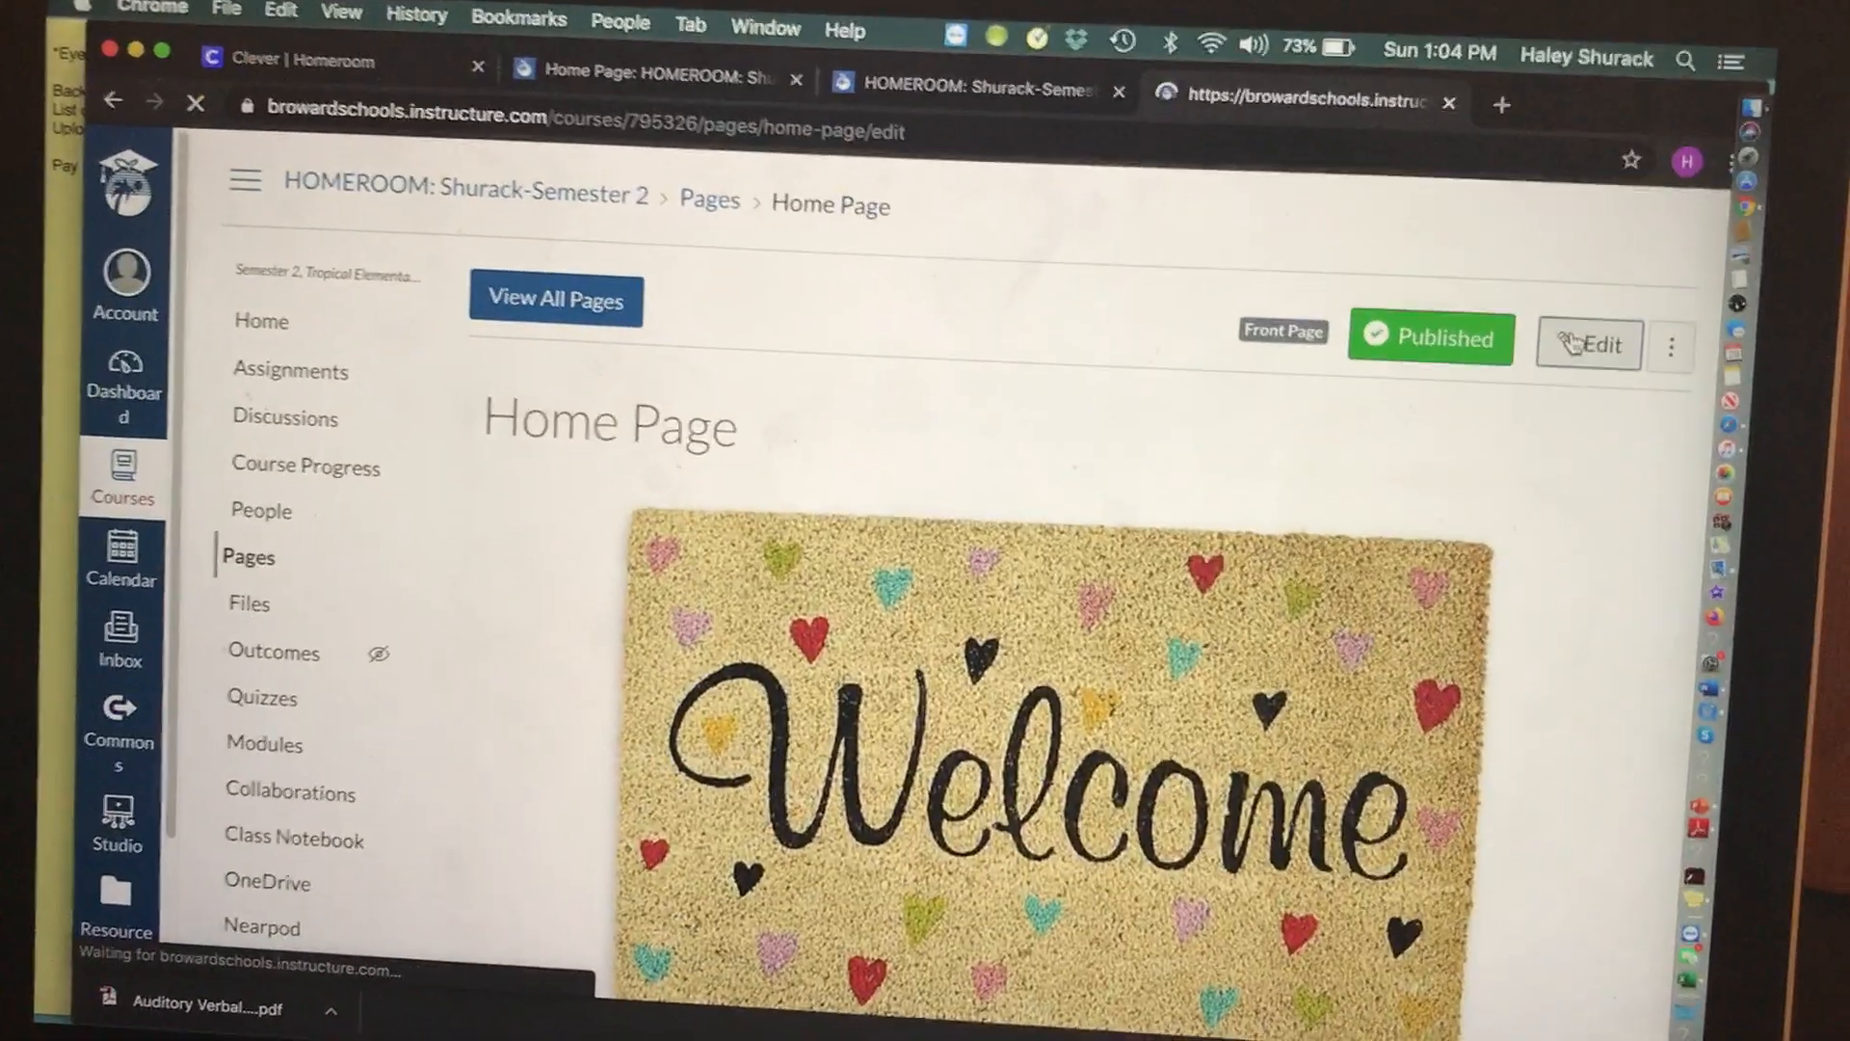
# Step: Open the Home Page editor and scroll to the START photo and 'Click to get started' caption
pyautogui.click(1586, 344)
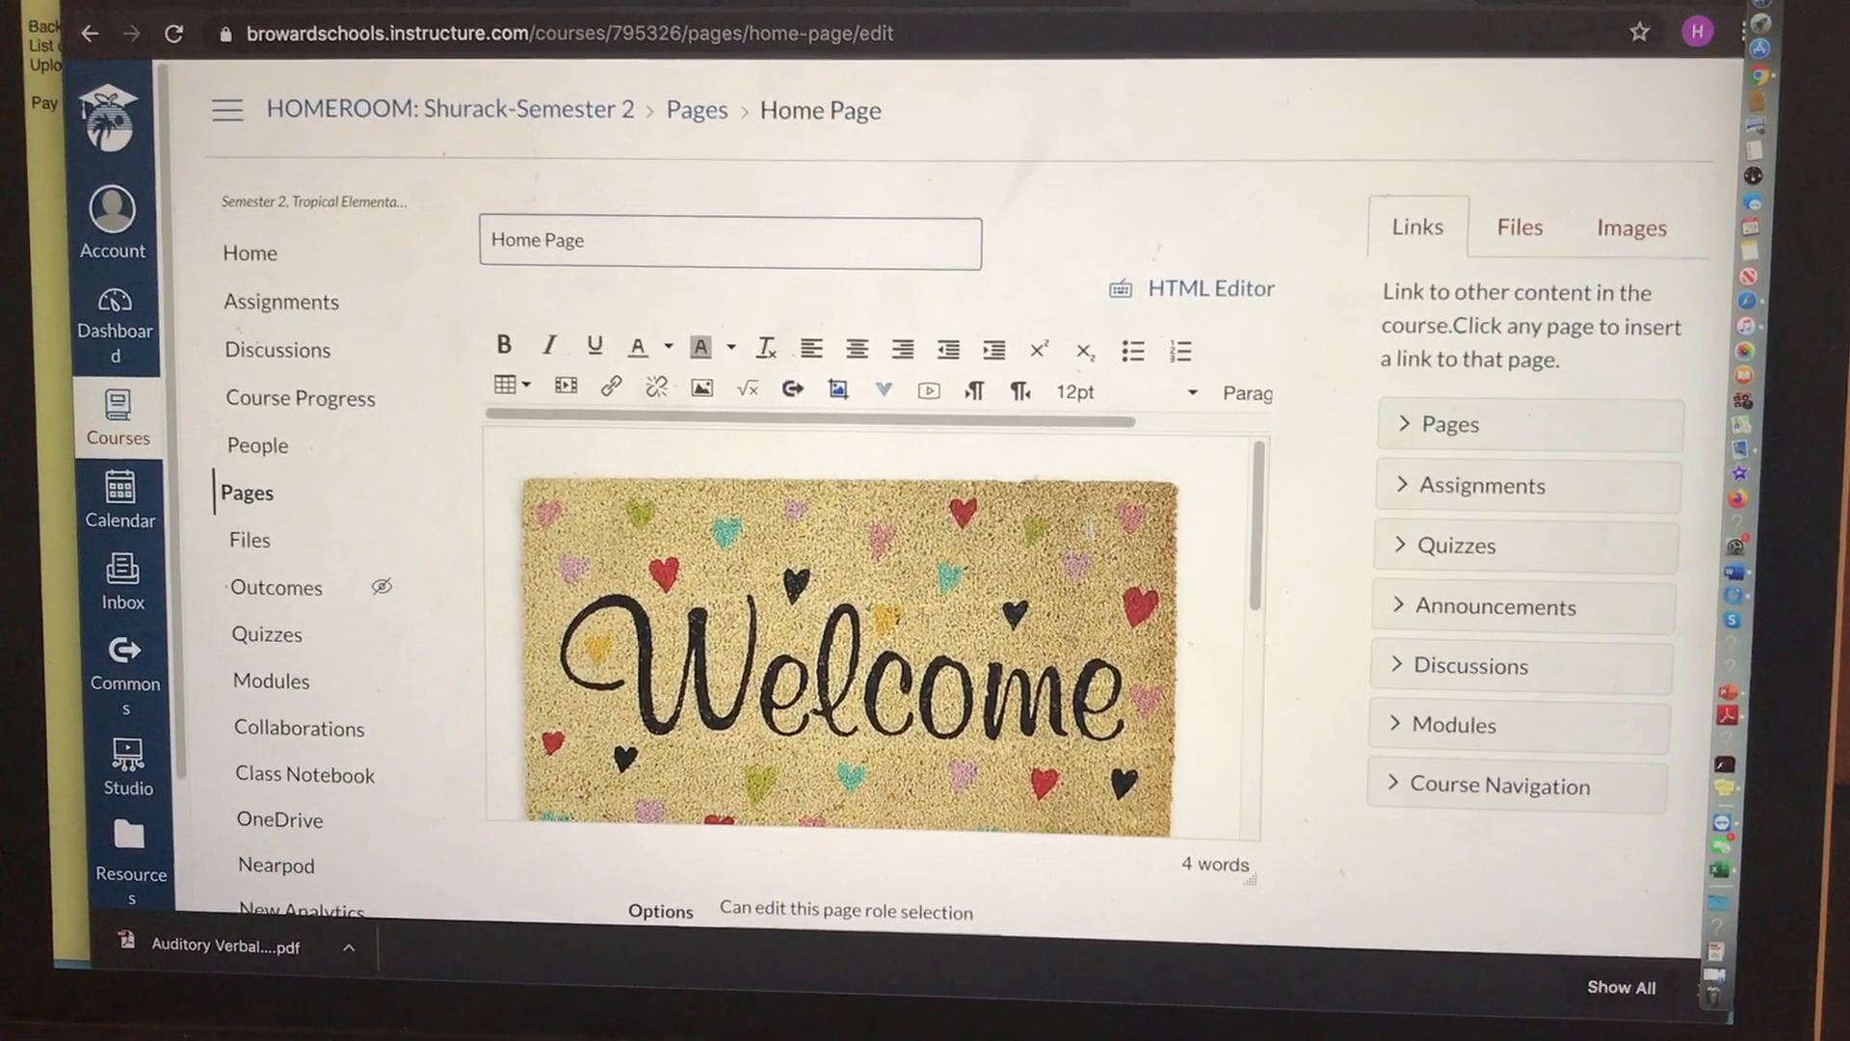
pyautogui.click(880, 369)
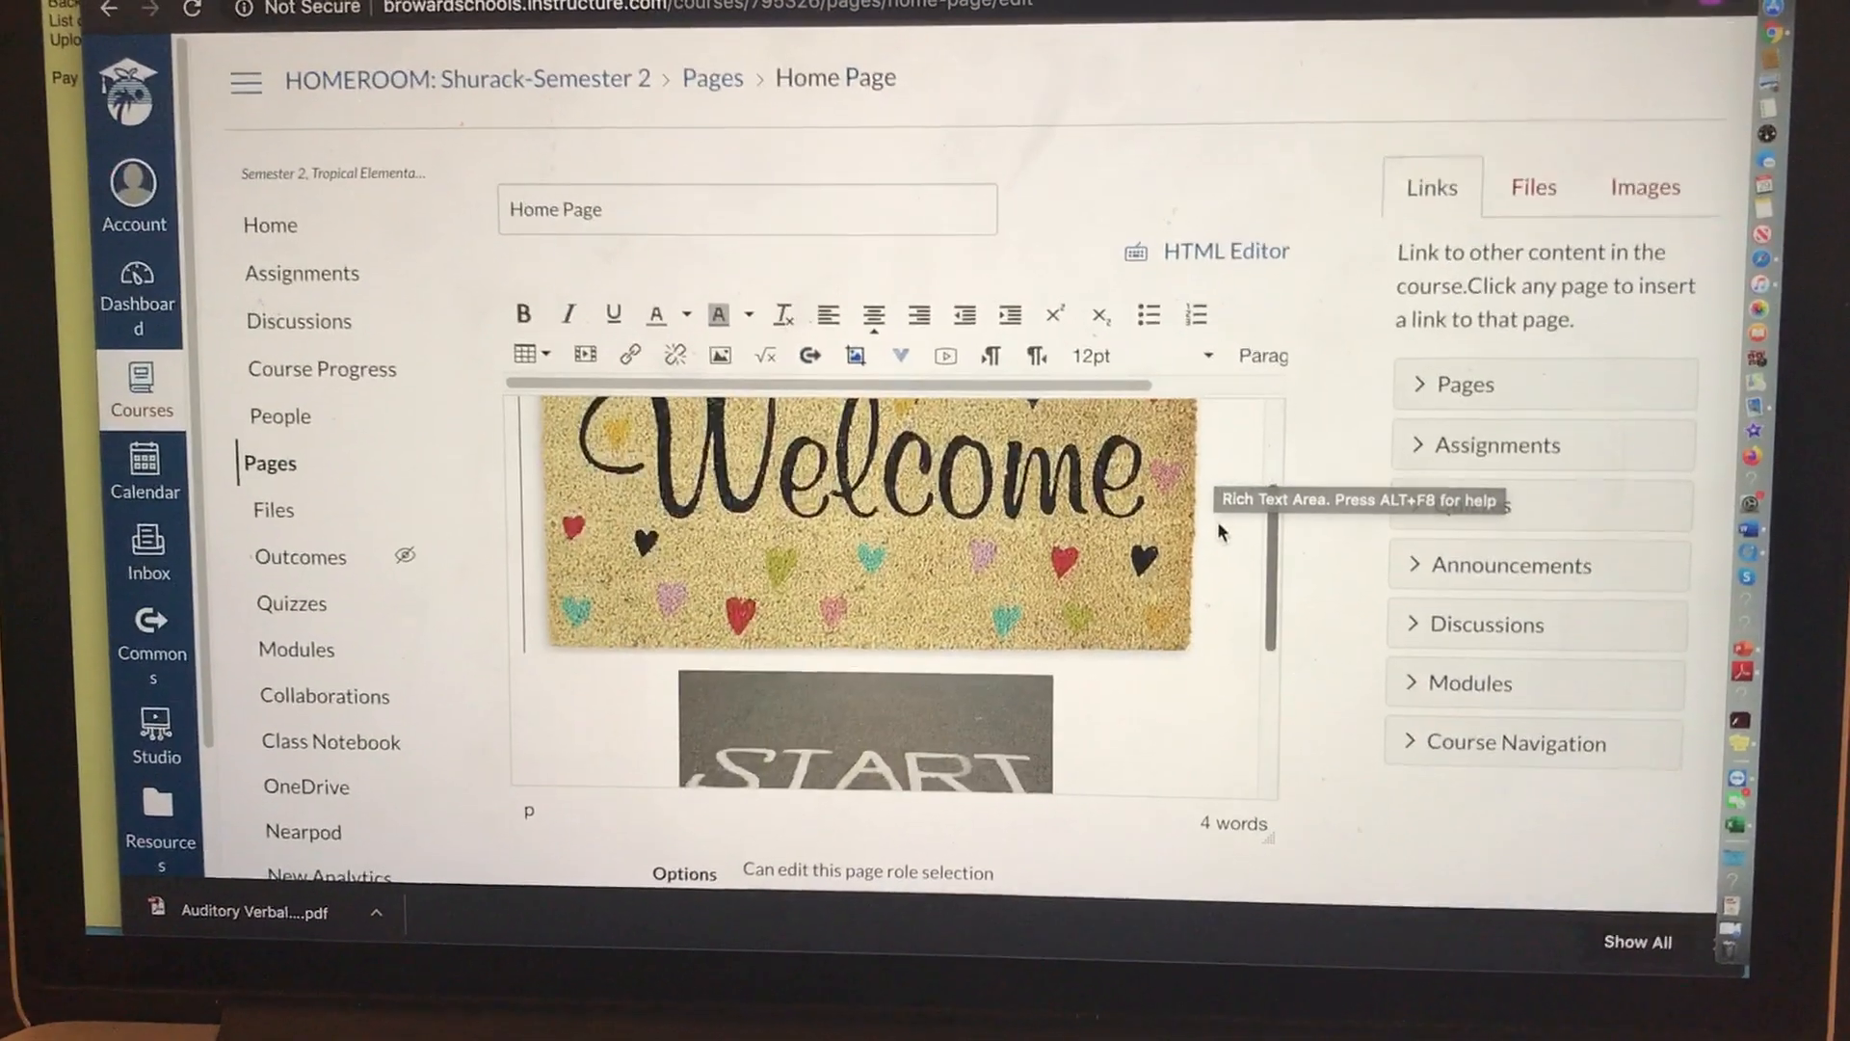
pyautogui.scroll(-3)
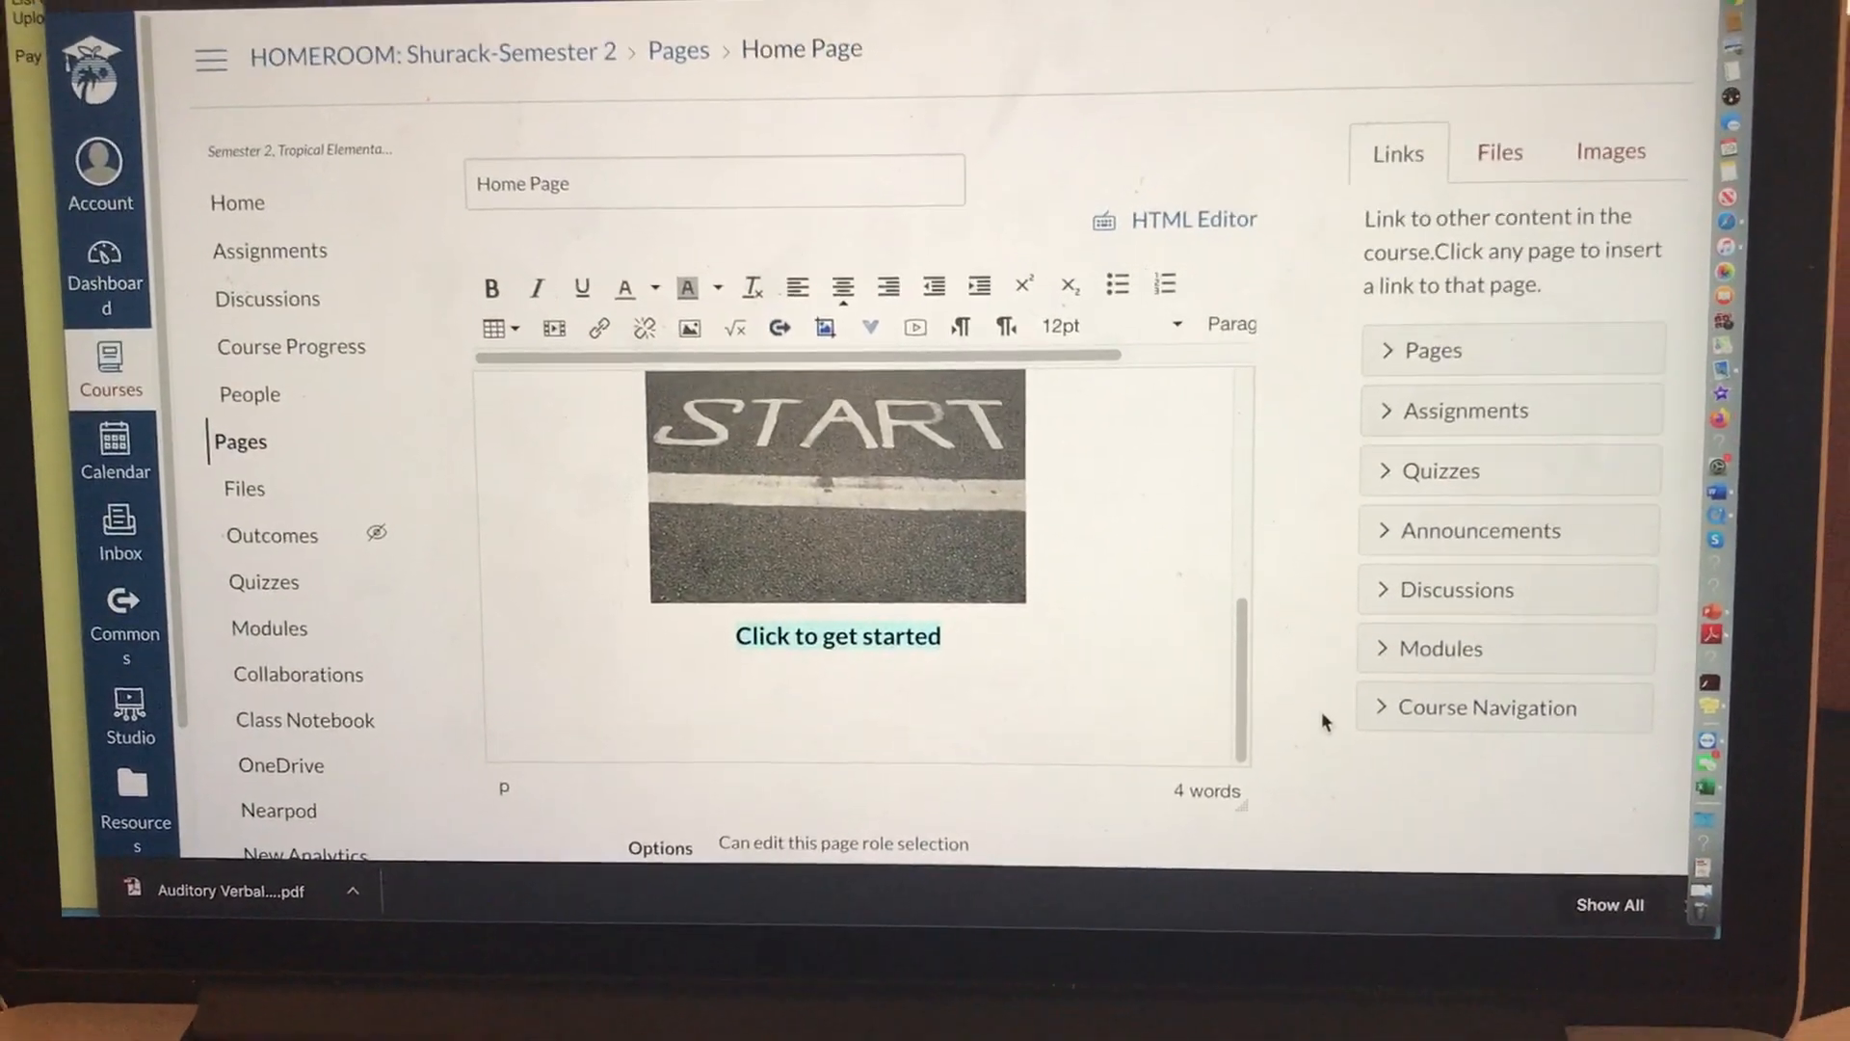